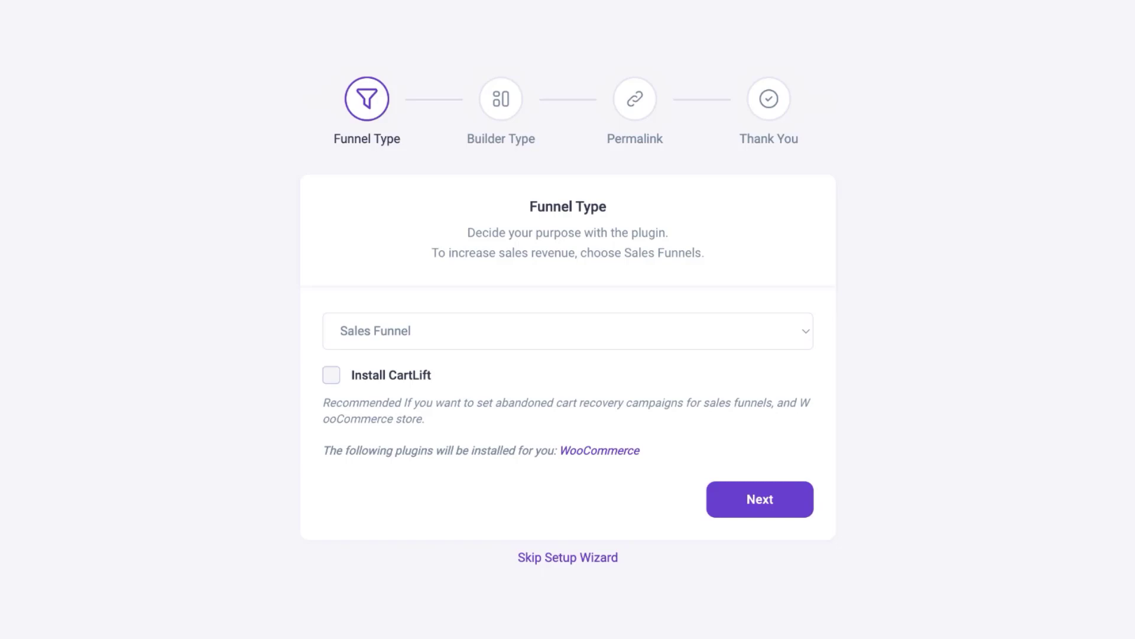
Keep Sales Funnel as the funnel type and choose Divi as the page builder
click(759, 499)
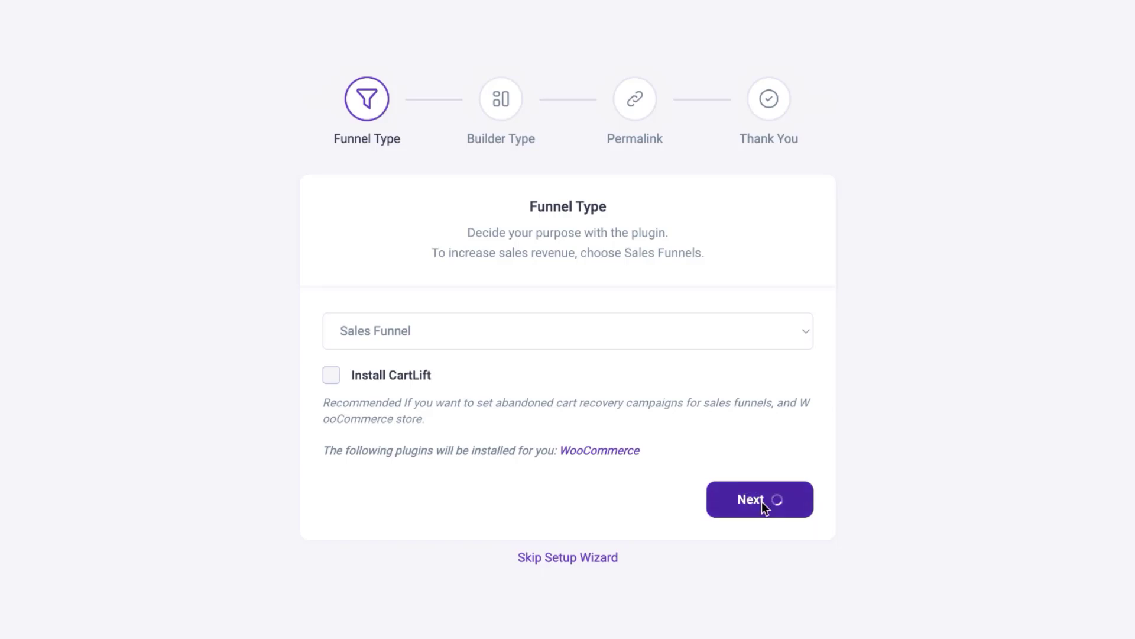
click(759, 499)
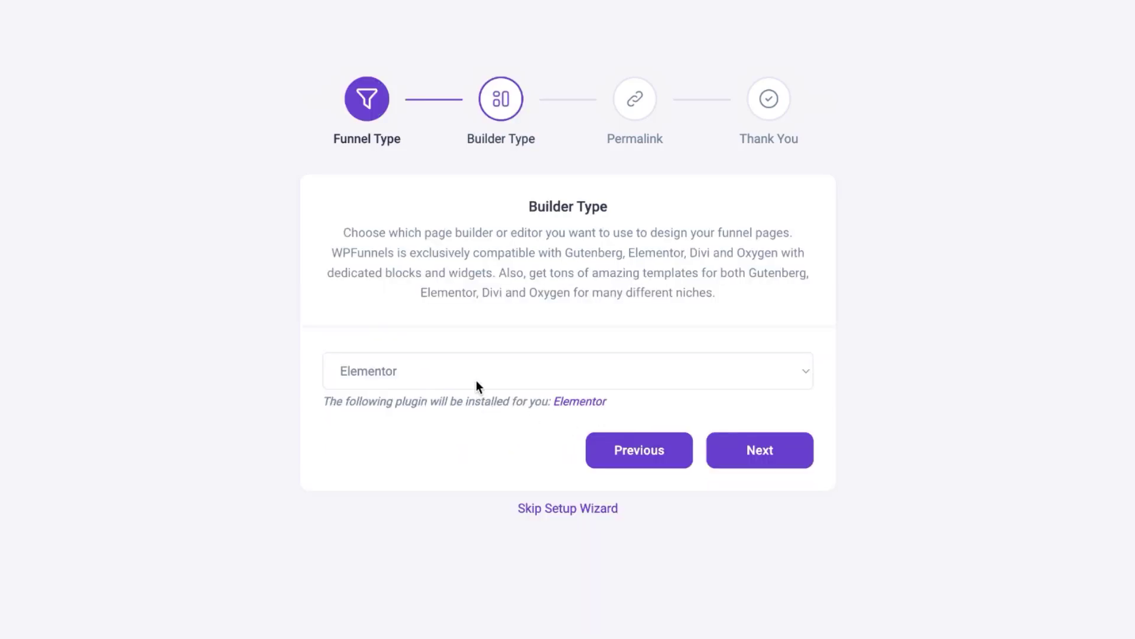
click(568, 370)
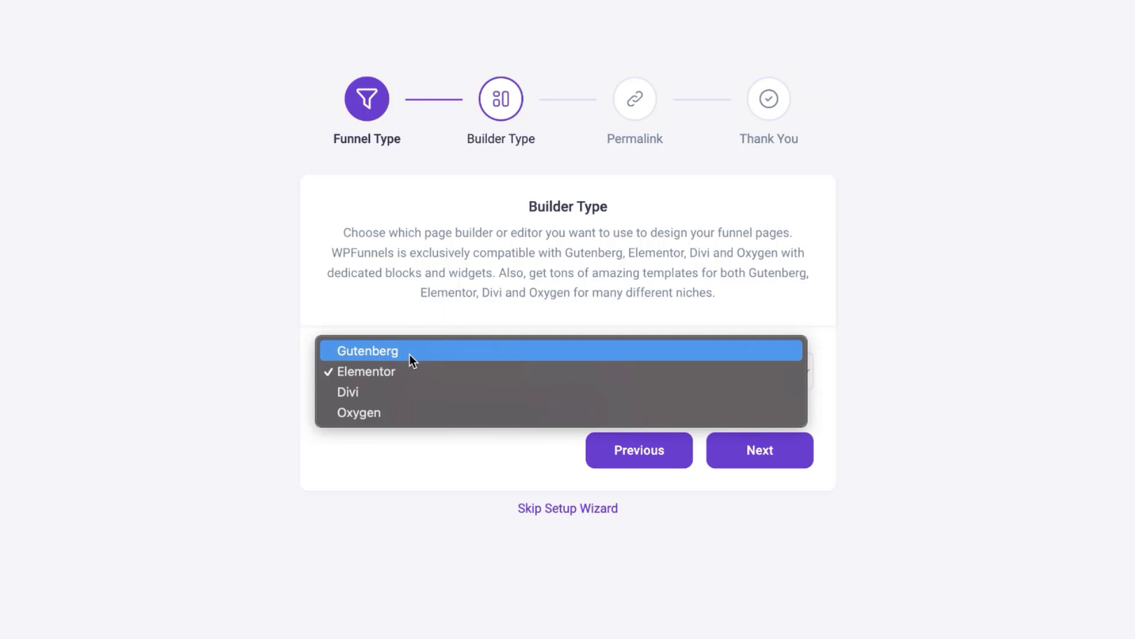
mouse_move(409, 391)
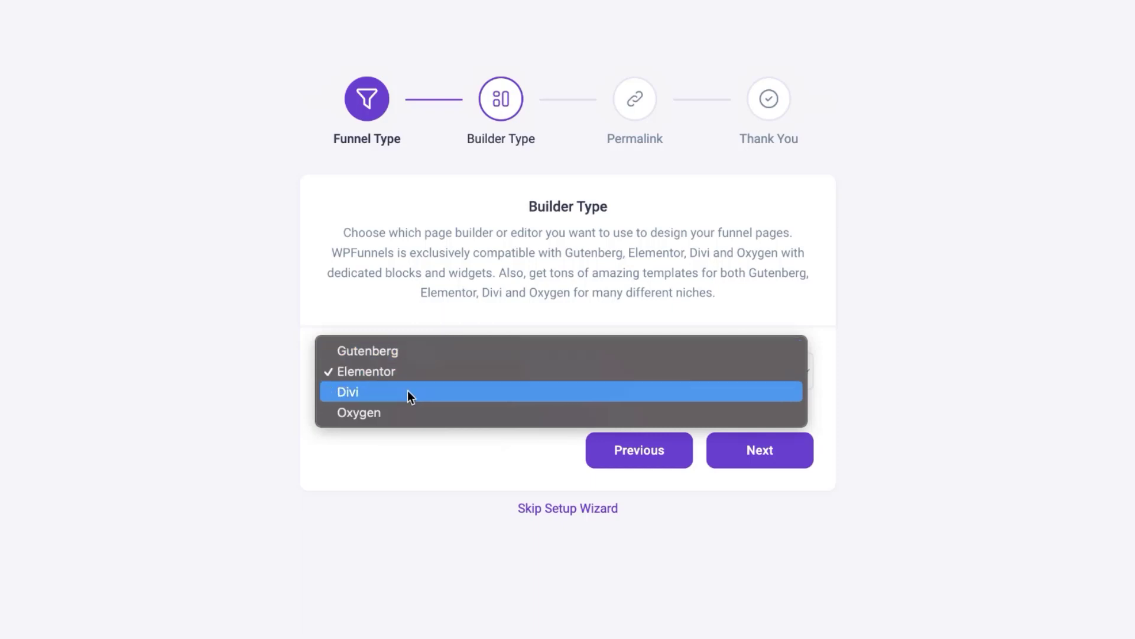
mouse_move(404, 406)
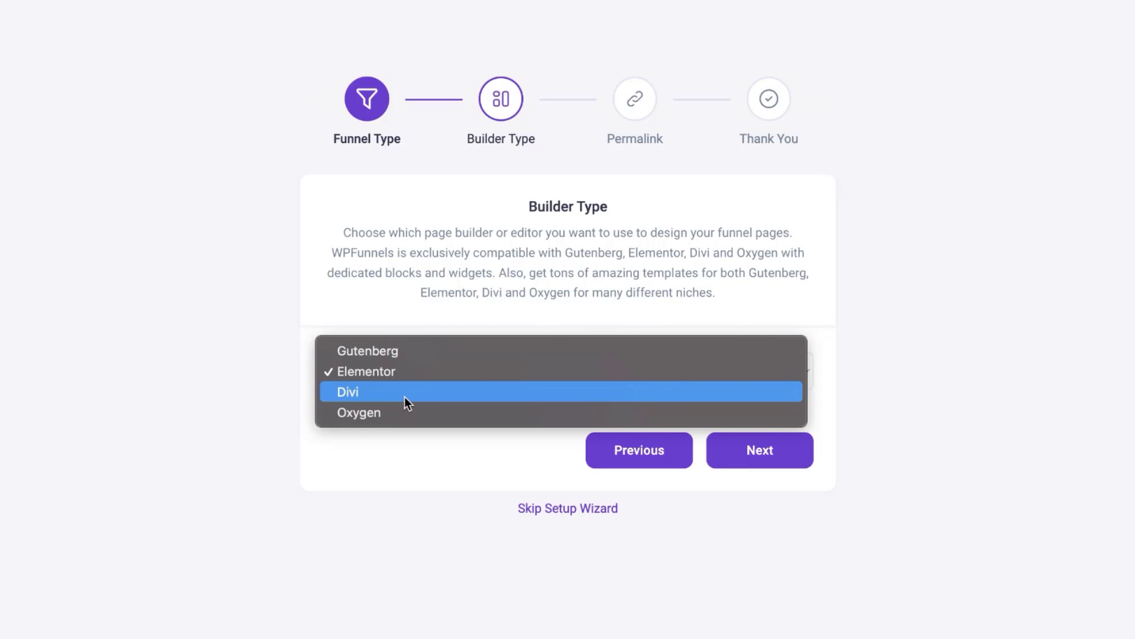
click(347, 391)
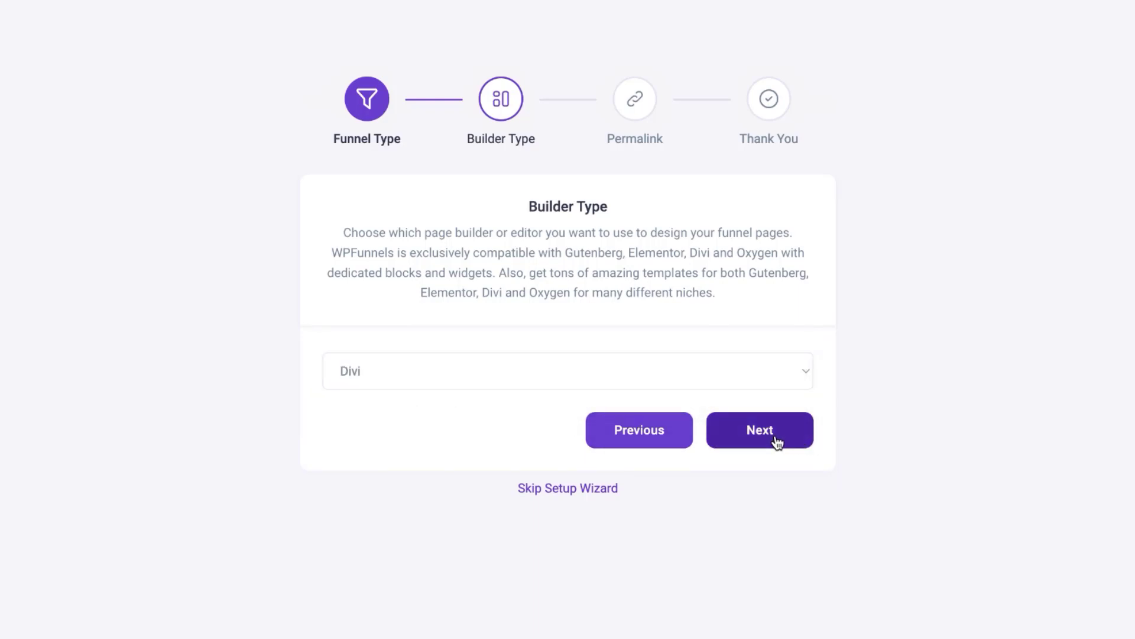
Continue through the Permalinks step keeping the default WordPress permalinks to finish setup
click(759, 429)
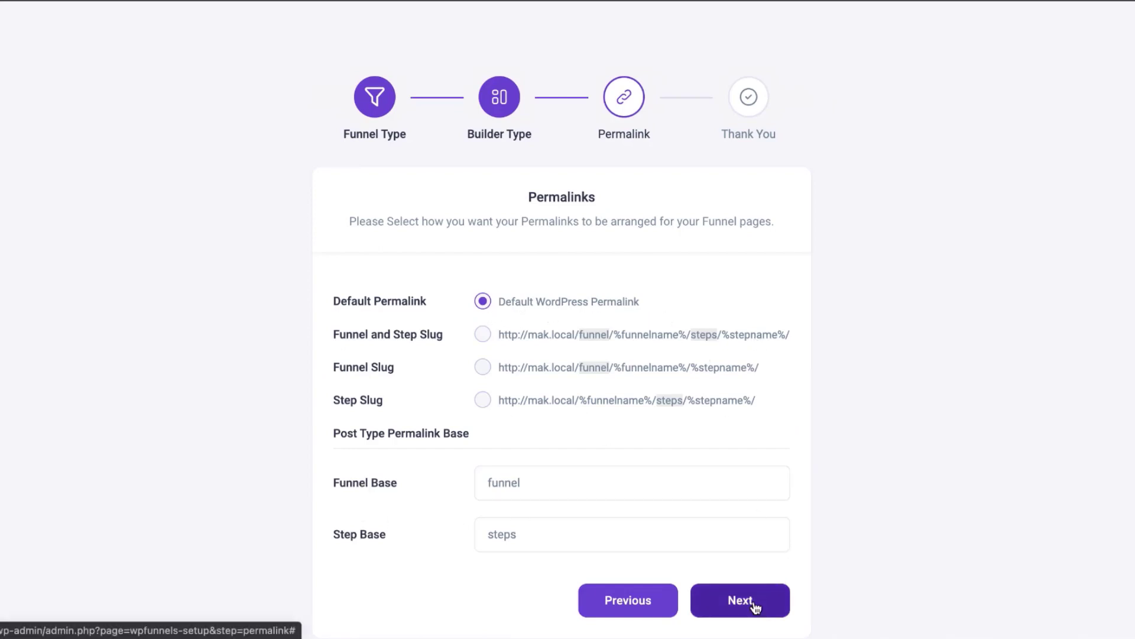
click(741, 600)
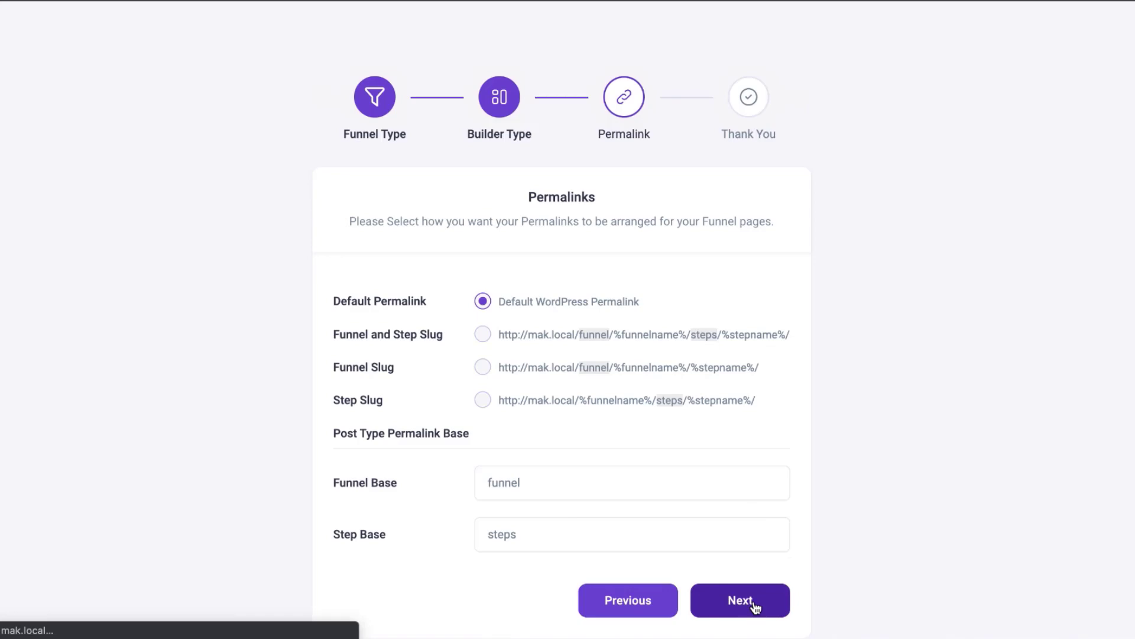
click(739, 599)
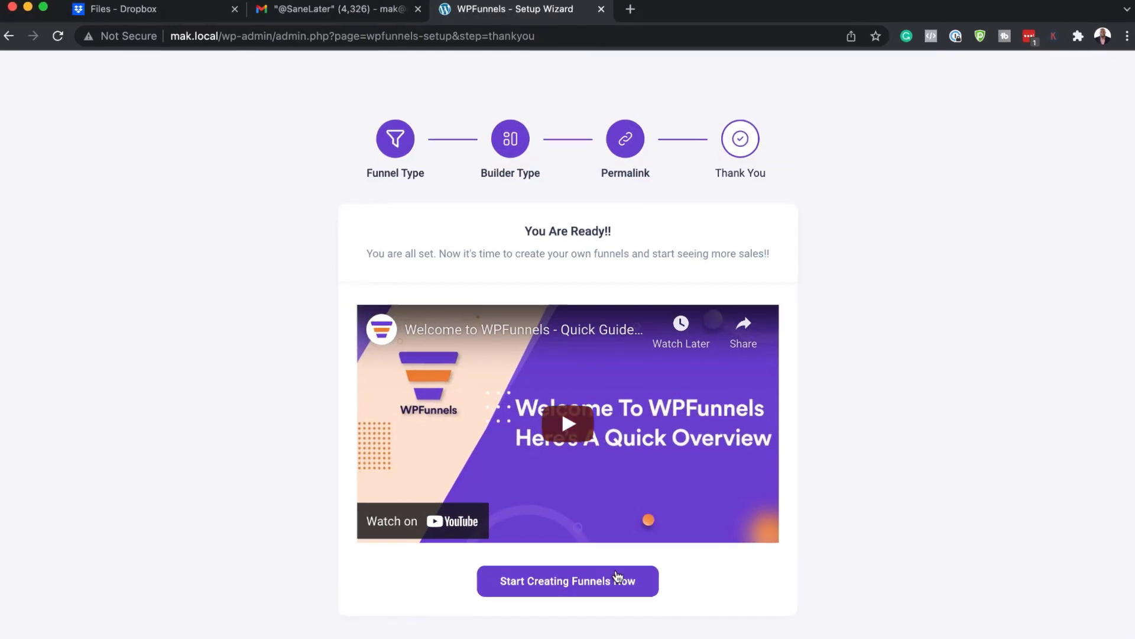
Start creating a first funnel and browse down the library of funnel templates
click(568, 580)
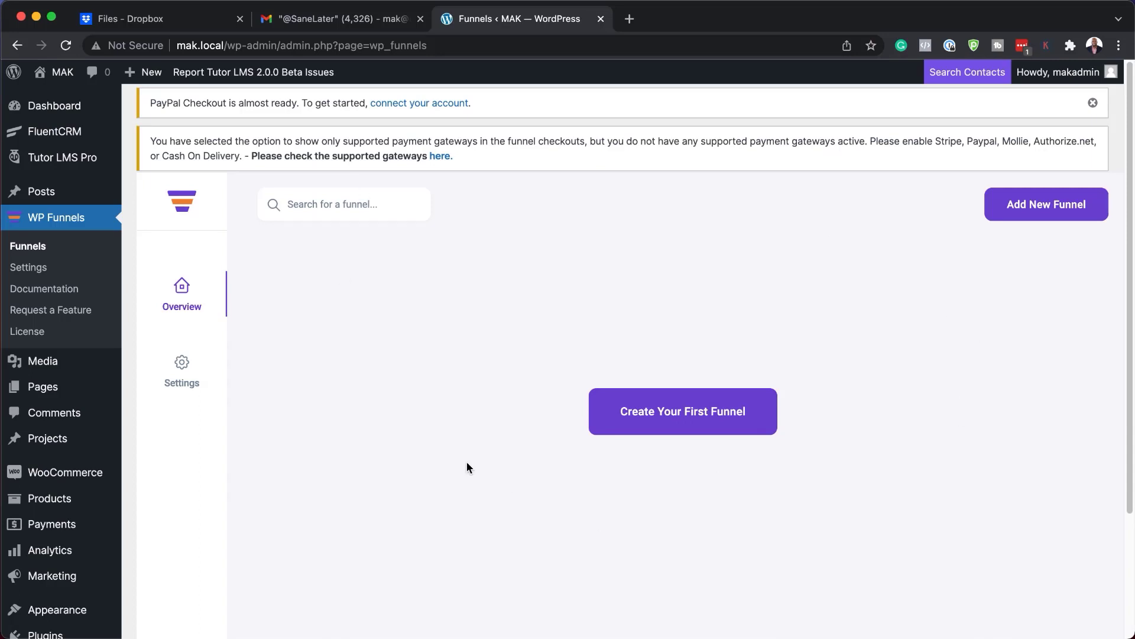
mouse_move(755, 359)
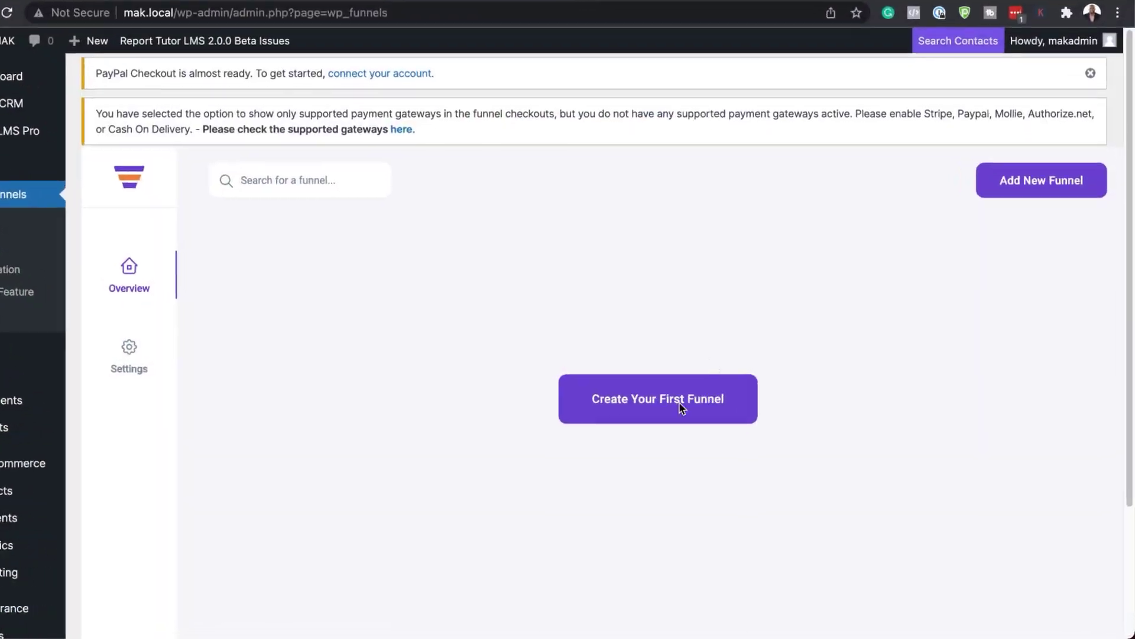
click(658, 399)
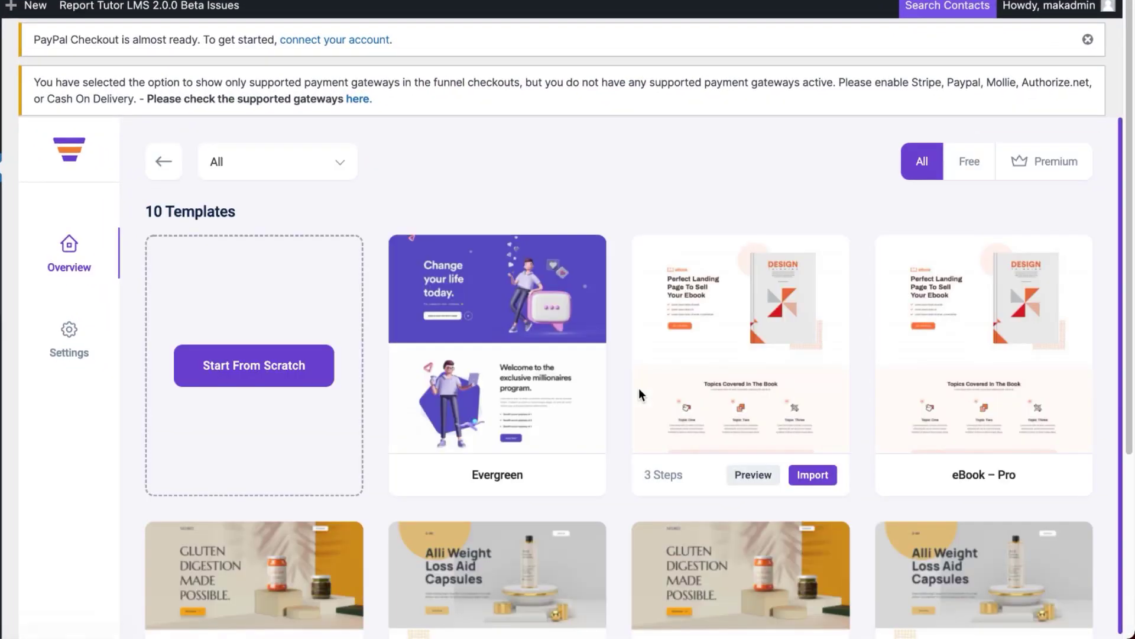
mouse_move(543, 442)
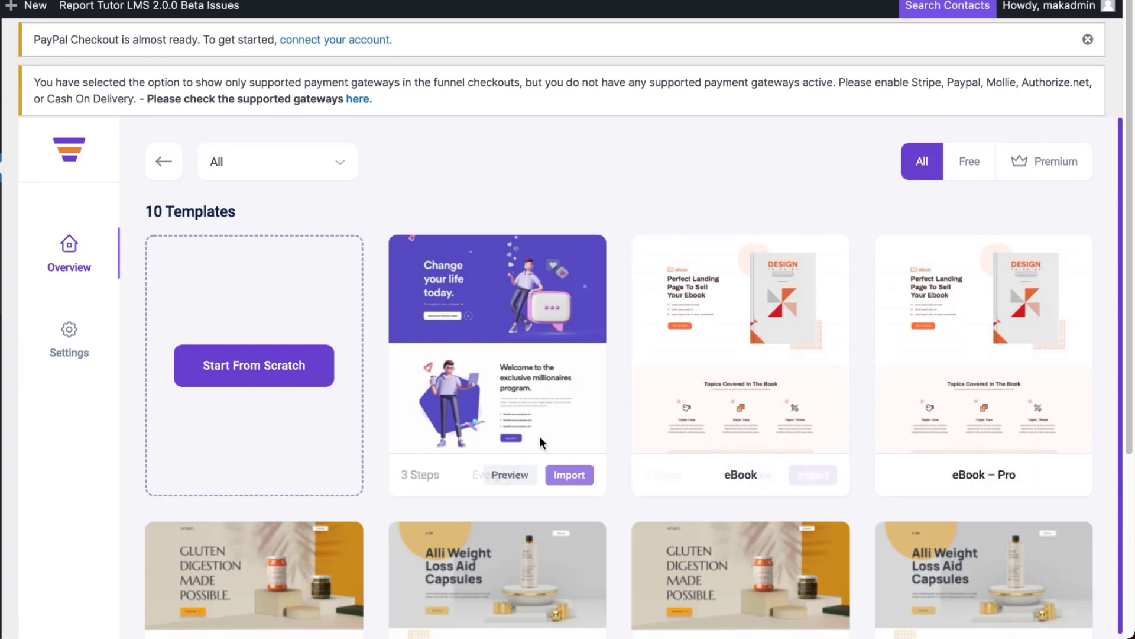
scroll(down, 3)
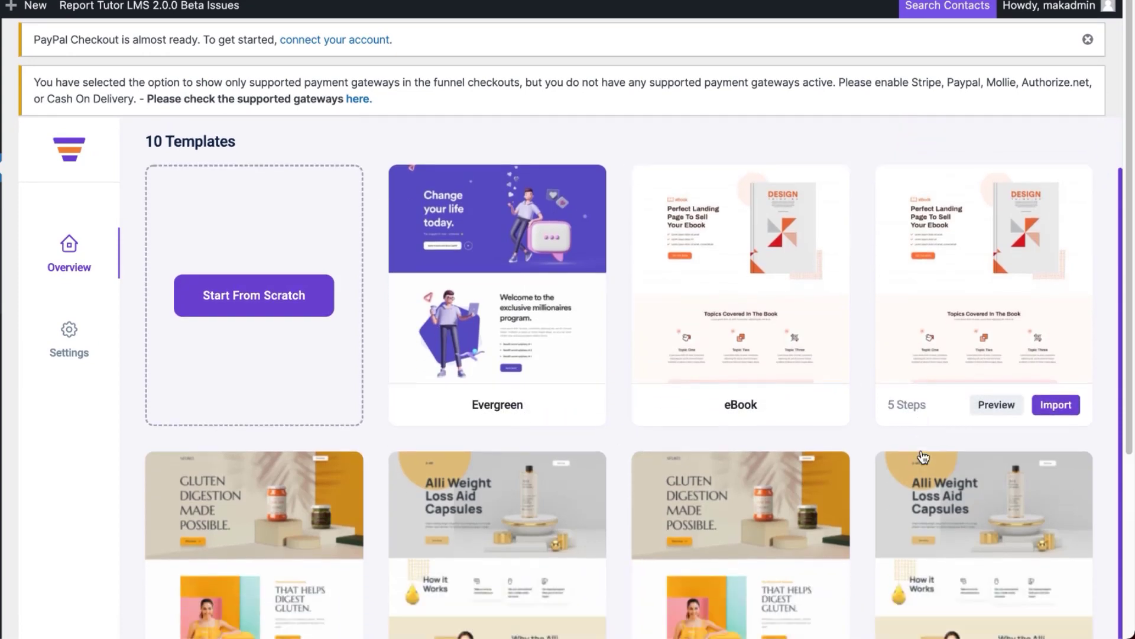
scroll(down, 3)
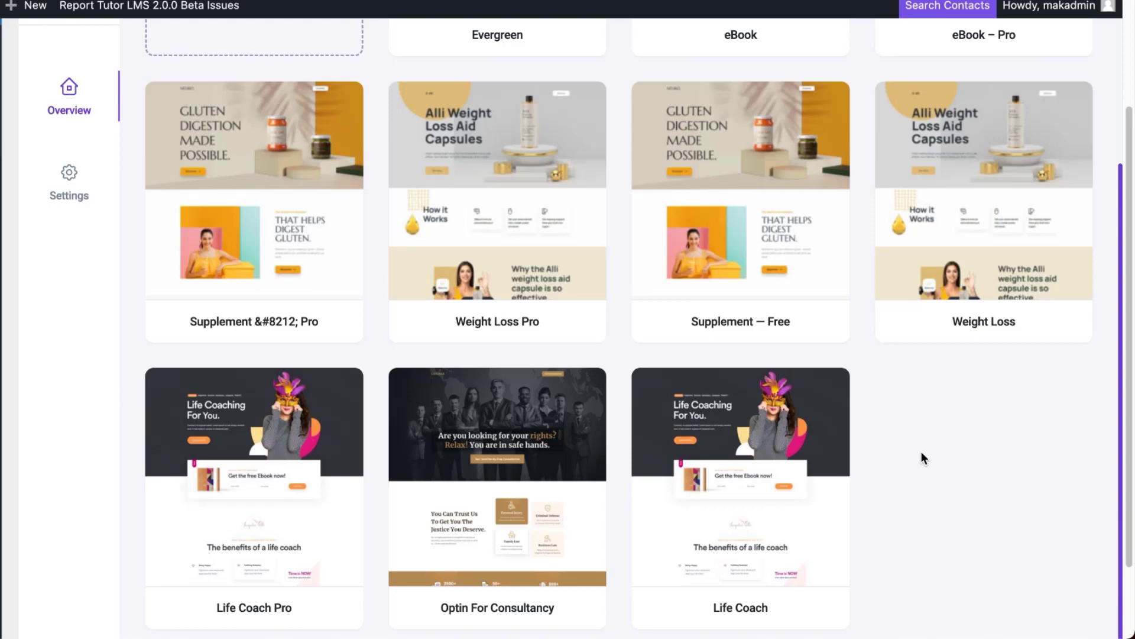
scroll(down, 3)
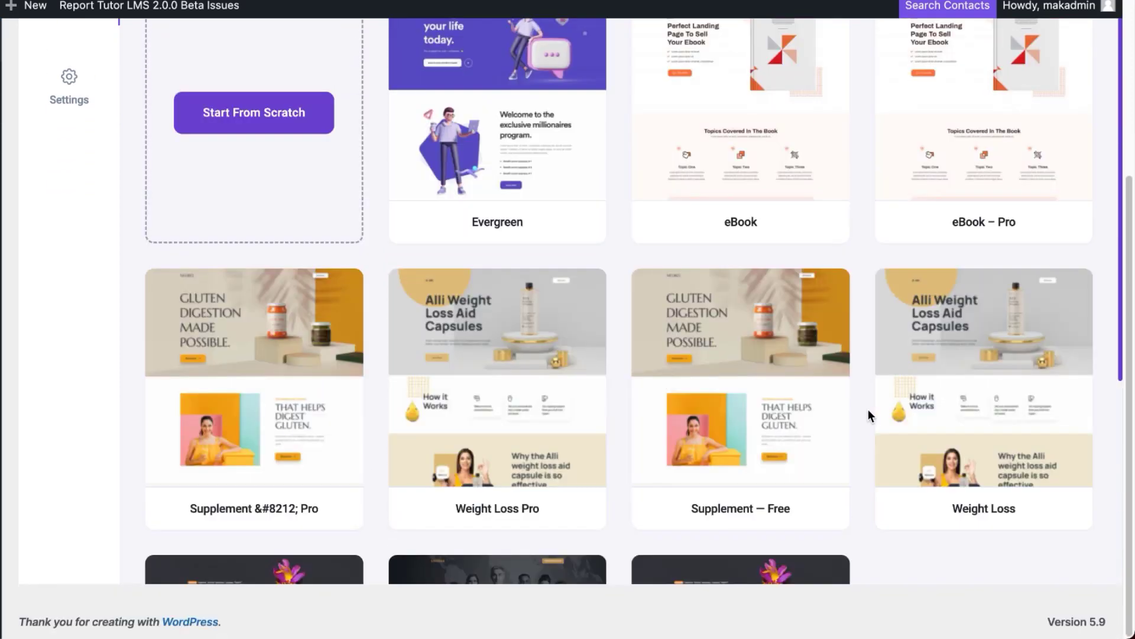
mouse_move(507, 341)
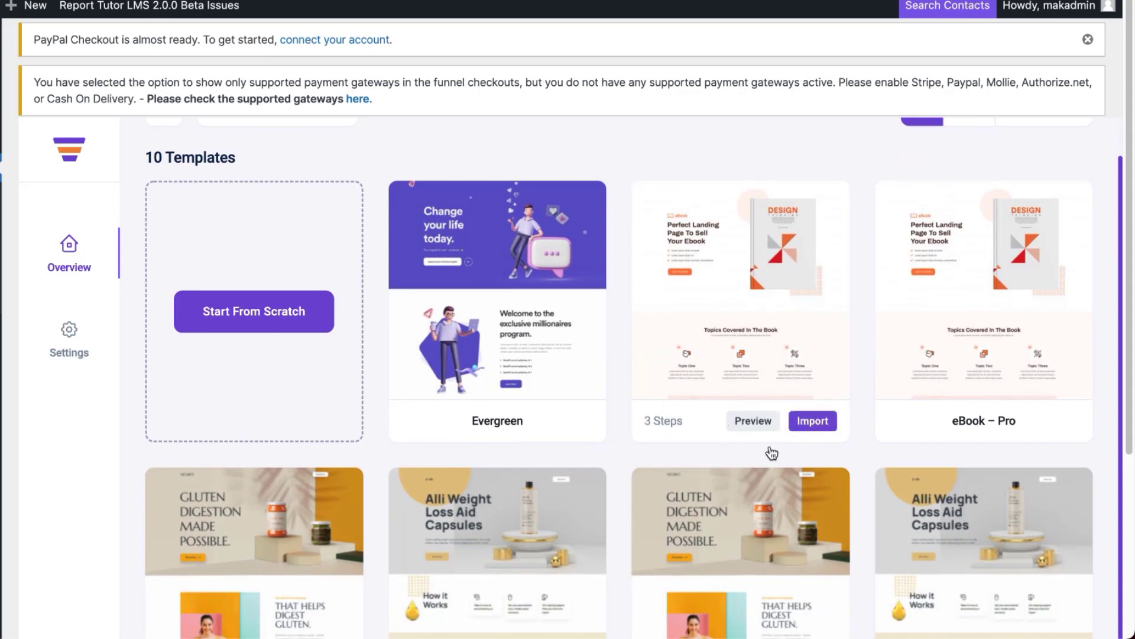
Import the eBook – Pro template, creating a funnel with Landing, Checkout, Upsell and Downsell steps
click(1054, 421)
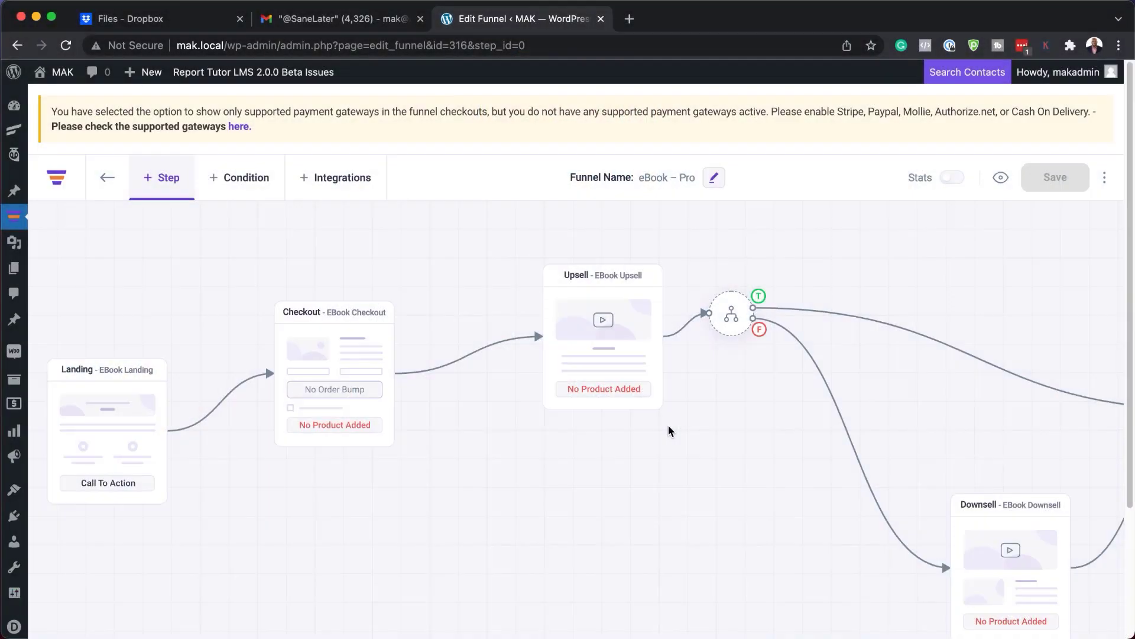
mouse_move(112, 430)
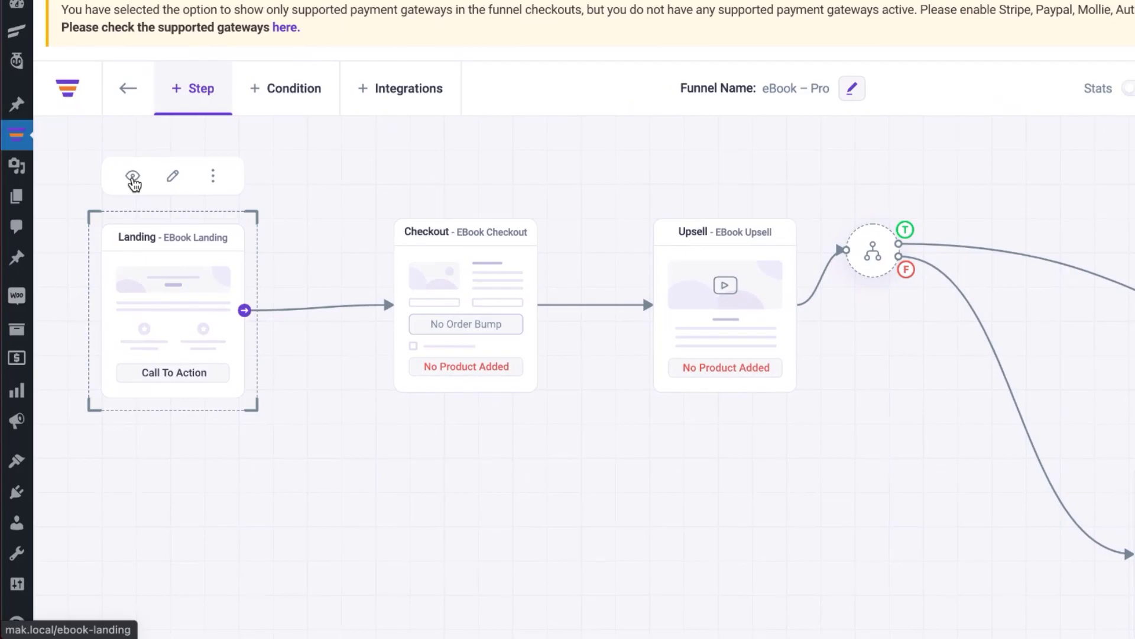
View the funnel's Landing page and enable the Divi Visual Builder on it
click(131, 176)
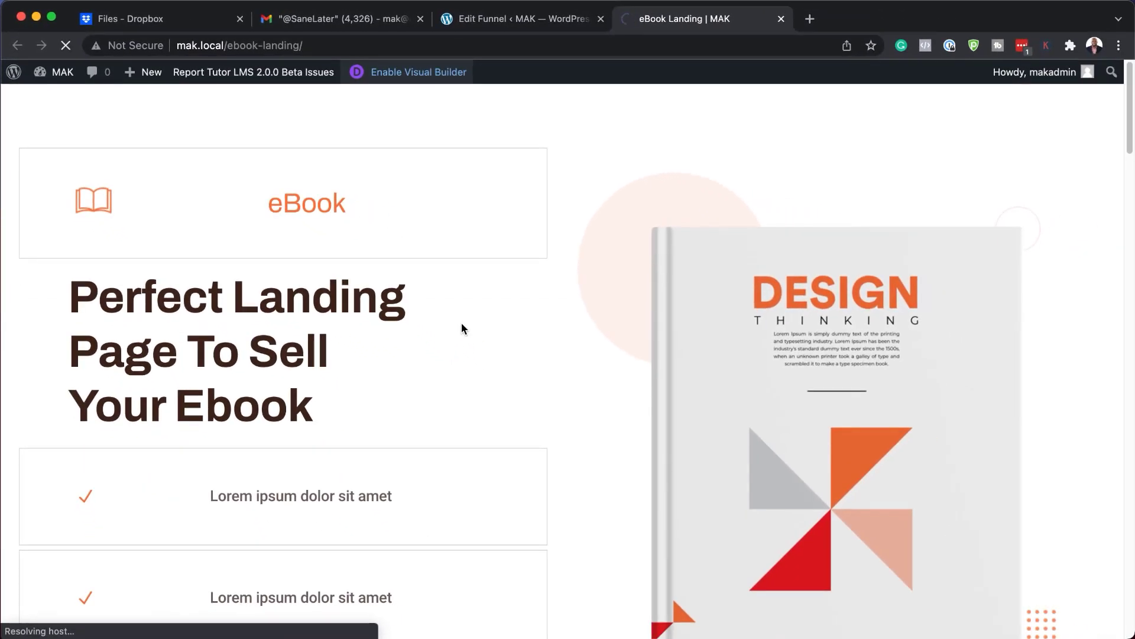
click(419, 72)
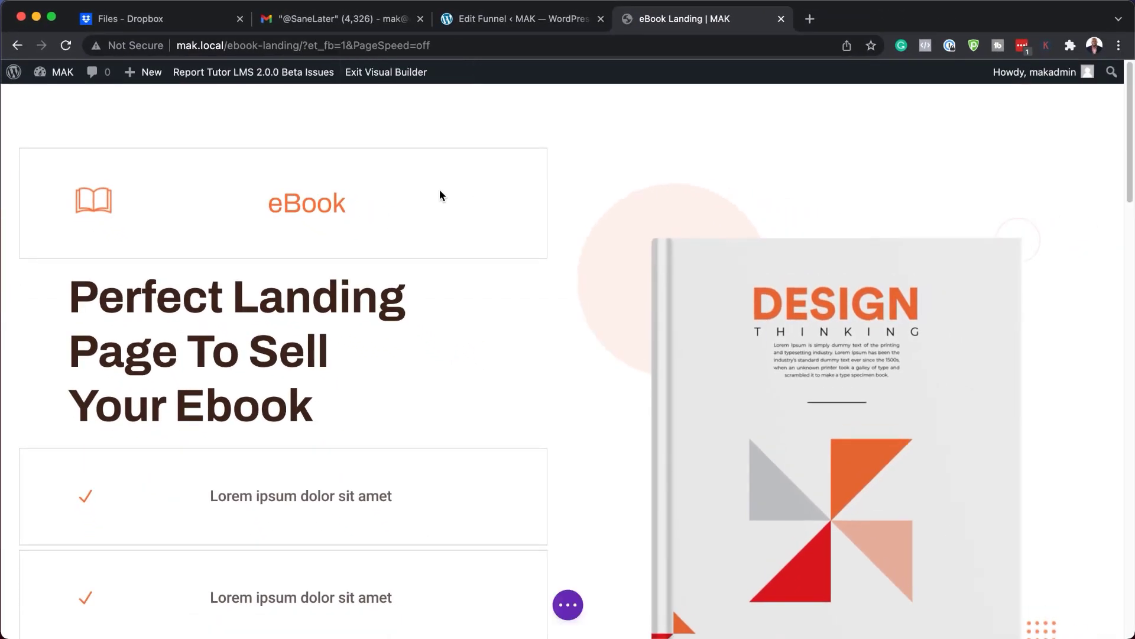
mouse_move(214, 195)
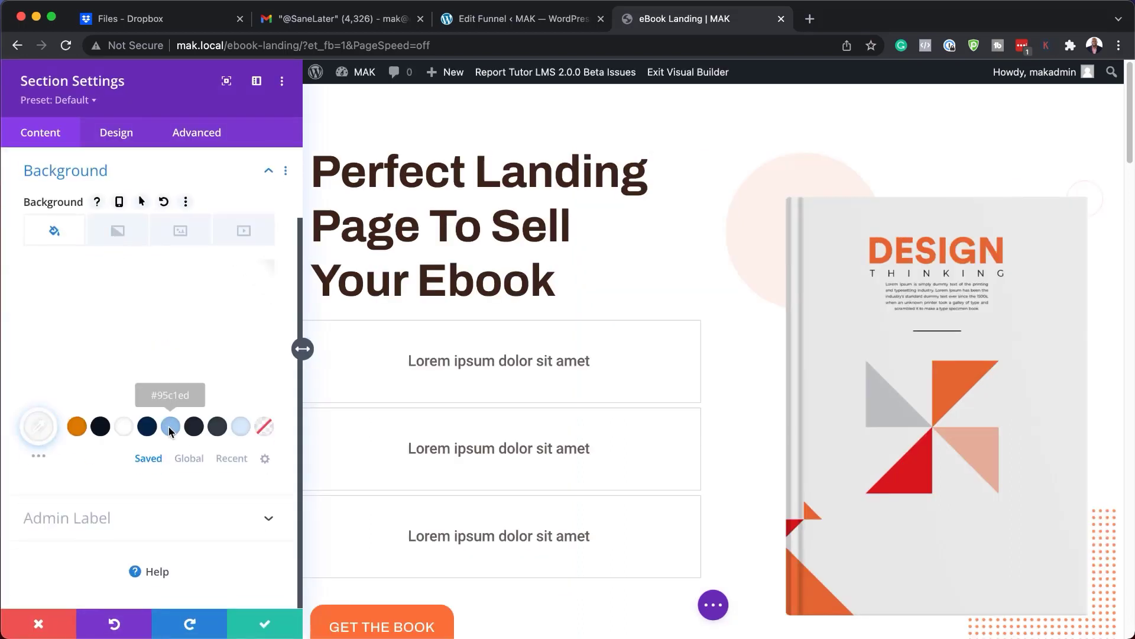
mouse_move(264, 623)
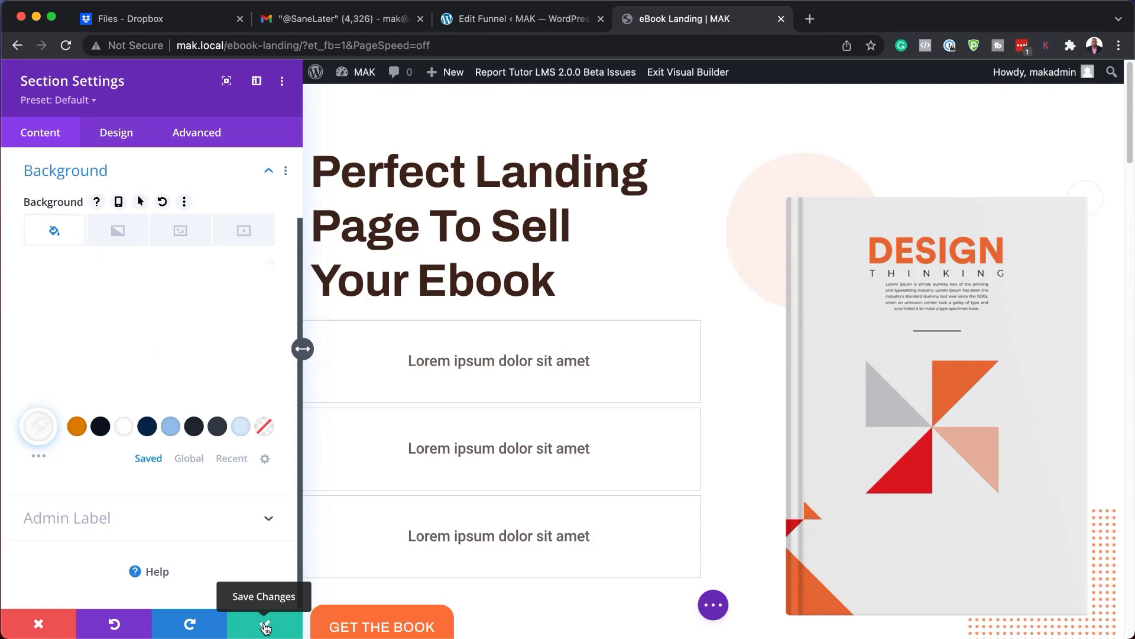
click(264, 624)
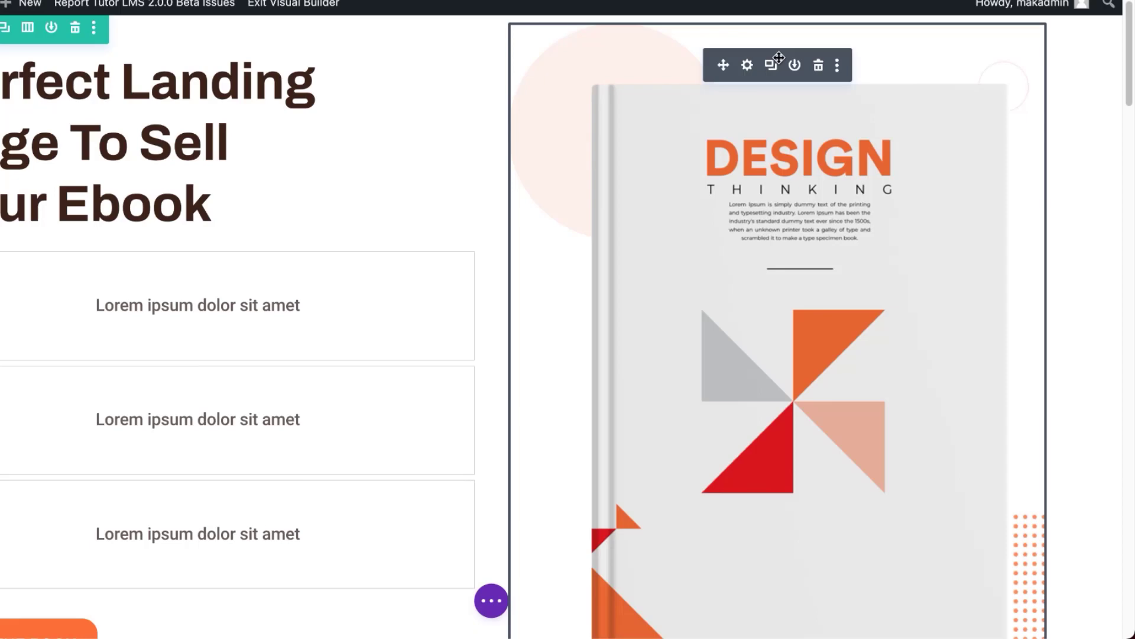
Replace the book cover image with the business_02 photo from the media library
click(747, 64)
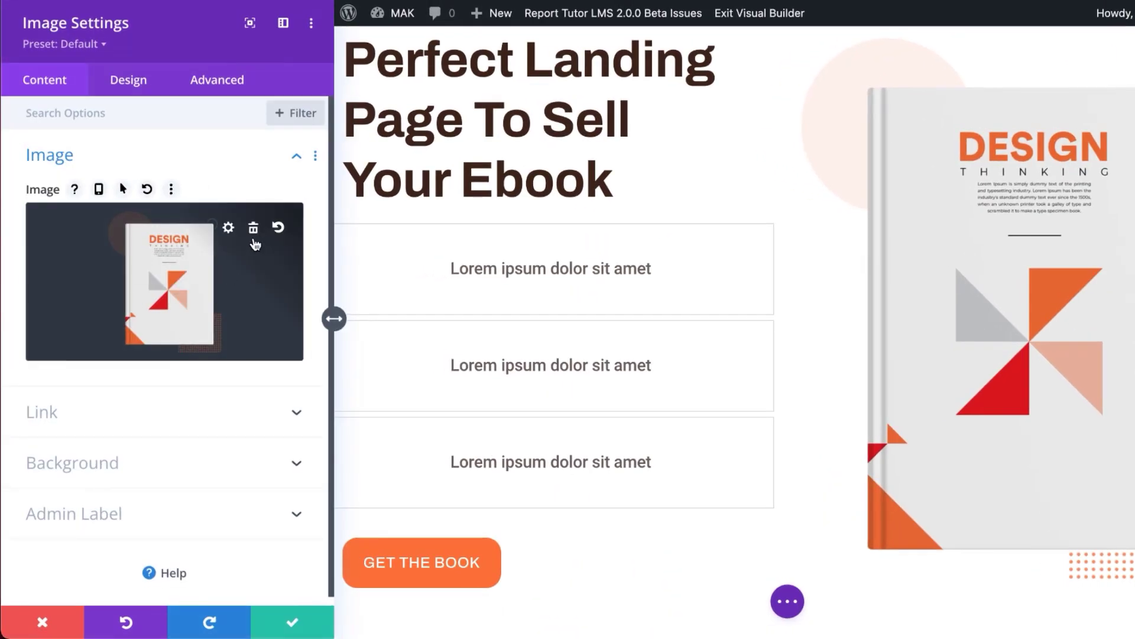
click(255, 227)
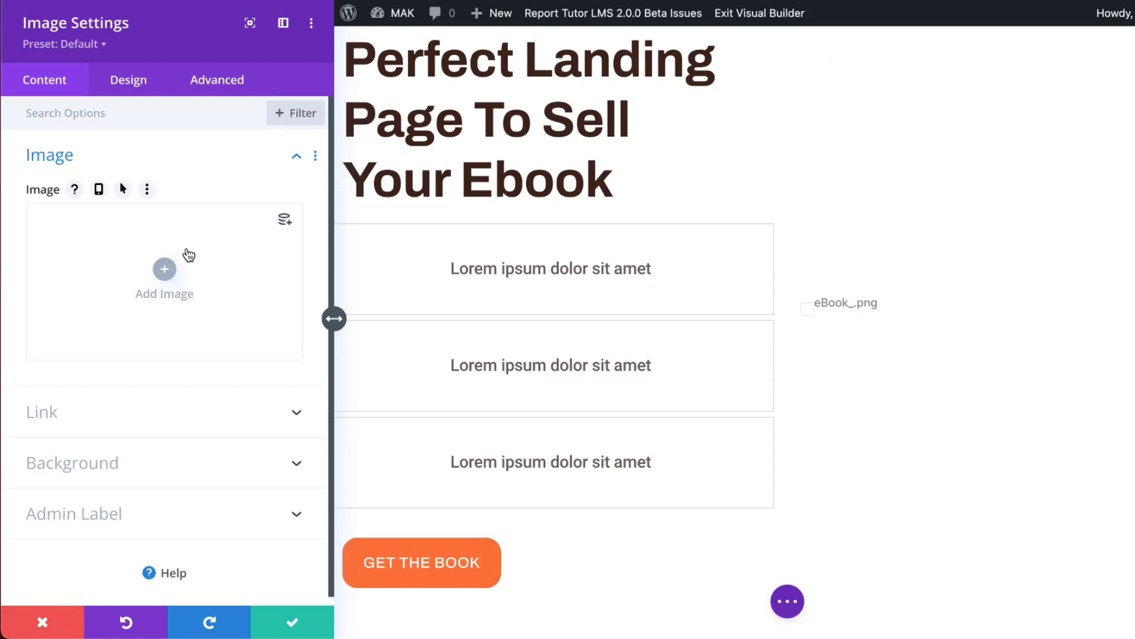
click(163, 270)
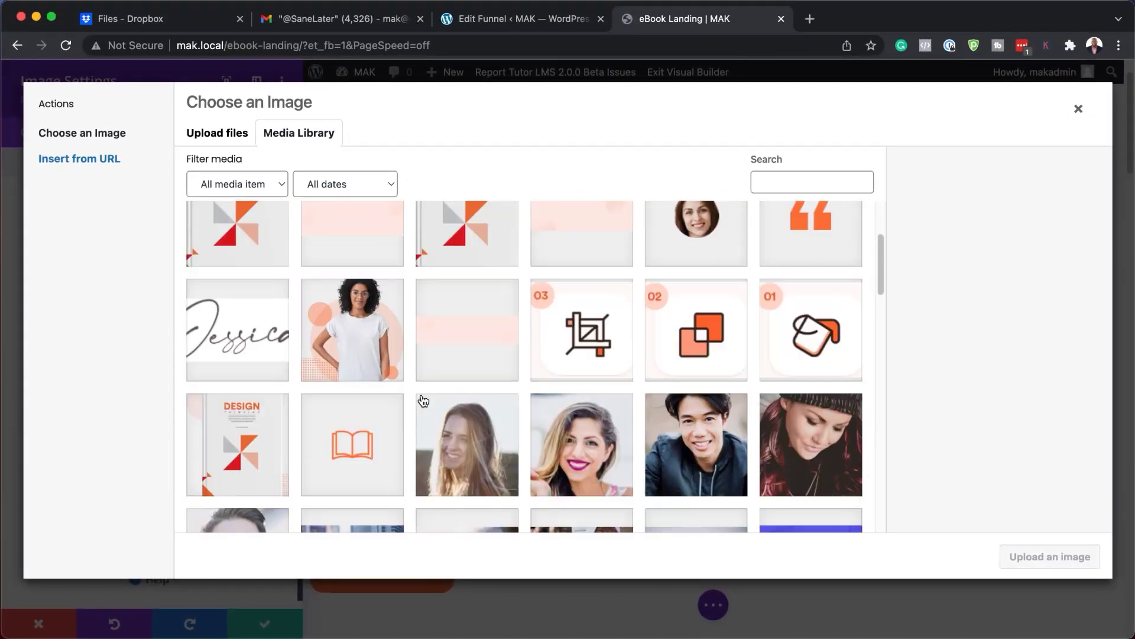
scroll(down, 3)
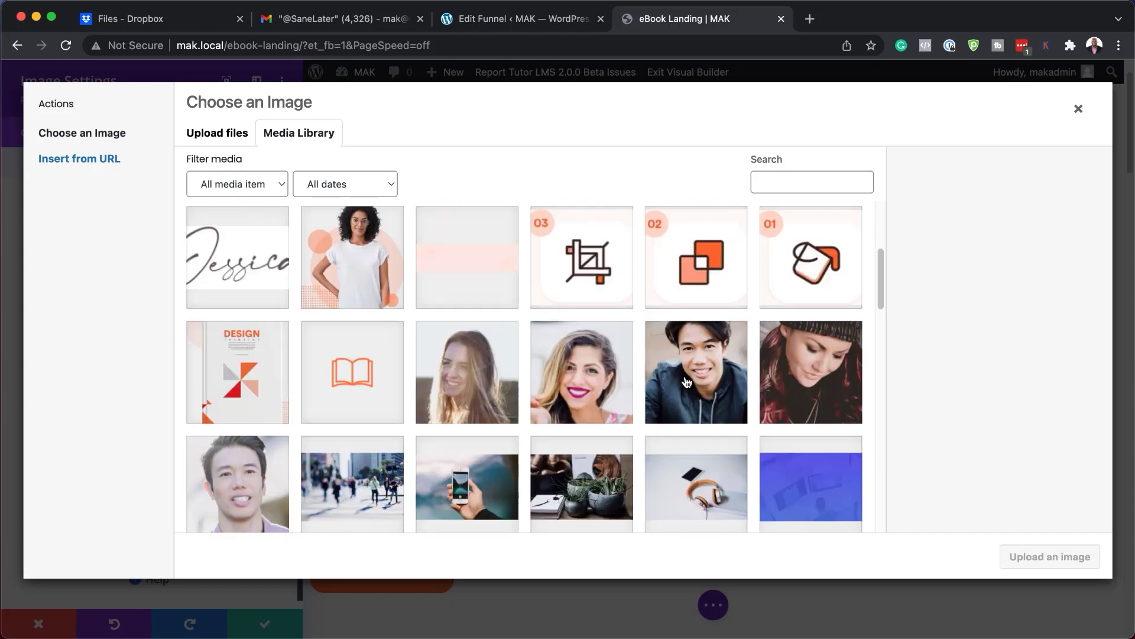
click(695, 484)
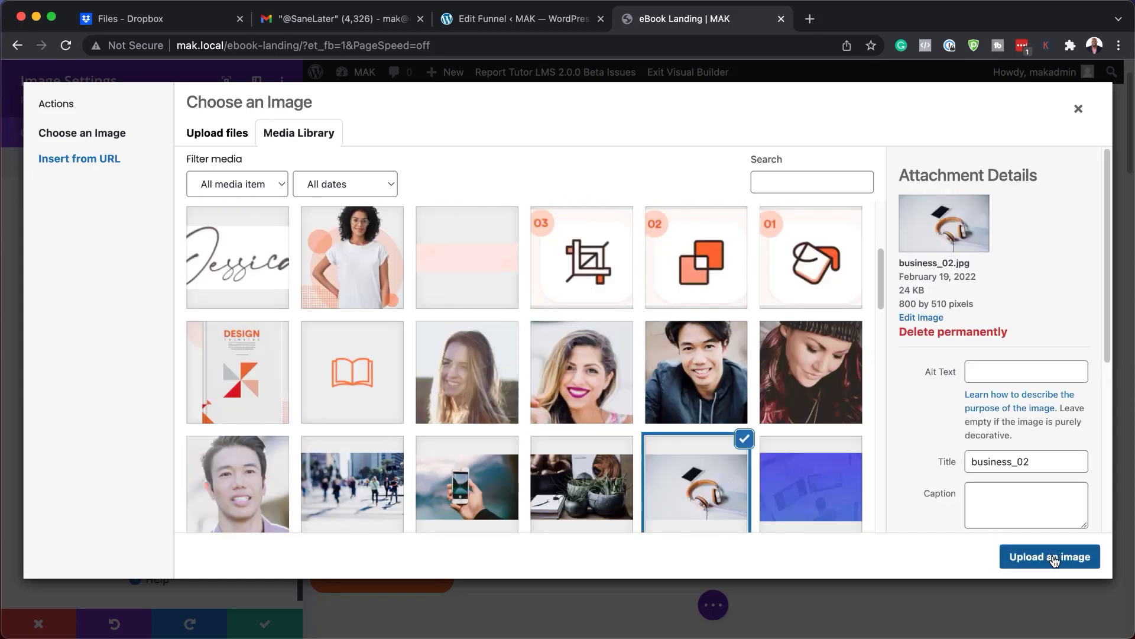
click(1049, 555)
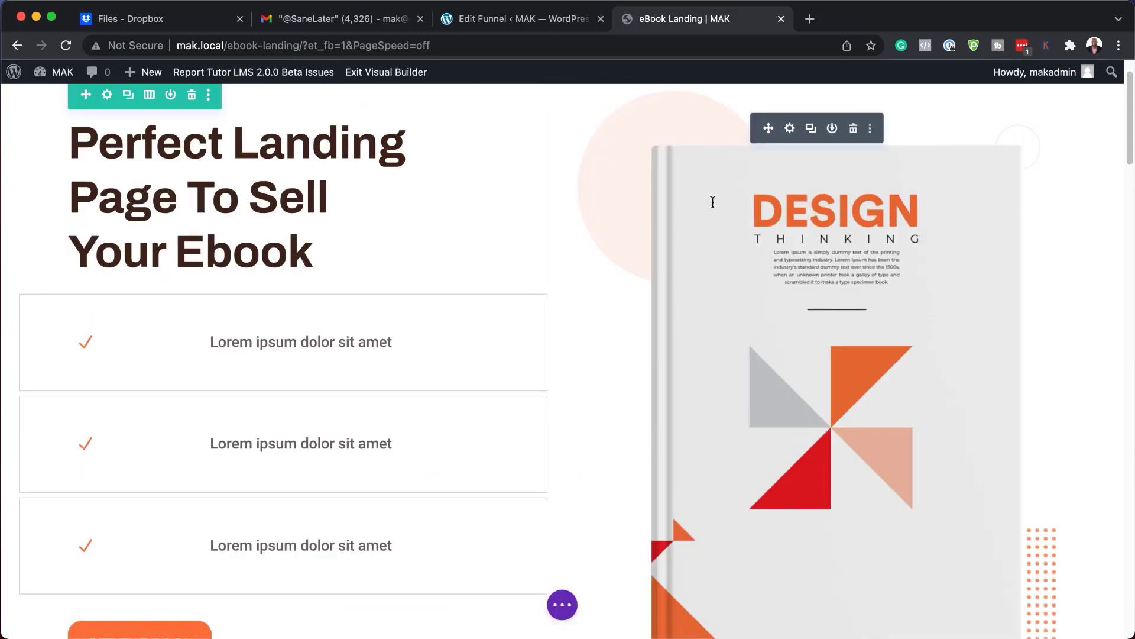
Search 'pro' and add Product One ($79.00) to the EBook Checkout funnel products
click(520, 18)
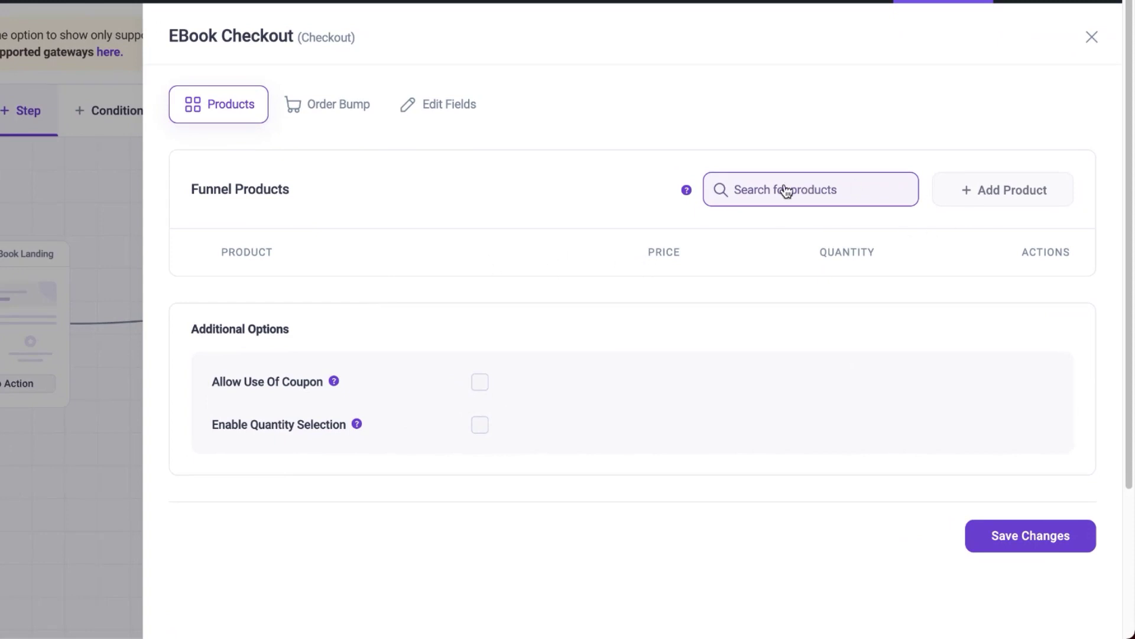
text(p)
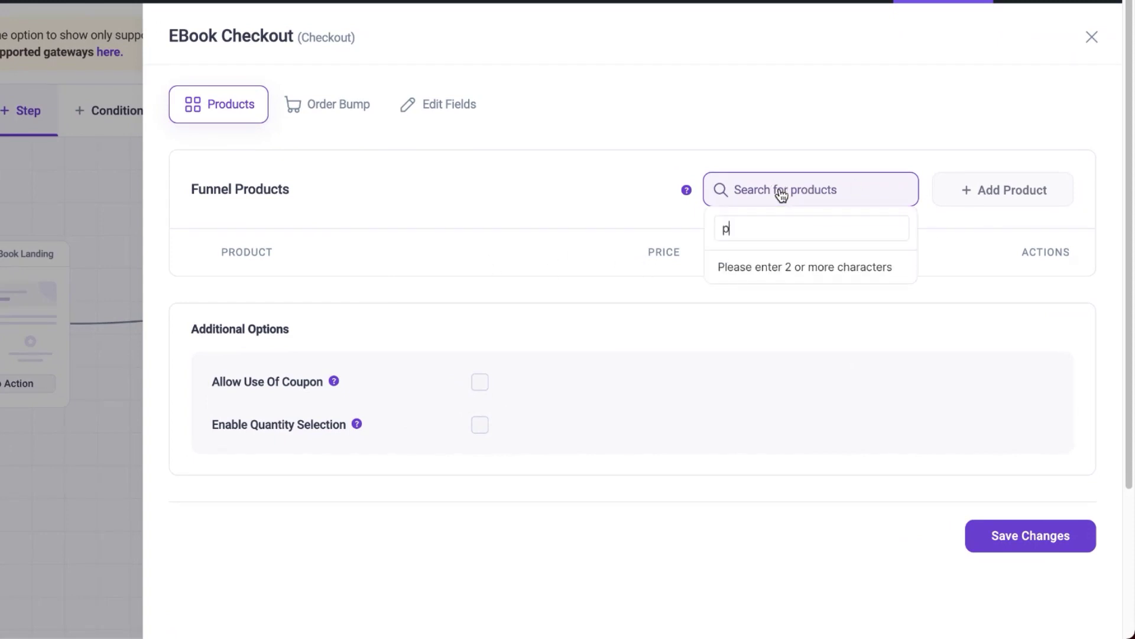
text(ro)
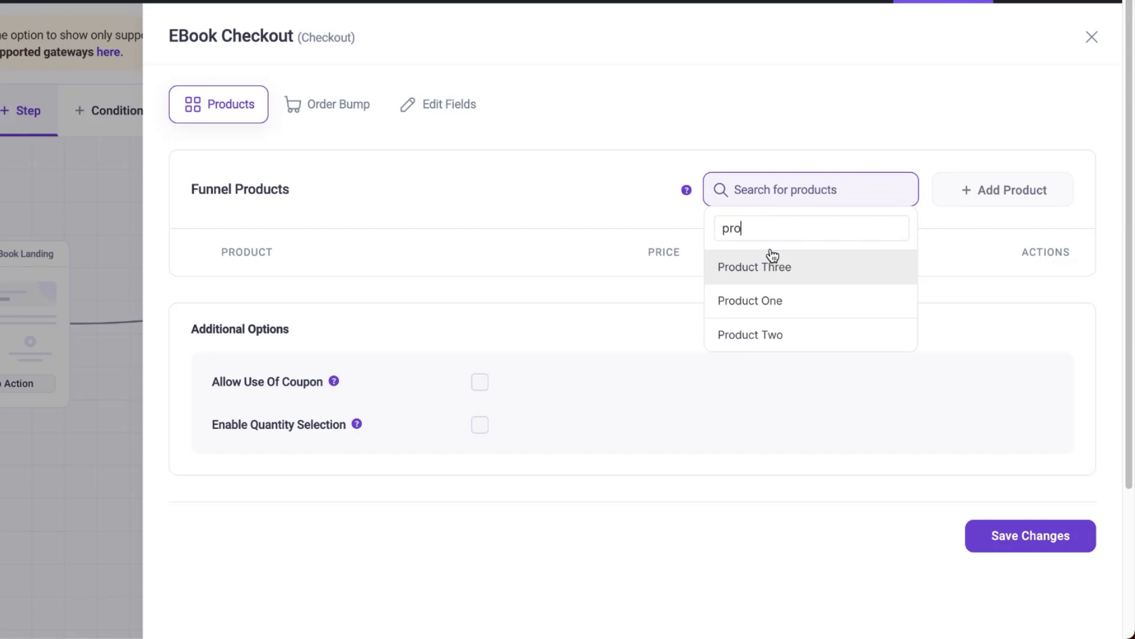
mouse_move(800, 305)
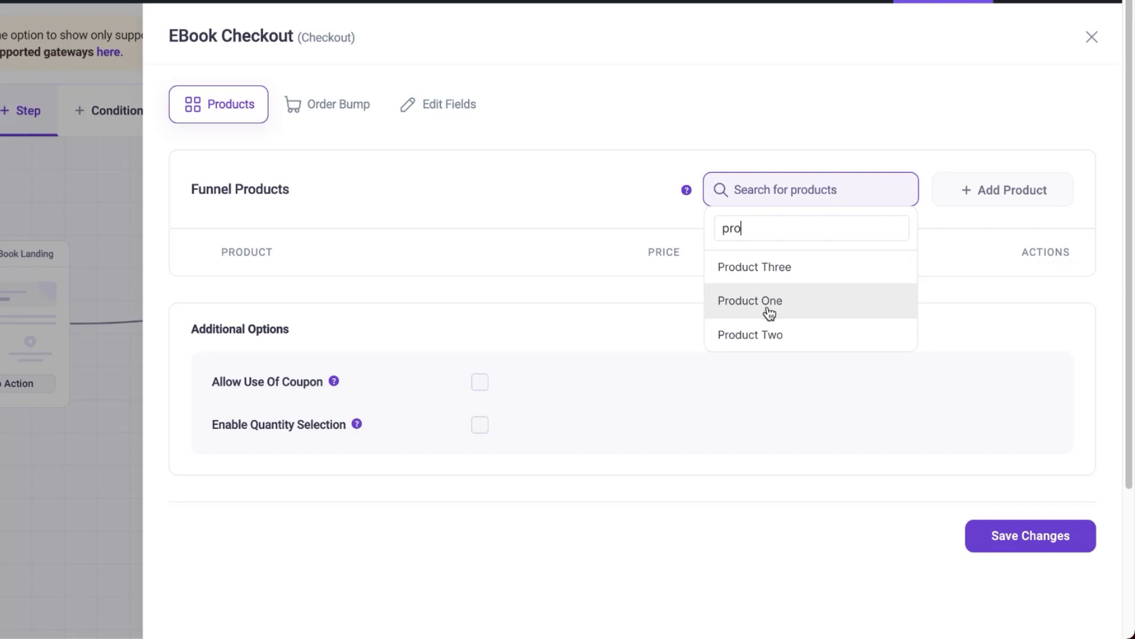
click(750, 300)
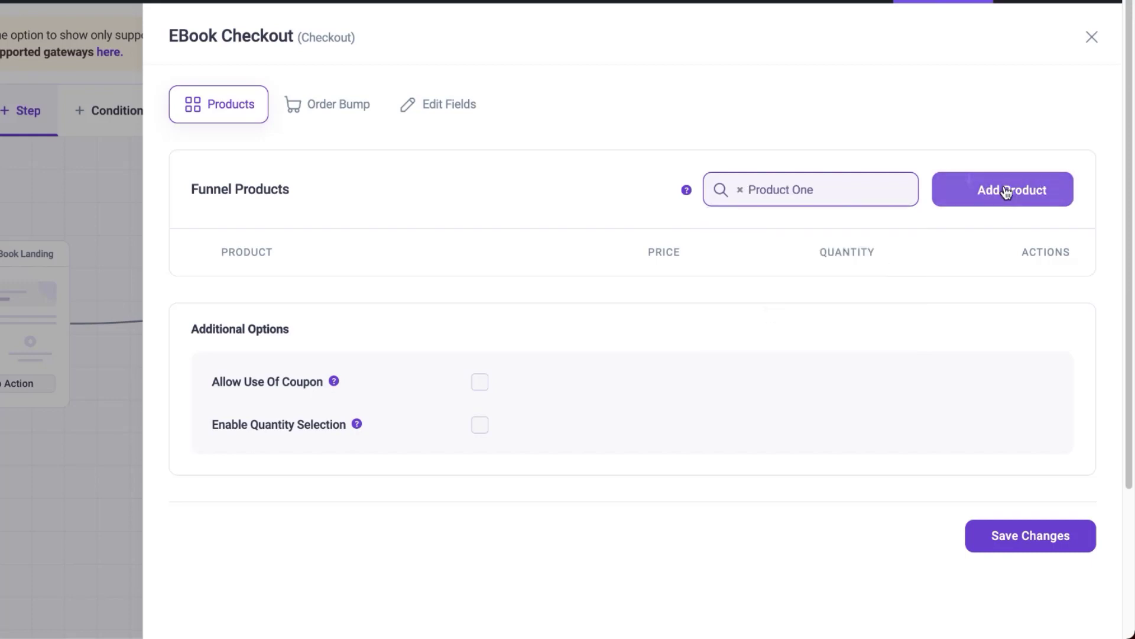
click(1001, 190)
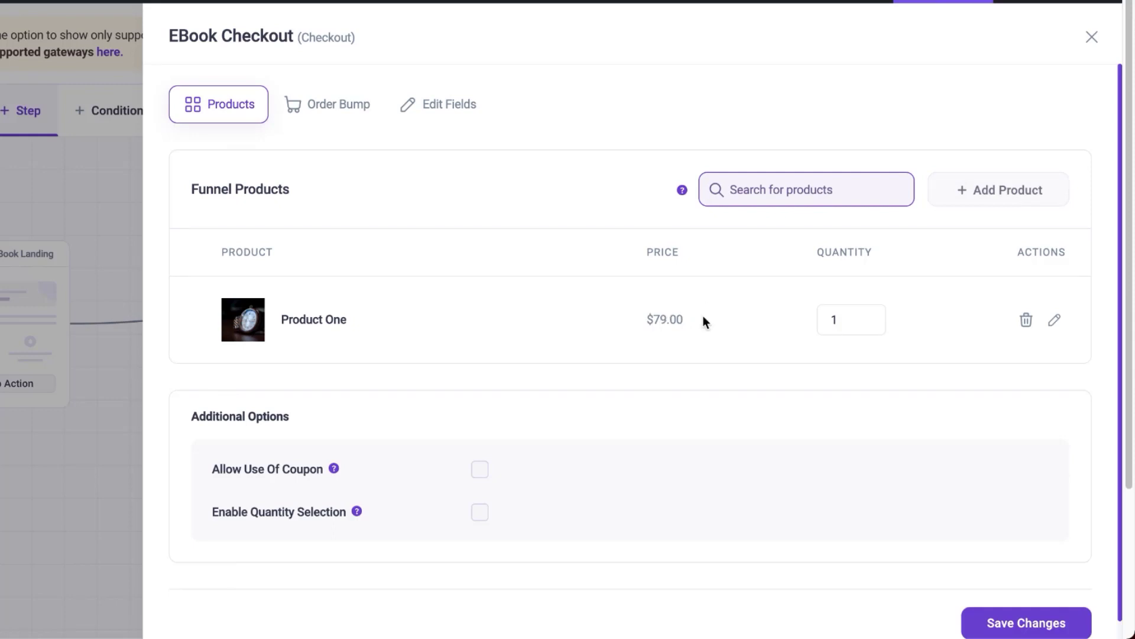
mouse_move(1027, 324)
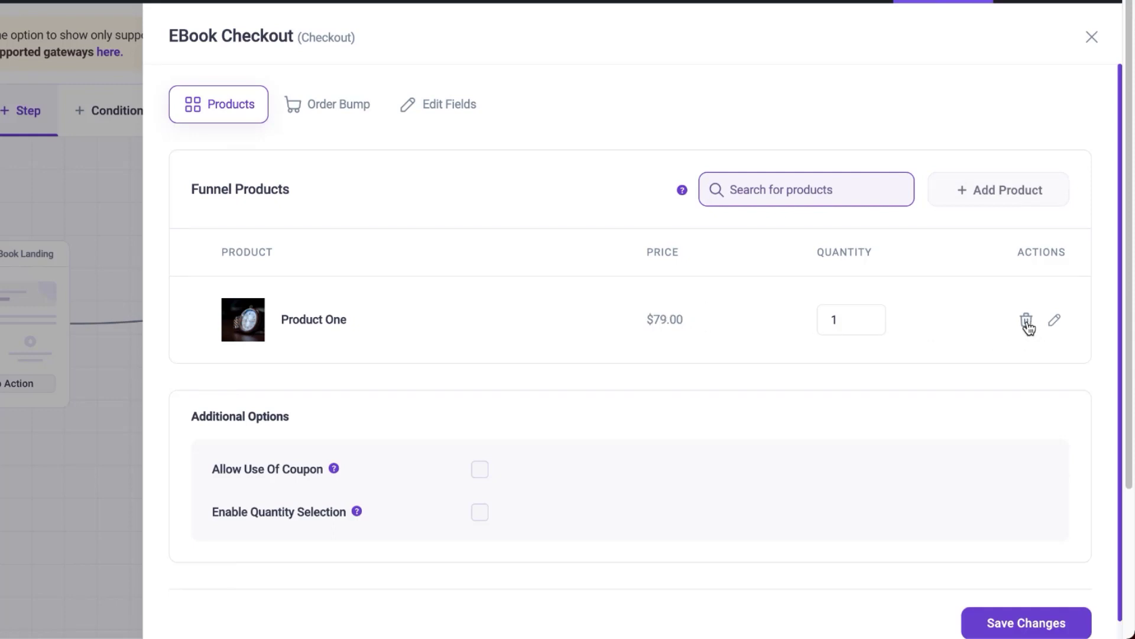
mouse_move(1056, 320)
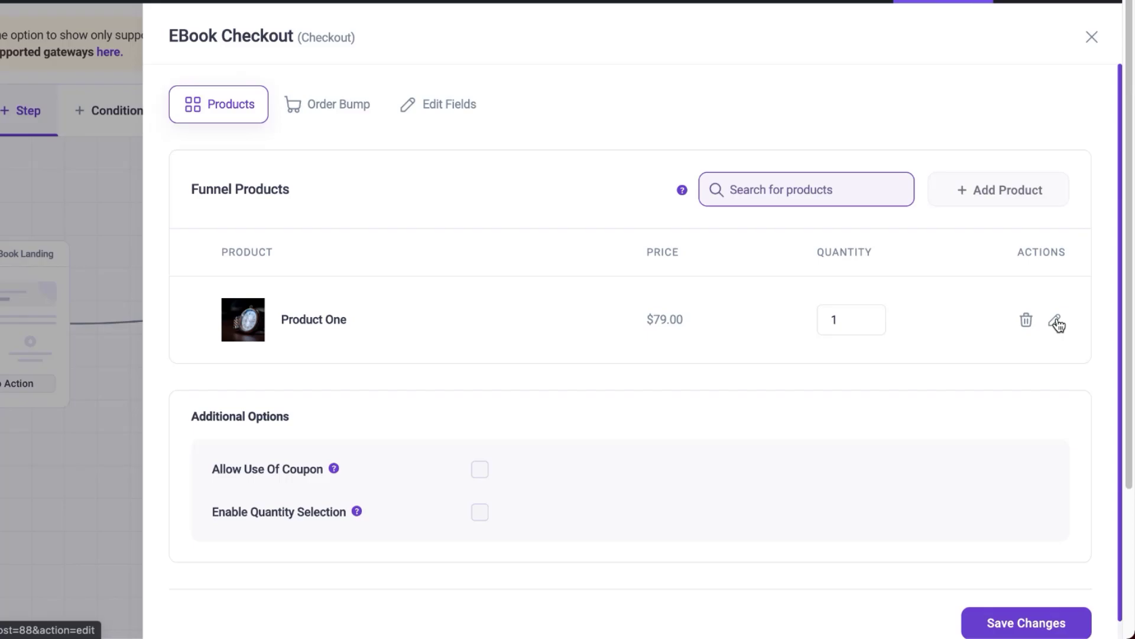
Open Product One's WooCommerce edit page and go to its pricing in Product data
click(1058, 321)
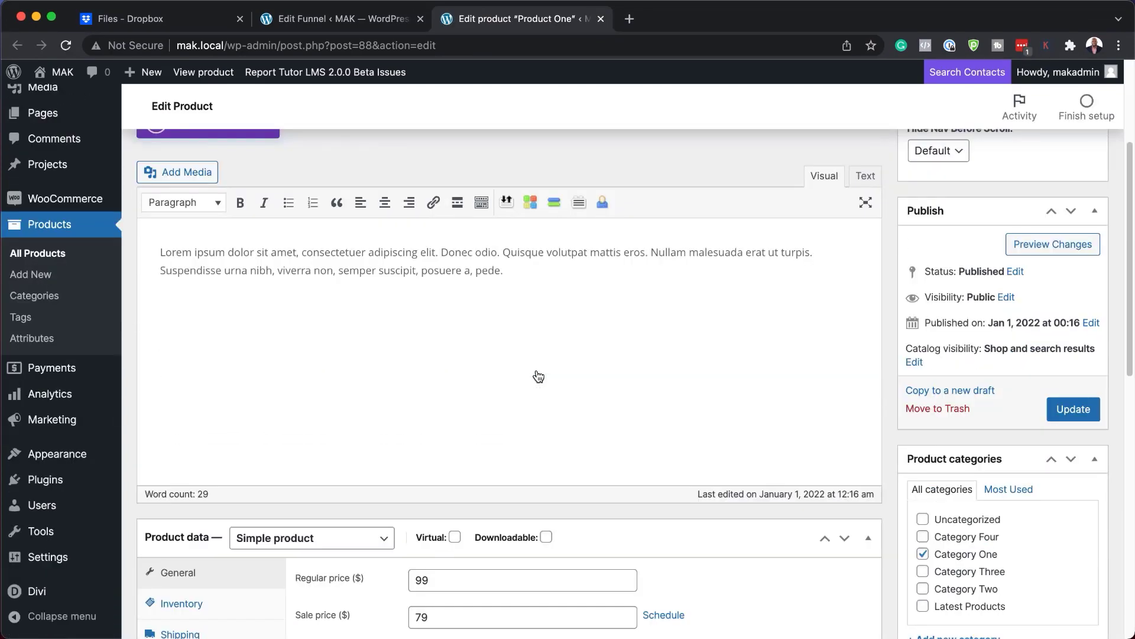
scroll(down, 3)
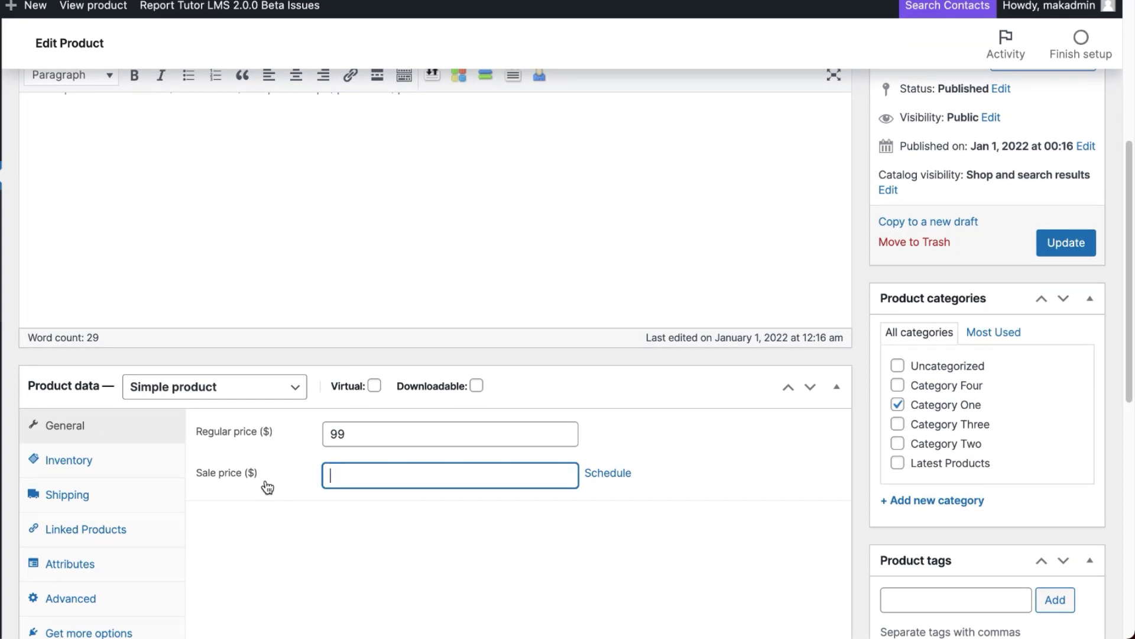
click(449, 433)
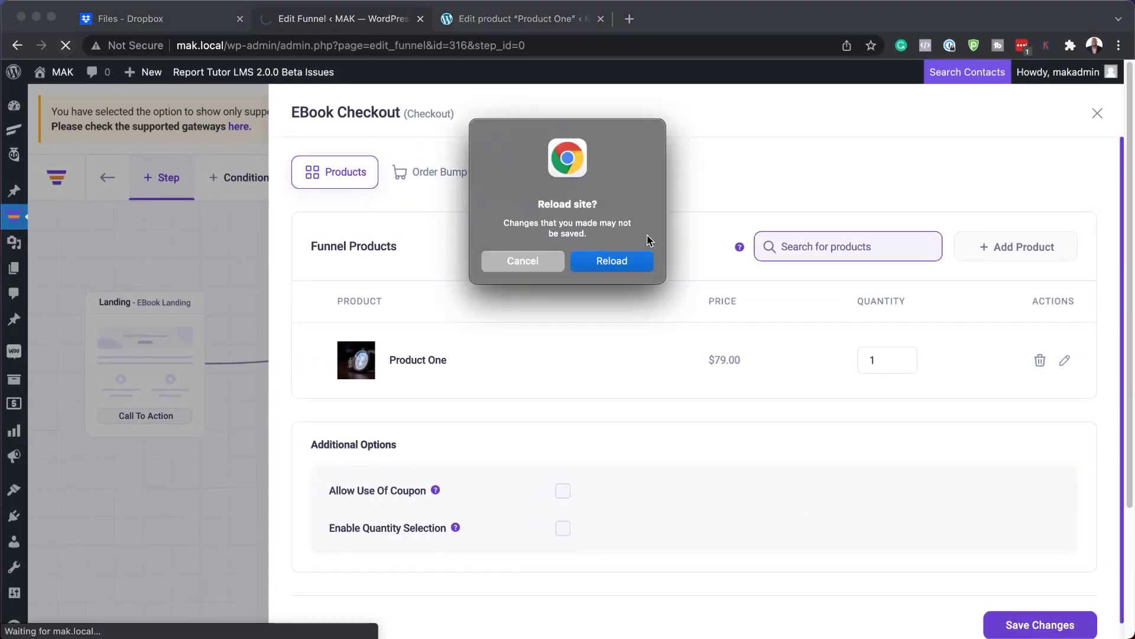
Reload the funnel editor so Product One shows $199.00, and allow coupon use on the checkout
click(612, 261)
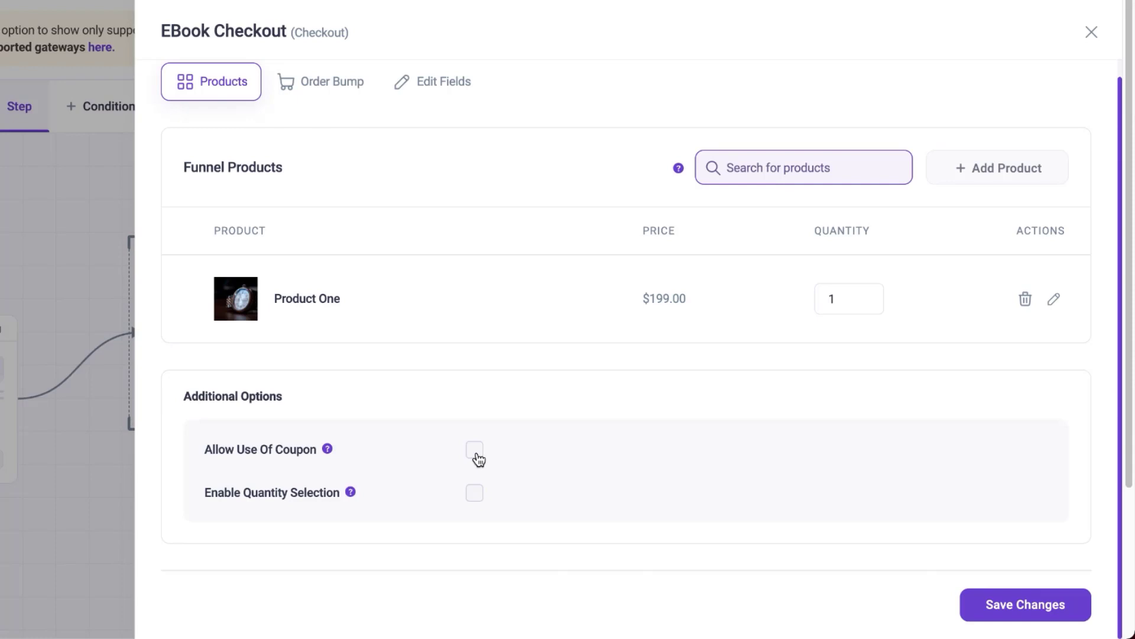
click(474, 449)
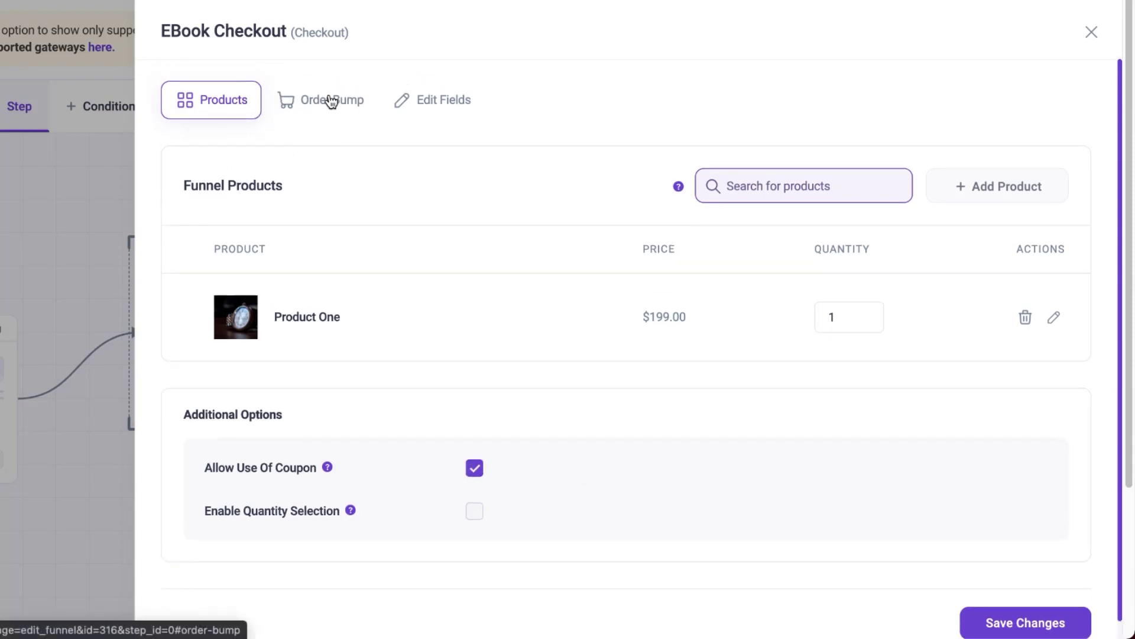
Enable an order bump on the EBook Checkout step
click(329, 99)
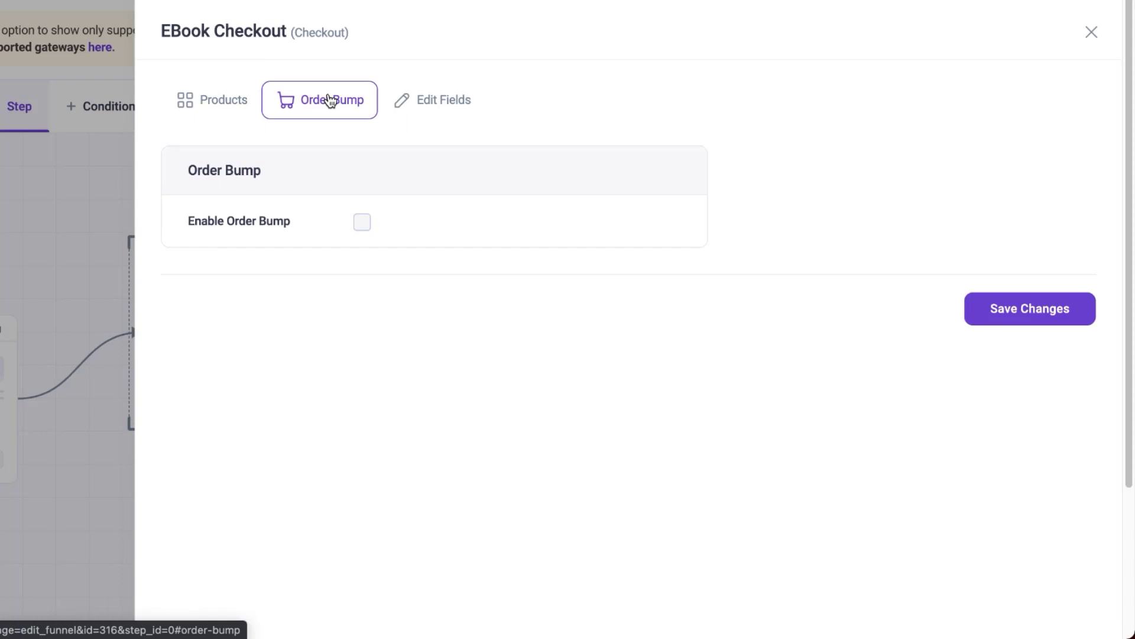
mouse_move(178, 129)
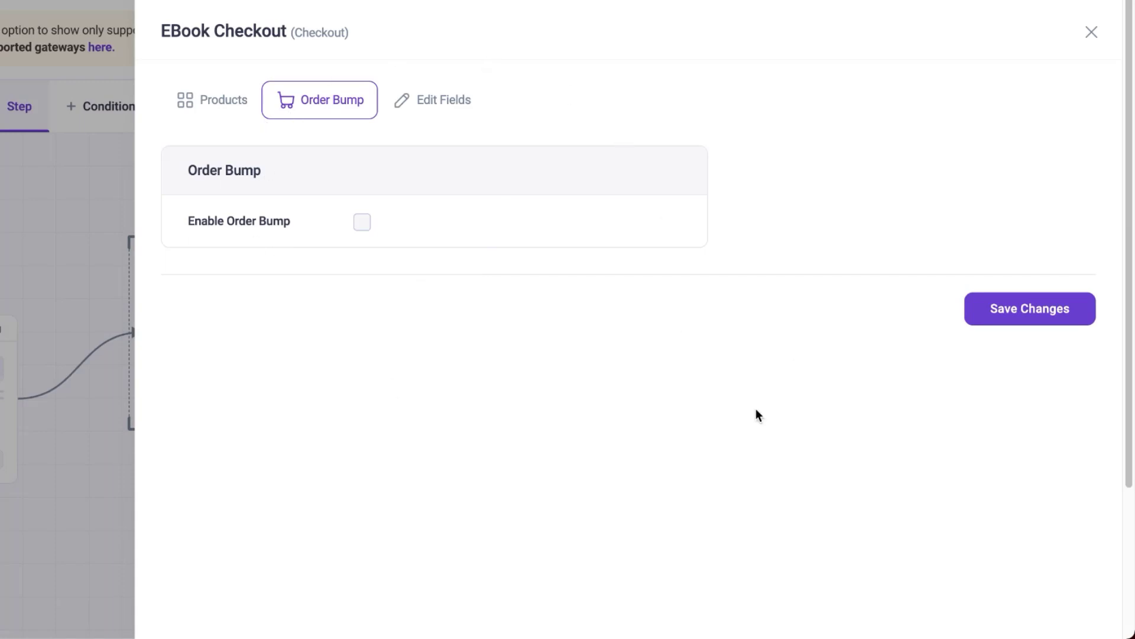
click(362, 221)
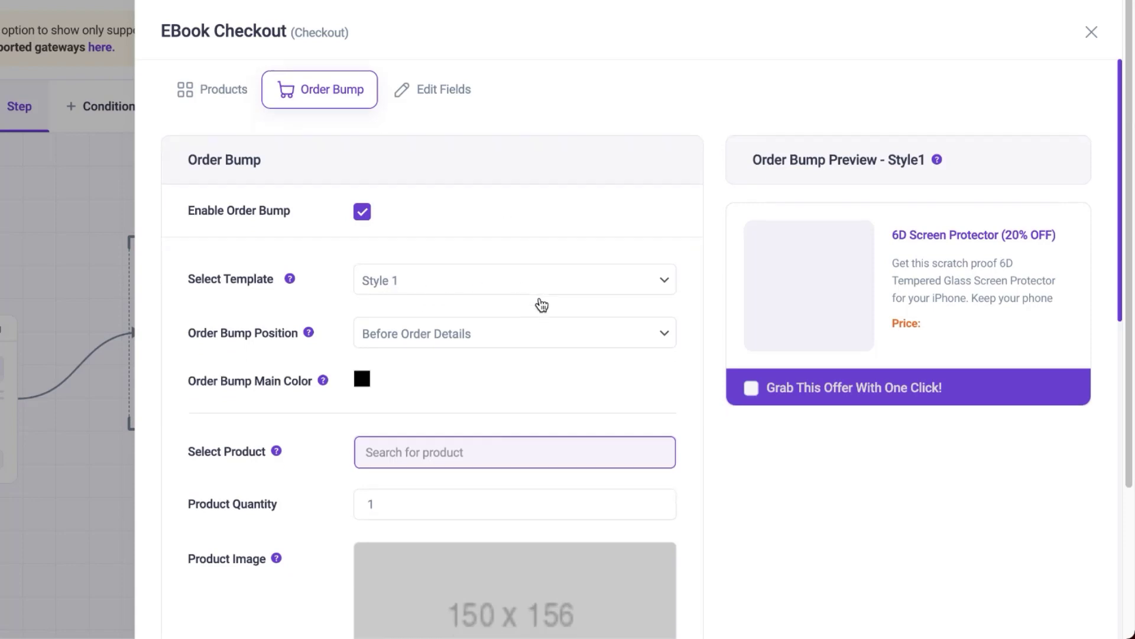
Set the order bump template to Style 2 and select Product Two ($70.00) as the bump product
click(513, 279)
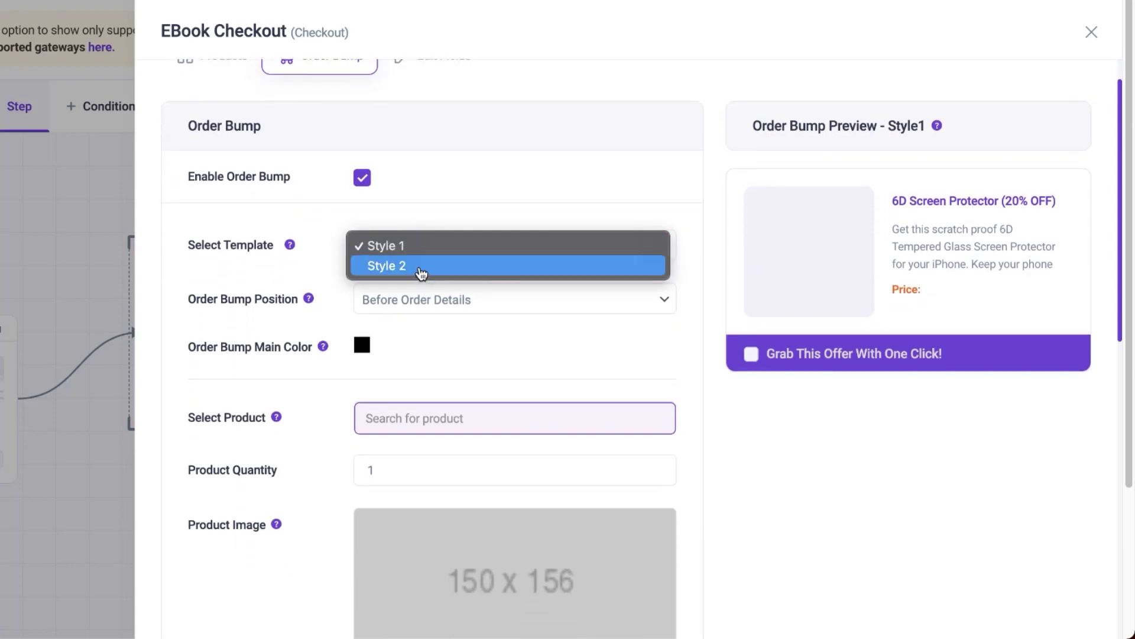
click(385, 265)
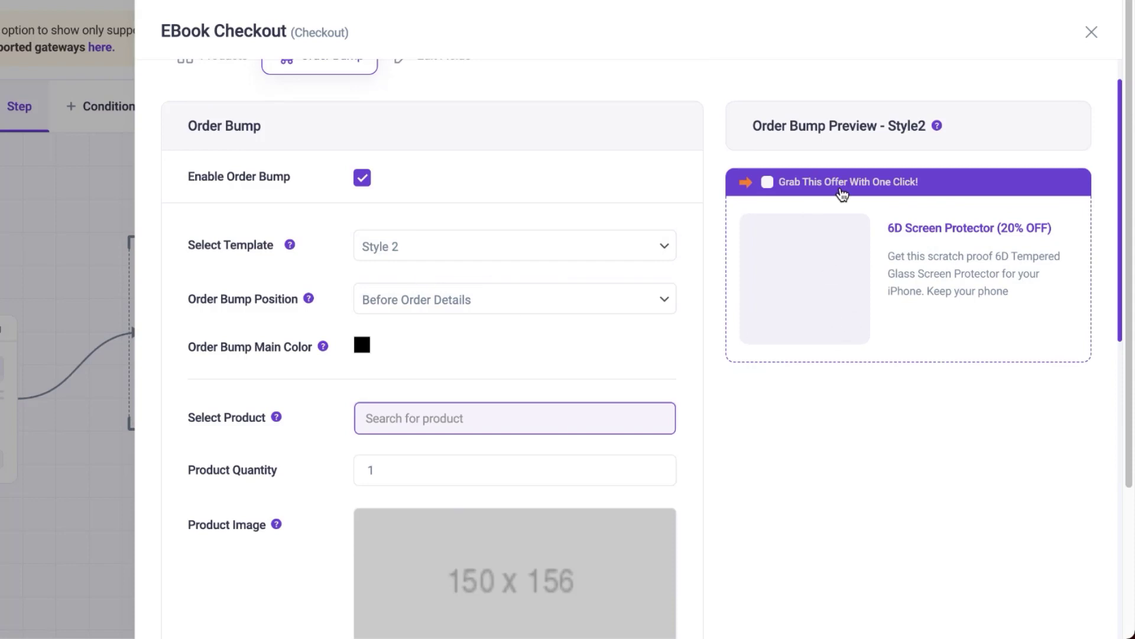
mouse_move(812, 280)
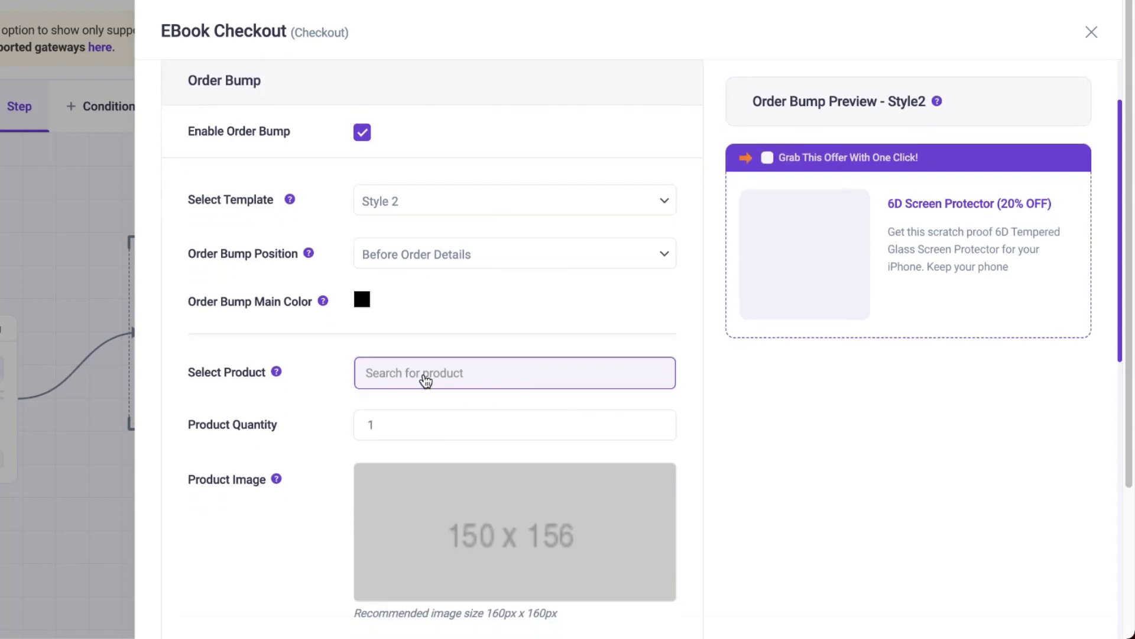
text(pro)
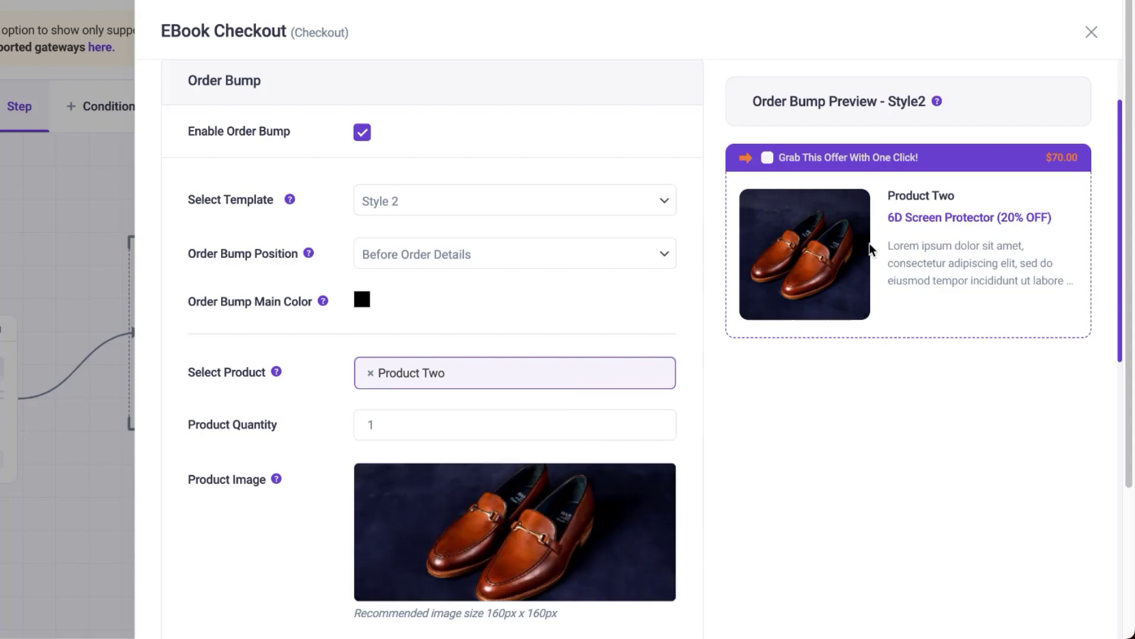
mouse_move(1006, 173)
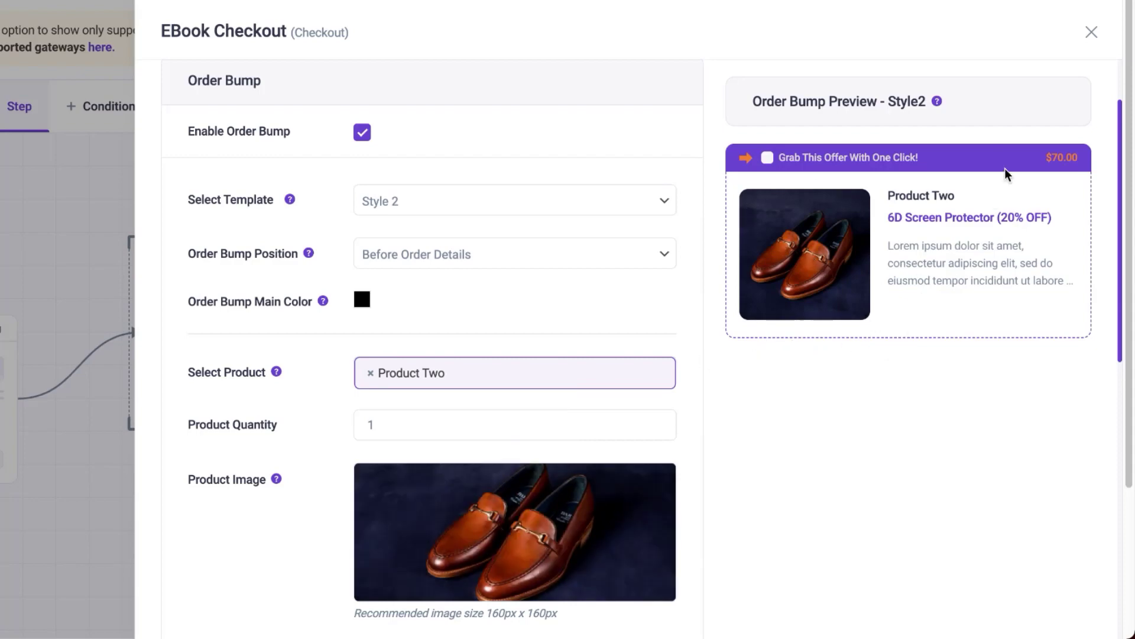
scroll(down, 3)
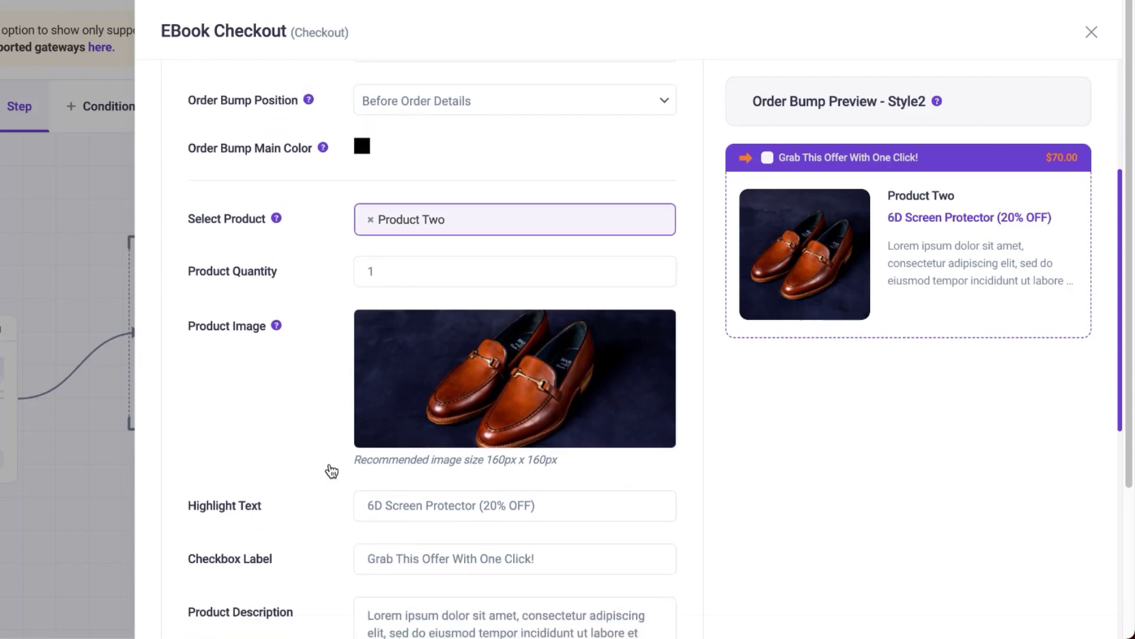
scroll(down, 3)
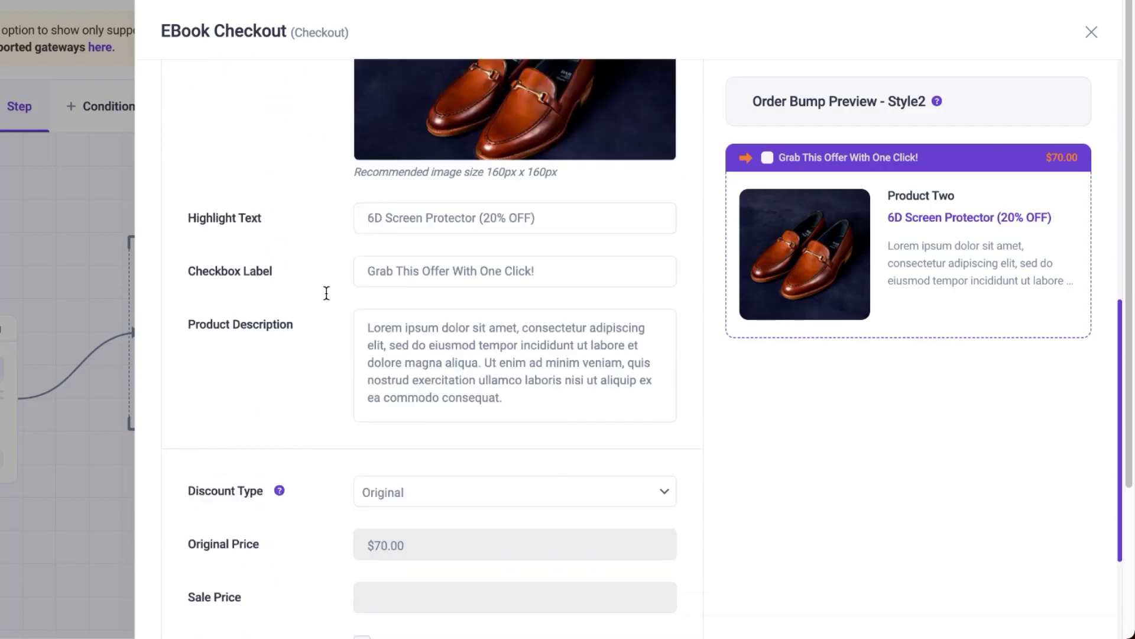
mouse_move(499, 340)
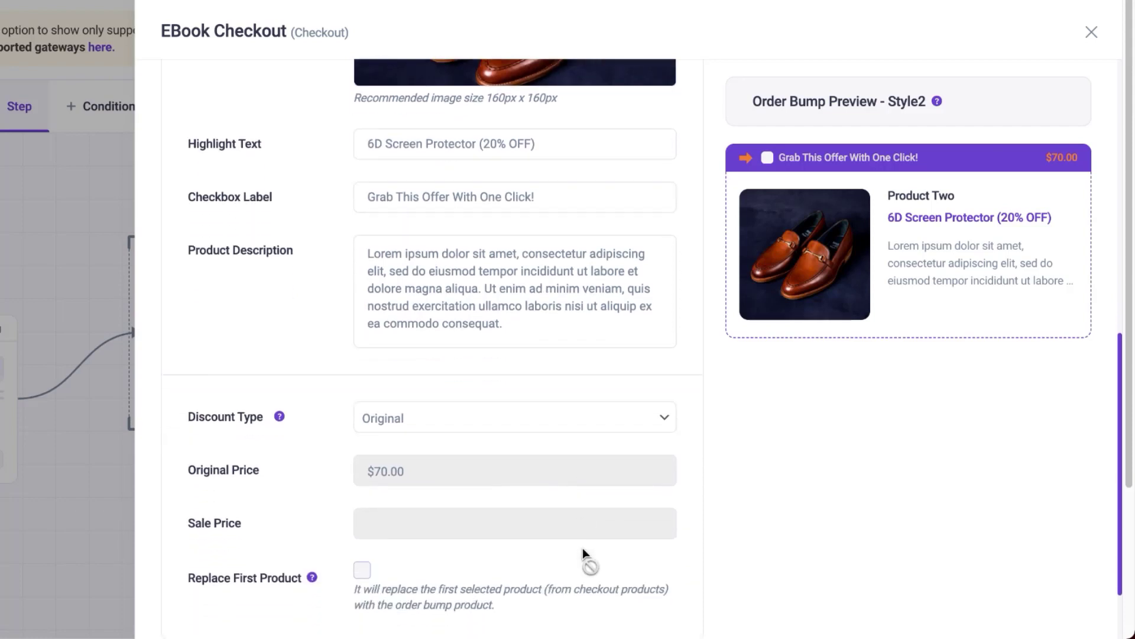
scroll(down, 3)
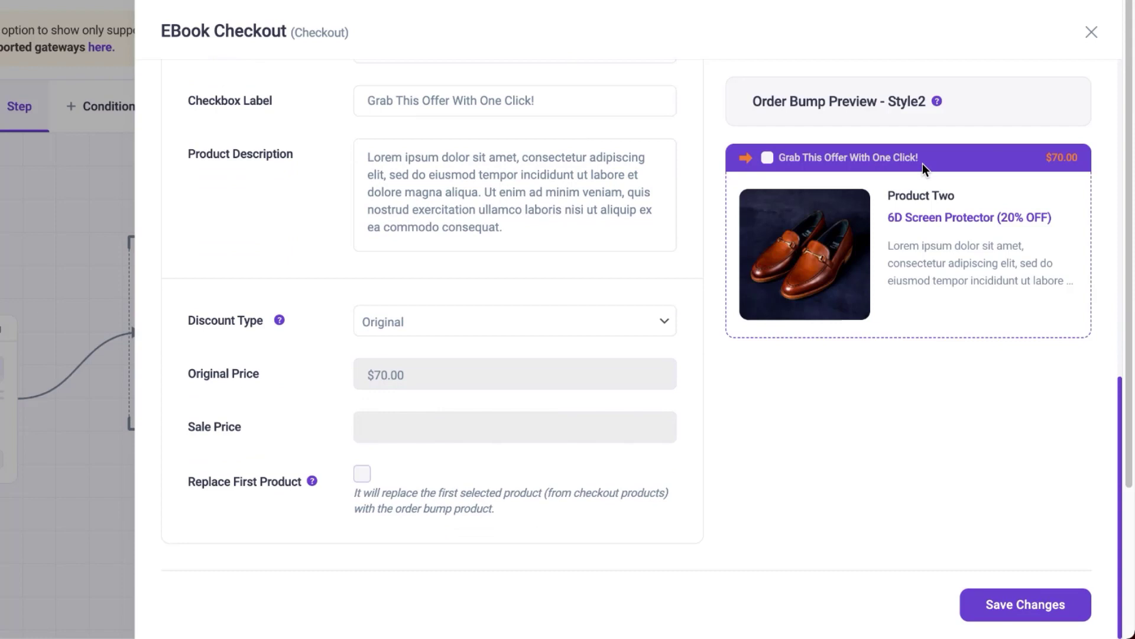
mouse_move(421, 330)
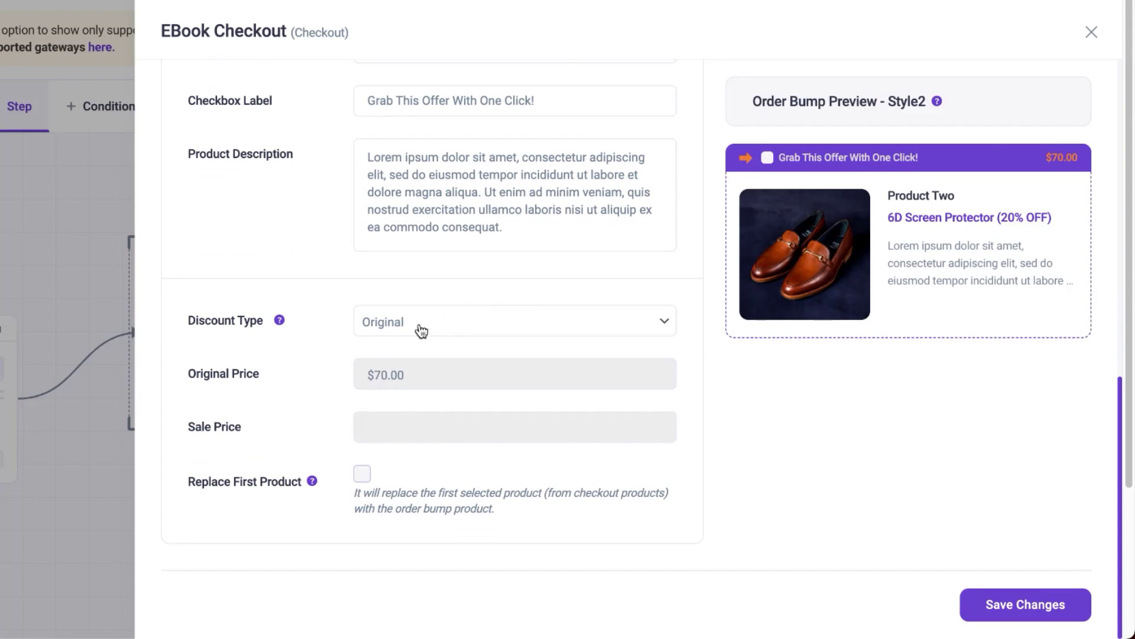
Apply a Percentage discount of 30 to the bump and save, pricing Product Two at $49.00
click(514, 321)
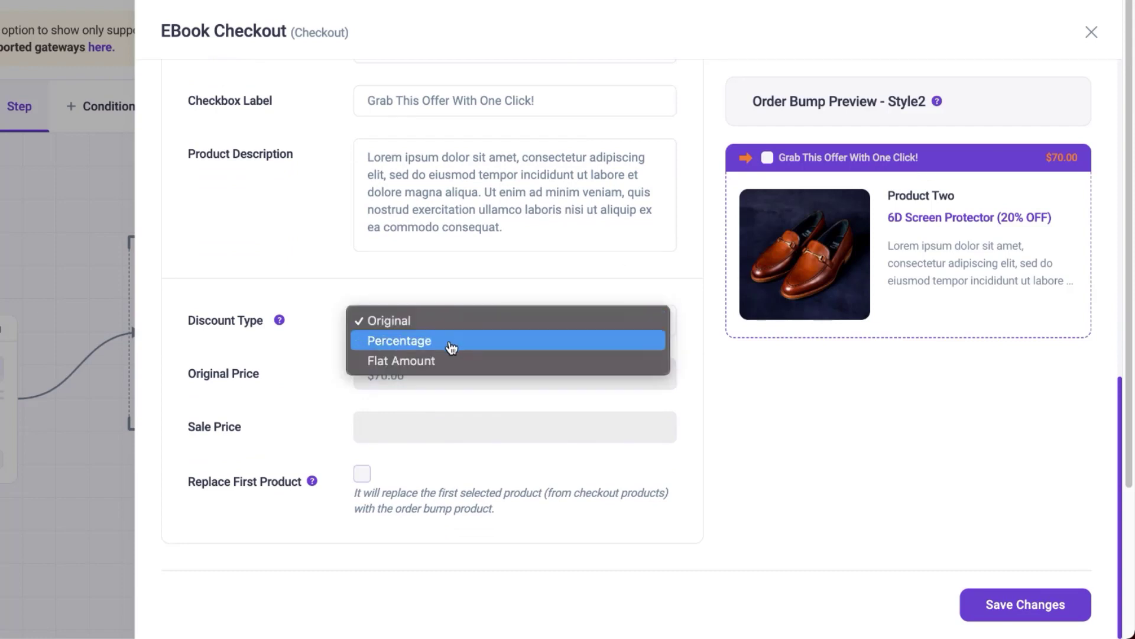
click(399, 340)
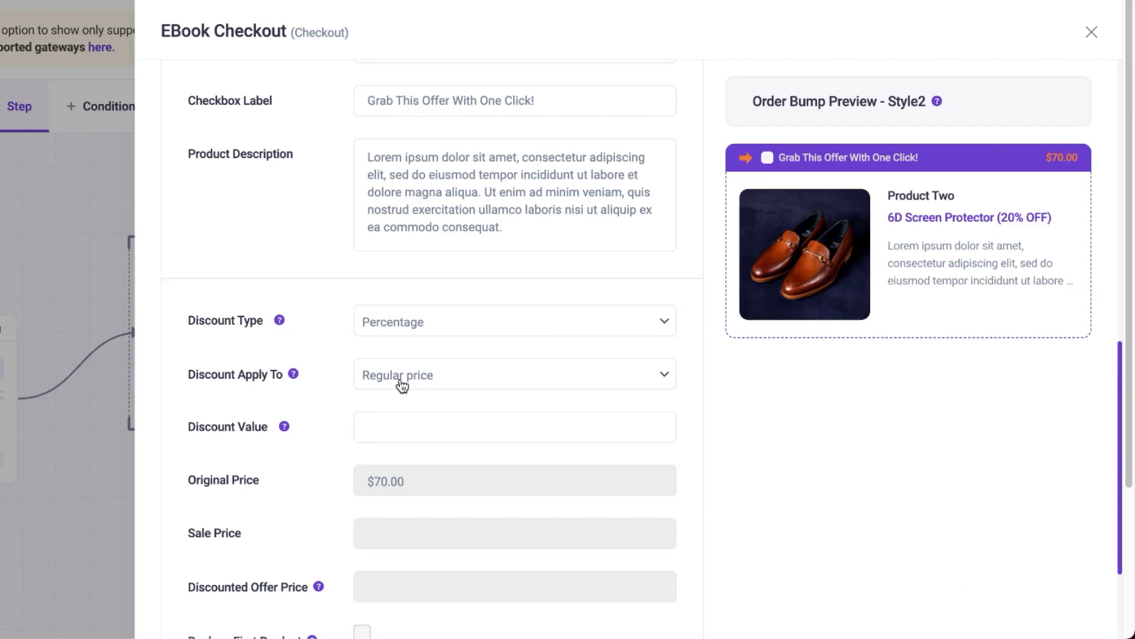
click(515, 427)
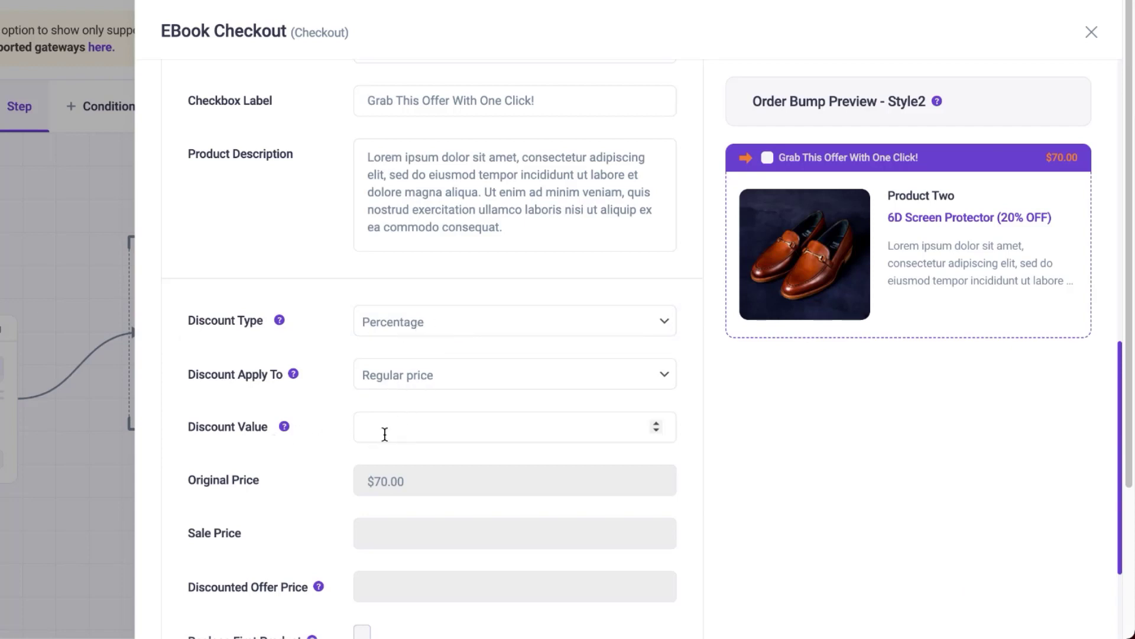
text(3)
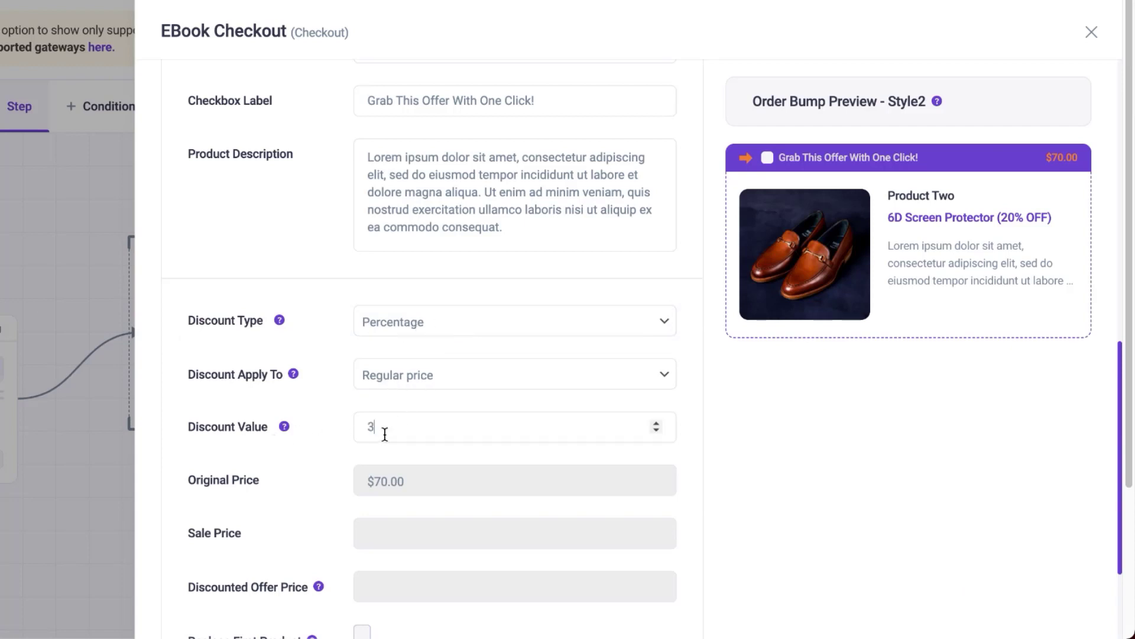
text(0)
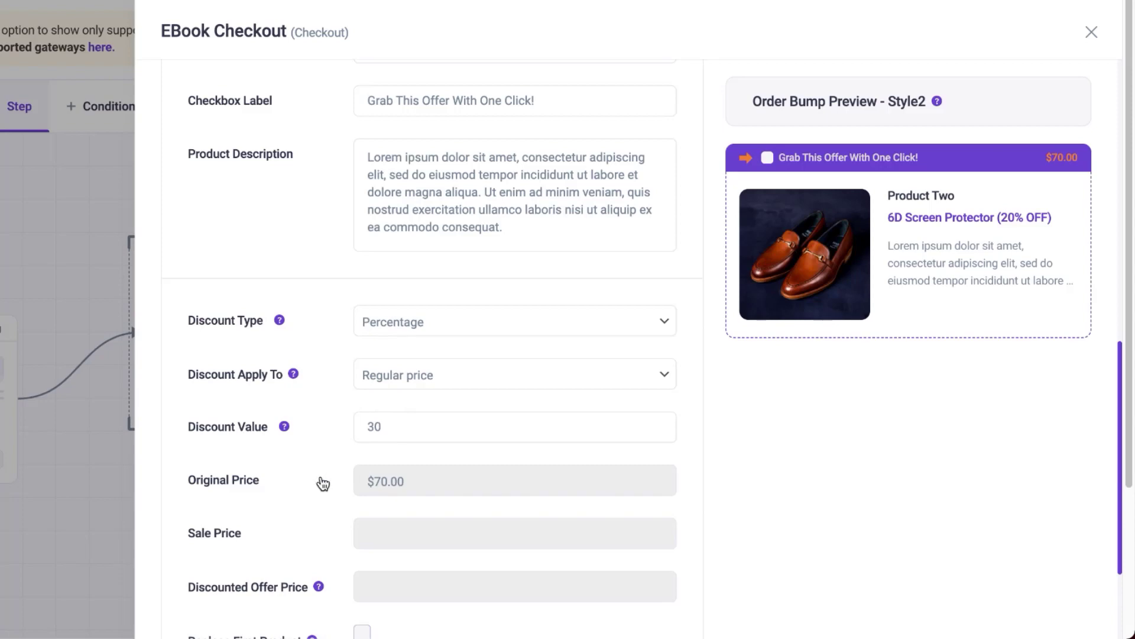
scroll(down, 3)
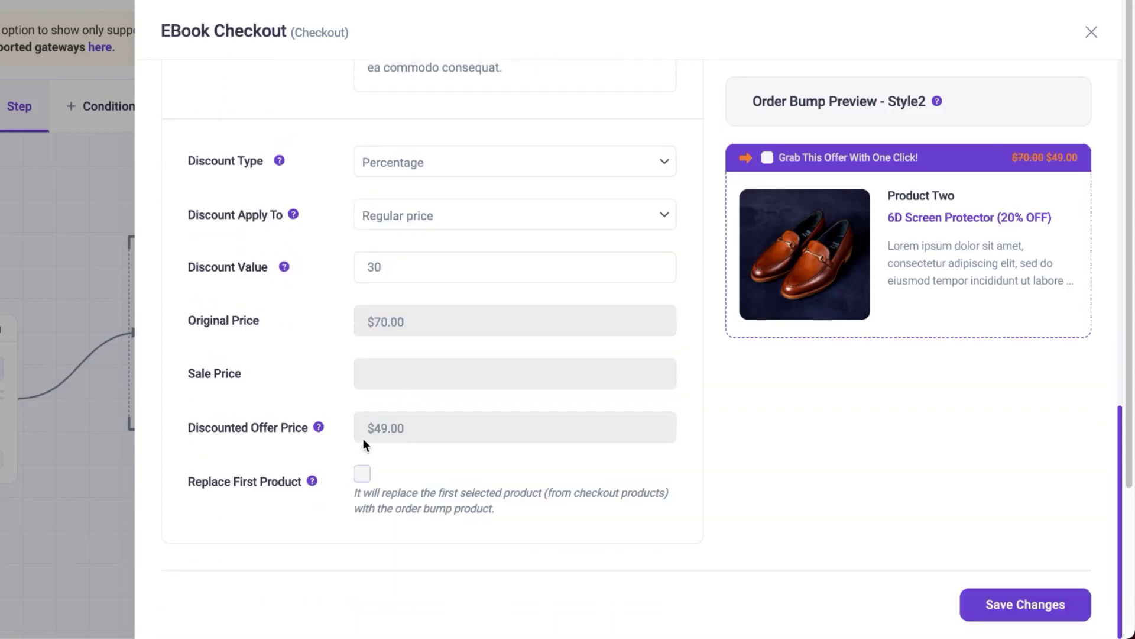
mouse_move(286, 442)
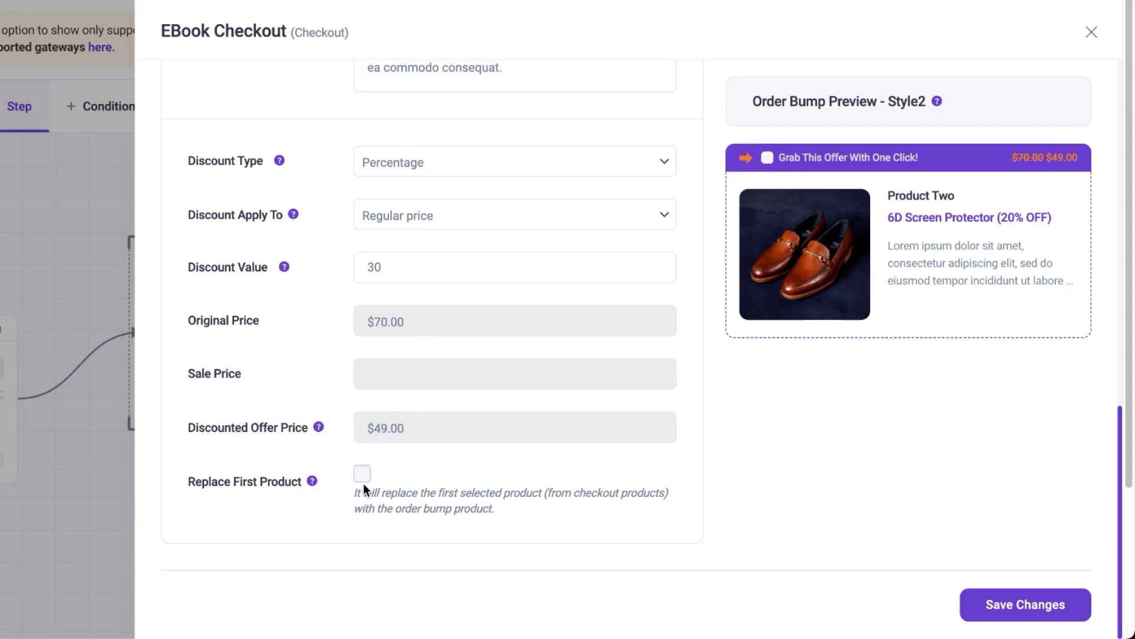
scroll(down, 3)
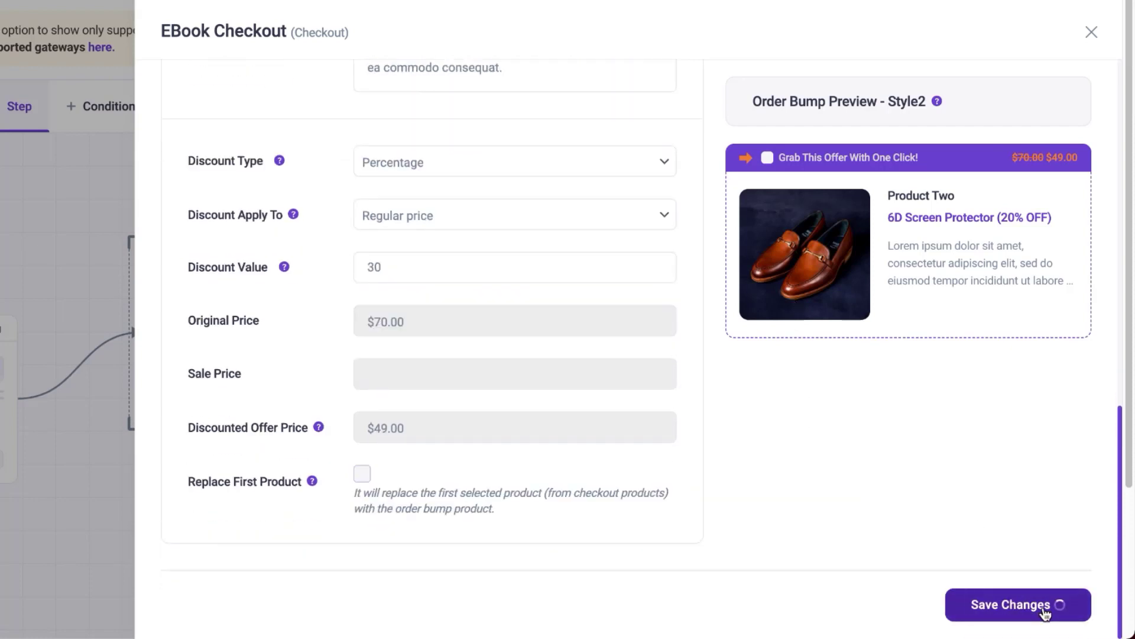
click(1019, 604)
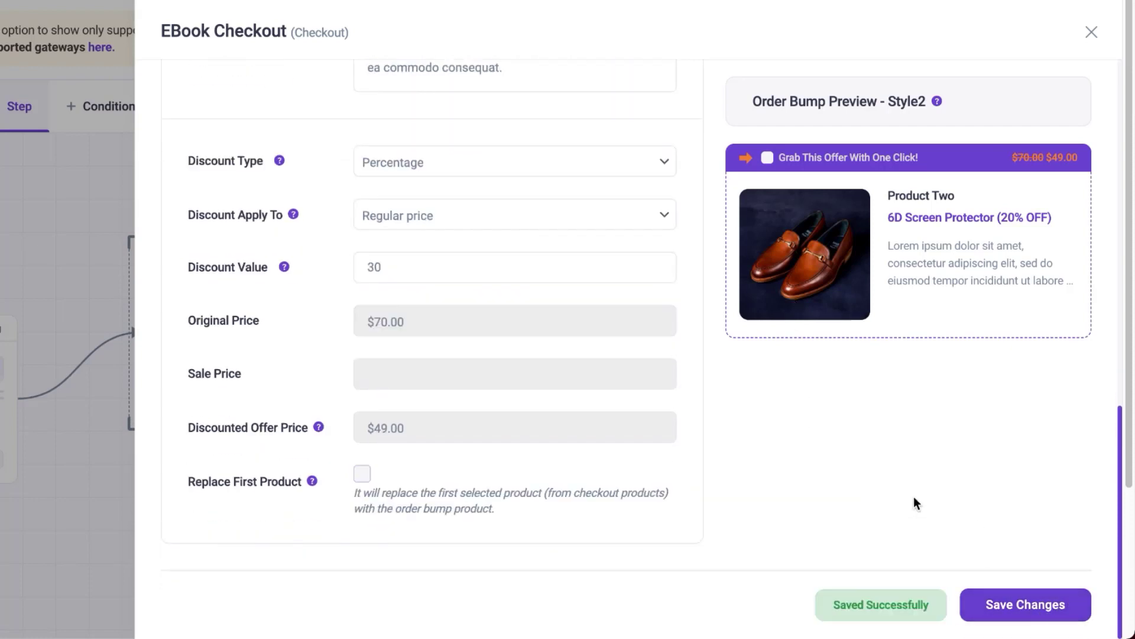
scroll(up, 3)
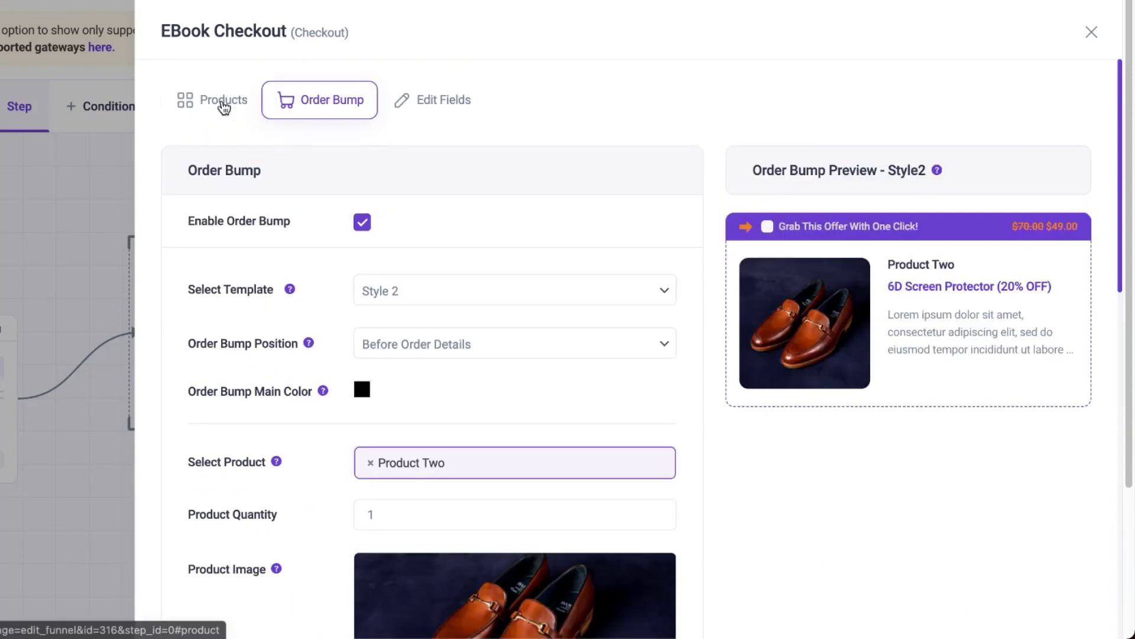
Show the EBook Checkout's funnel products: Product One at $199.00 with coupons allowed
click(222, 100)
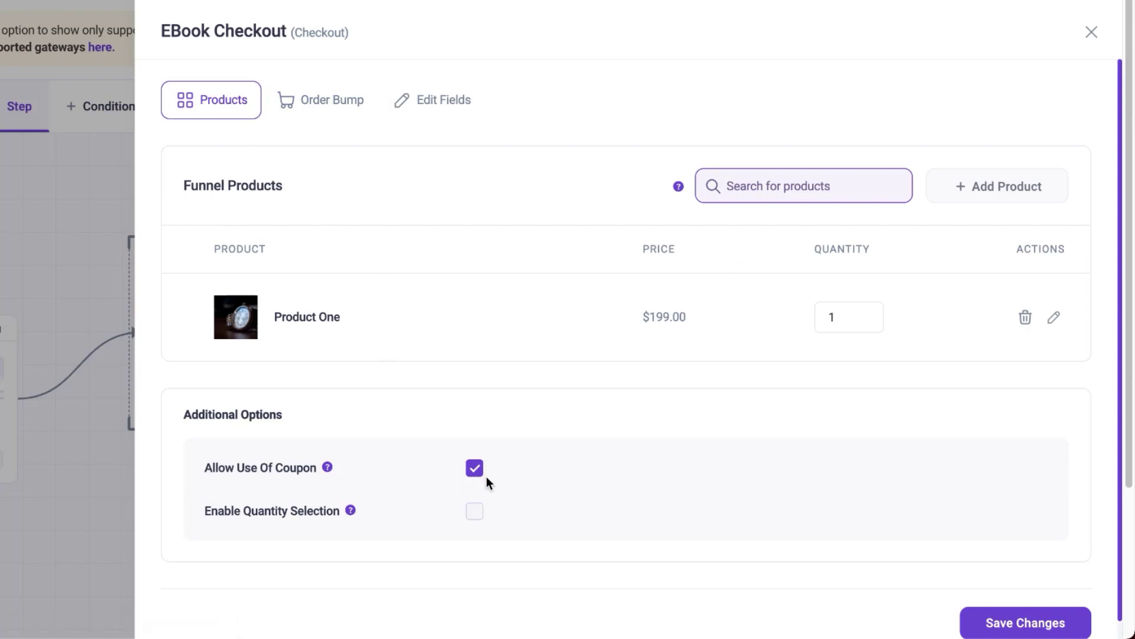
mouse_move(255, 201)
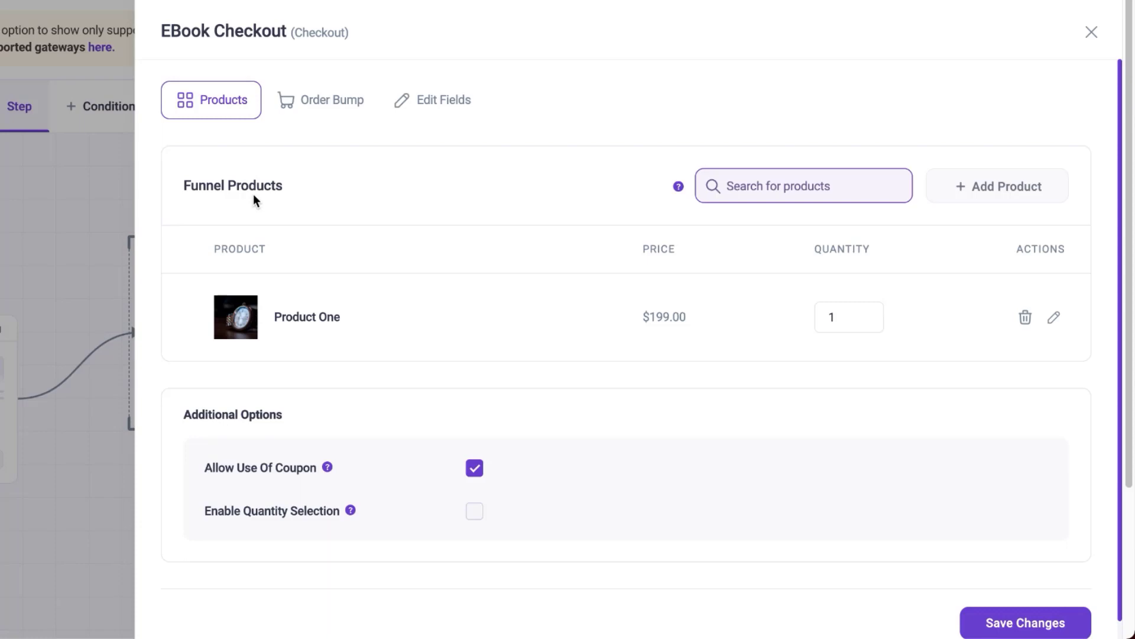
mouse_move(418, 122)
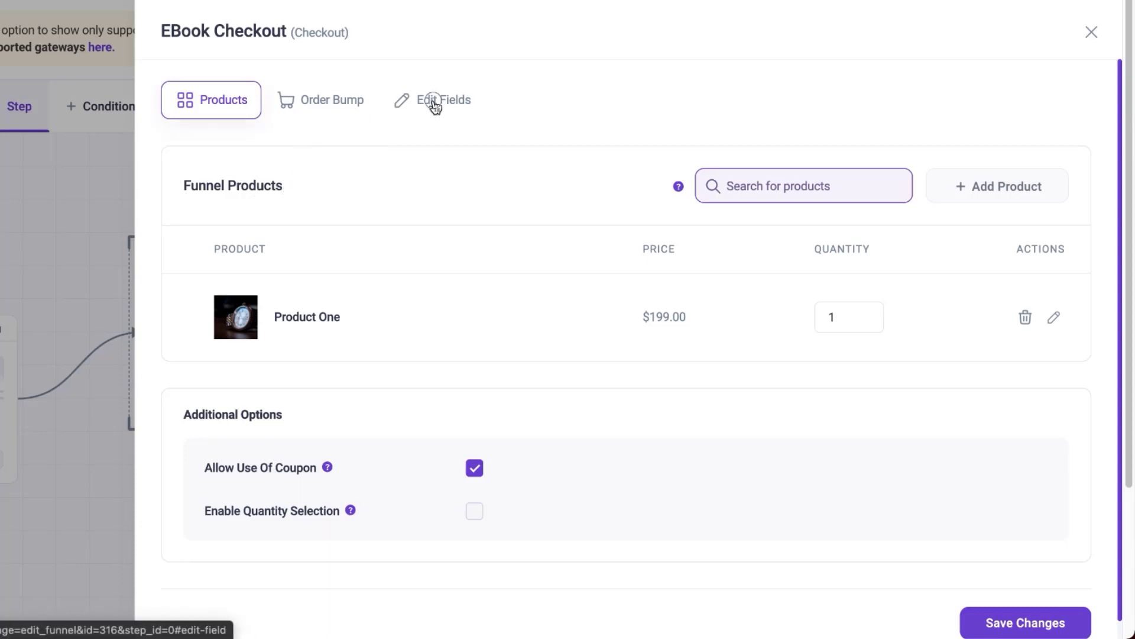
Switch off the company name, country and other billing fields, keeping first name, last name and email
click(441, 100)
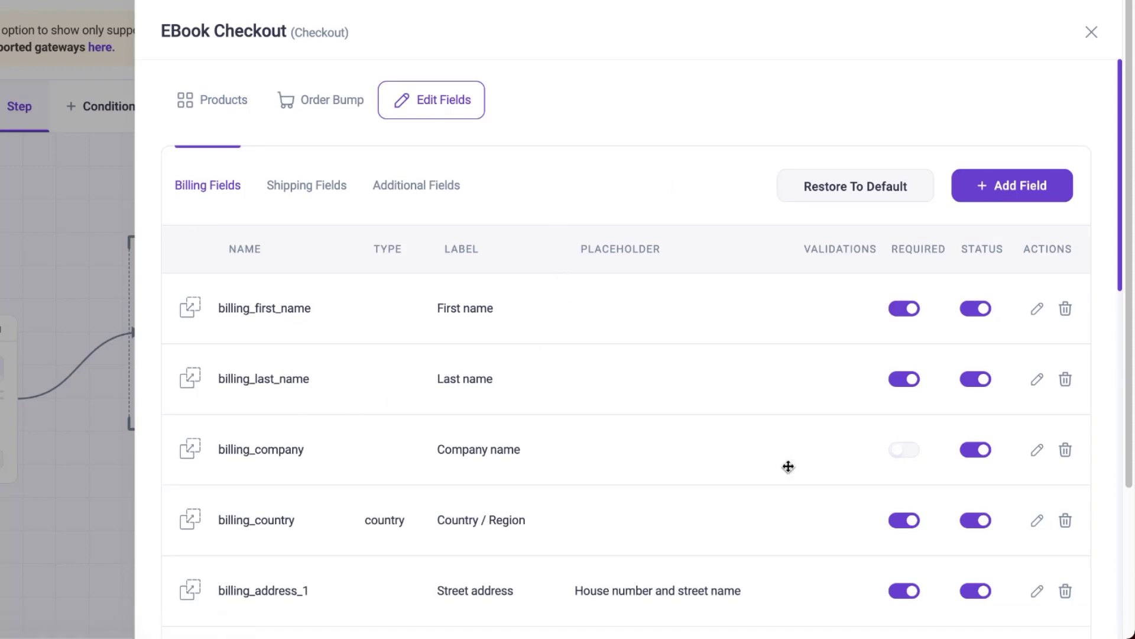
scroll(down, 3)
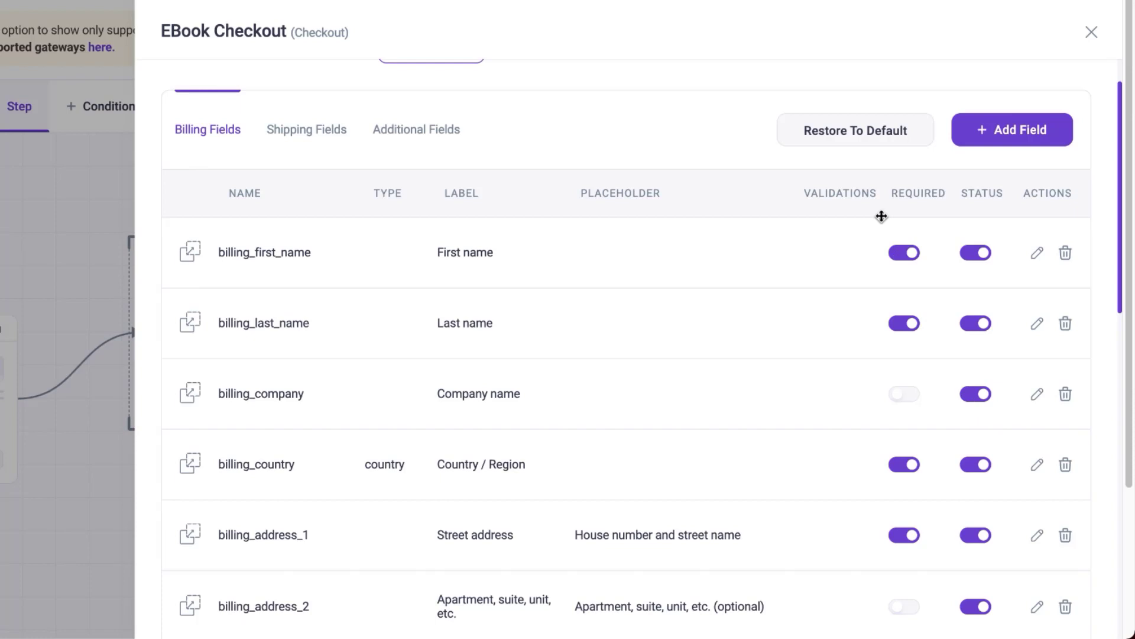
mouse_move(756, 401)
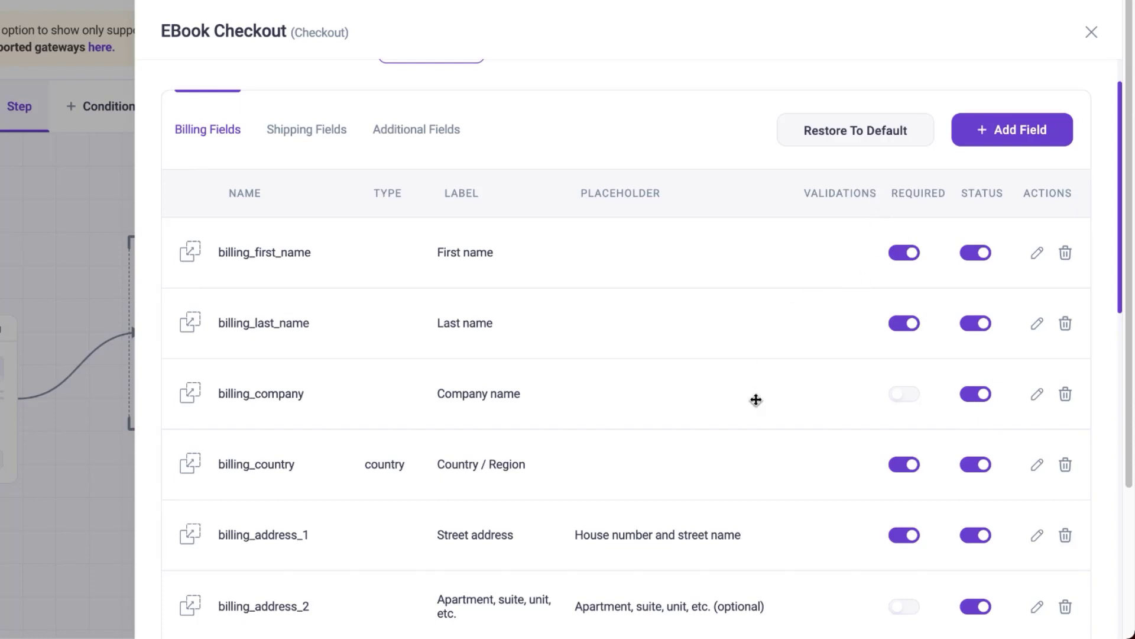
mouse_move(483, 257)
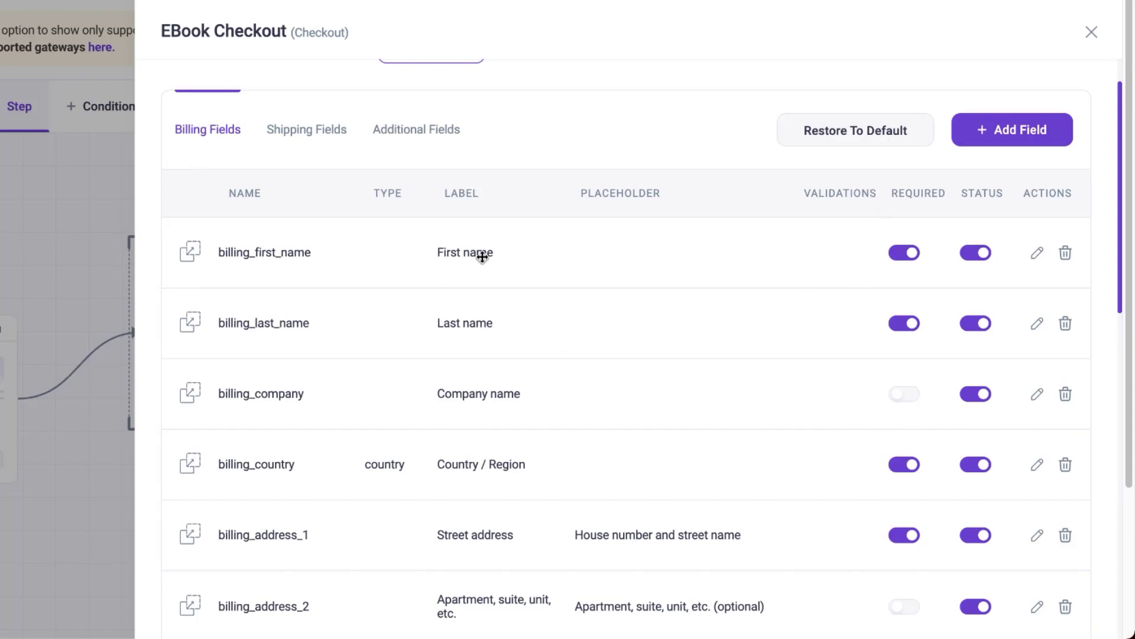
click(903, 464)
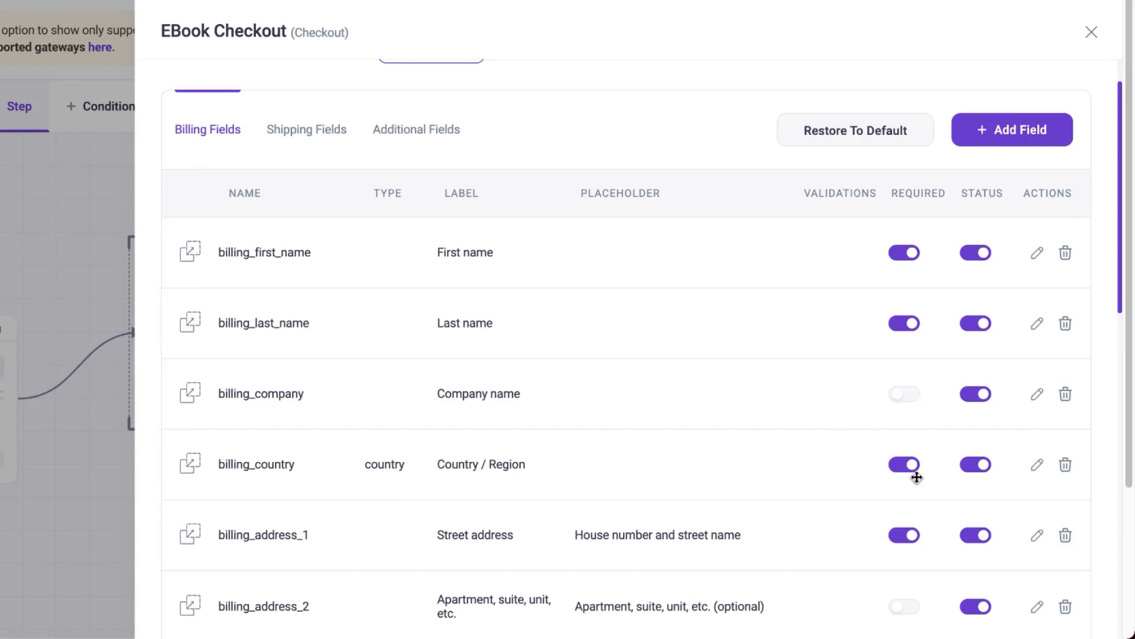
click(902, 463)
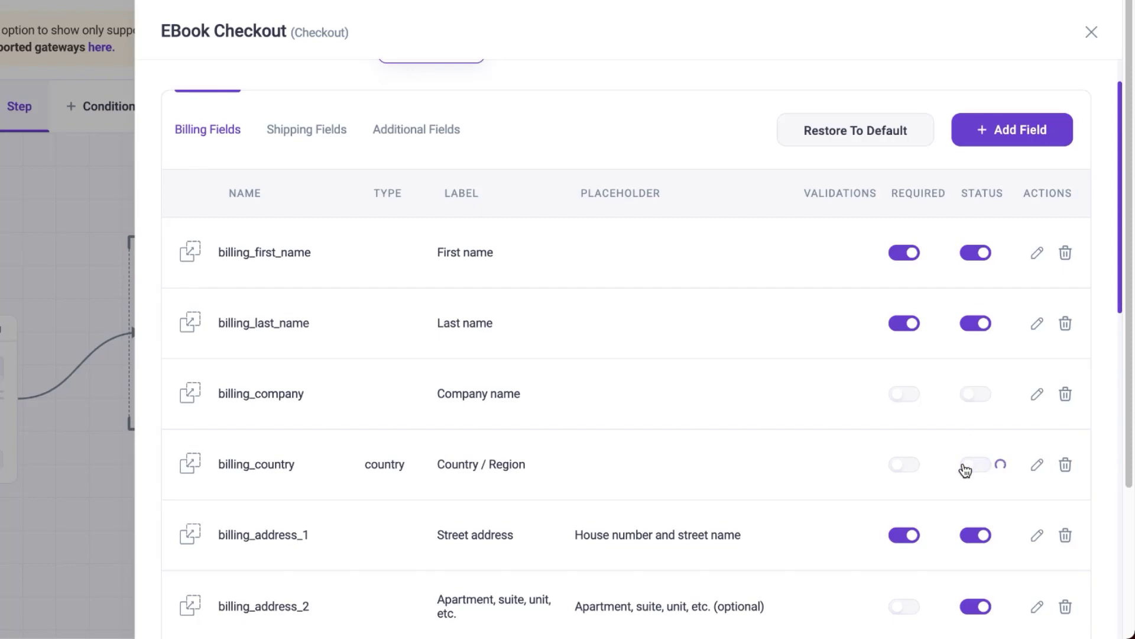
scroll(down, 3)
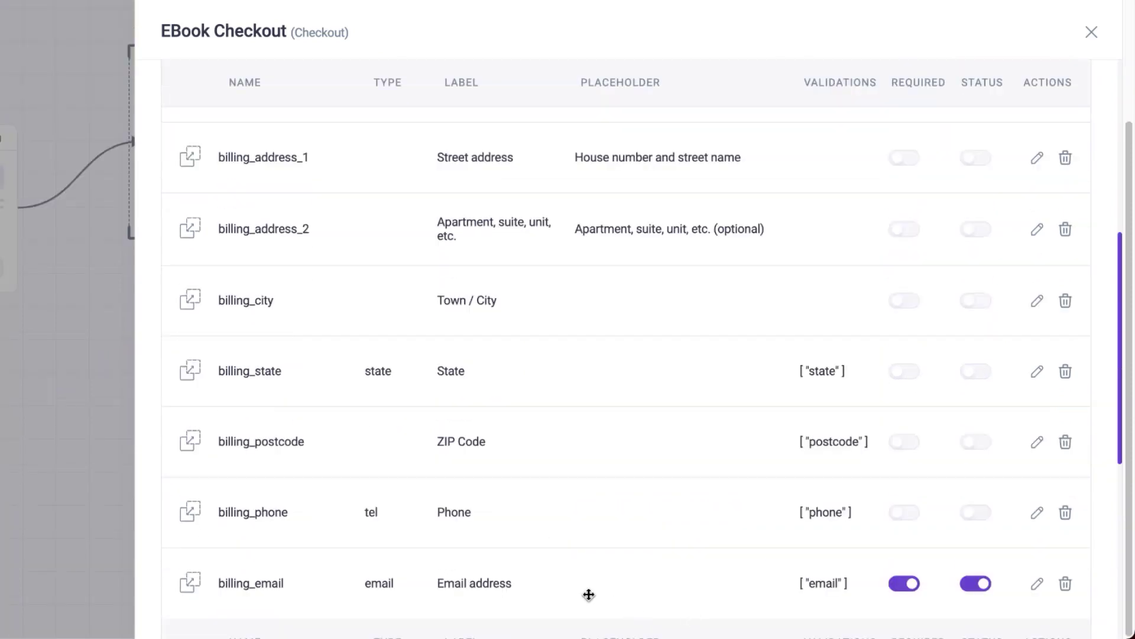
scroll(down, 3)
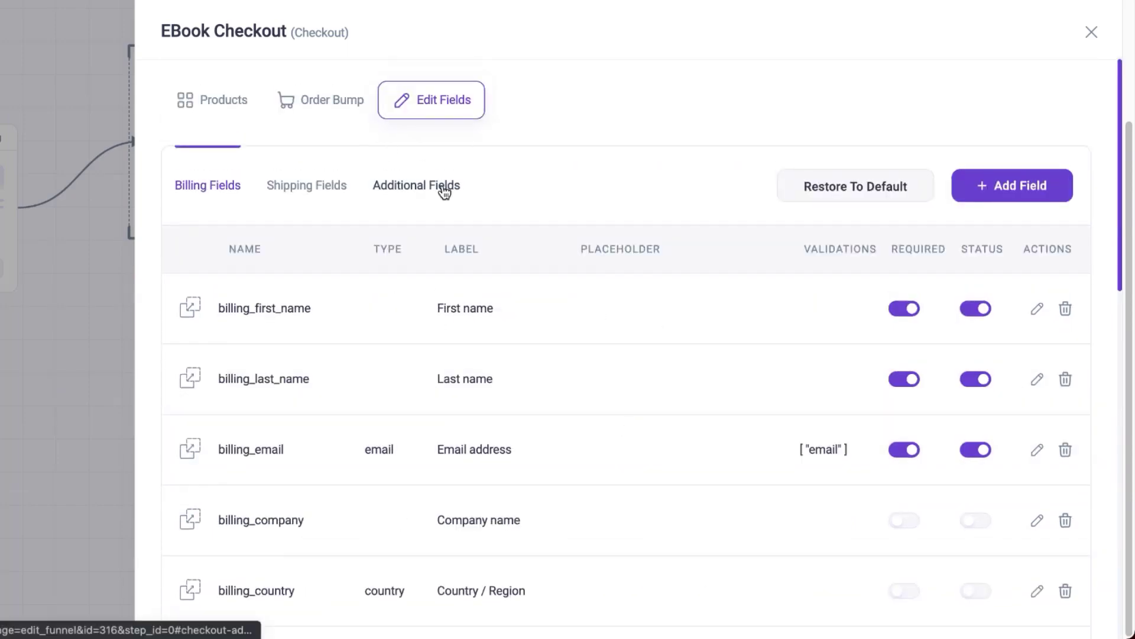
Disable the order_comments (order notes) field under Additional Fields and save the changes
click(415, 185)
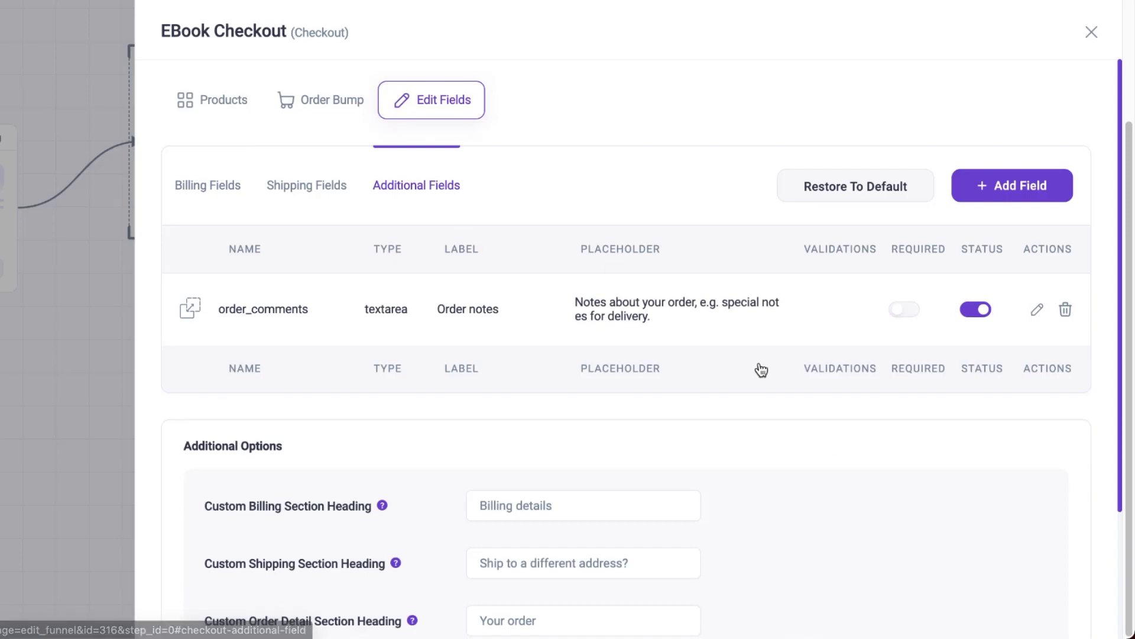
click(976, 308)
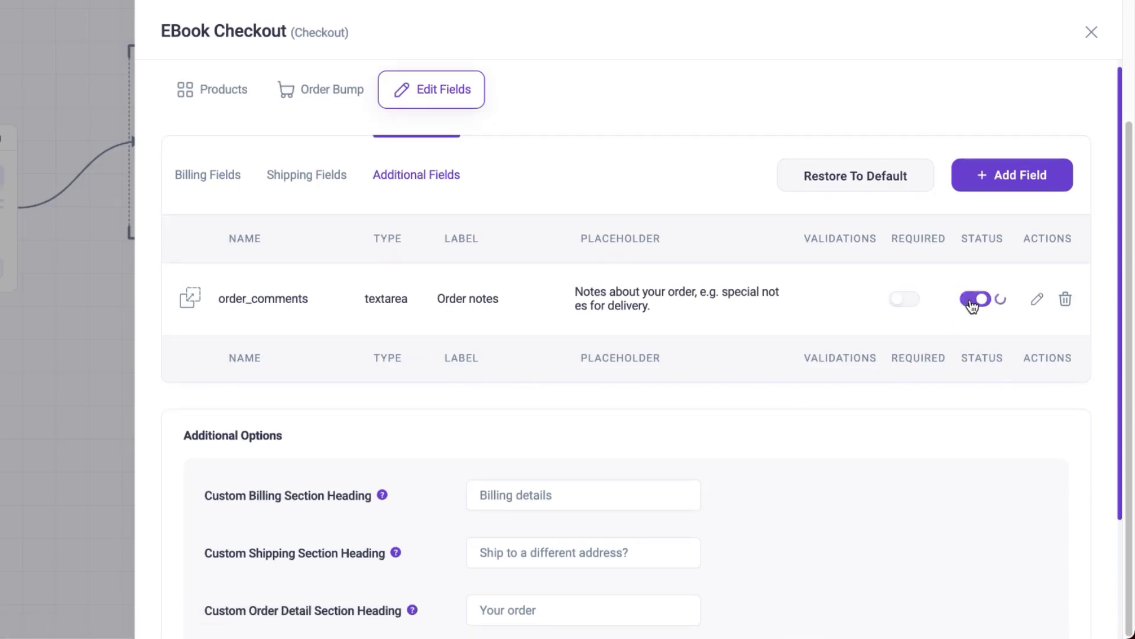
click(975, 298)
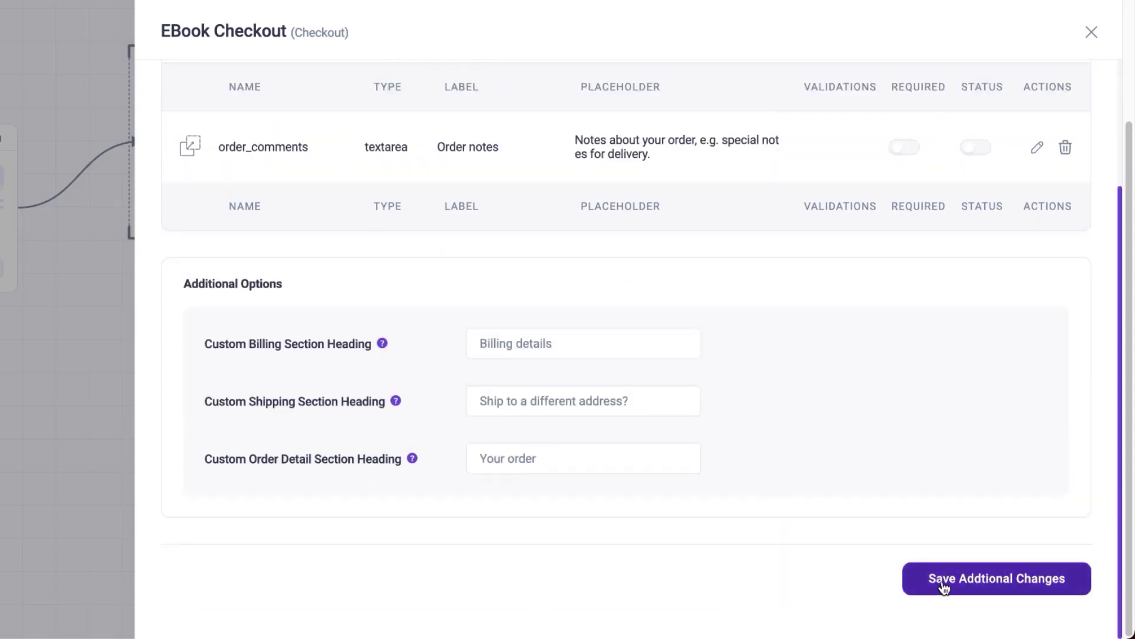
click(996, 578)
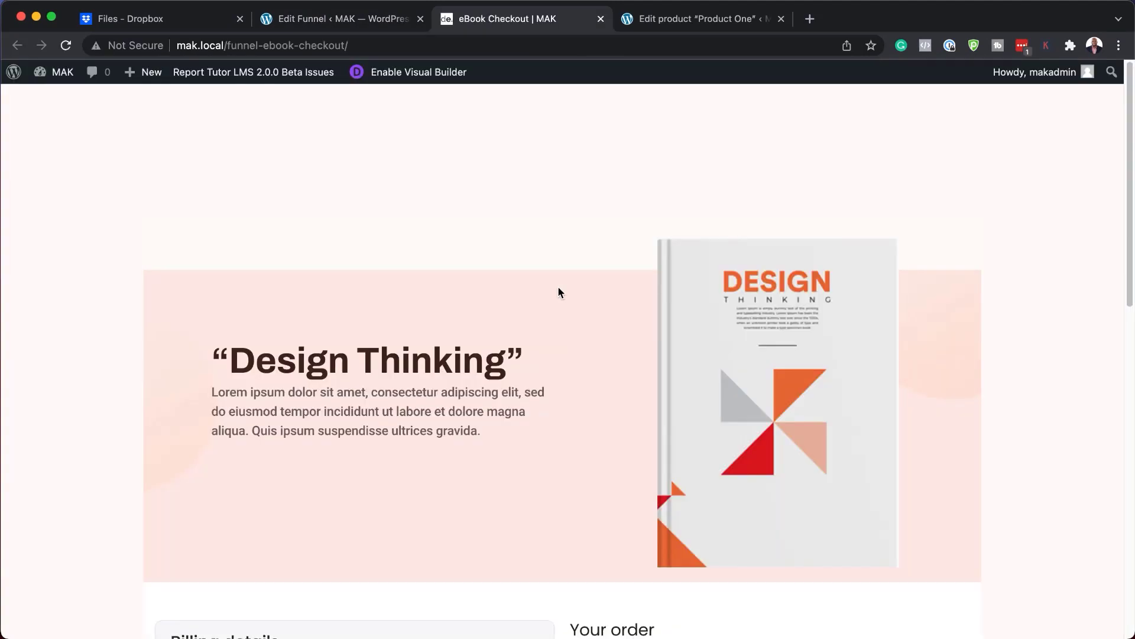
On the live checkout, accept the order bump to add Product Two for a $248.00 total
scroll(down, 3)
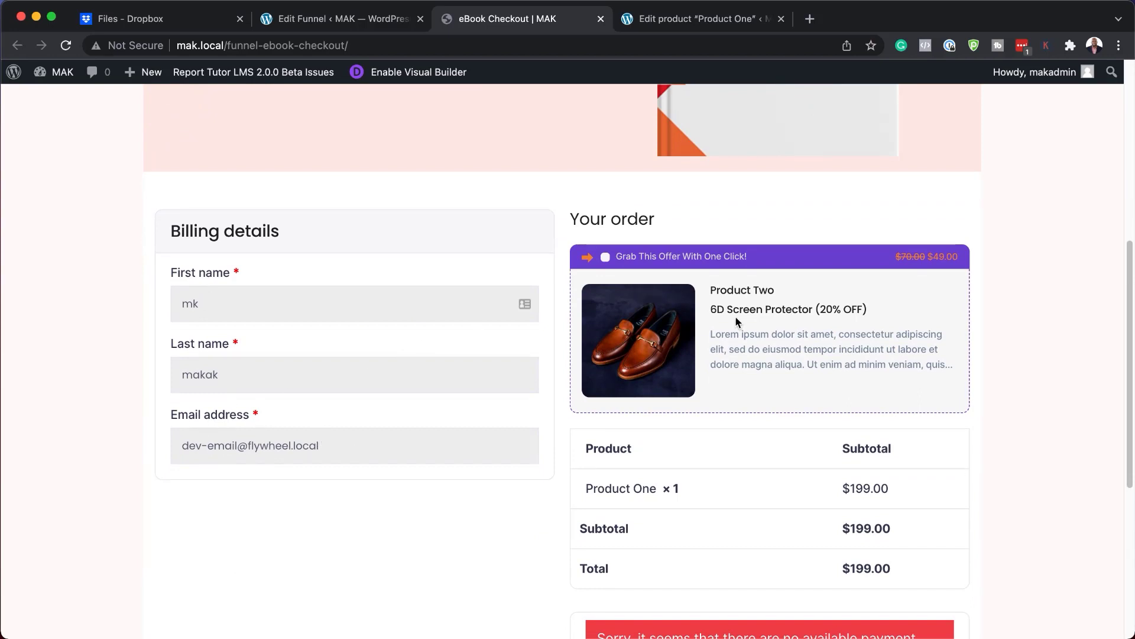
scroll(down, 3)
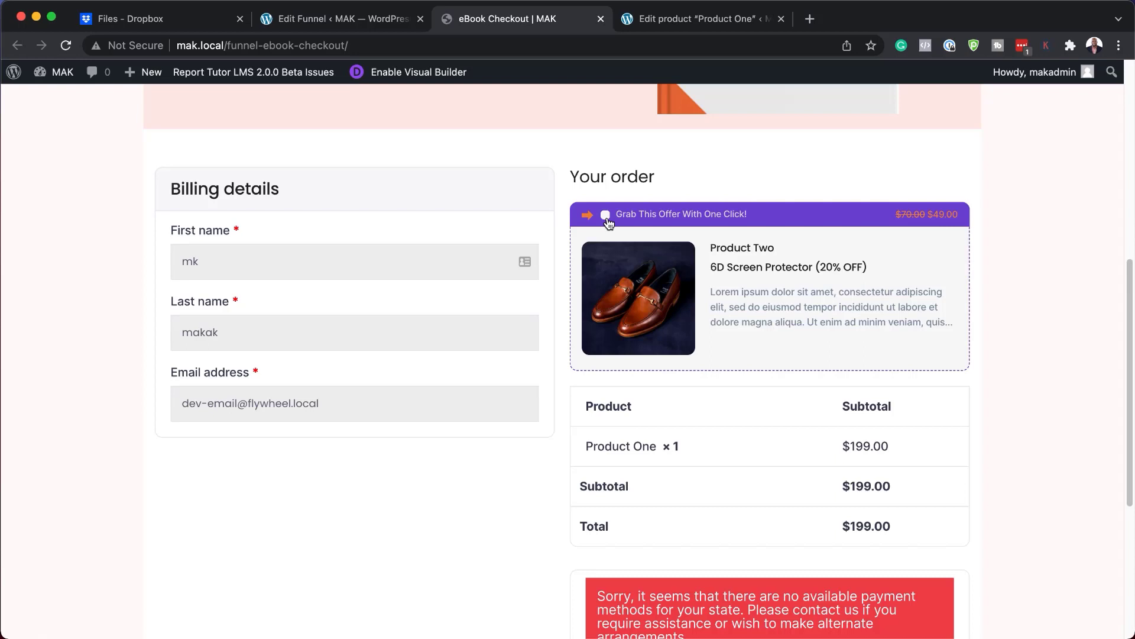
click(605, 214)
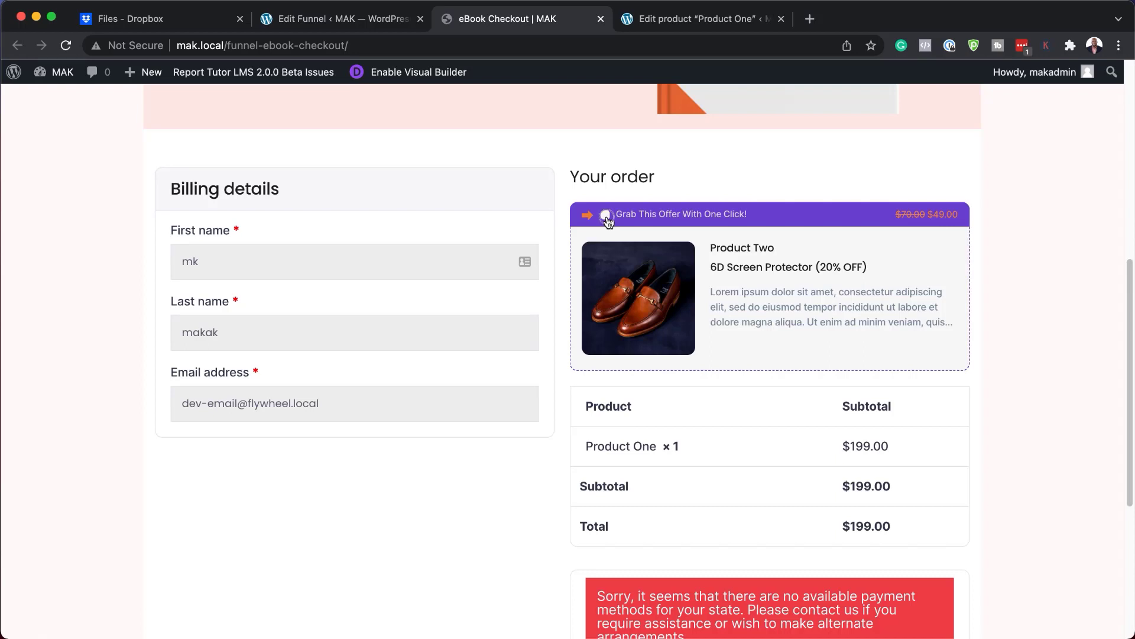
click(605, 214)
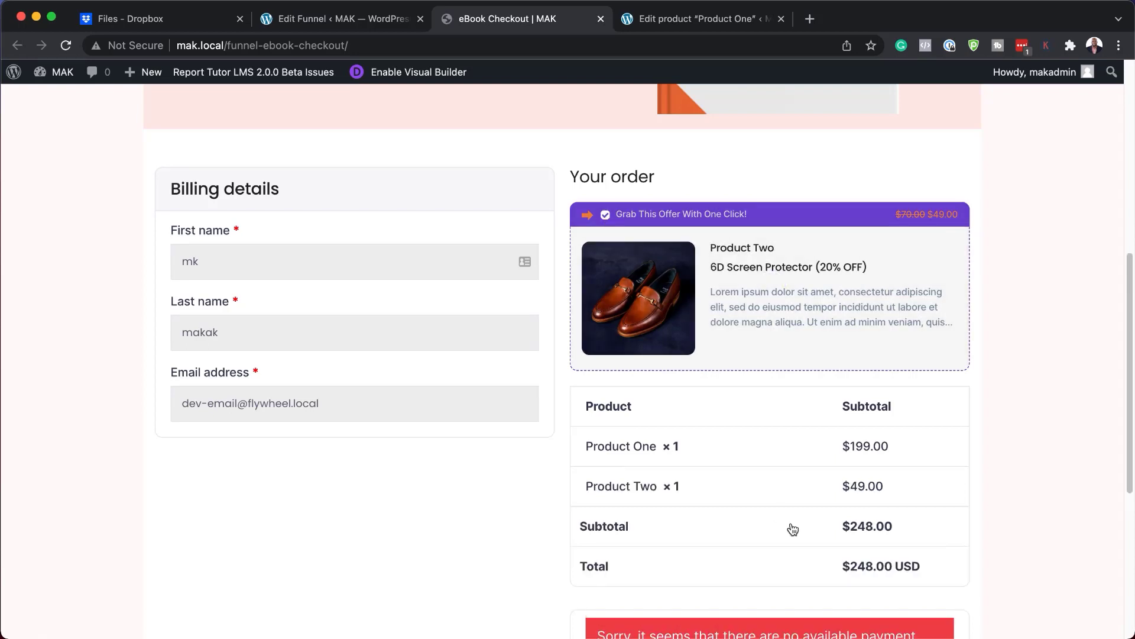
mouse_move(795, 466)
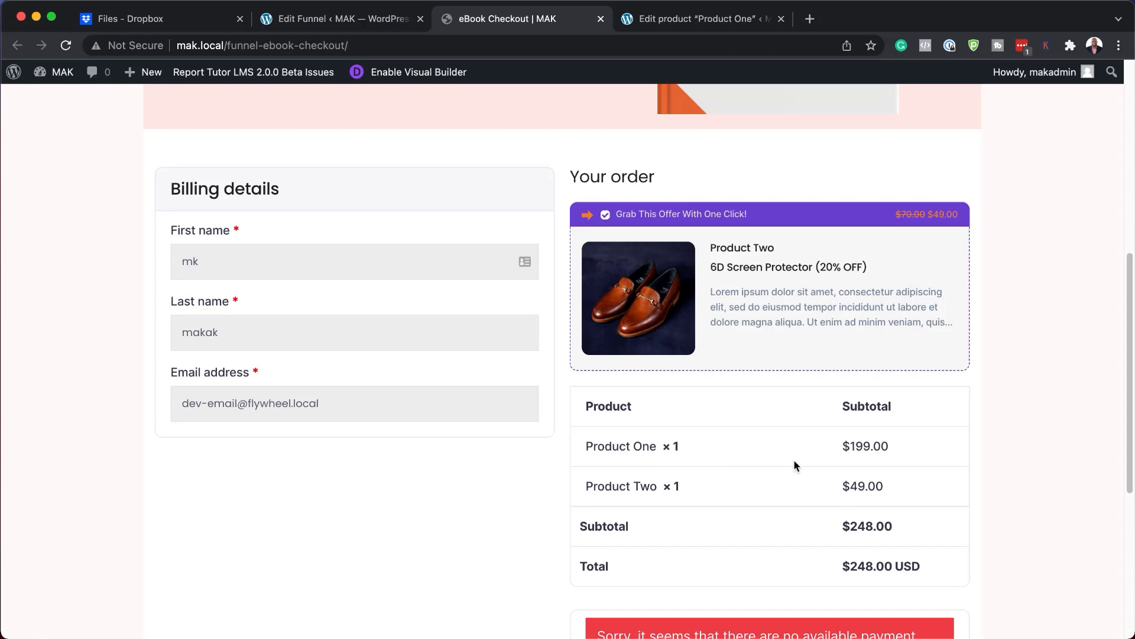
scroll(down, 3)
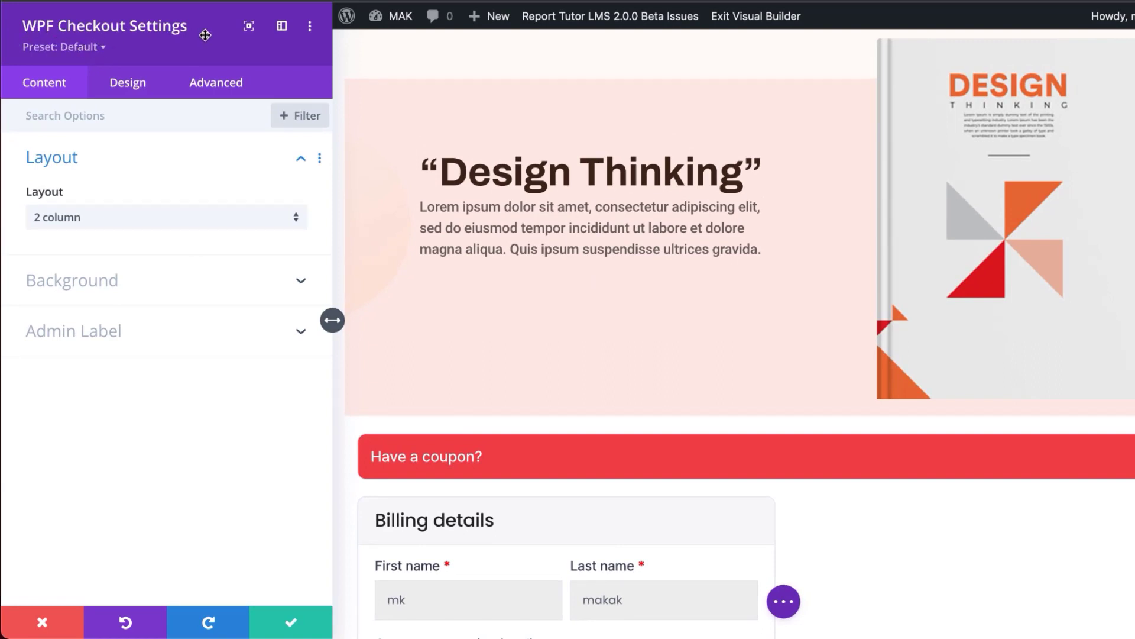
Set the WPF Checkout module to a one-column layout with the dark navy #202933 background
scroll(down, 3)
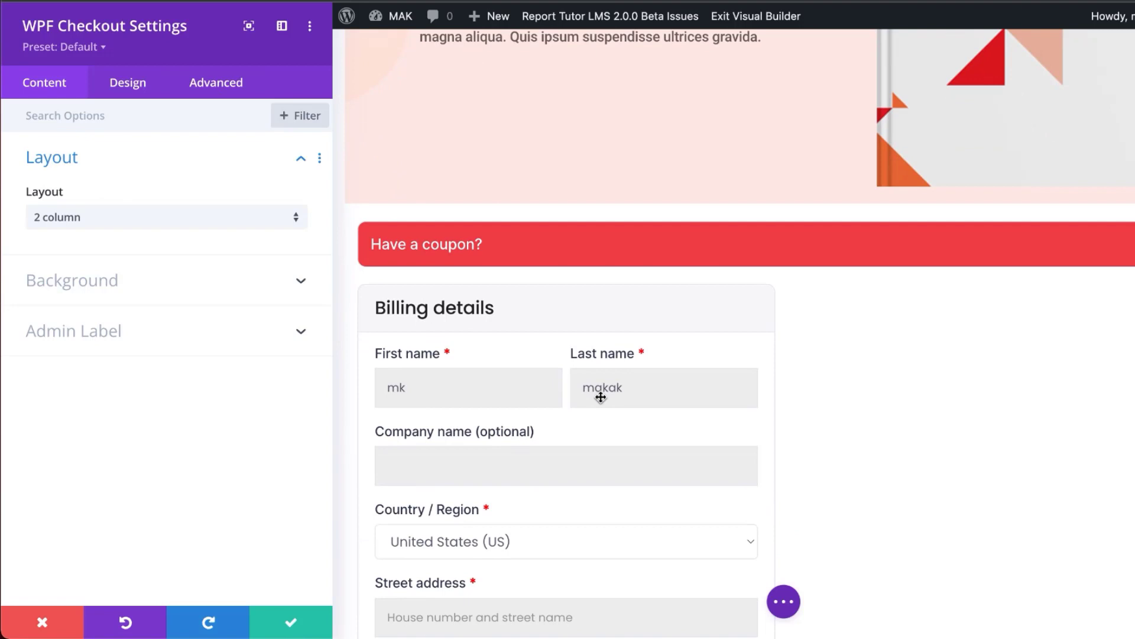
click(165, 216)
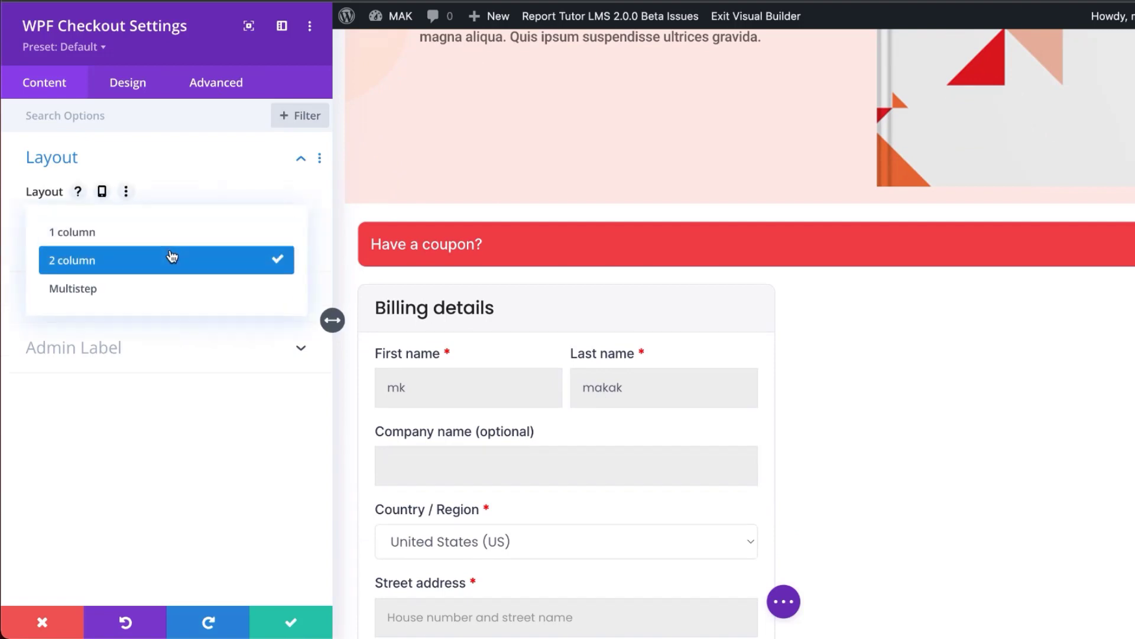
click(72, 232)
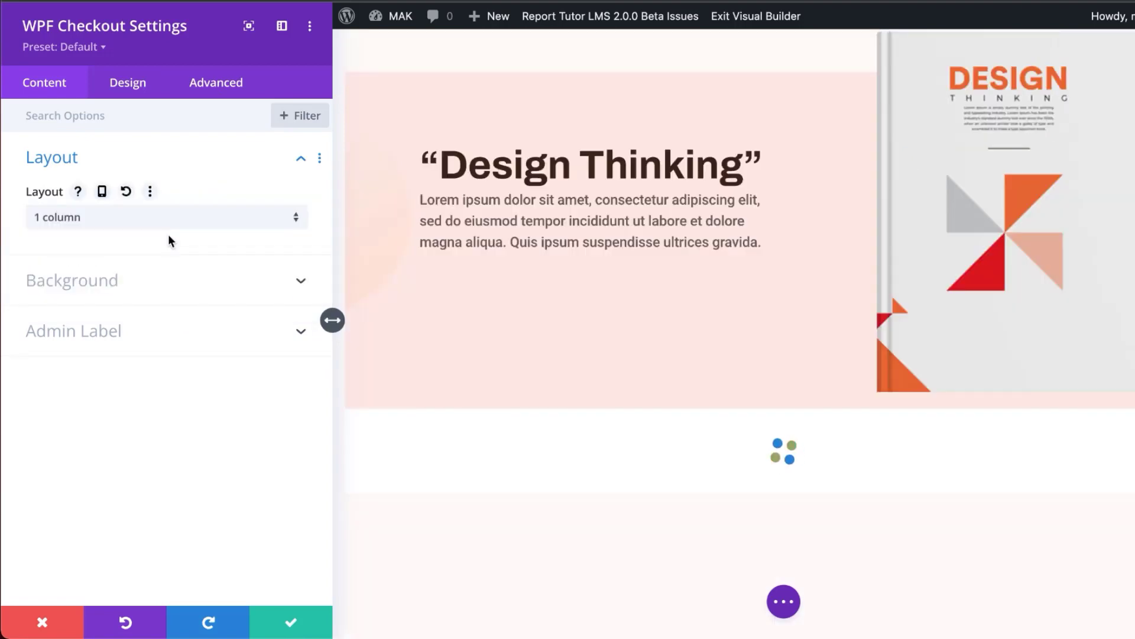
mouse_move(160, 291)
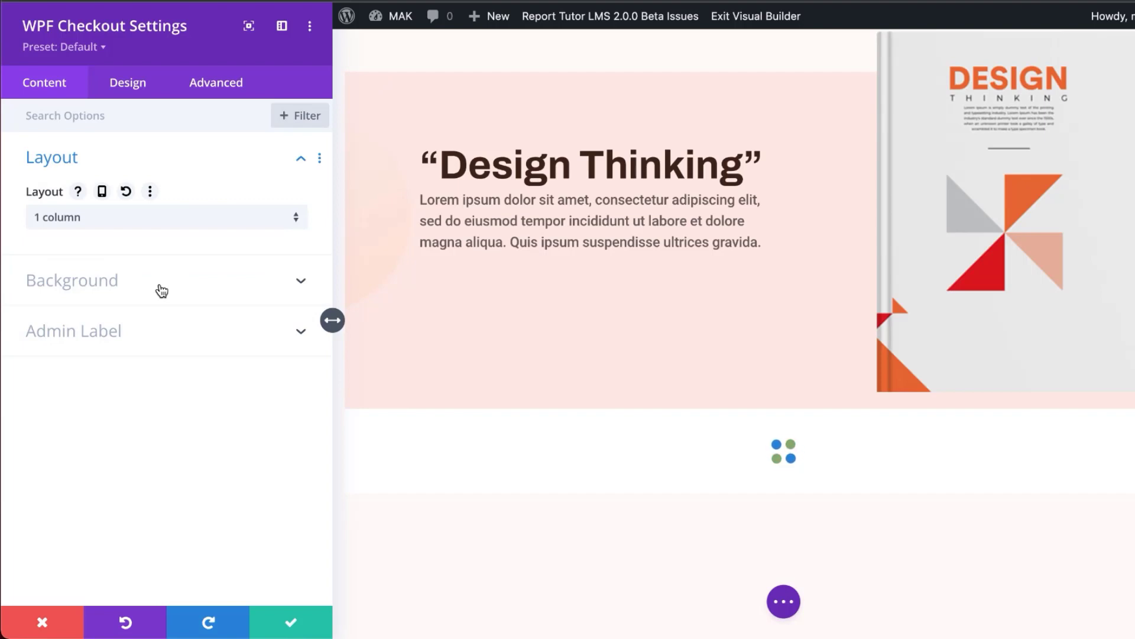
click(72, 281)
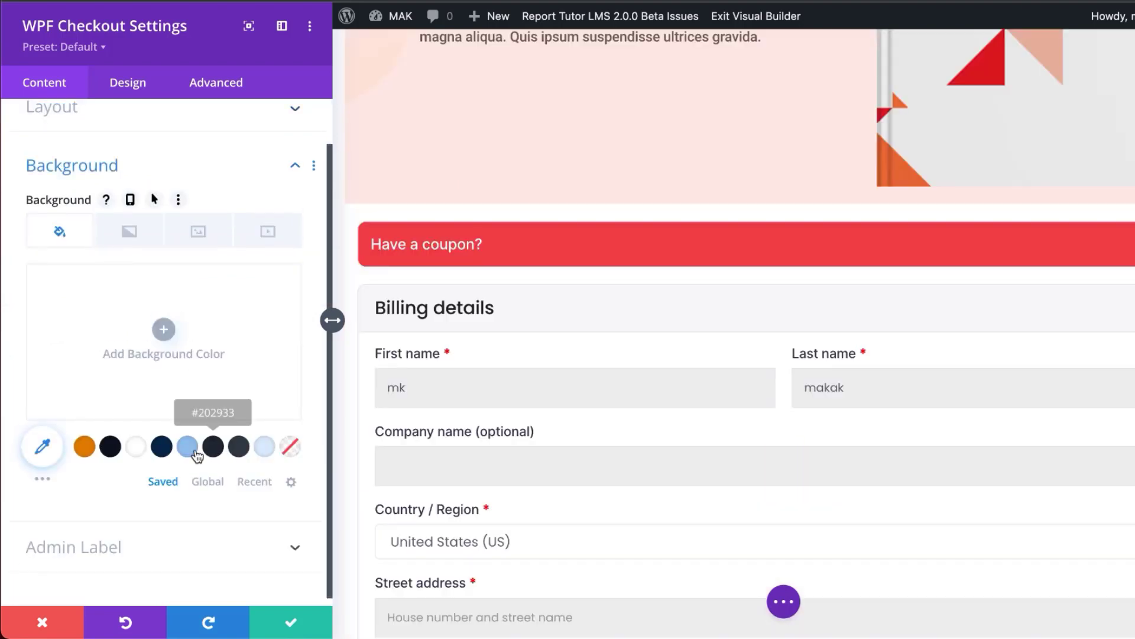
click(186, 446)
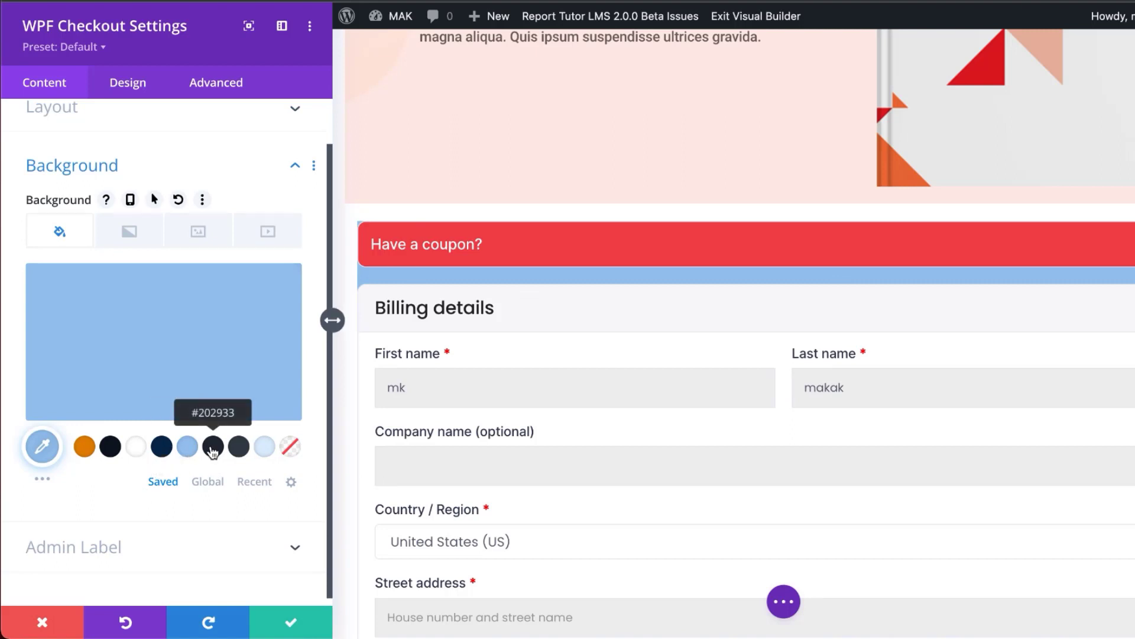
click(211, 445)
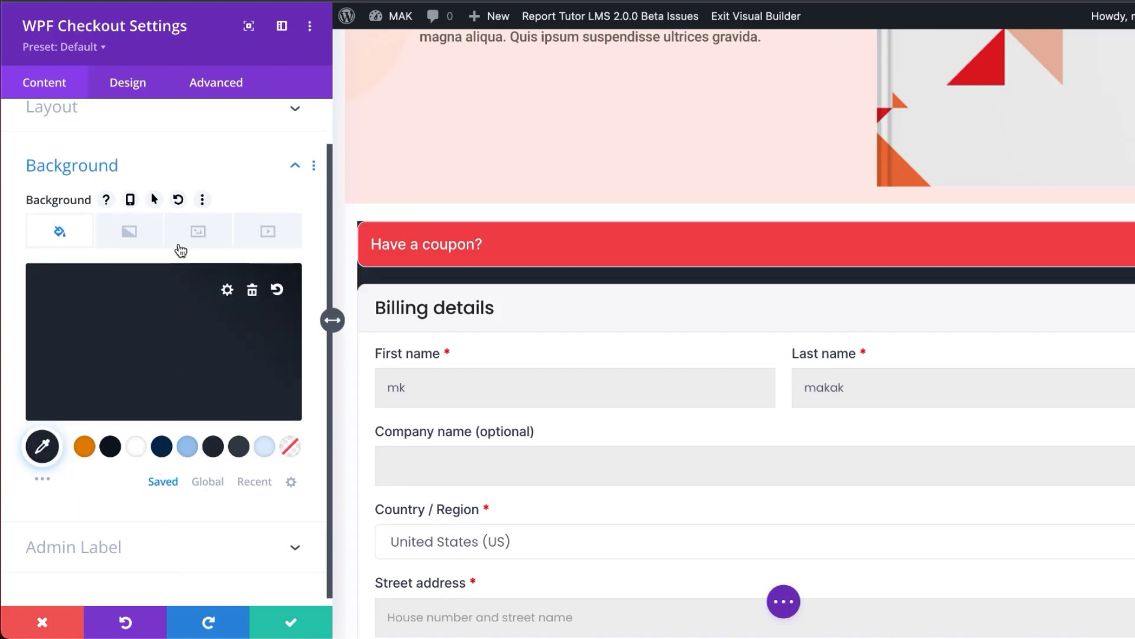
Adjust the checkout form's width under Design > Sizing
click(128, 81)
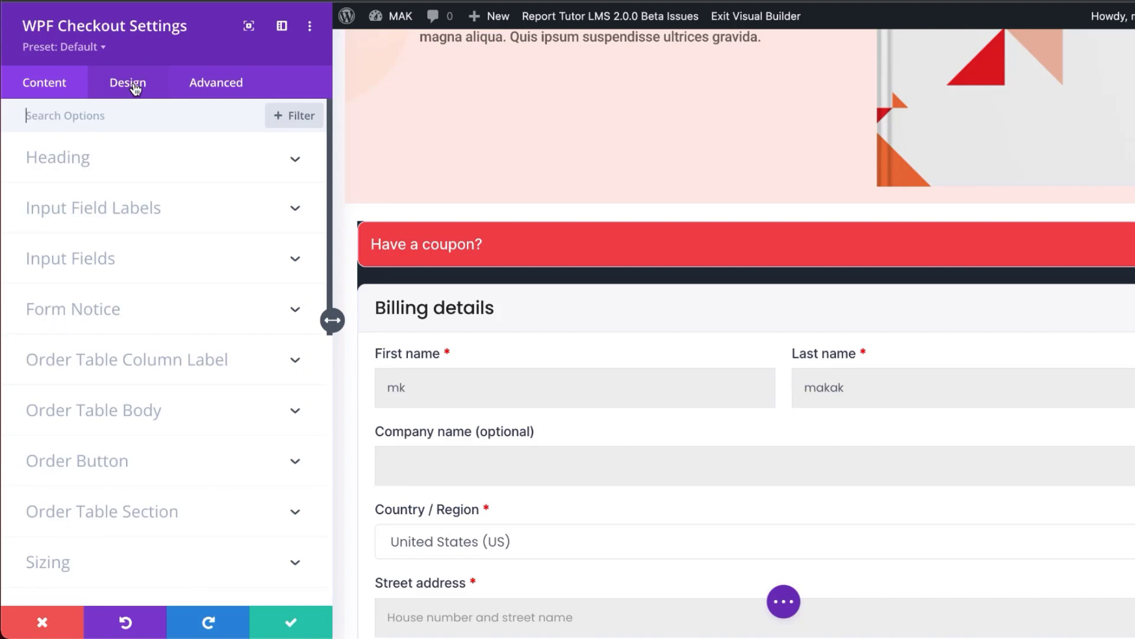
scroll(down, 3)
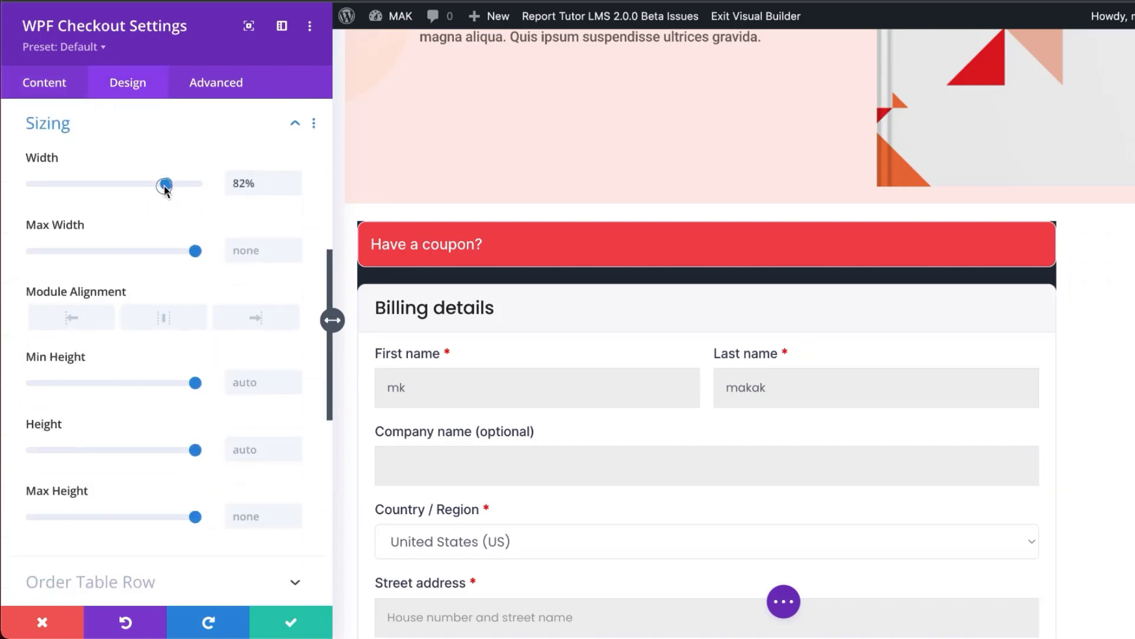
drag(165, 183, 195, 183)
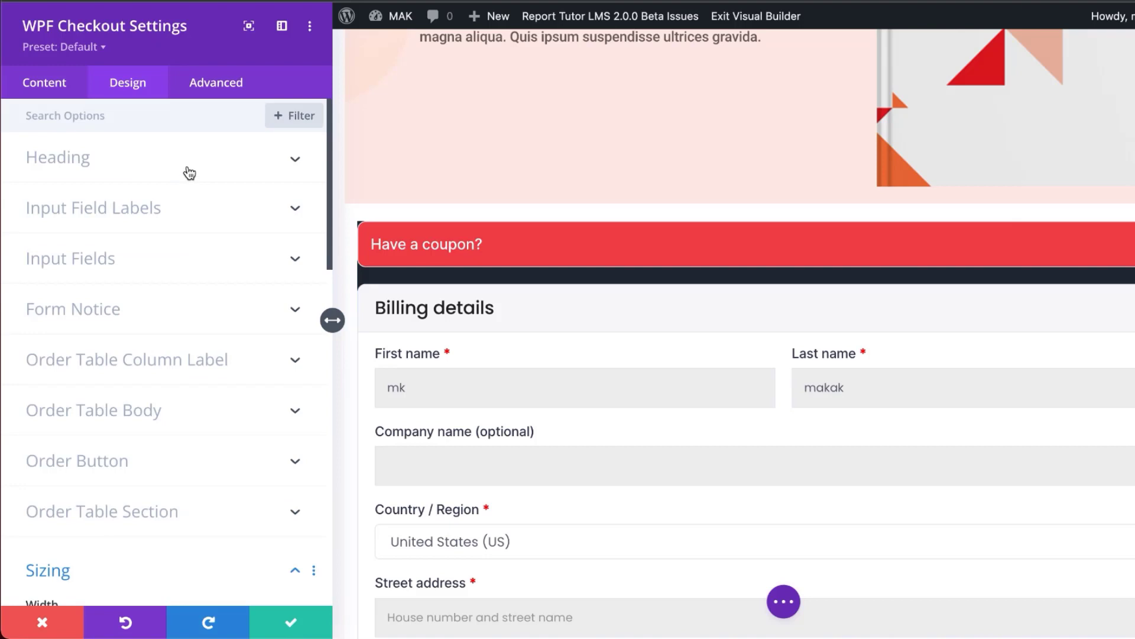
mouse_move(130, 220)
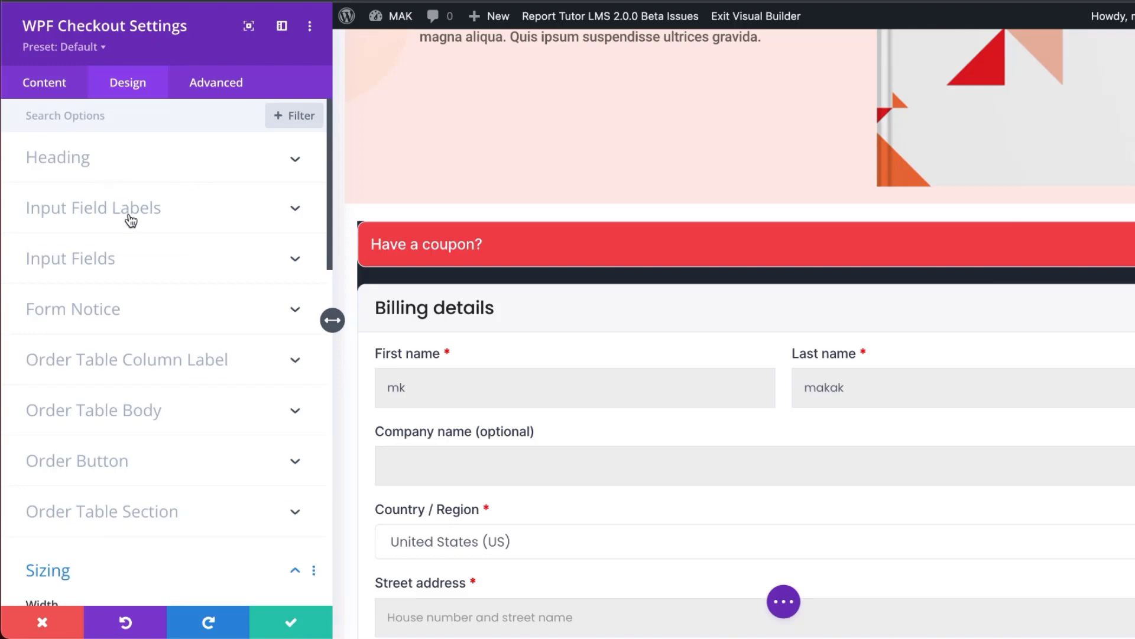
Style the input field labels in Poppins, dark text colour, 18px size
click(92, 207)
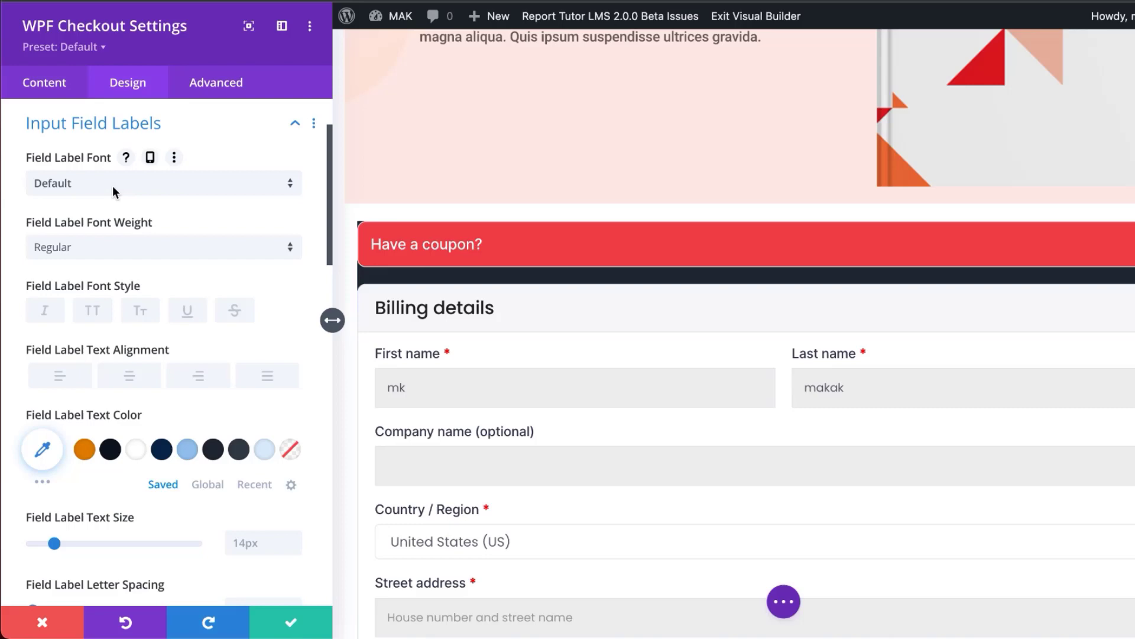
click(164, 182)
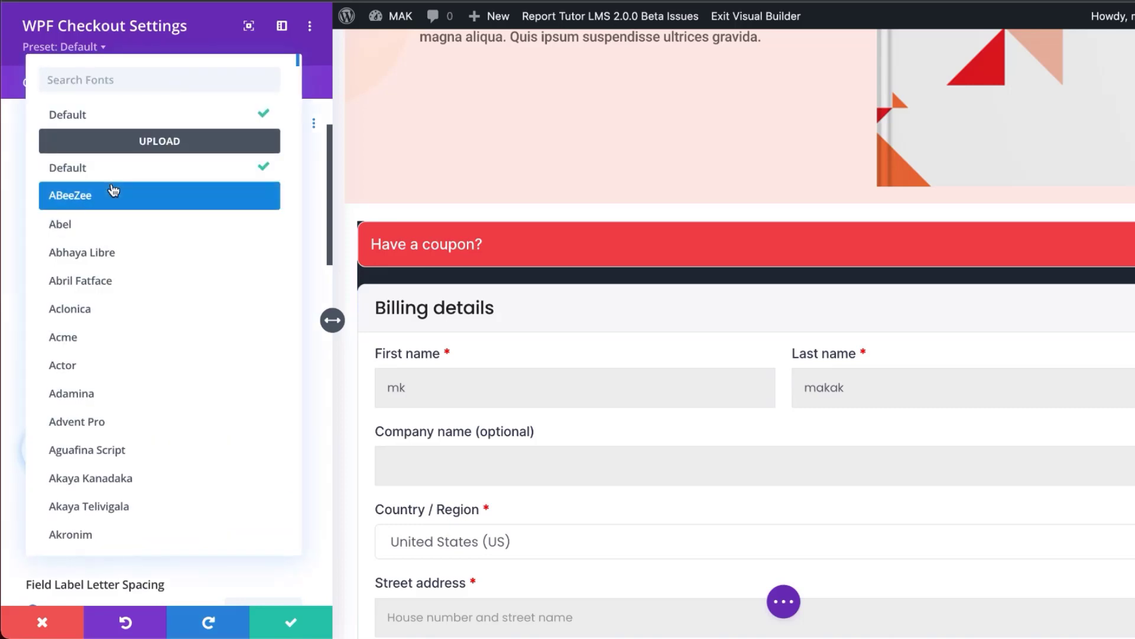
text(popp)
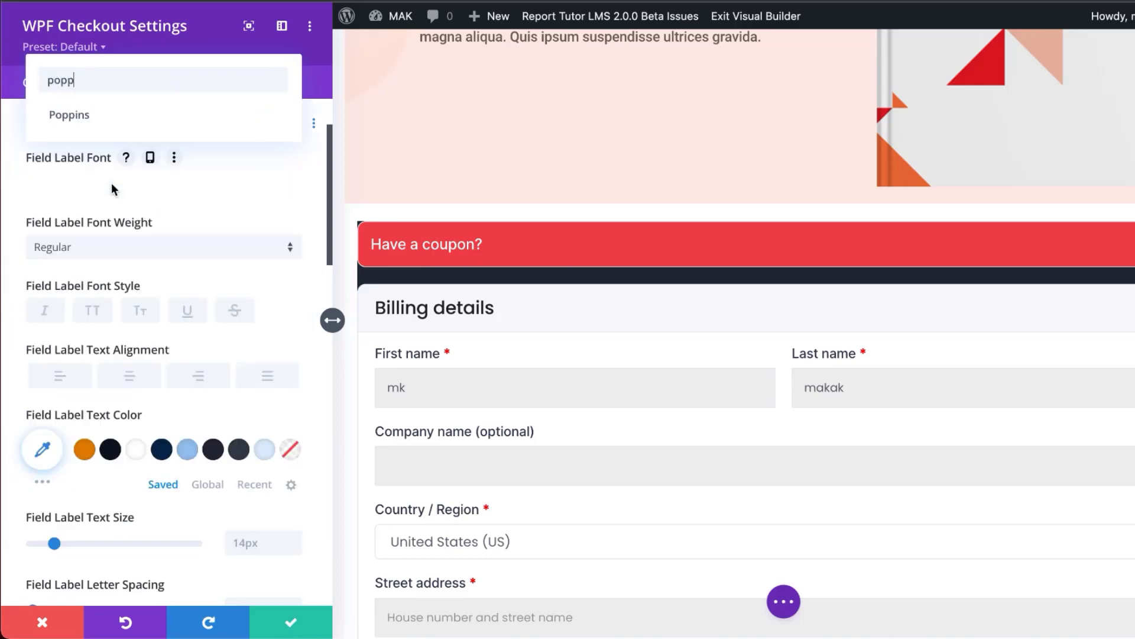
click(68, 115)
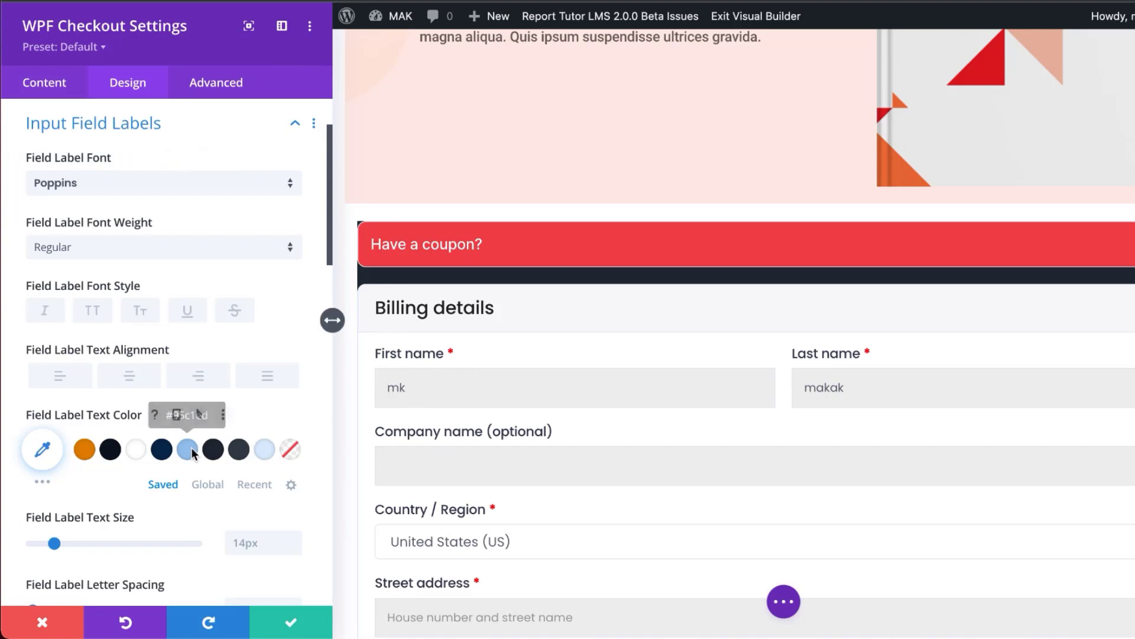
click(160, 450)
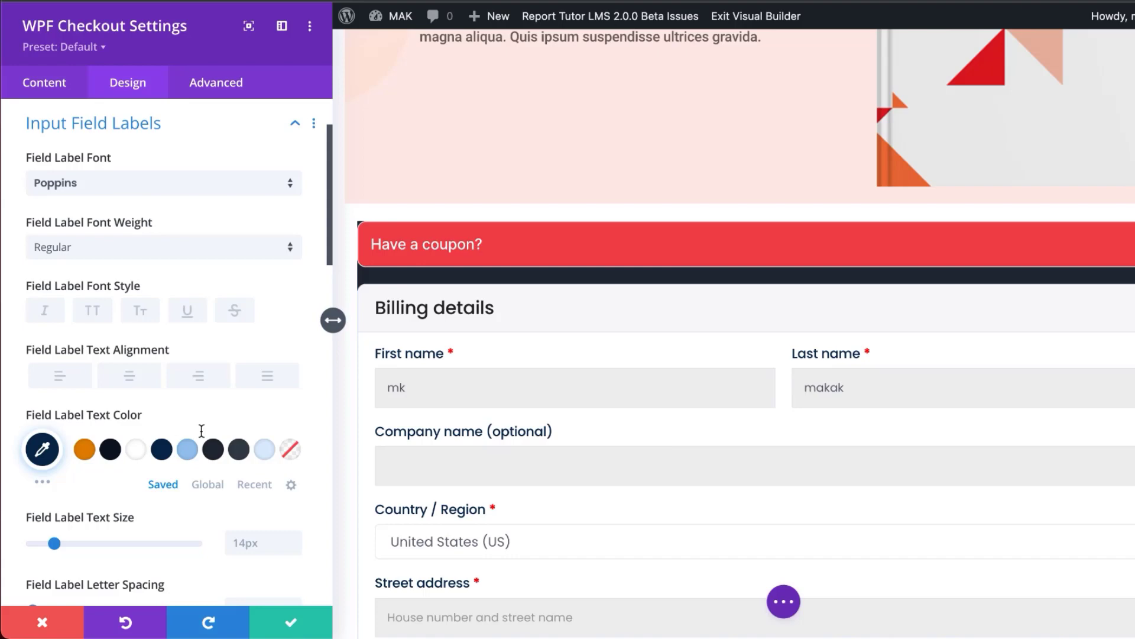
scroll(down, 3)
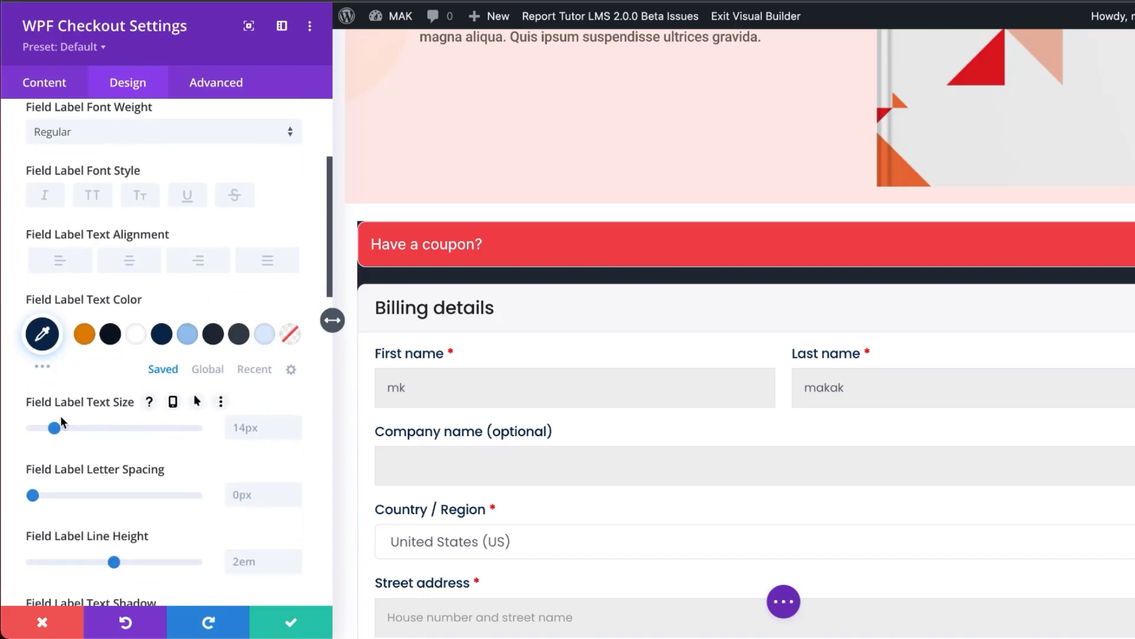
drag(56, 427, 61, 427)
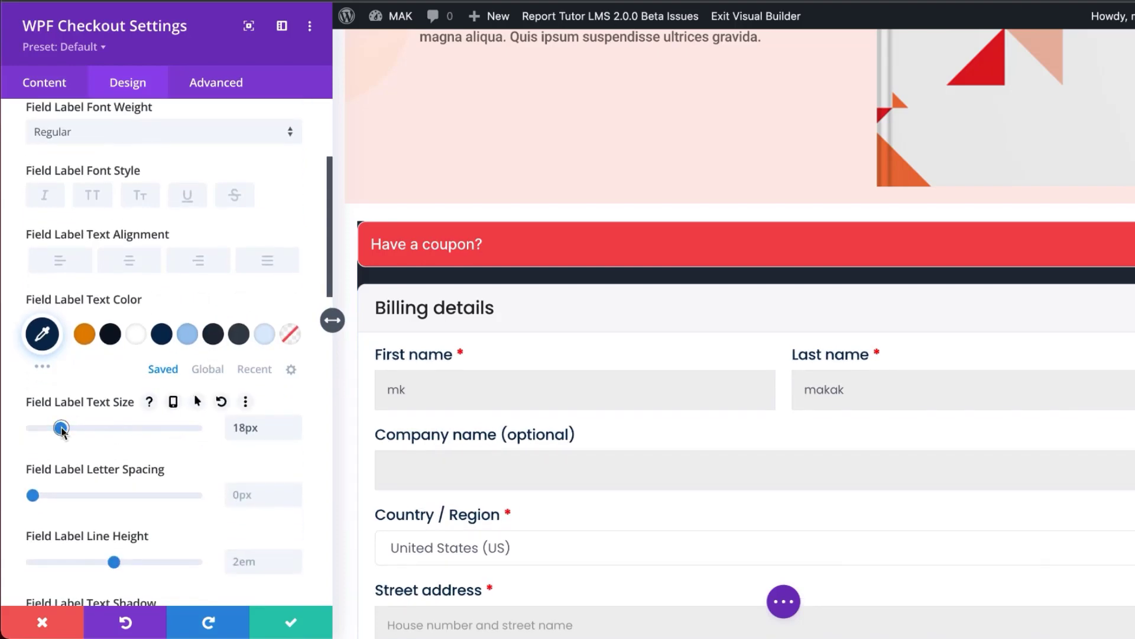
drag(61, 427, 56, 426)
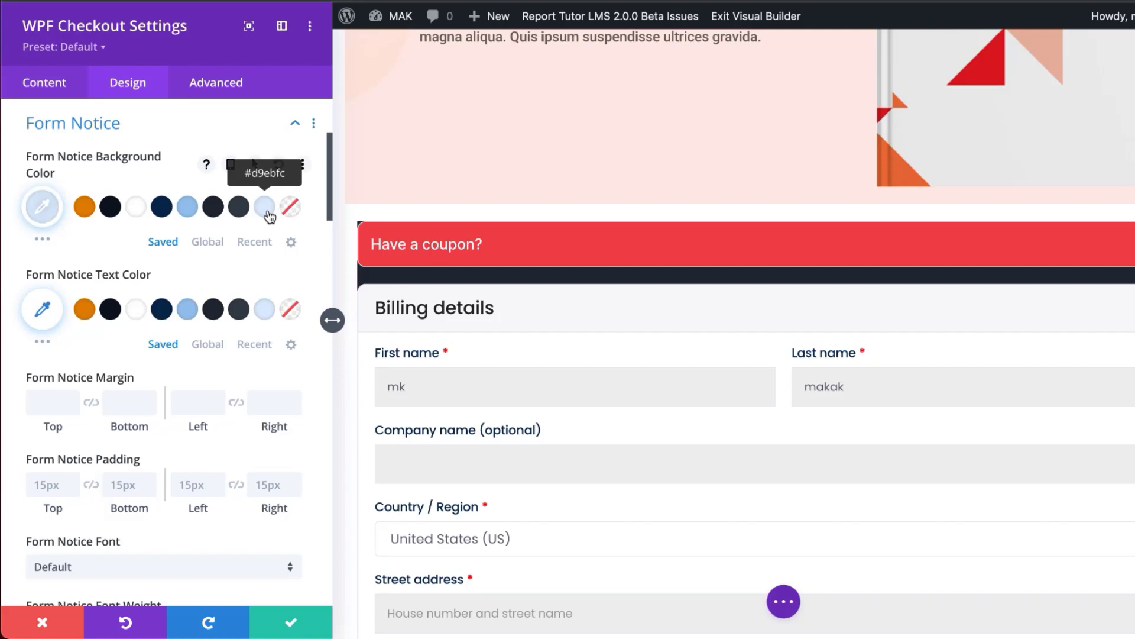
Give form notices an orange background and text colour with Poppins font
click(82, 206)
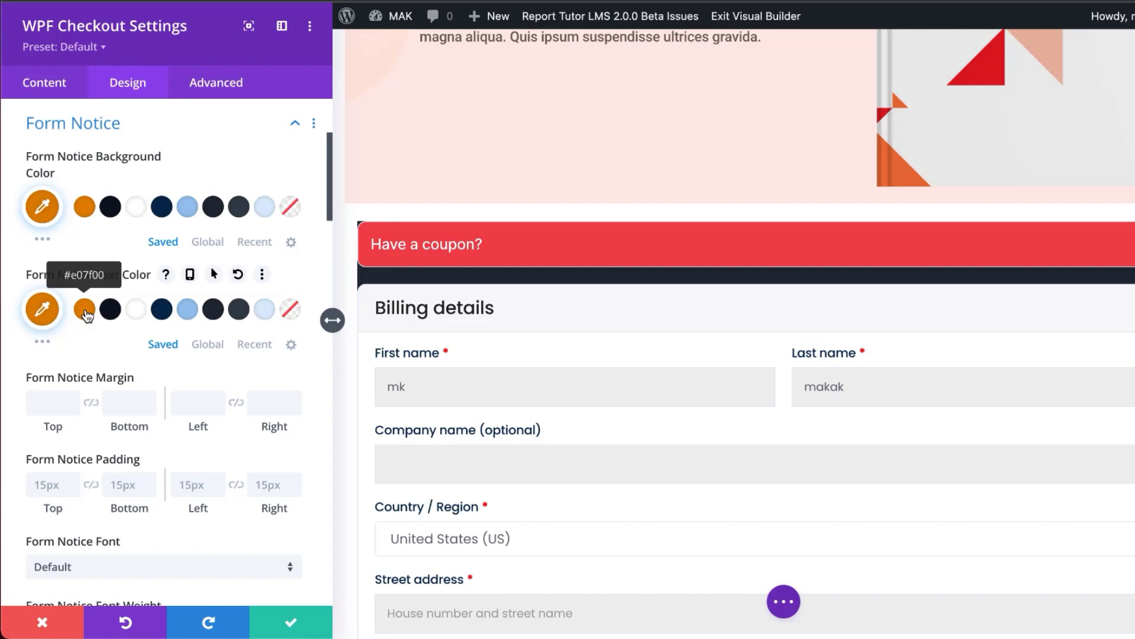
scroll(down, 3)
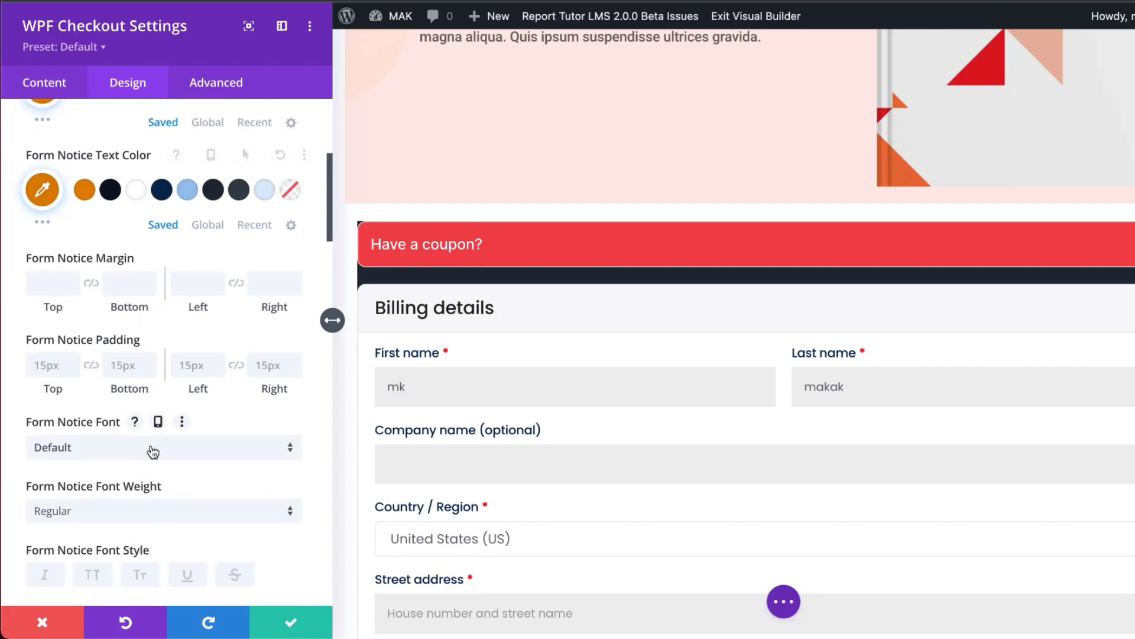
click(153, 447)
text(pop)
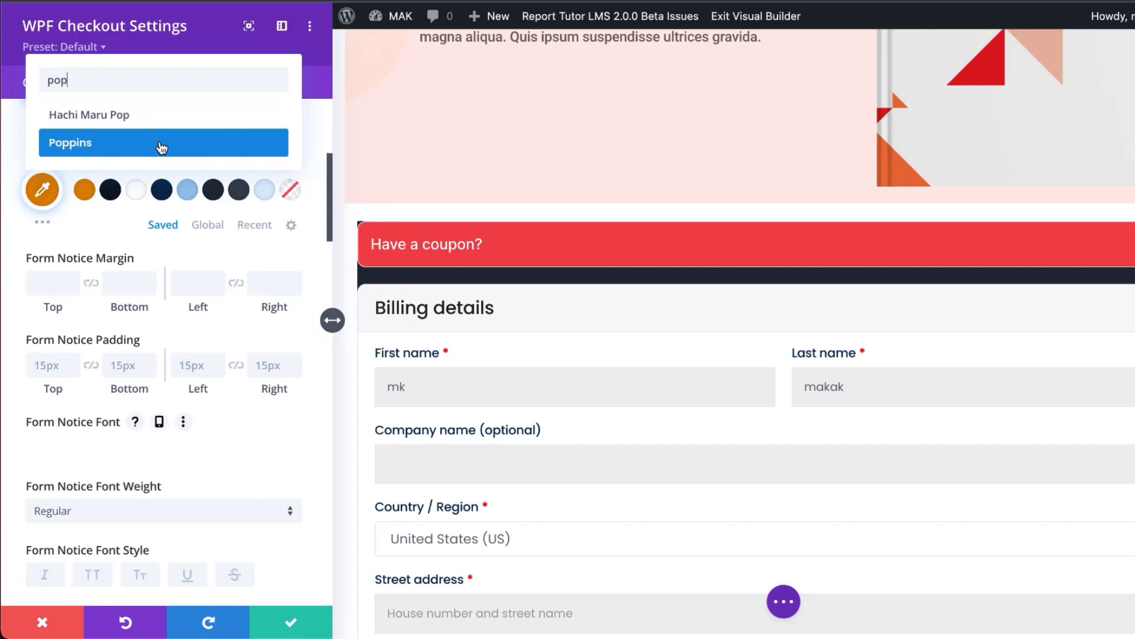
click(69, 141)
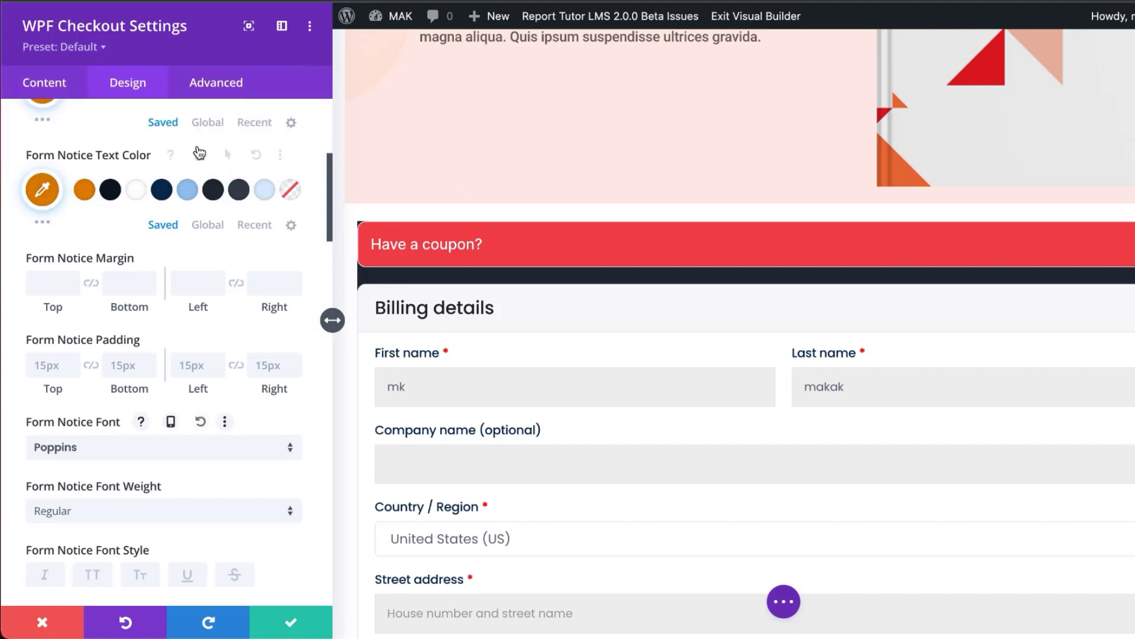
scroll(down, 3)
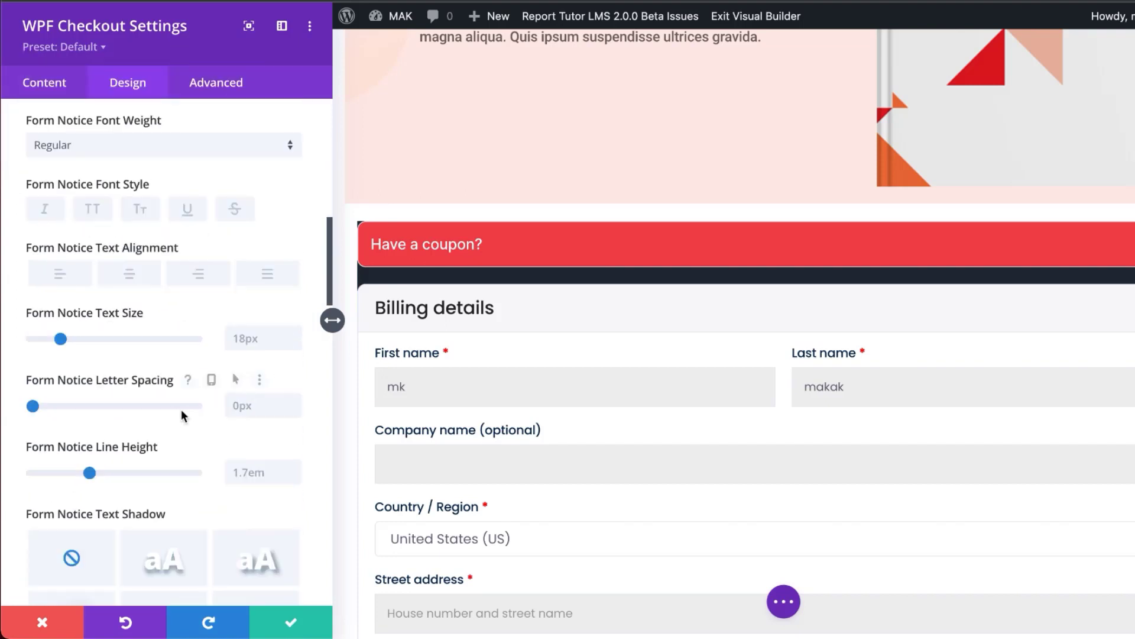
scroll(down, 3)
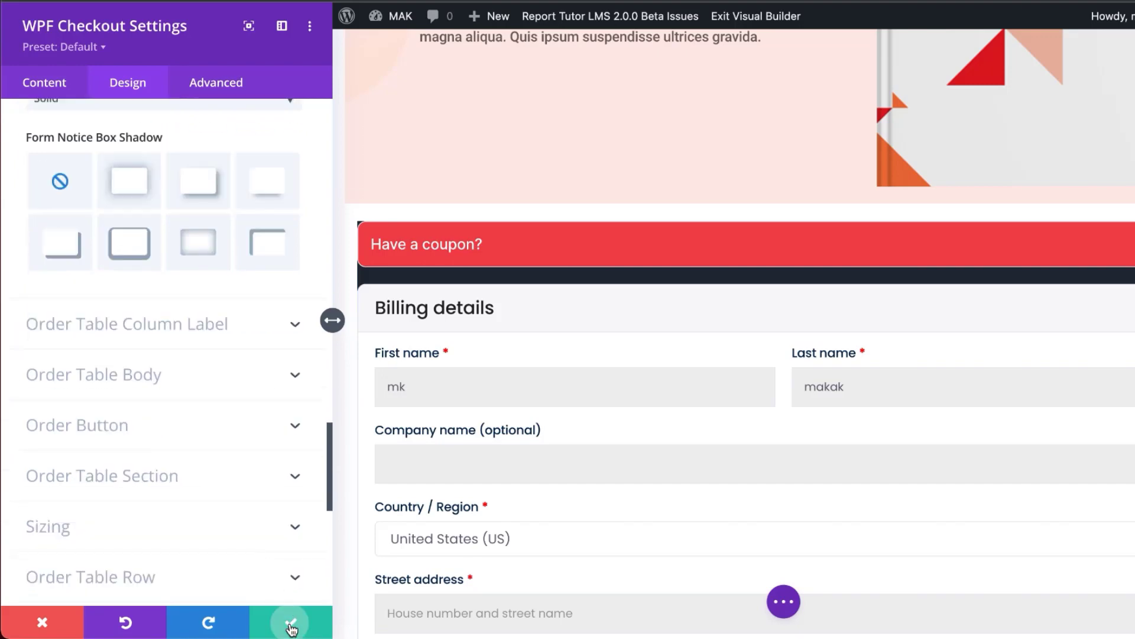
Save the checkout module styling and return to the eBook – Pro funnel editor
click(291, 623)
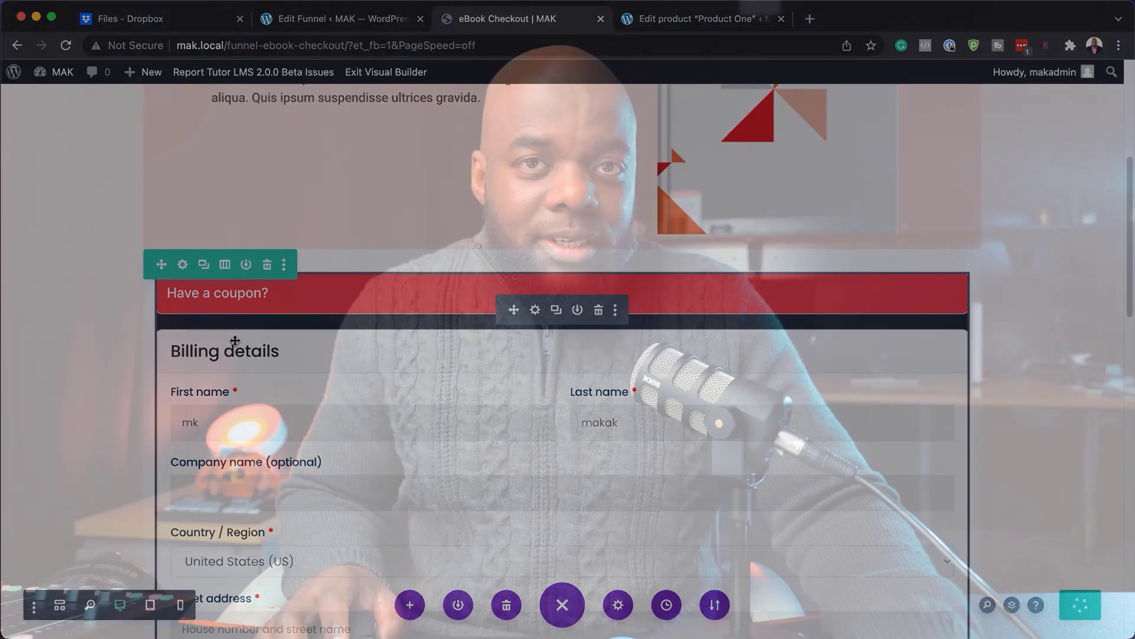
click(341, 17)
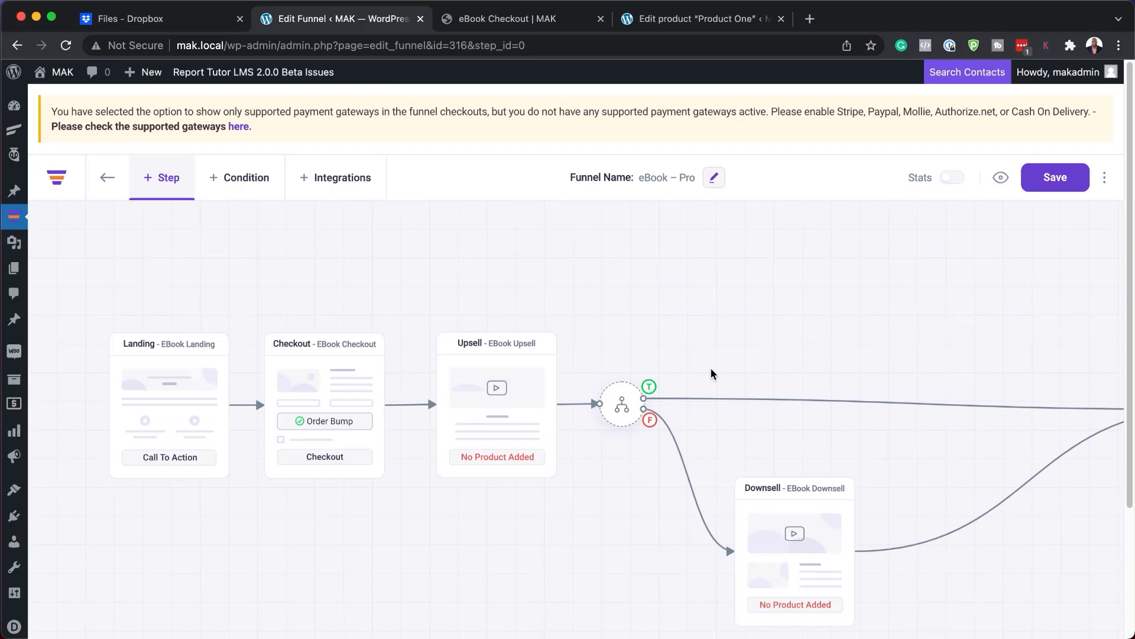
mouse_move(957, 385)
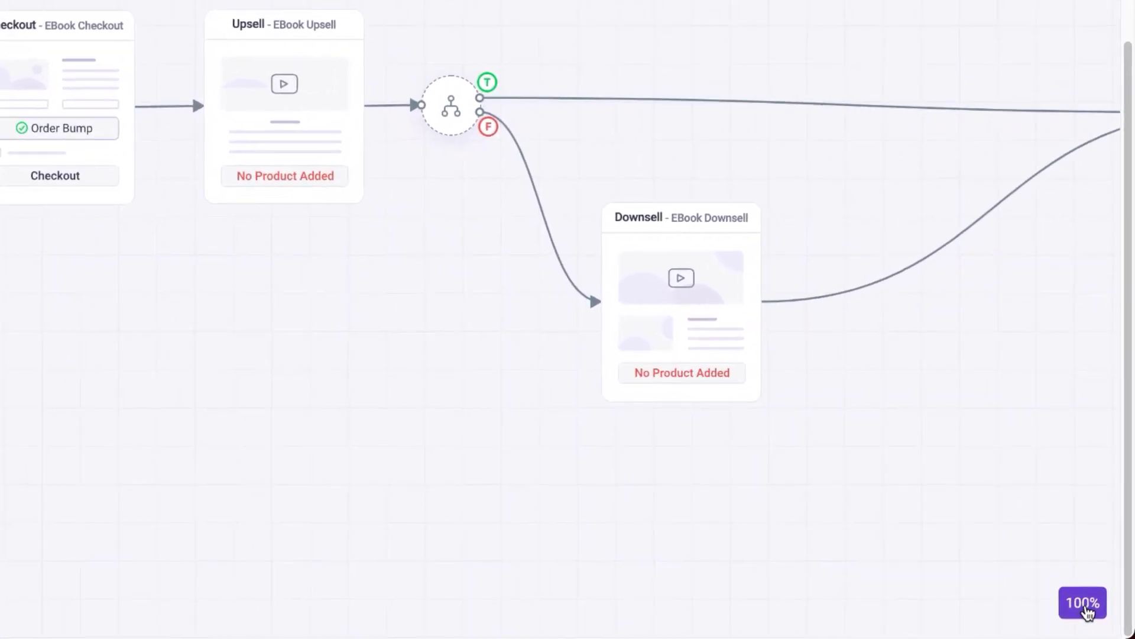
Zoom out, fit the funnel in view and drag the Thank You step to the funnel's end
click(1023, 609)
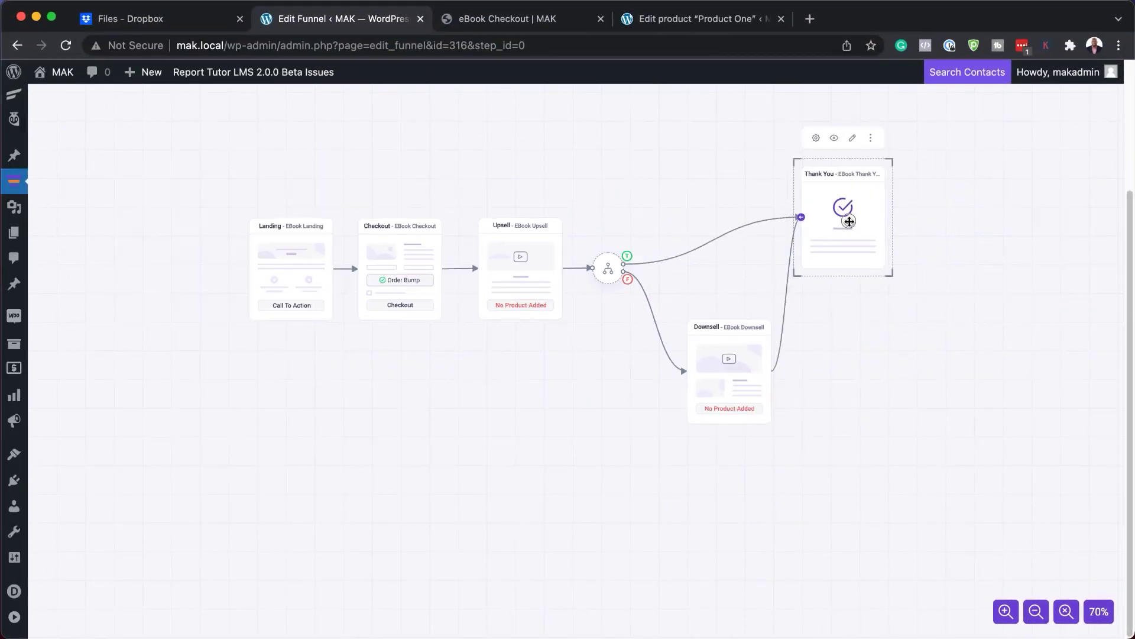
drag(842, 217, 867, 242)
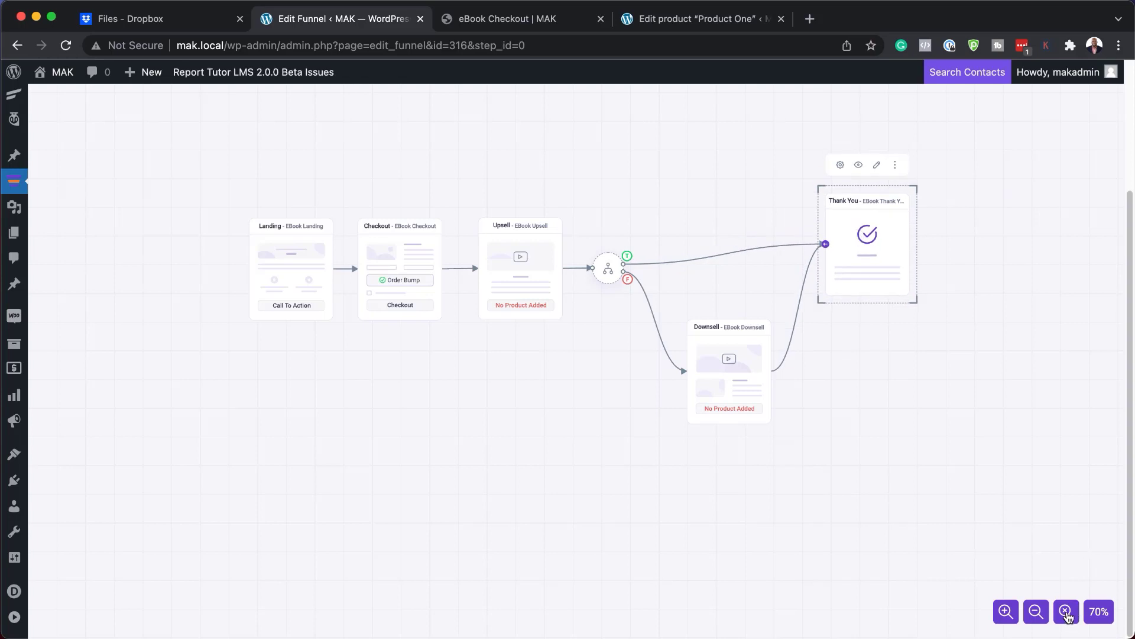
click(1005, 612)
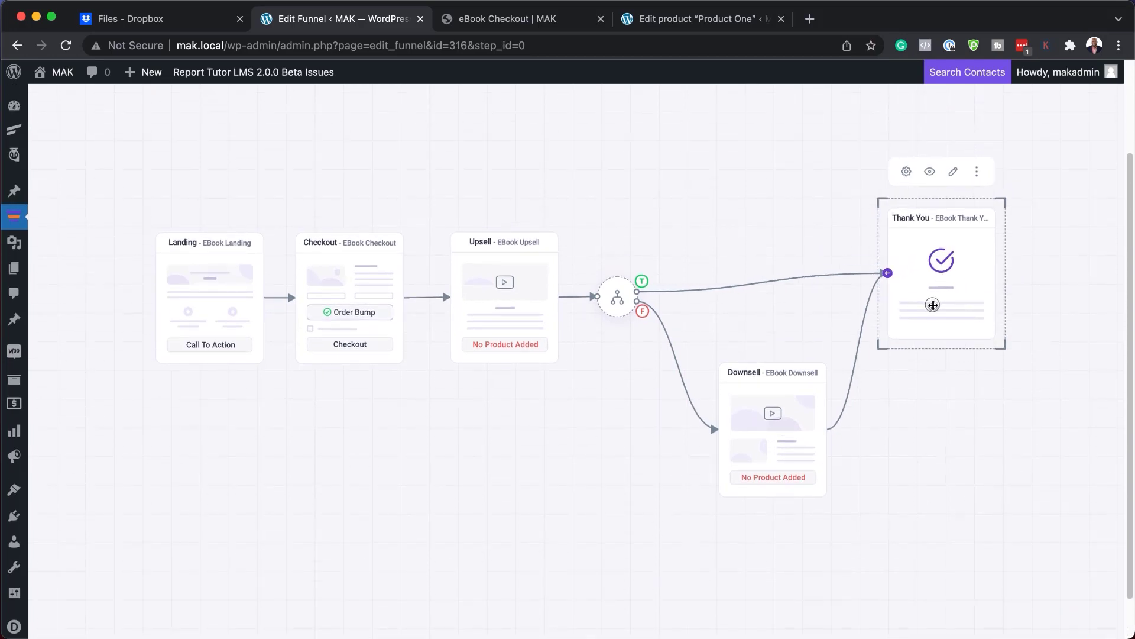
drag(933, 304, 926, 301)
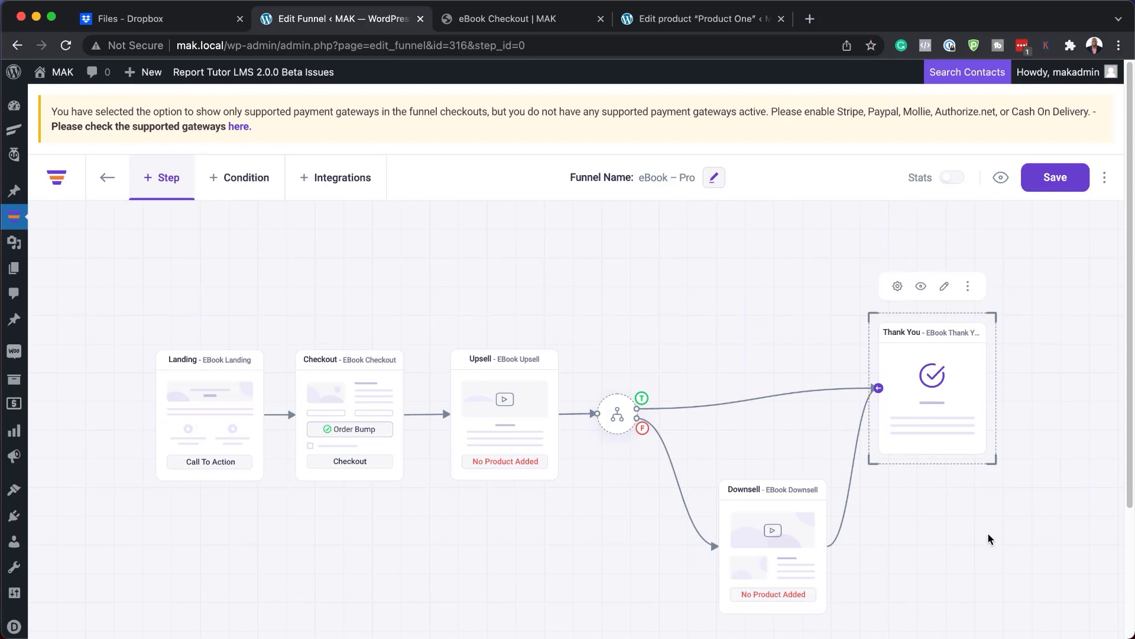
mouse_move(1012, 524)
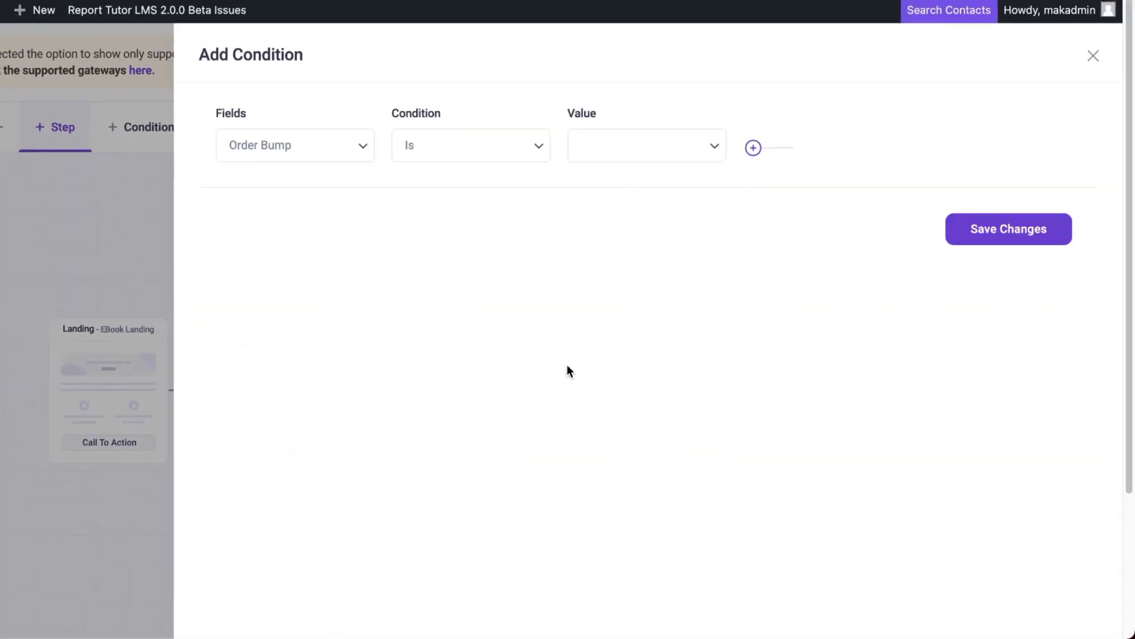
mouse_move(327, 163)
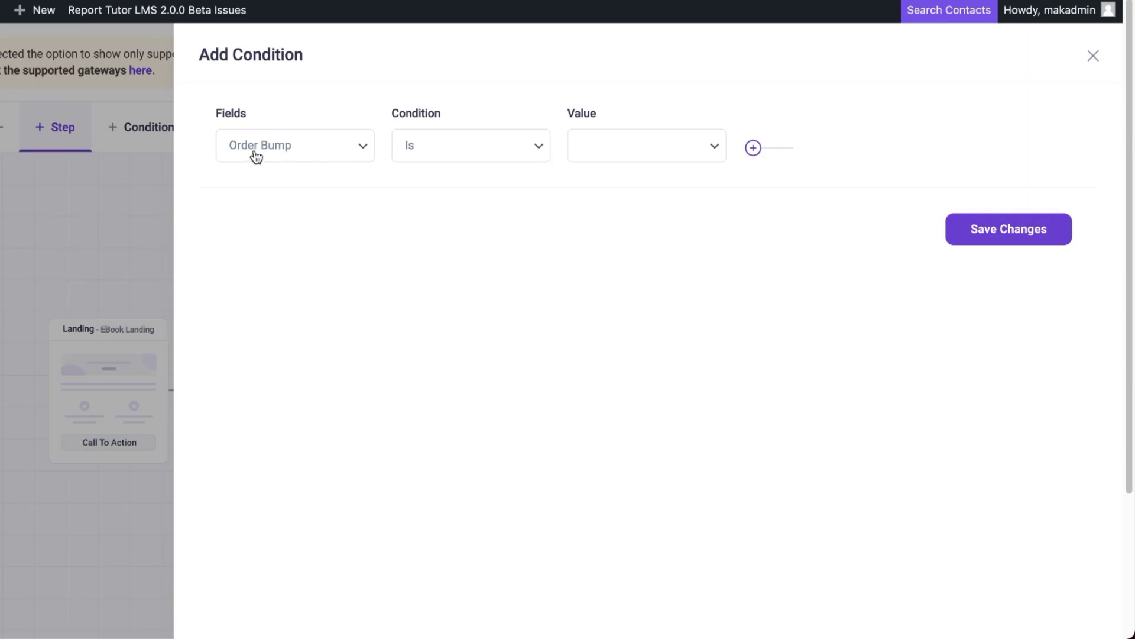
mouse_move(522, 149)
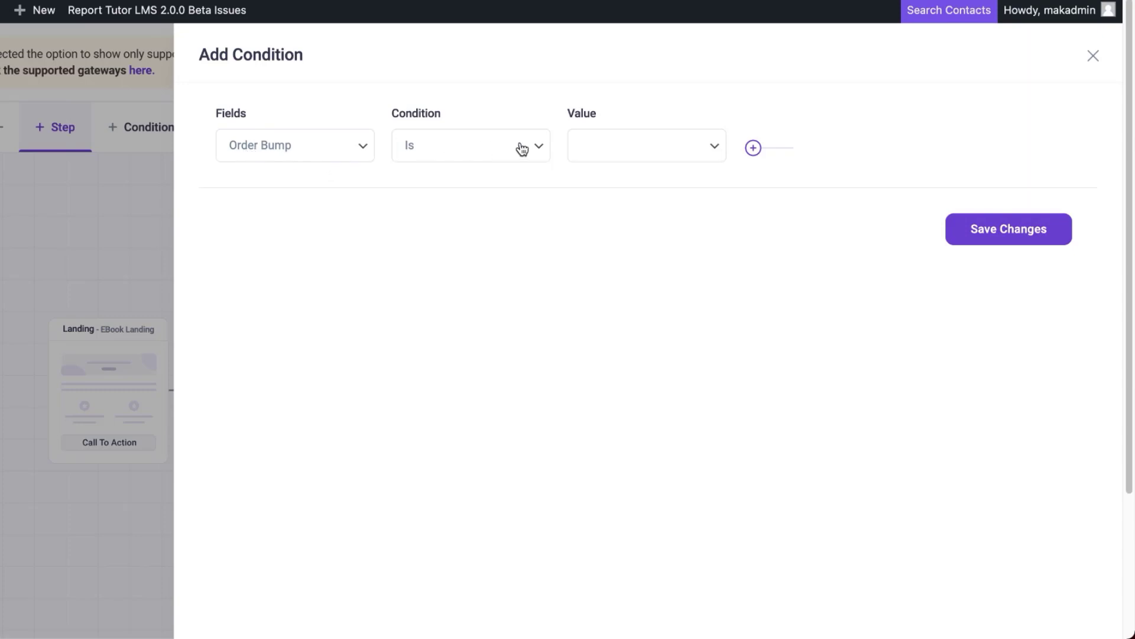
Set the condition to Order Bump Is Accepted and bring up the AND/OR options for another rule
click(645, 146)
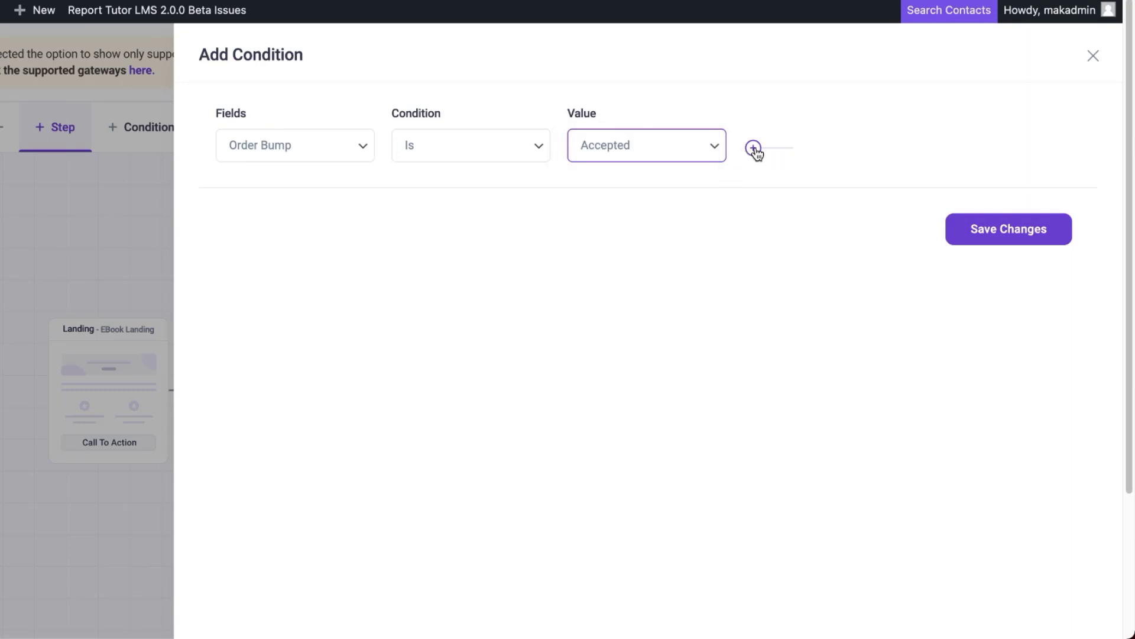
click(752, 148)
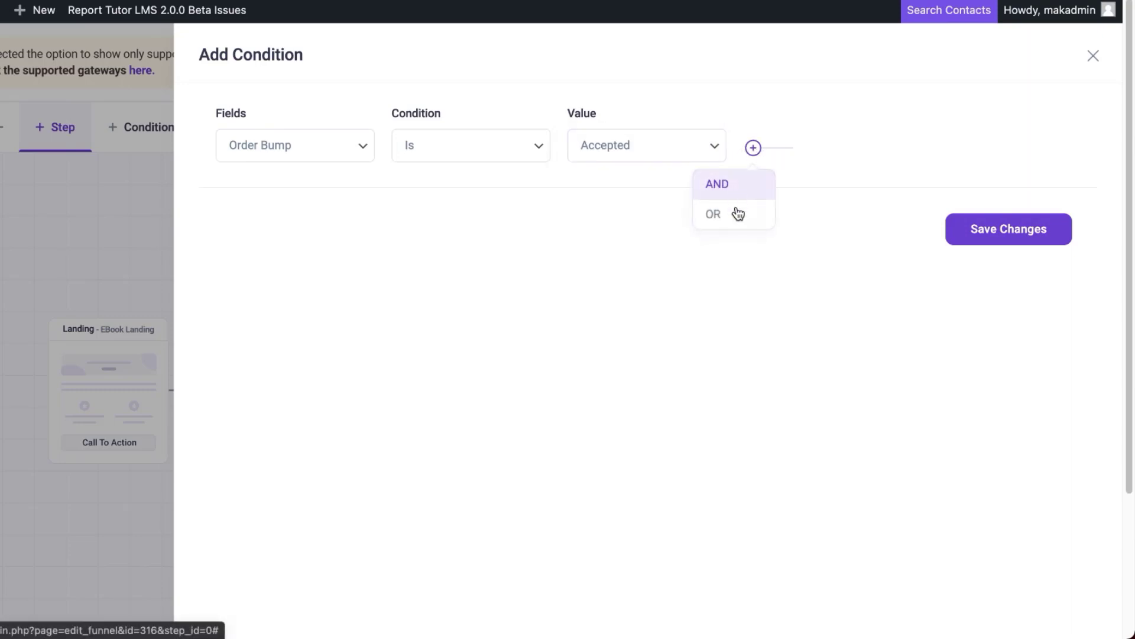
mouse_move(738, 217)
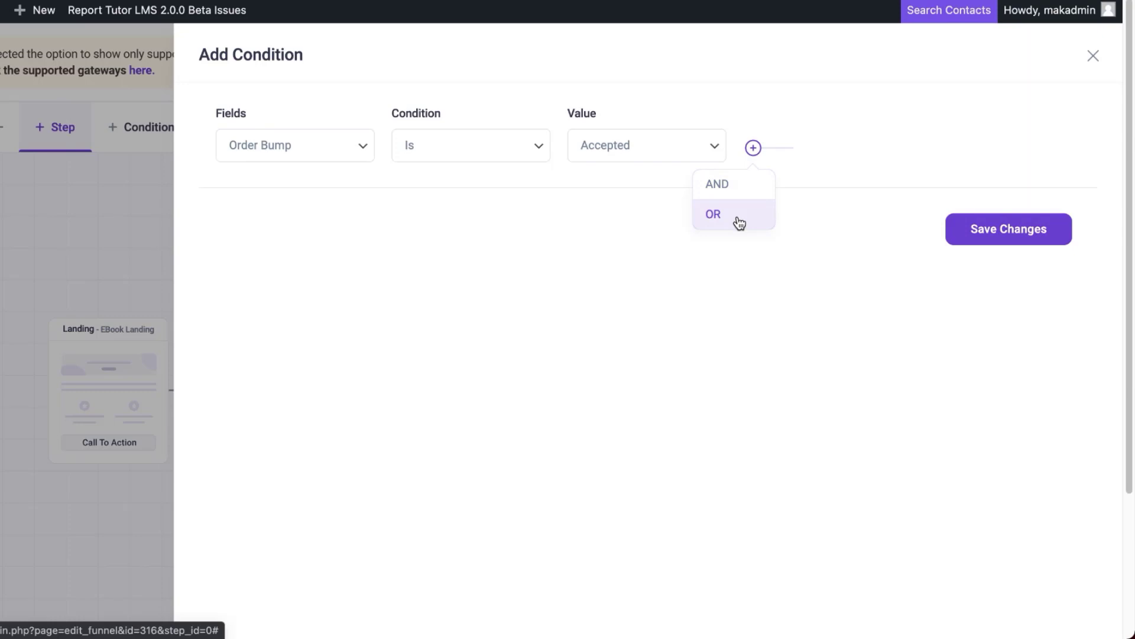
mouse_move(1078, 78)
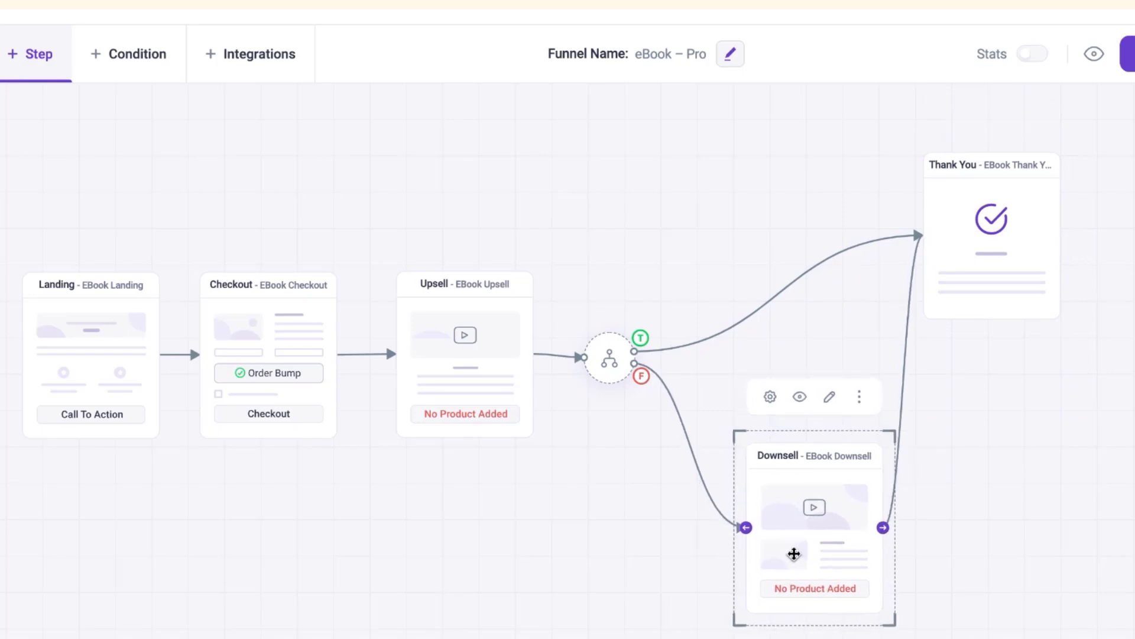
mouse_move(895, 293)
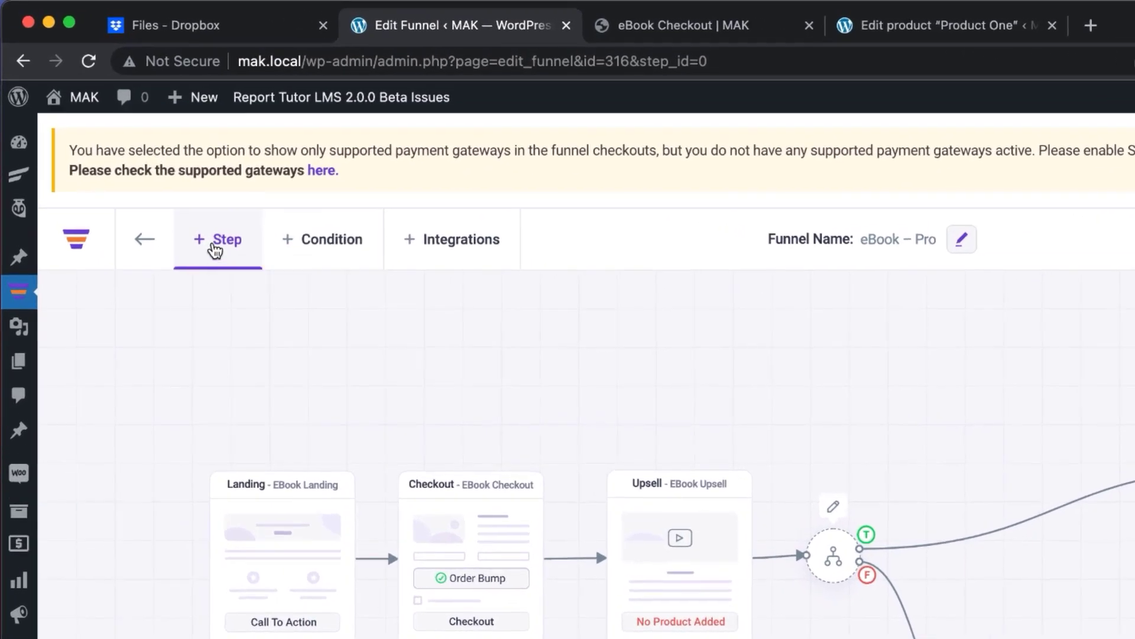
click(218, 239)
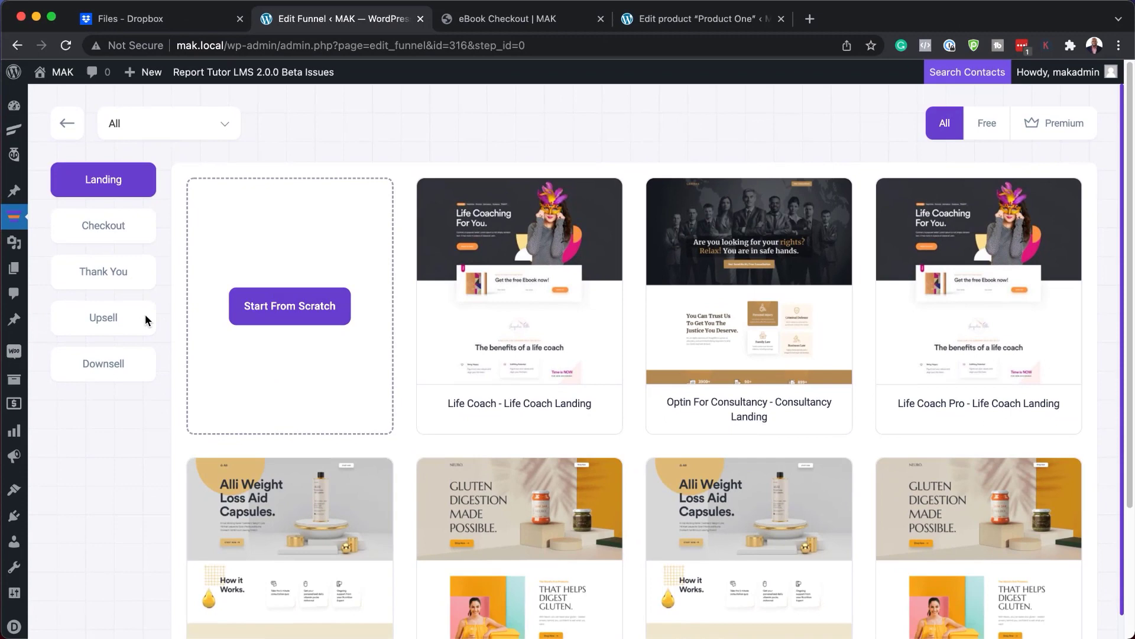
mouse_move(123, 320)
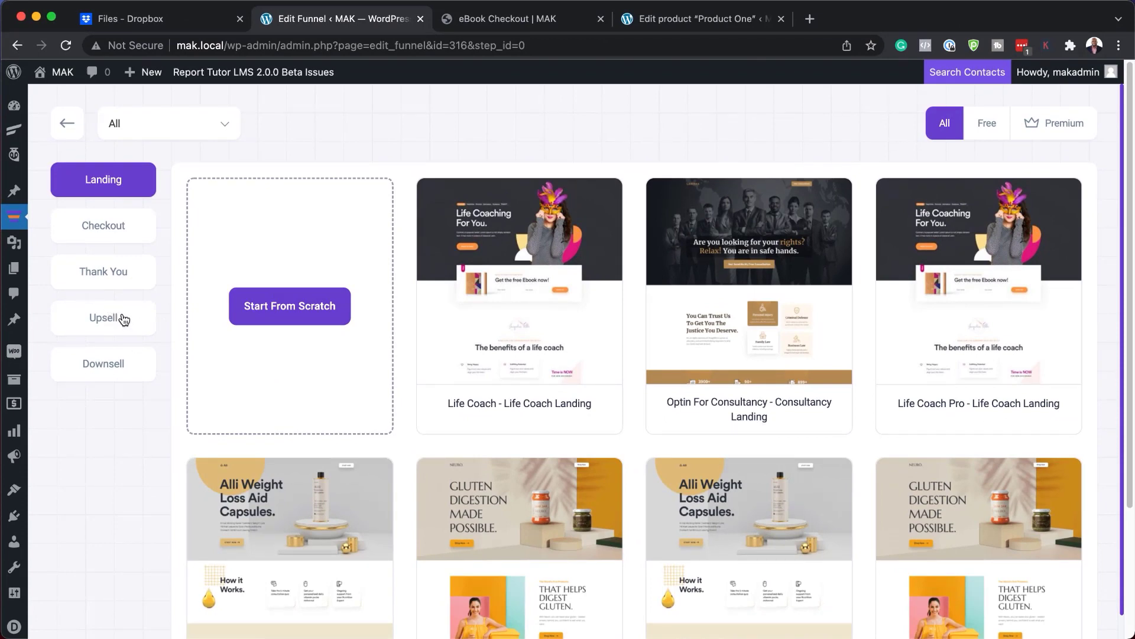
click(103, 318)
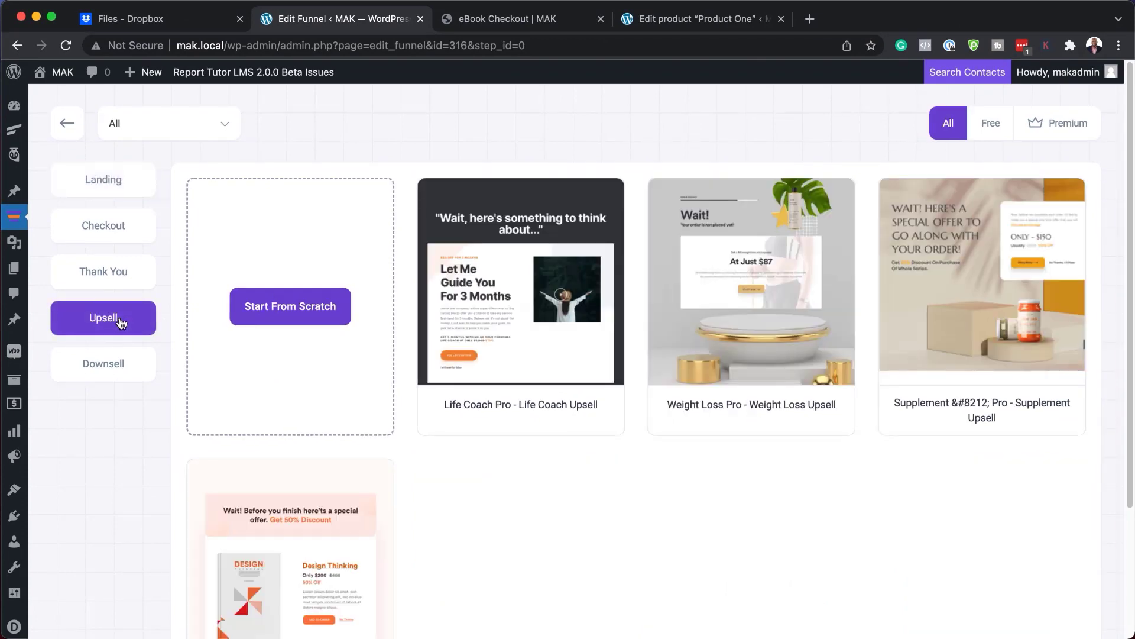
mouse_move(521, 290)
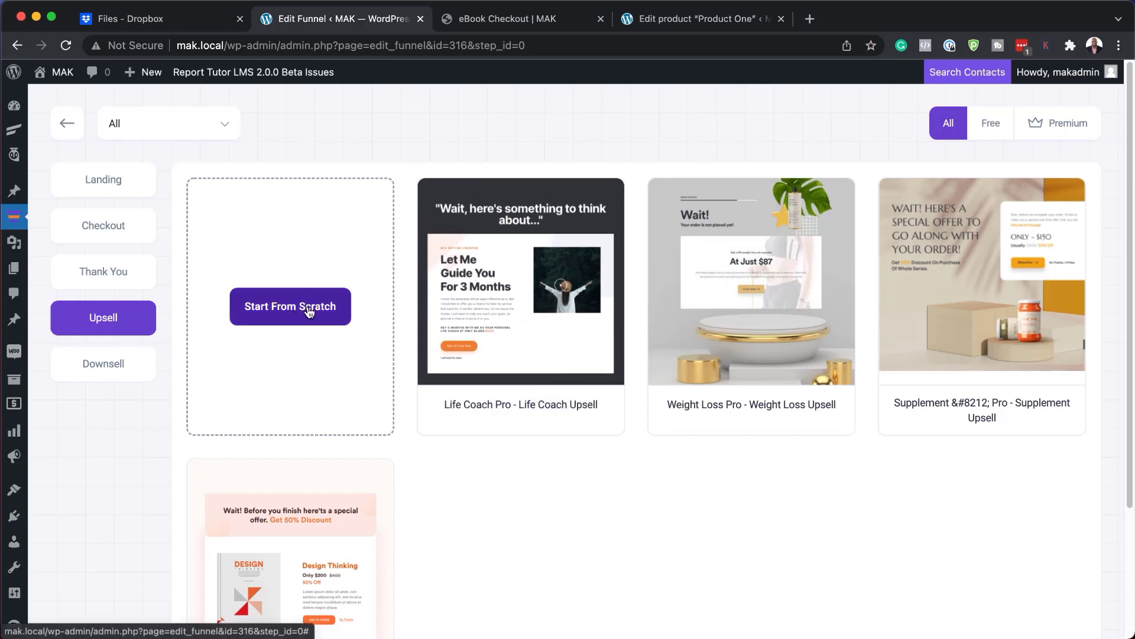
click(103, 363)
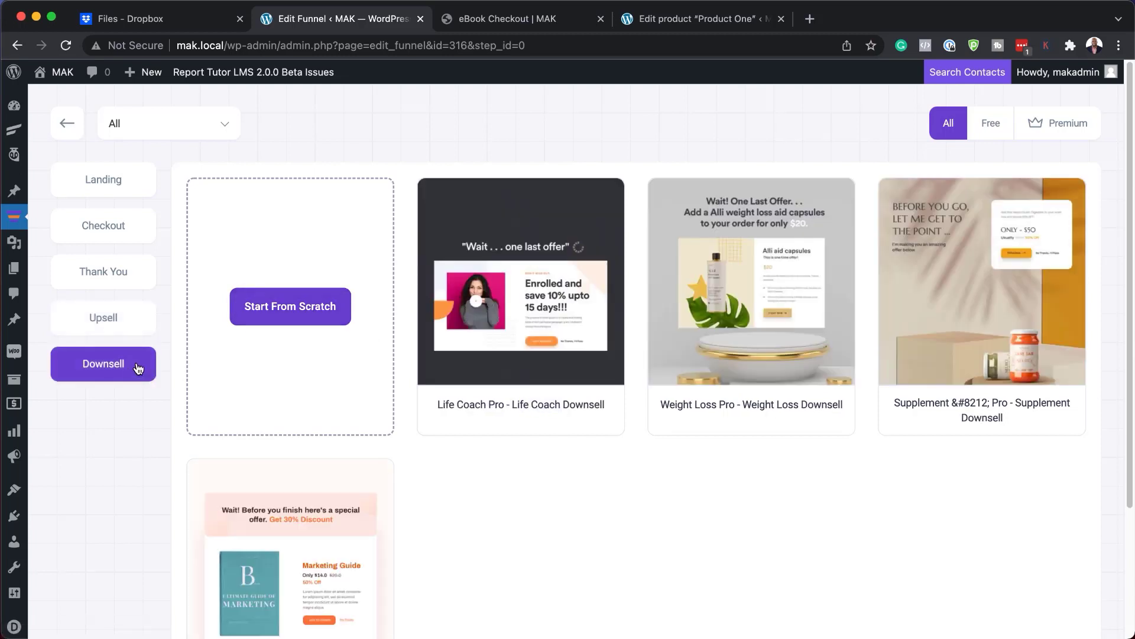
mouse_move(143, 418)
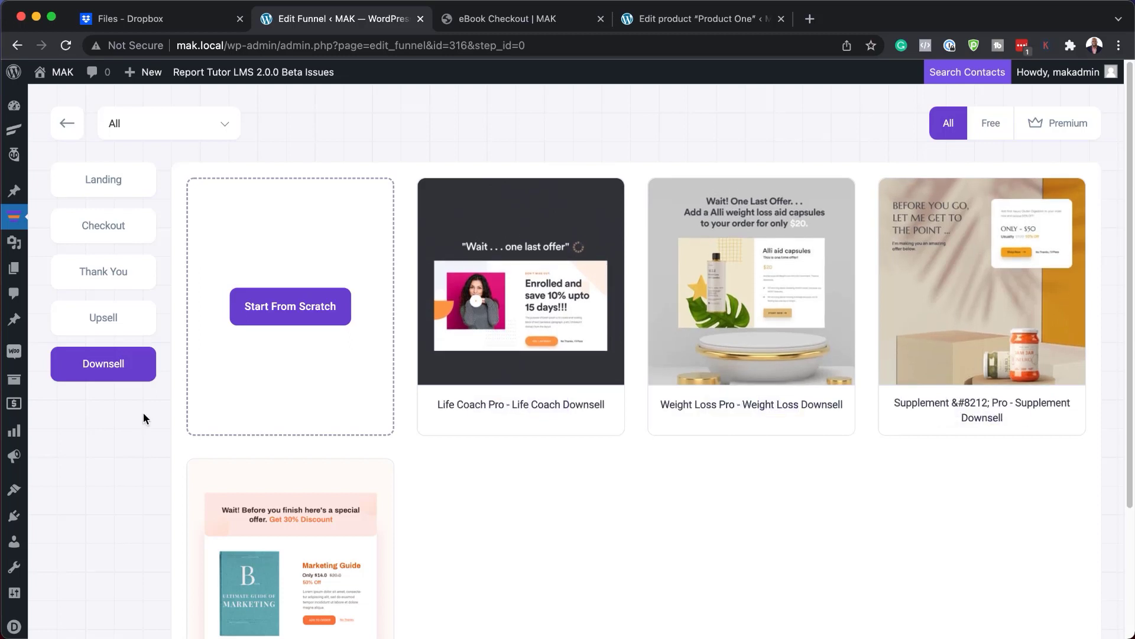
mouse_move(520, 303)
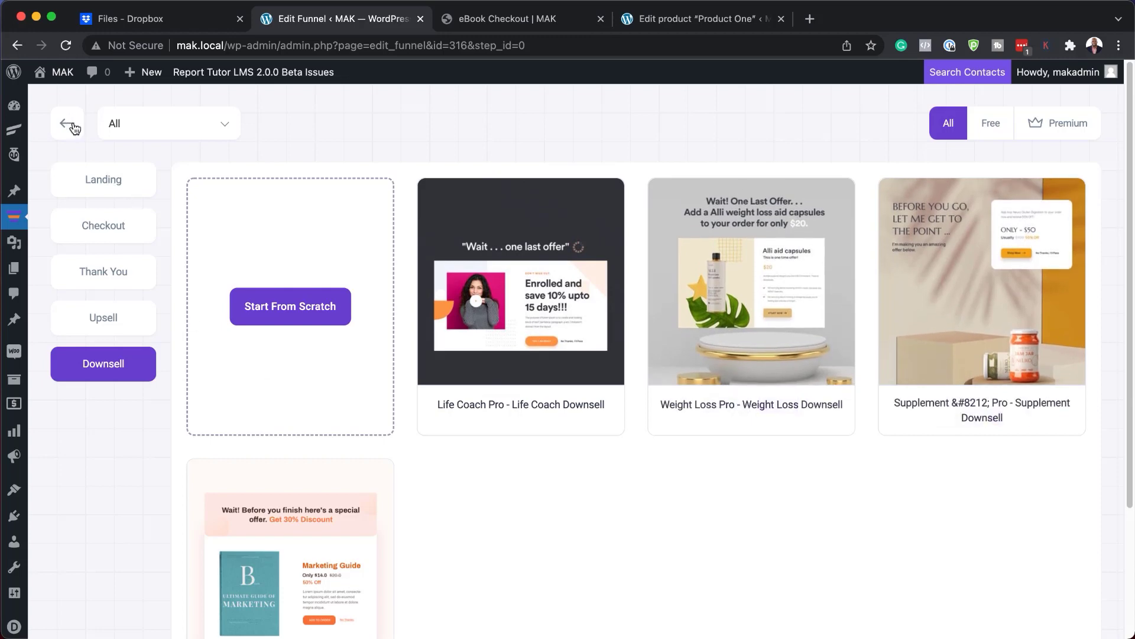
click(67, 122)
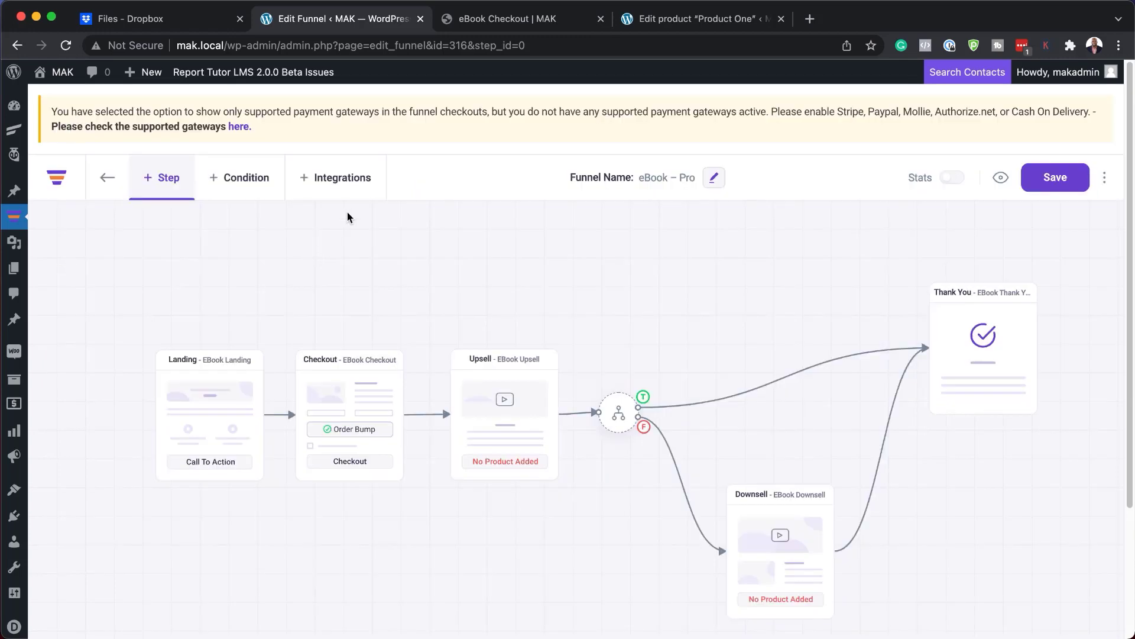
mouse_move(343, 178)
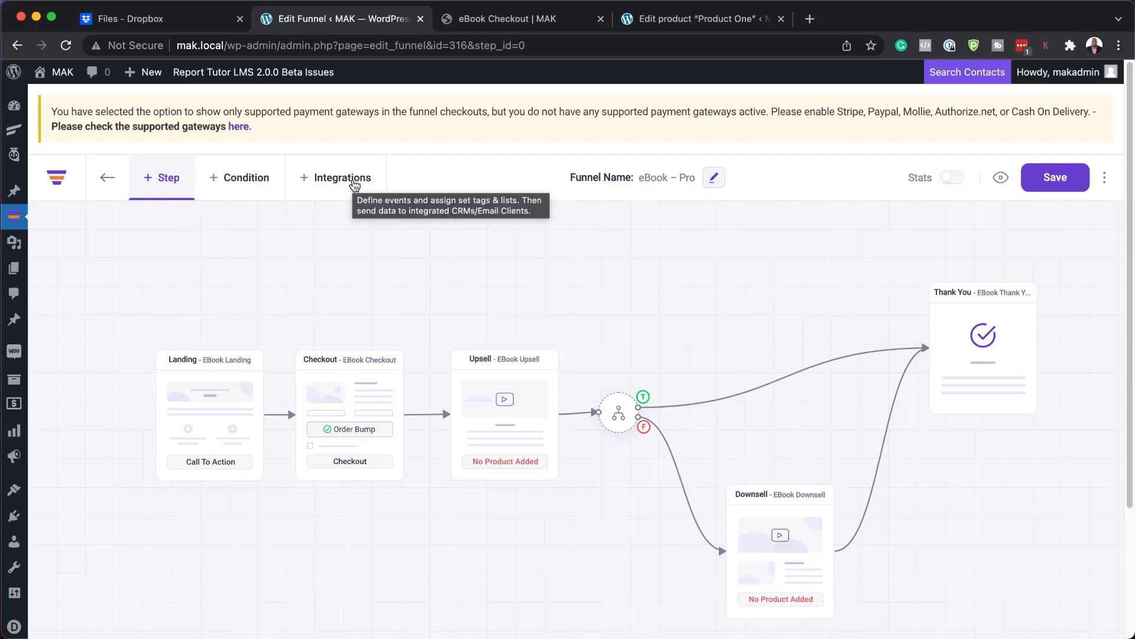
mouse_move(294, 216)
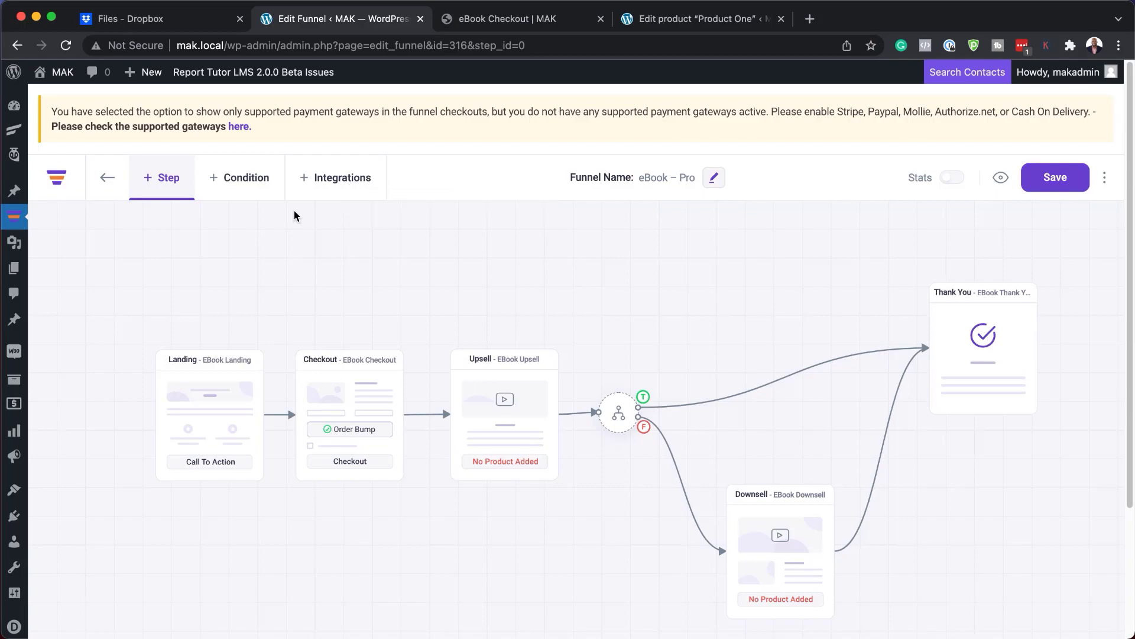
Enable Funnel Integration and add a new integration named My Integration
click(335, 177)
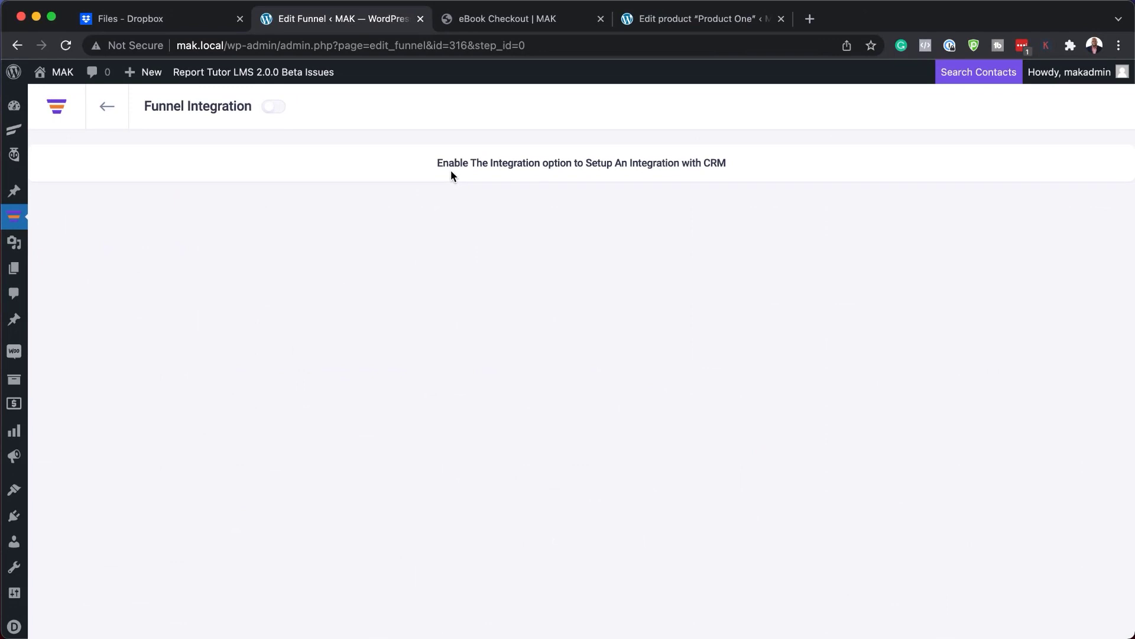
mouse_move(281, 117)
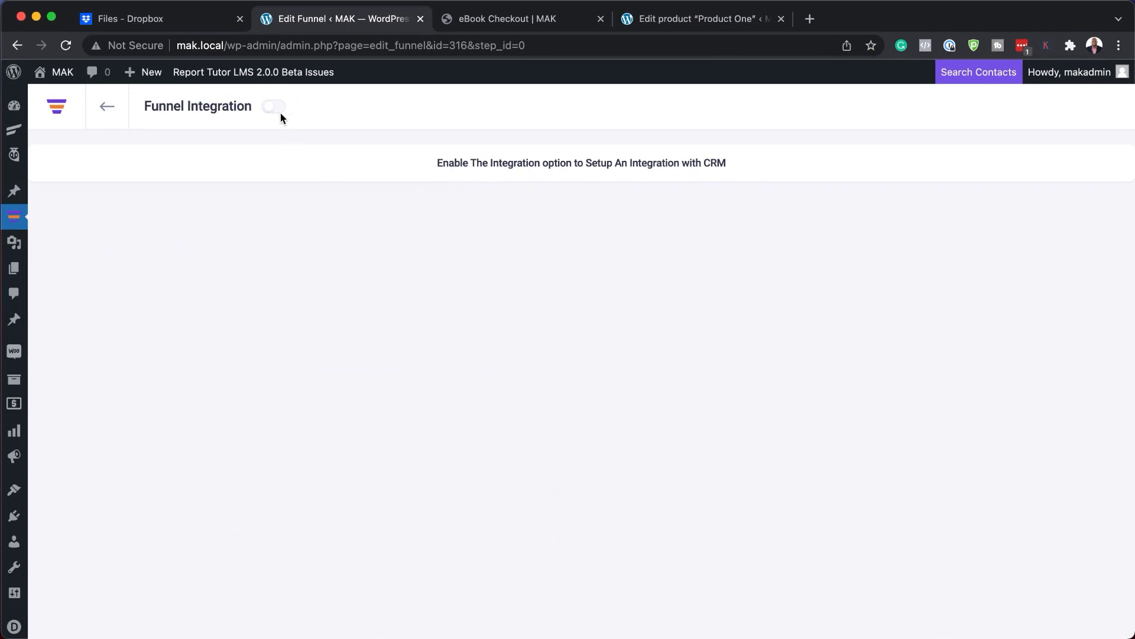
mouse_move(282, 113)
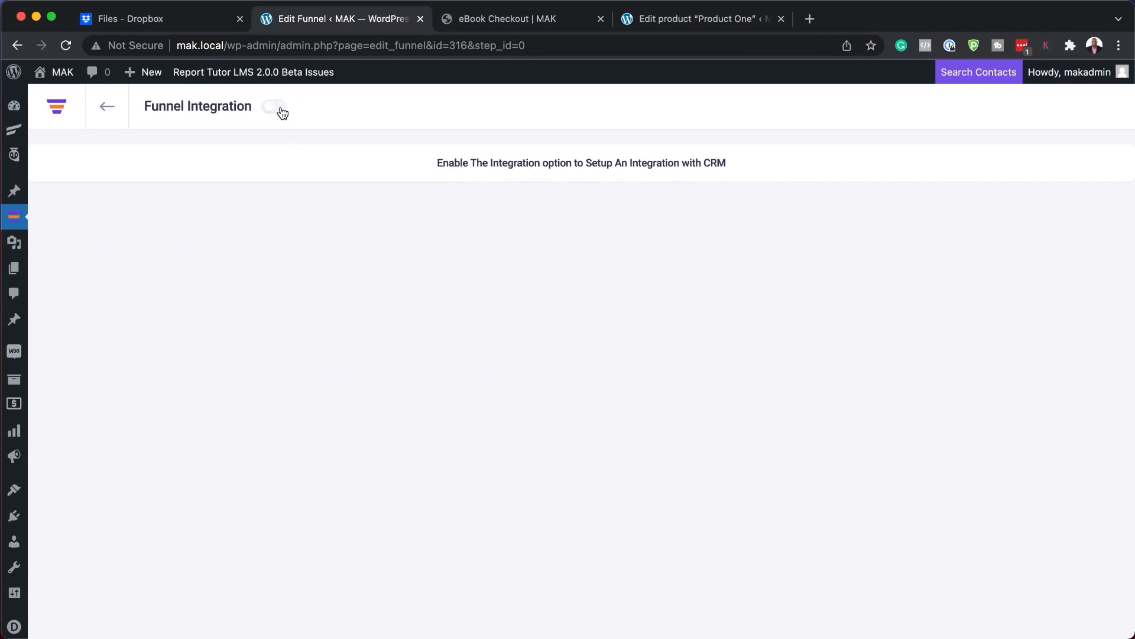
click(273, 107)
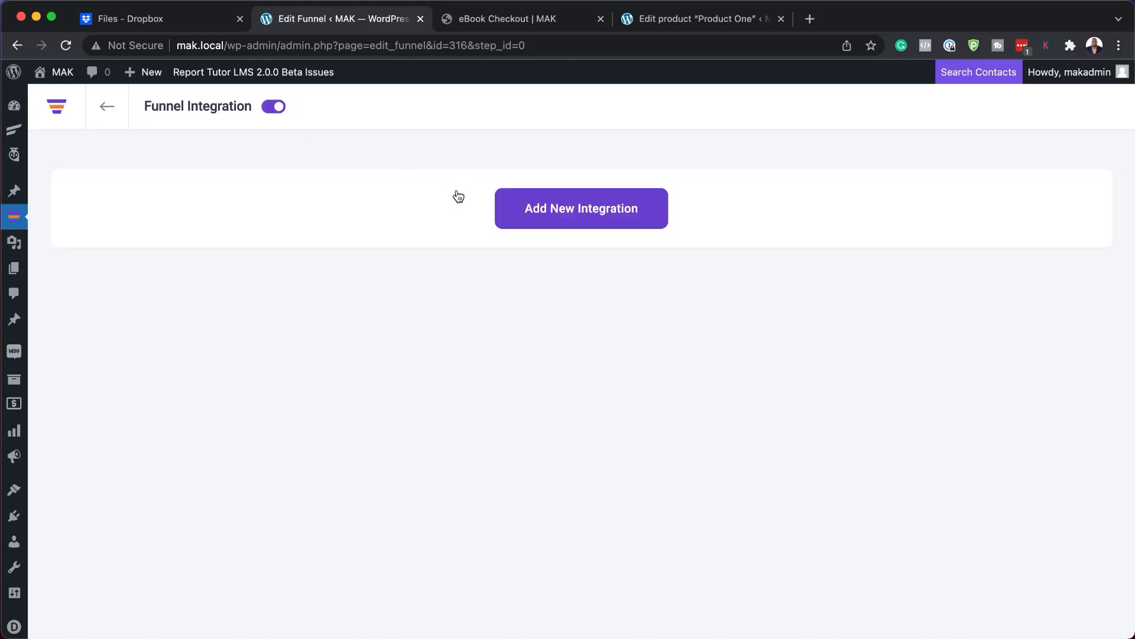
mouse_move(302, 342)
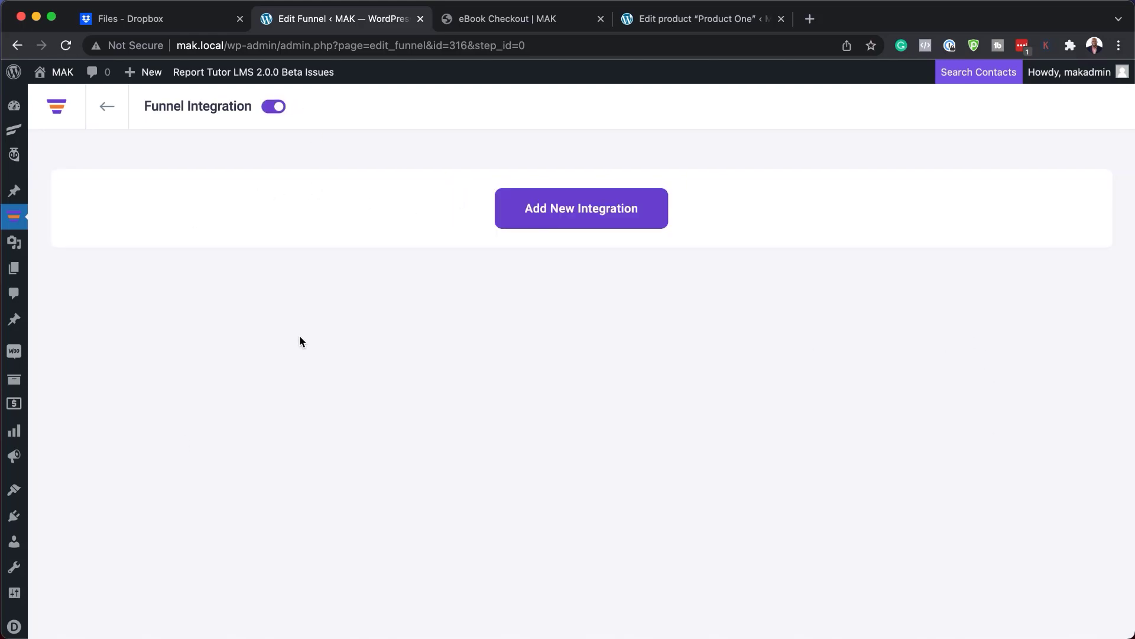
mouse_move(499, 296)
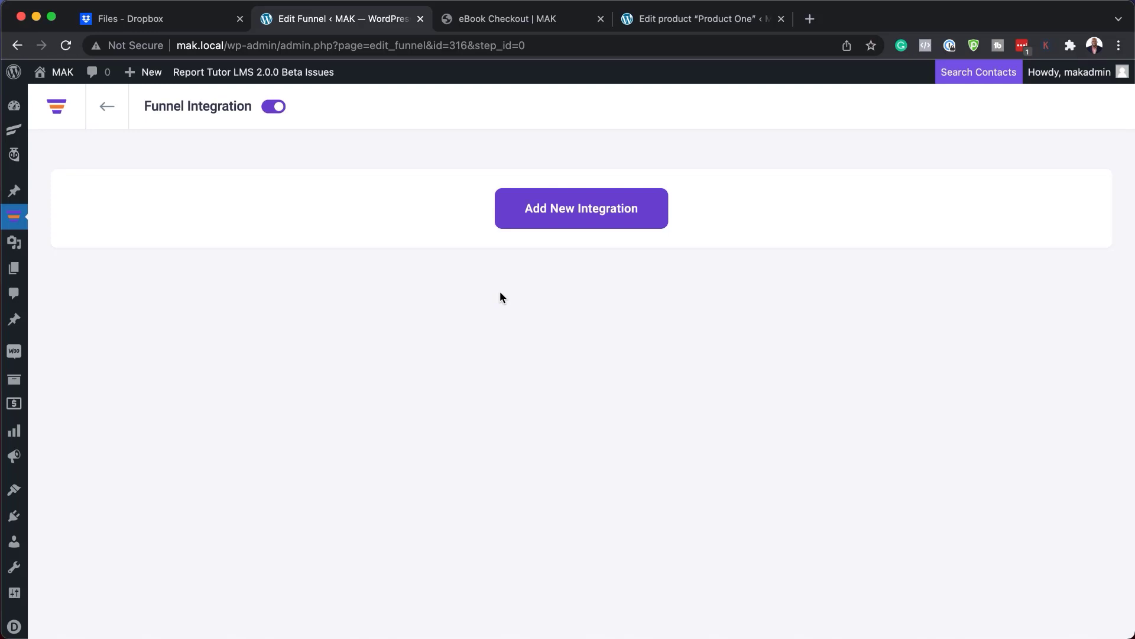
mouse_move(548, 240)
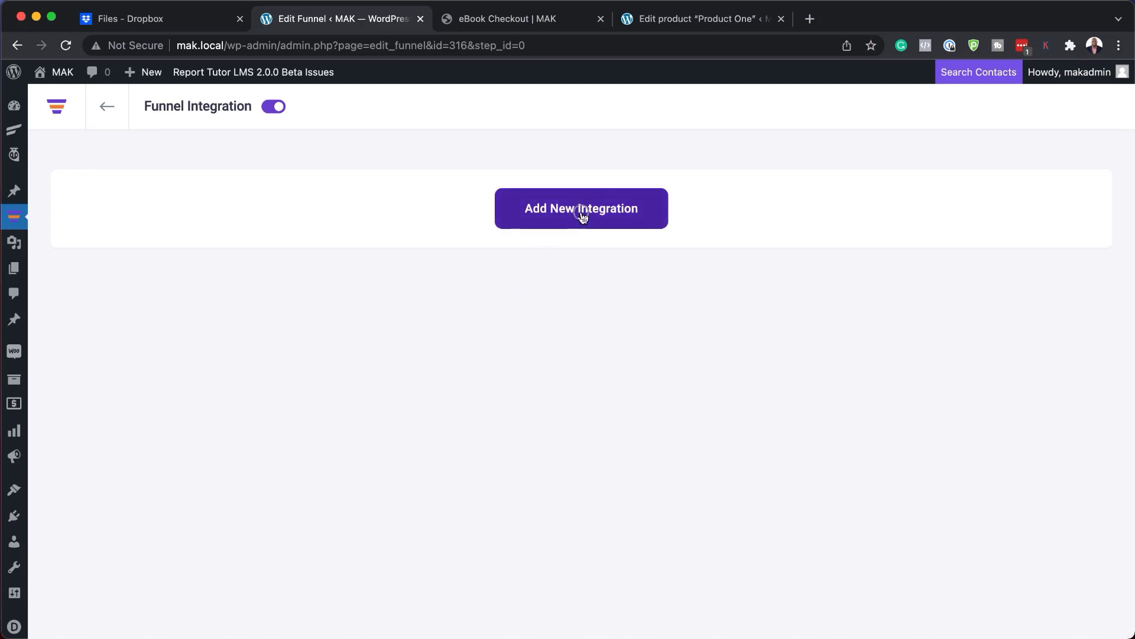
click(581, 208)
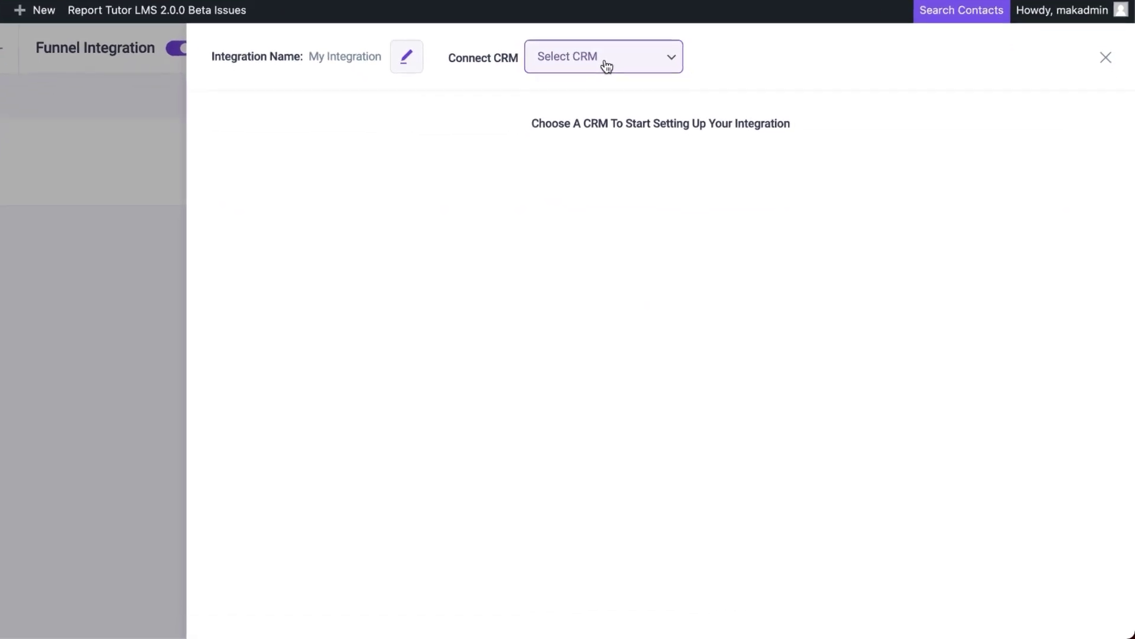
Connect Fluent CRM and trigger the integration on Main Order Accepted
click(602, 57)
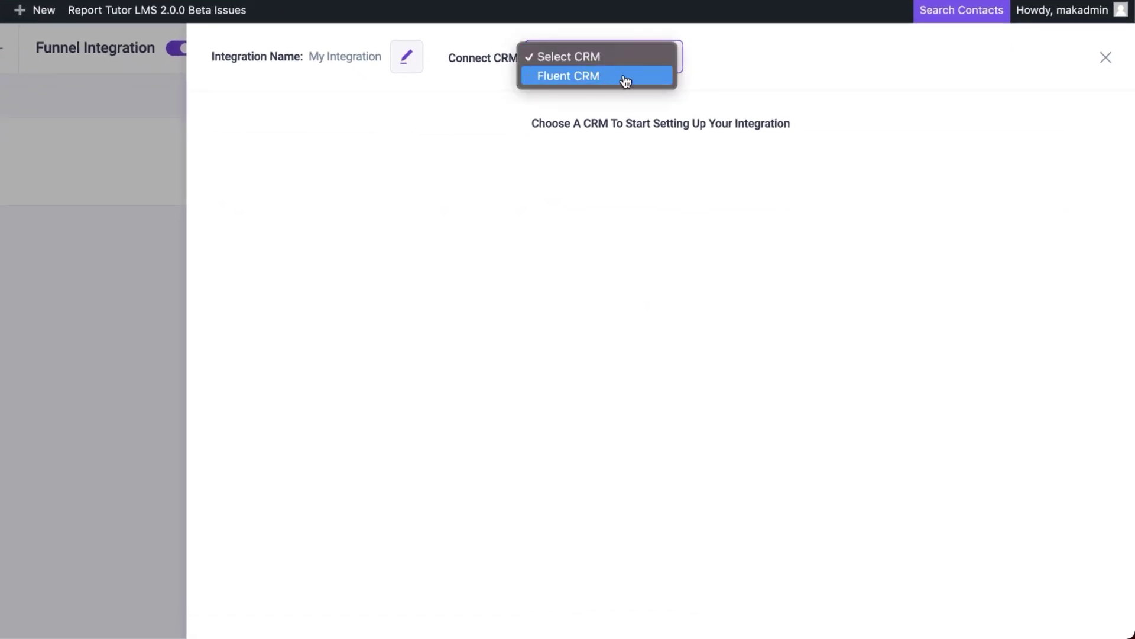
click(569, 76)
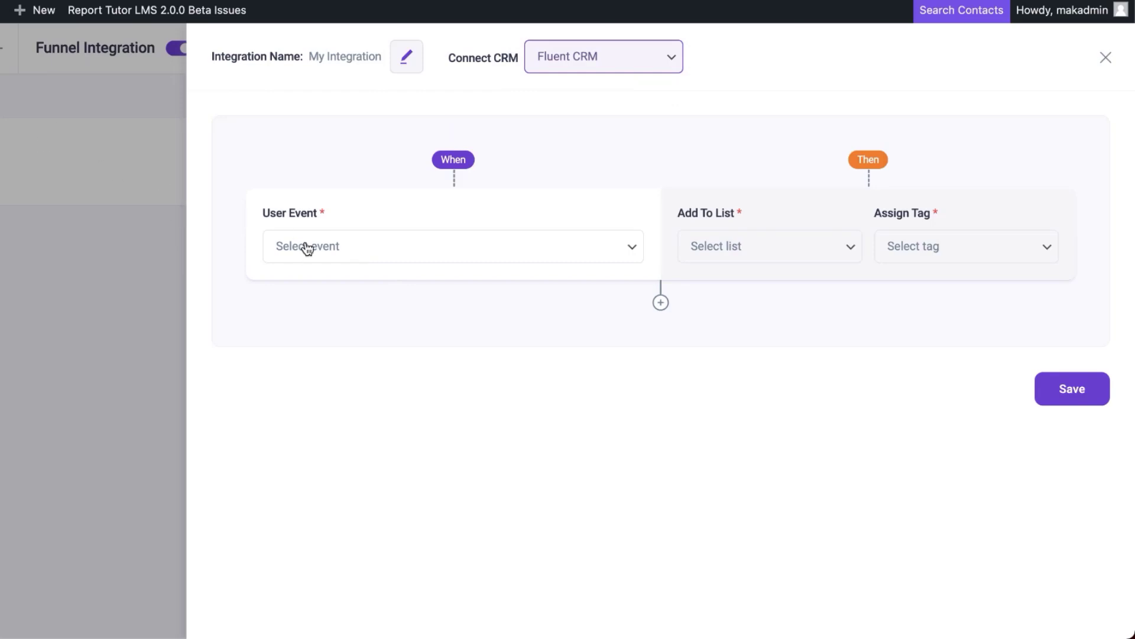
click(450, 246)
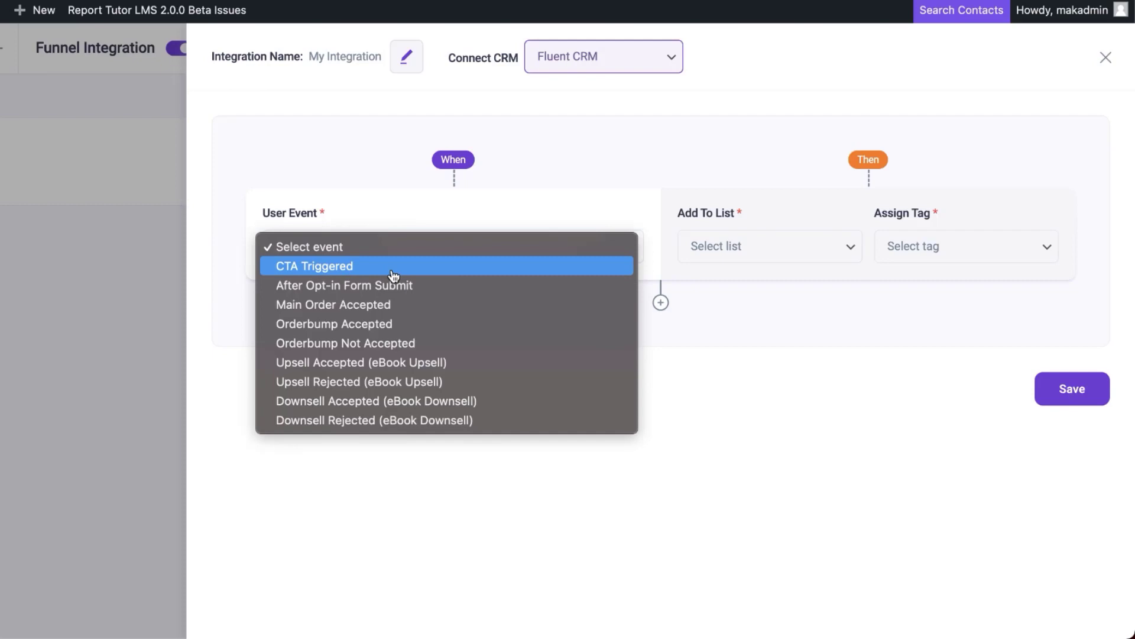
mouse_move(370, 304)
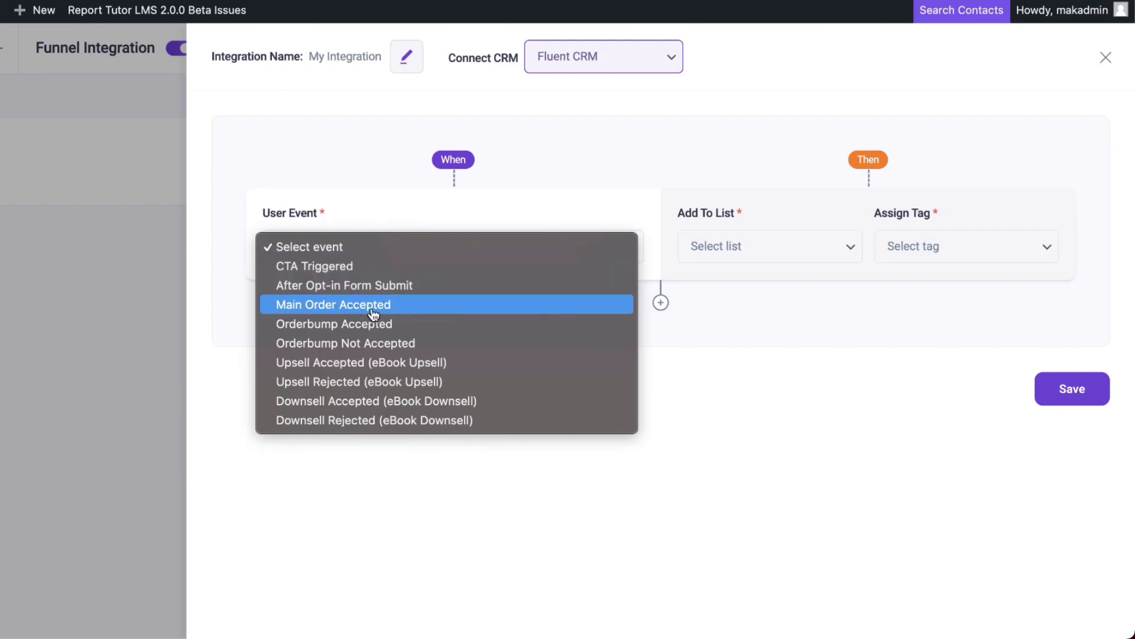
click(332, 304)
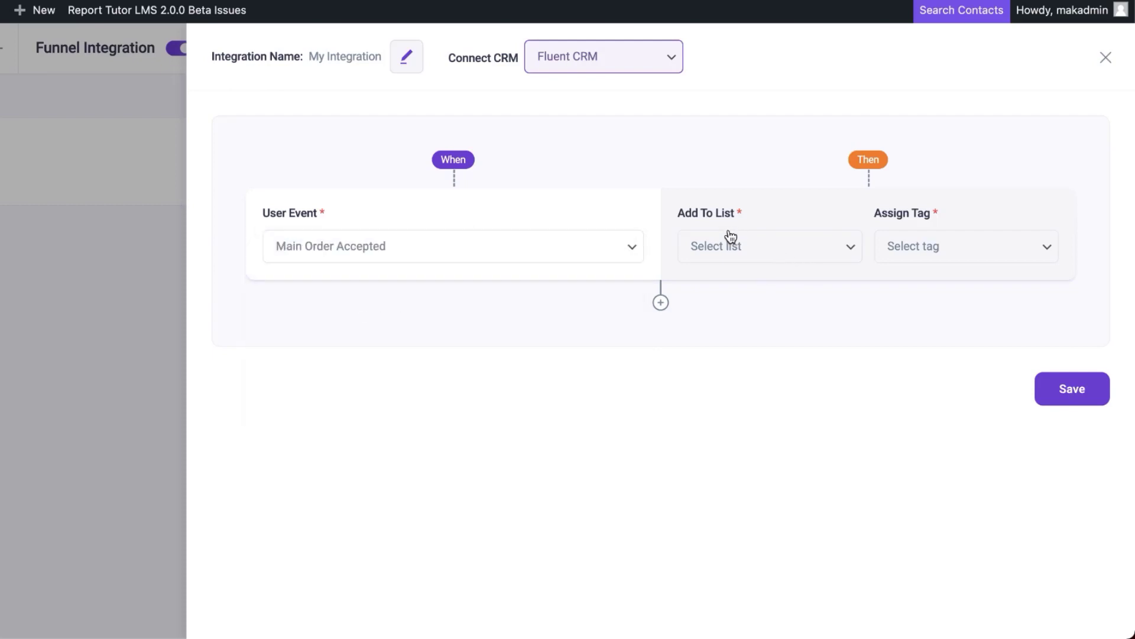
Add buyers to the customer list and assign them the customer tag
click(769, 246)
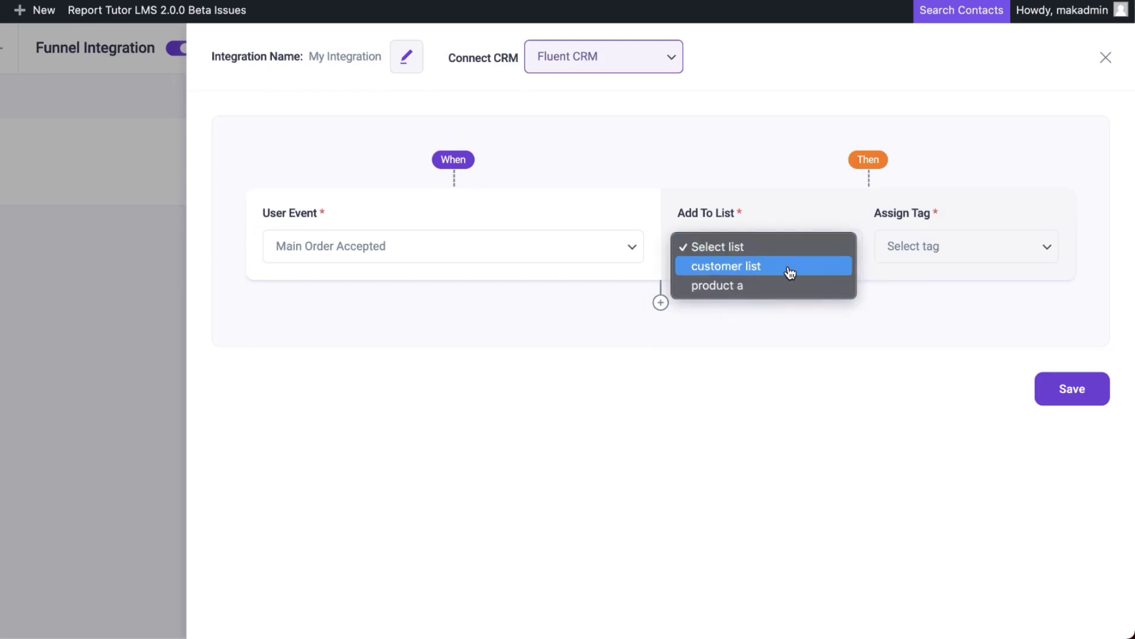
click(726, 266)
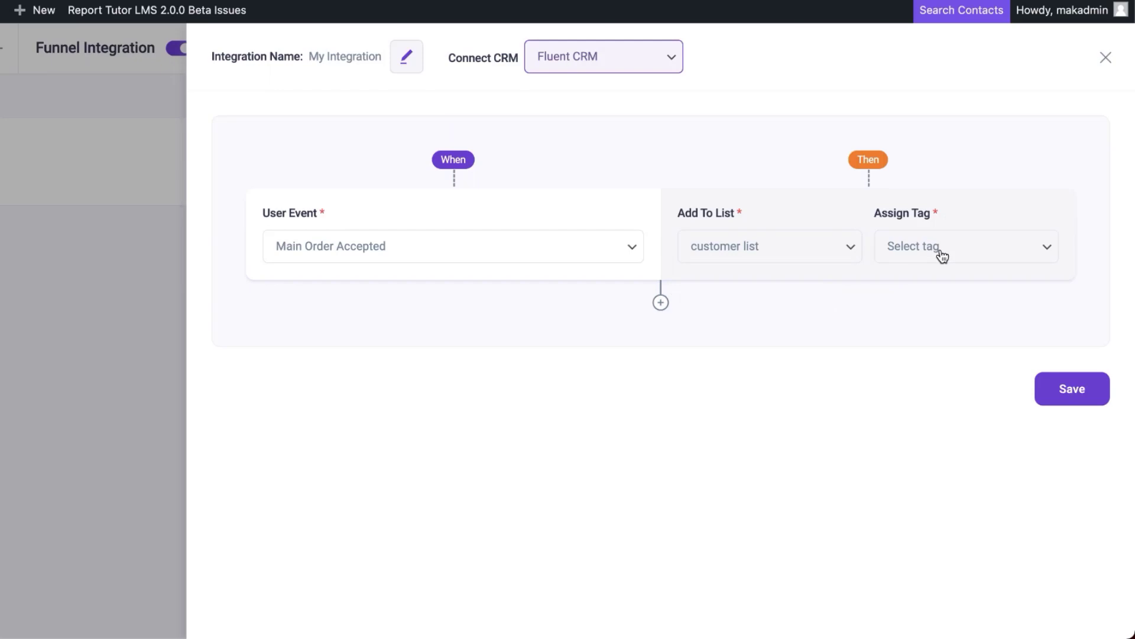
click(965, 246)
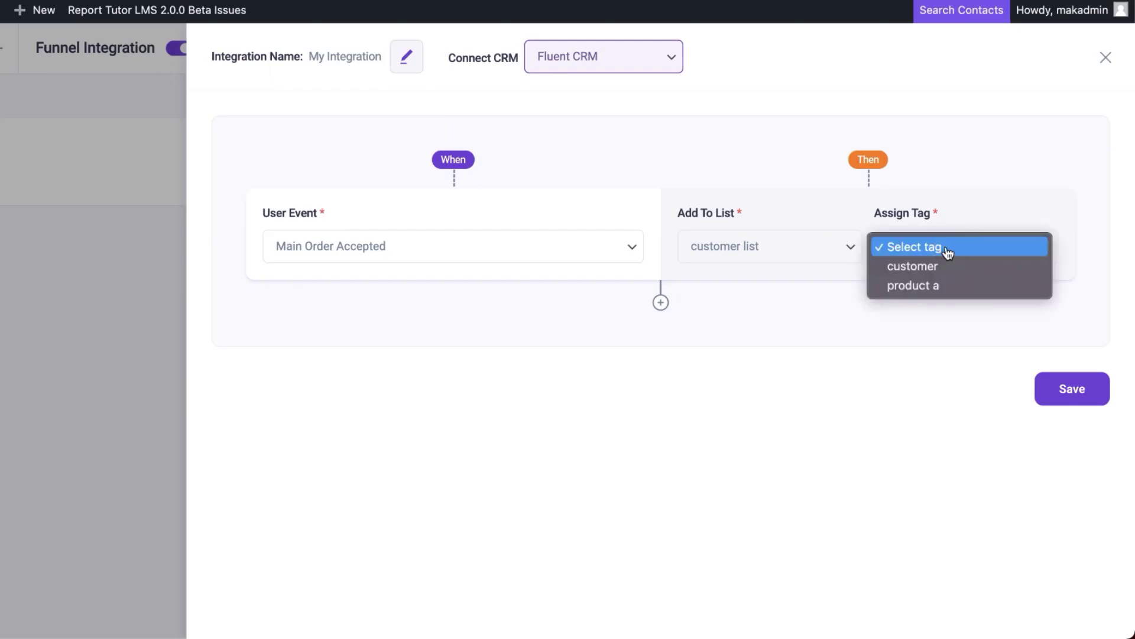
click(911, 266)
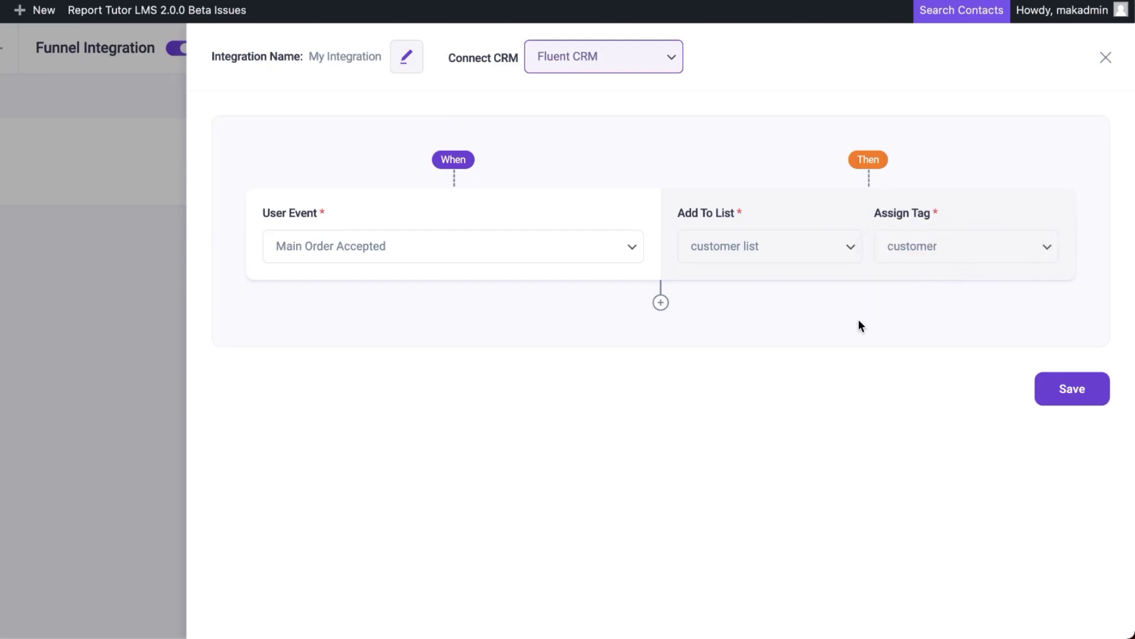
mouse_move(1071, 378)
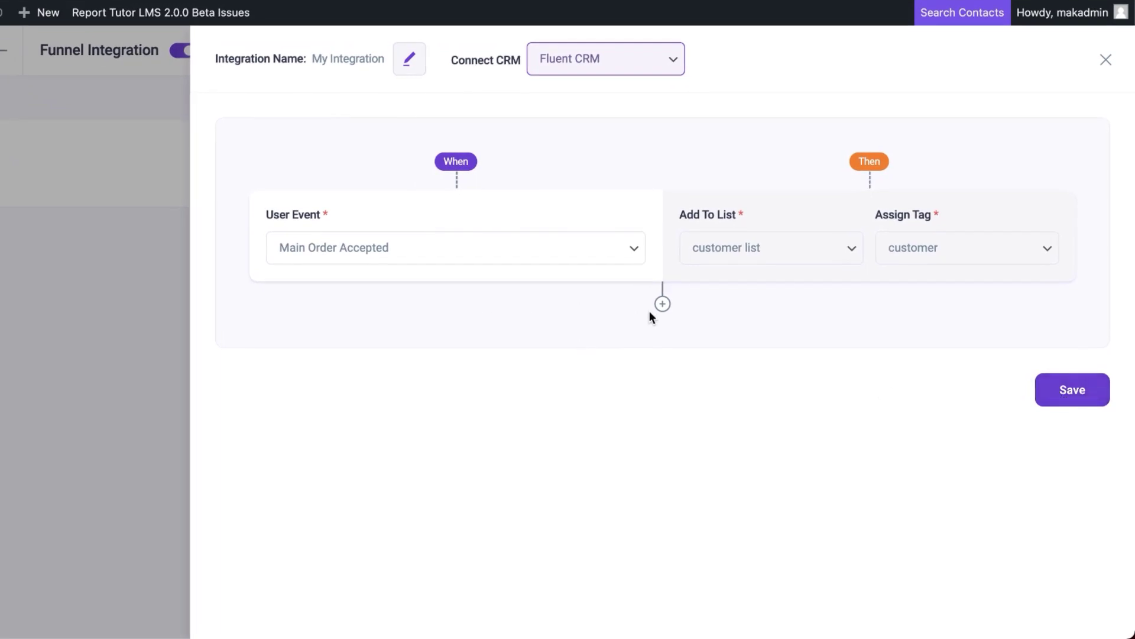
click(662, 304)
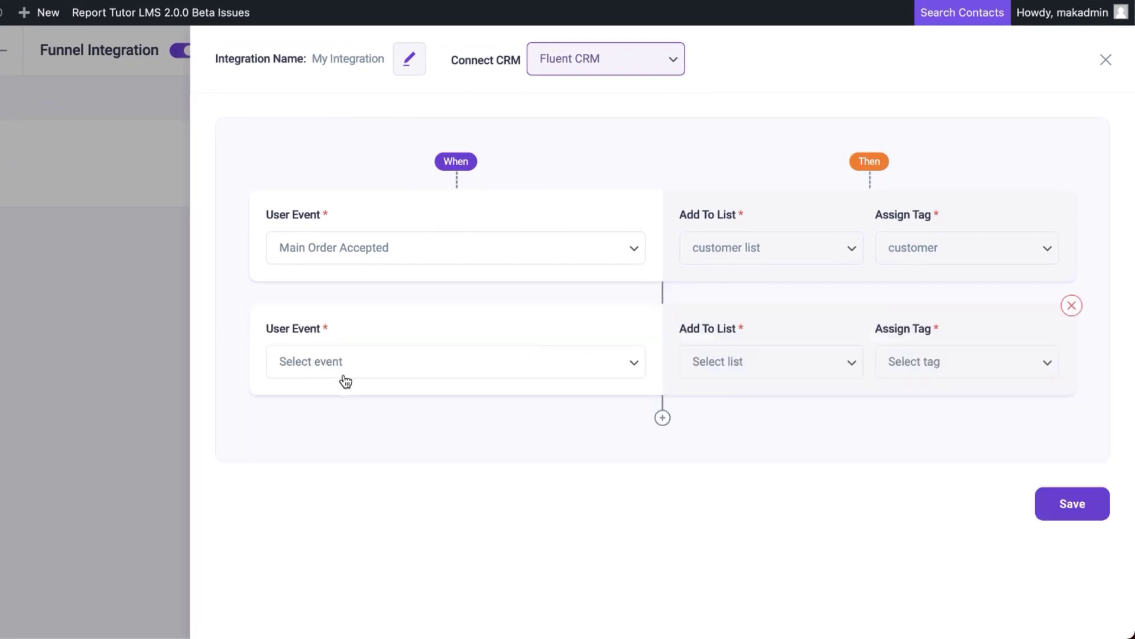
click(454, 362)
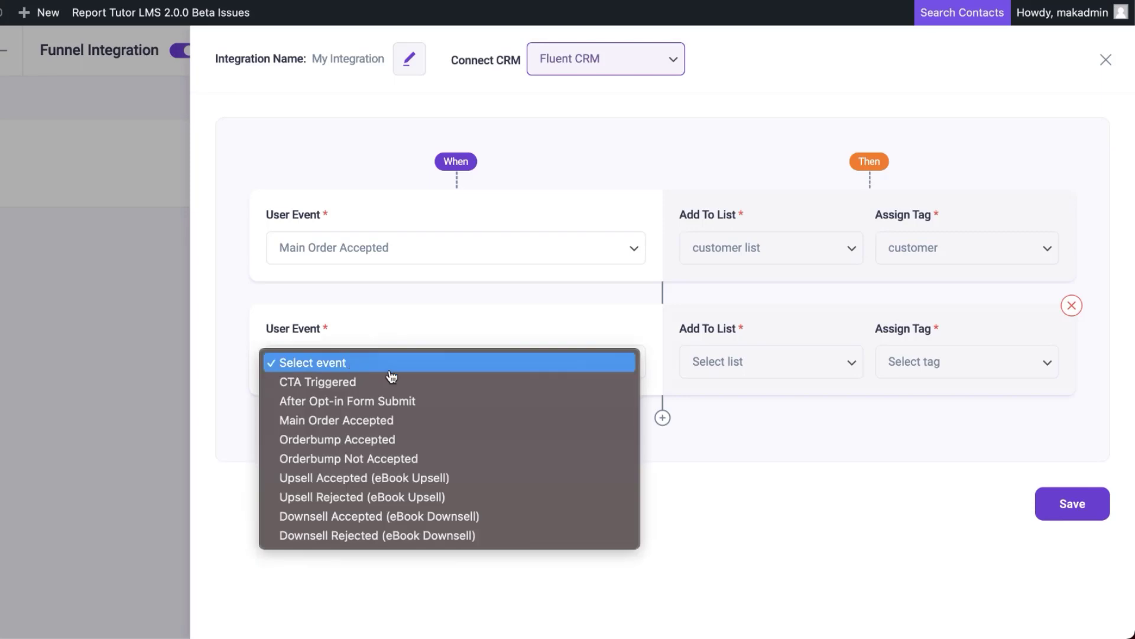
click(317, 382)
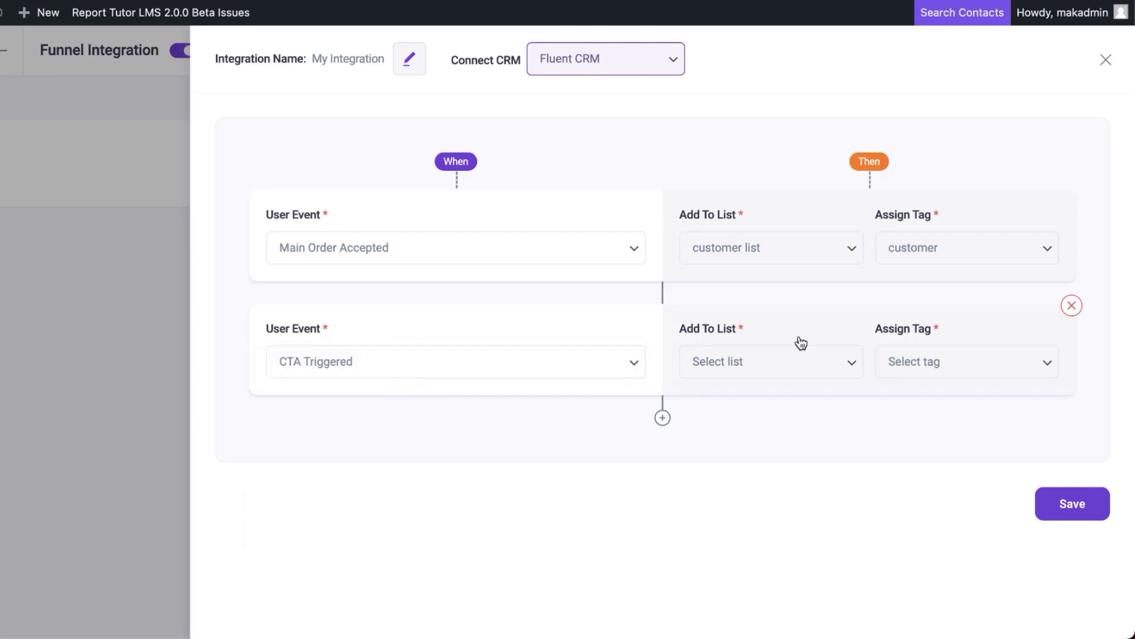
click(770, 361)
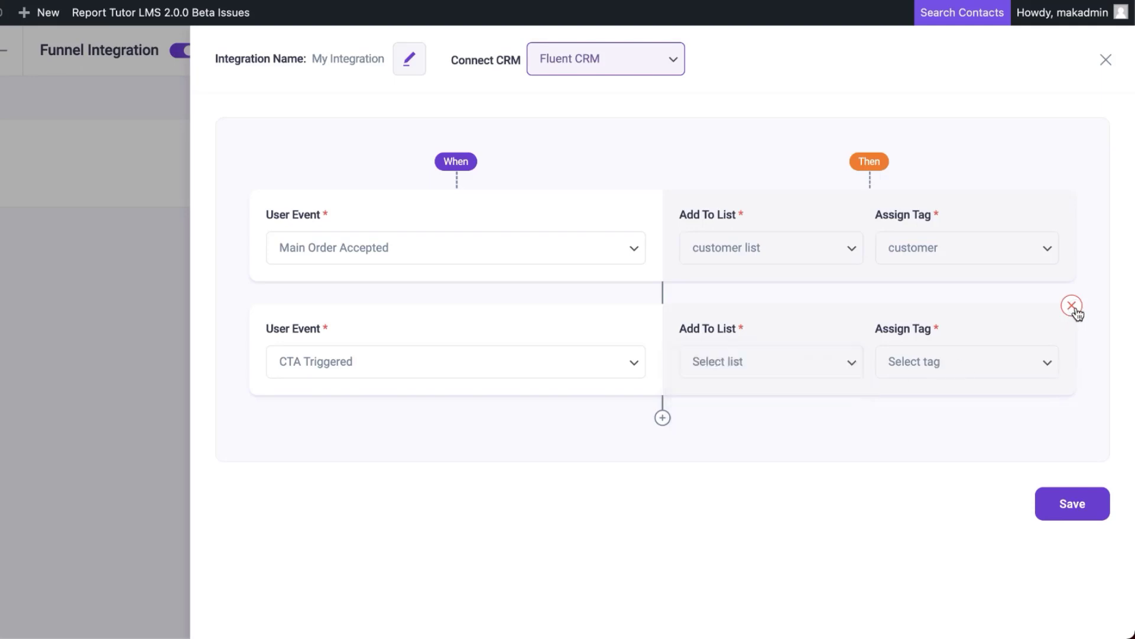
click(1071, 305)
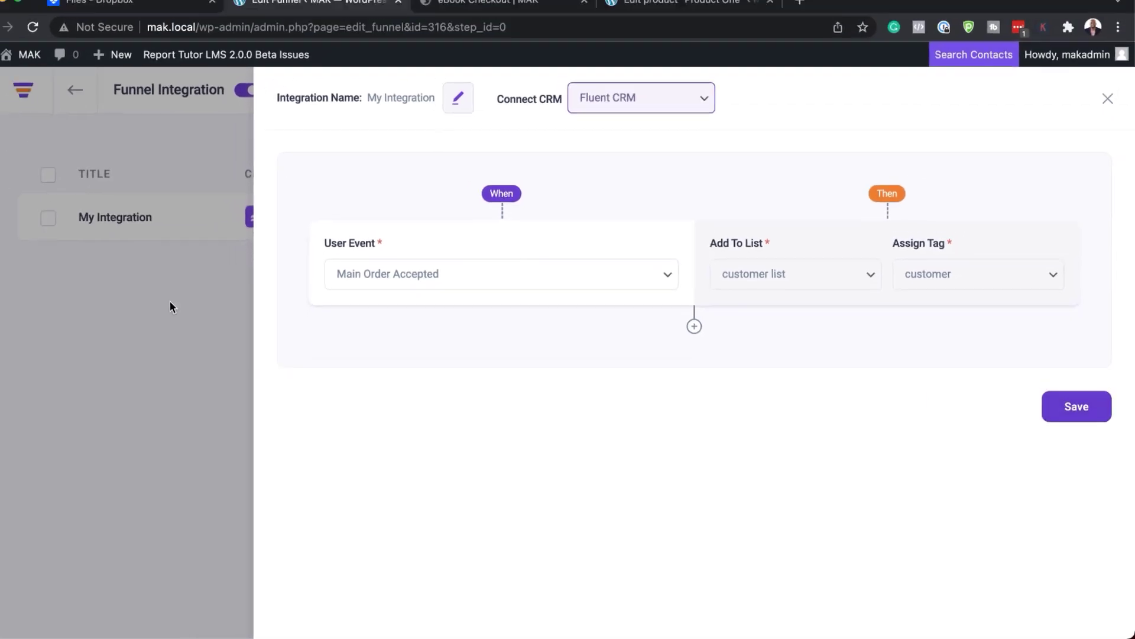
Close My Integration and return to the eBook – Pro funnel step map
click(1107, 98)
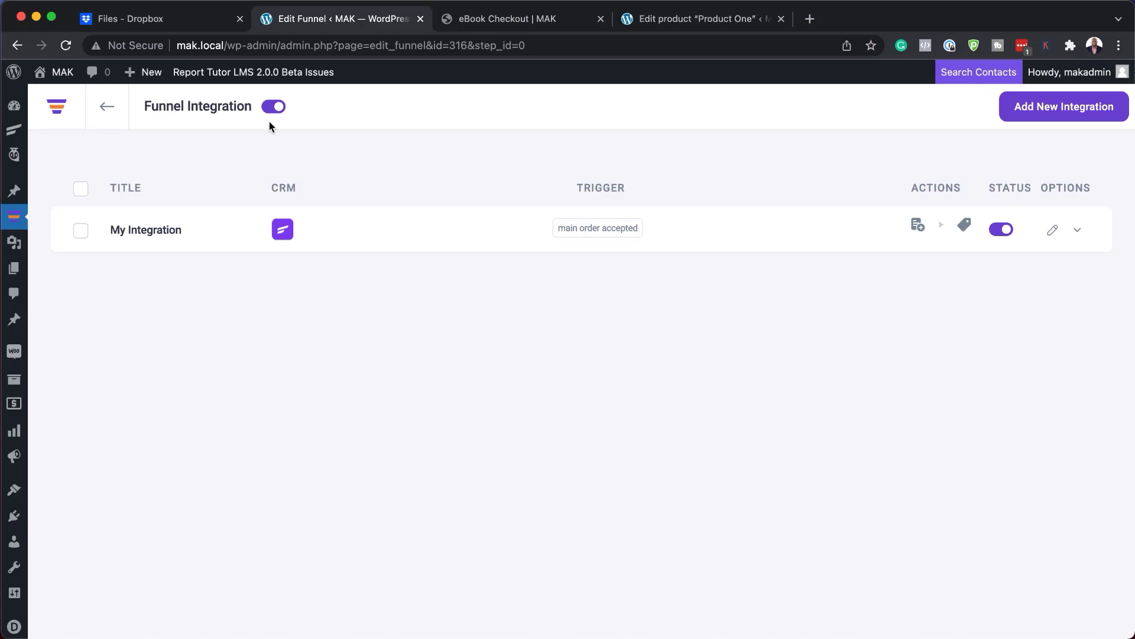
mouse_move(285, 379)
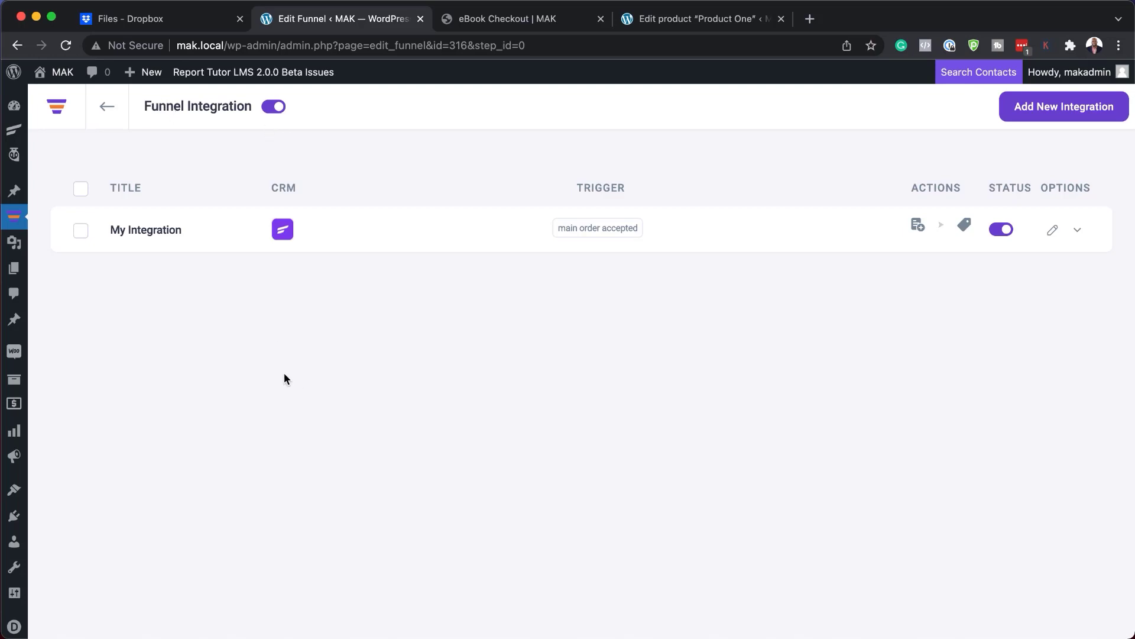
click(107, 106)
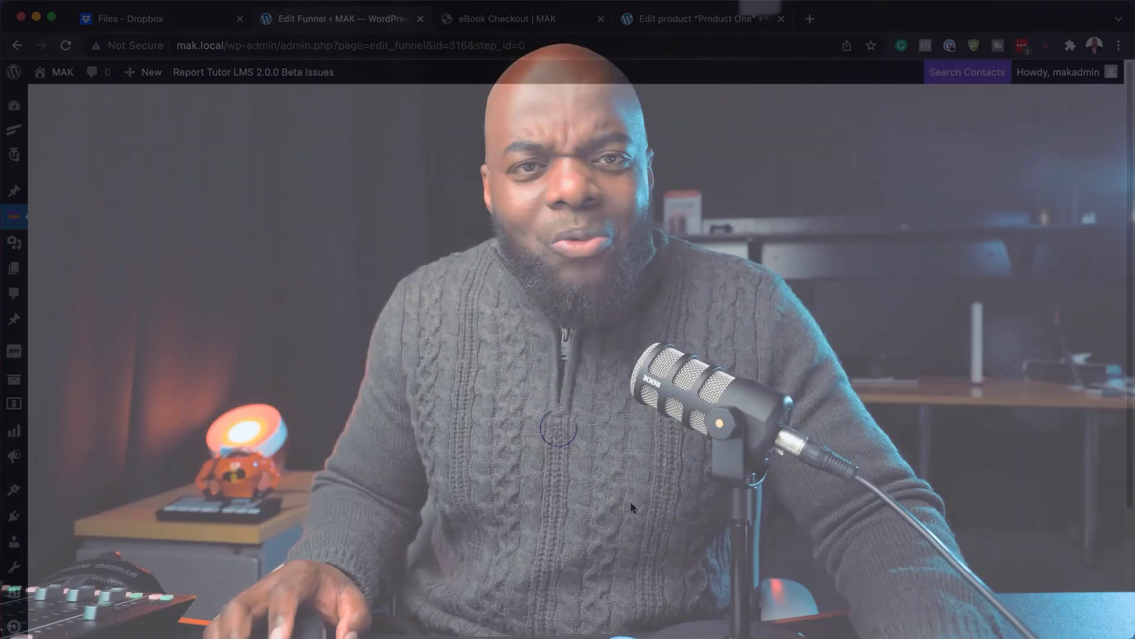
click(340, 18)
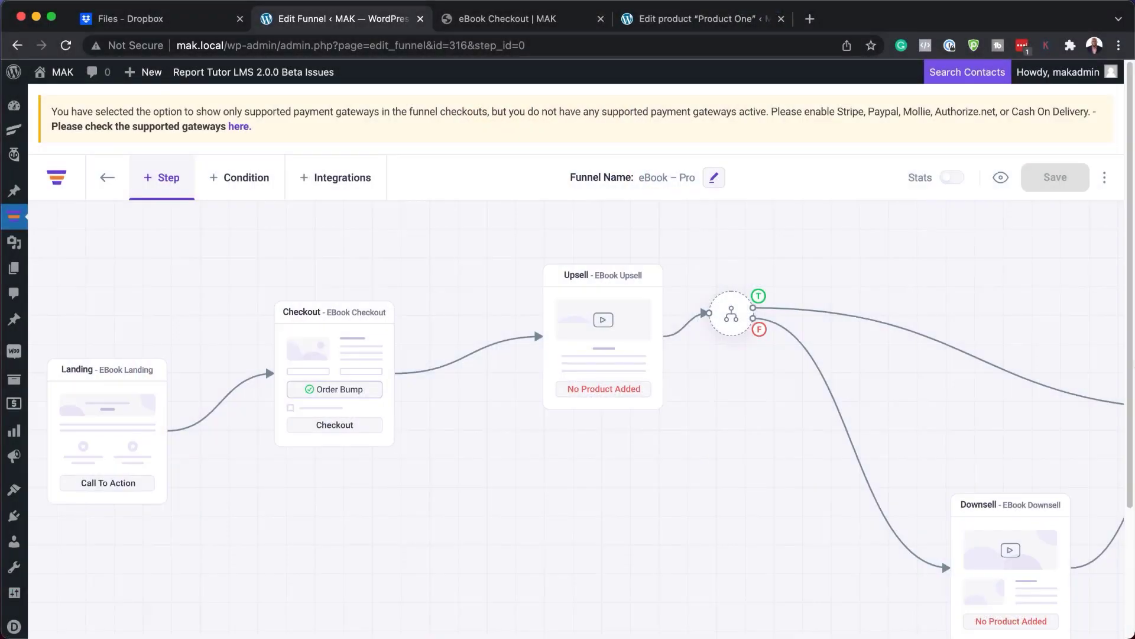
mouse_move(1012, 205)
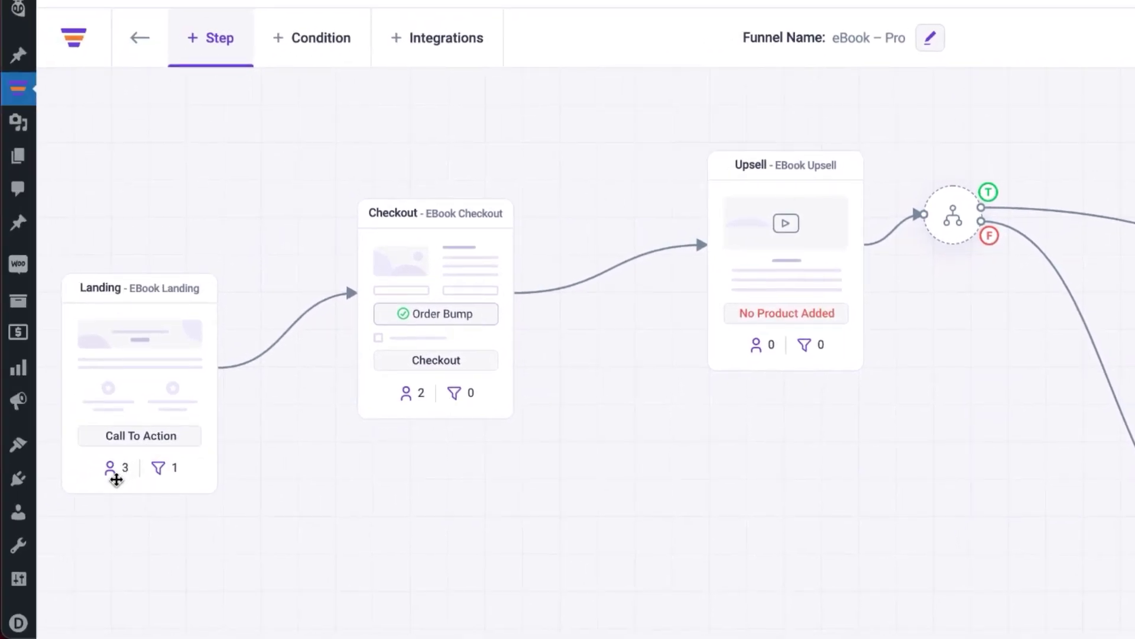
mouse_move(129, 485)
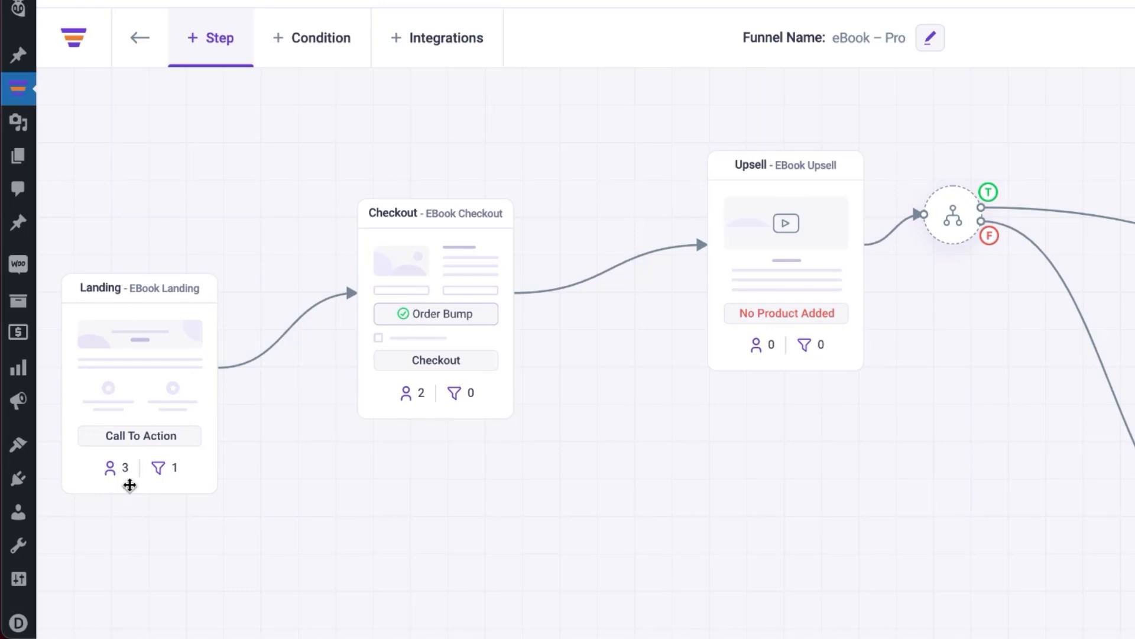
mouse_move(366, 404)
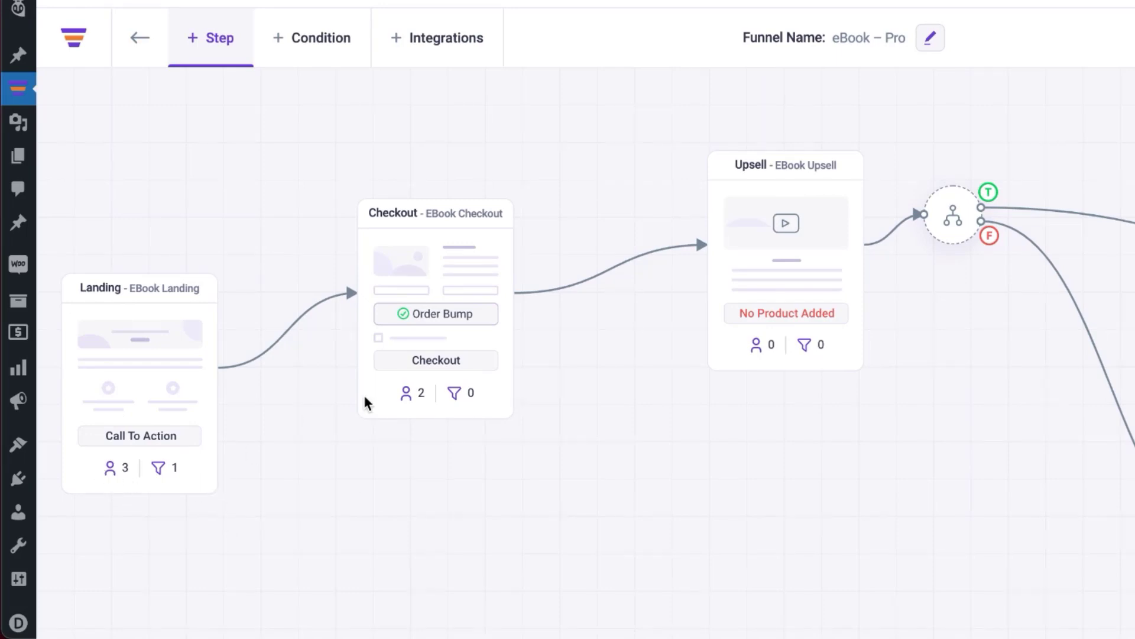
mouse_move(457, 261)
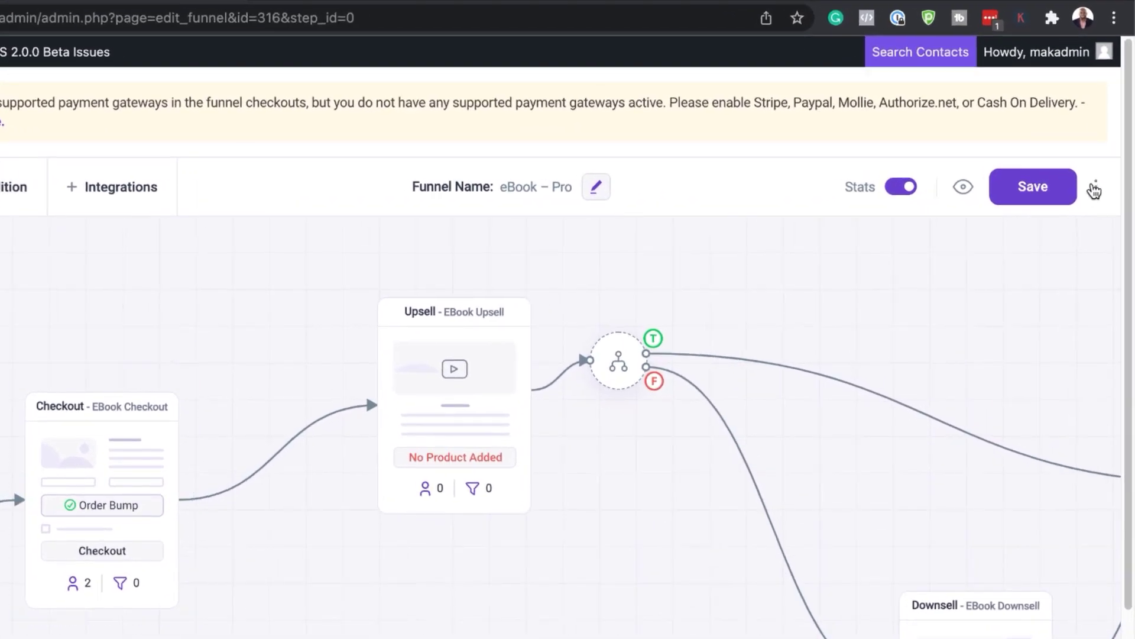
Save the funnel and bring up the eBook – Pro analytics from the three-dot menu
click(1032, 185)
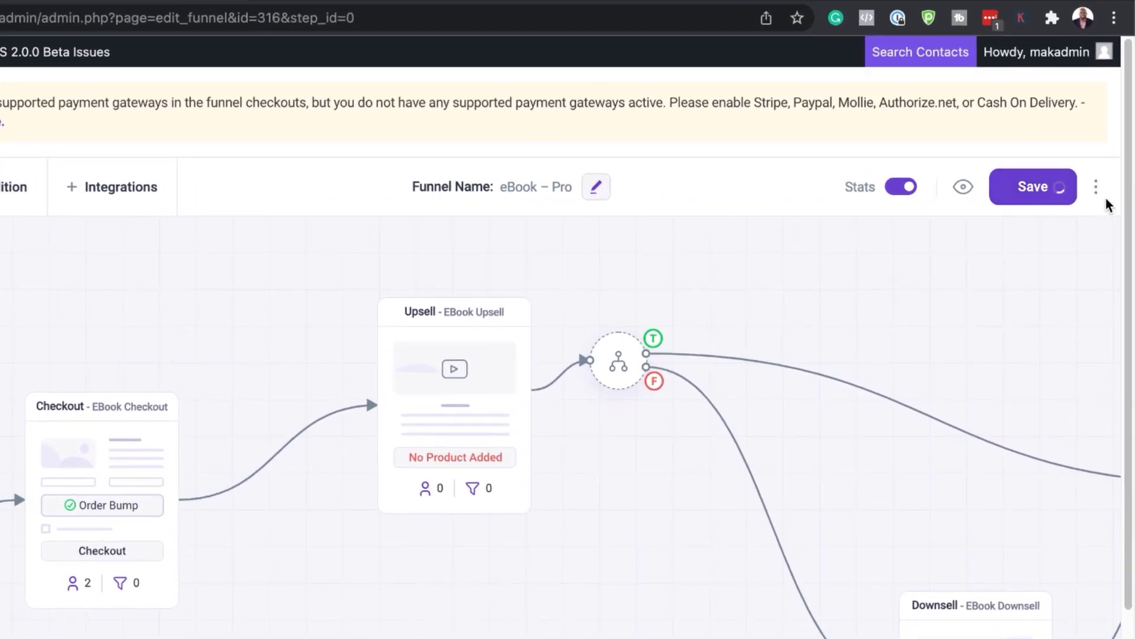
click(1095, 187)
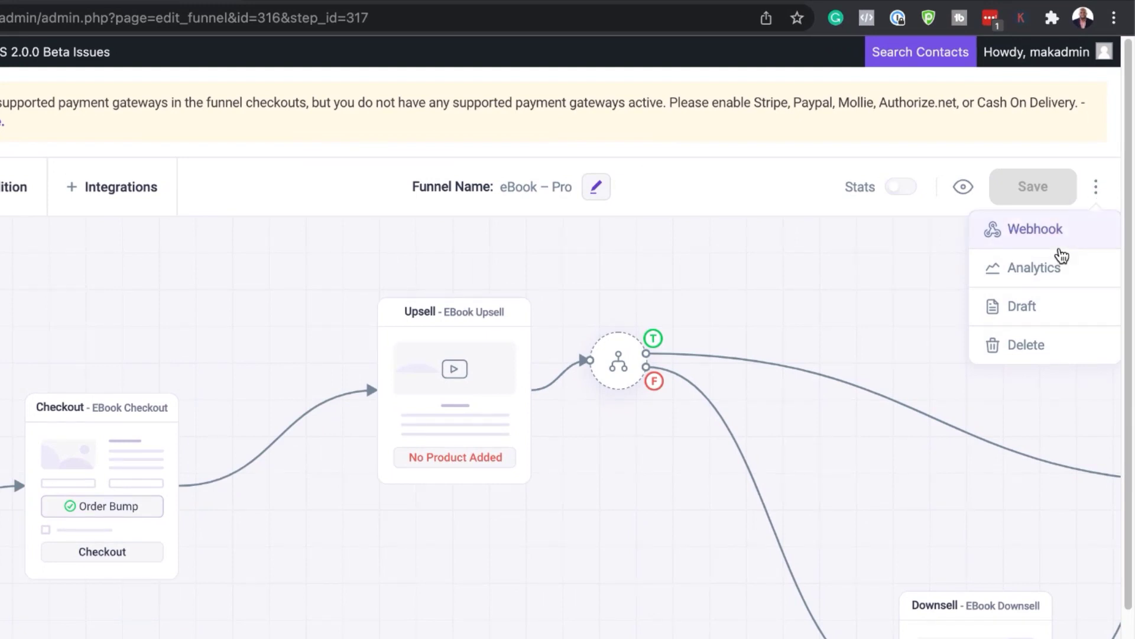
mouse_move(1046, 276)
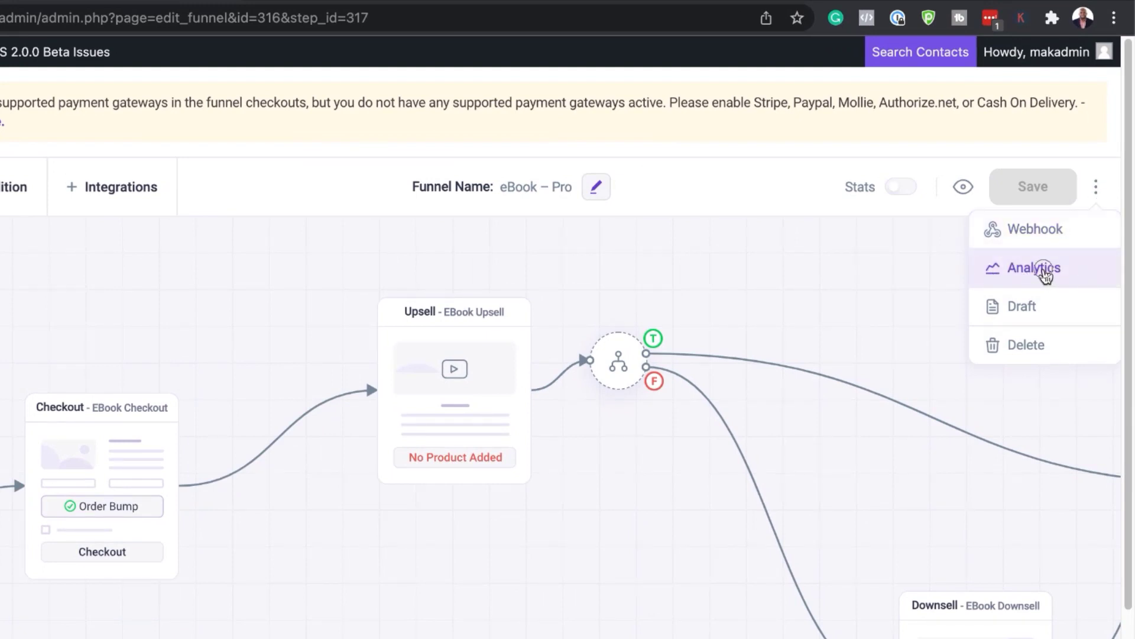
click(1034, 267)
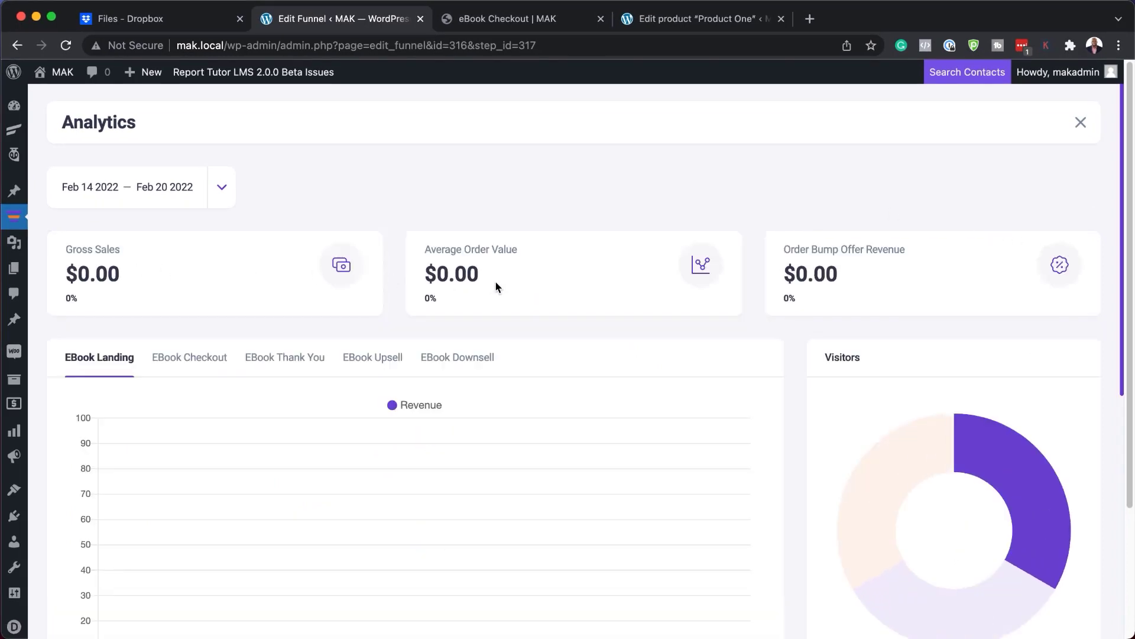
mouse_move(838, 279)
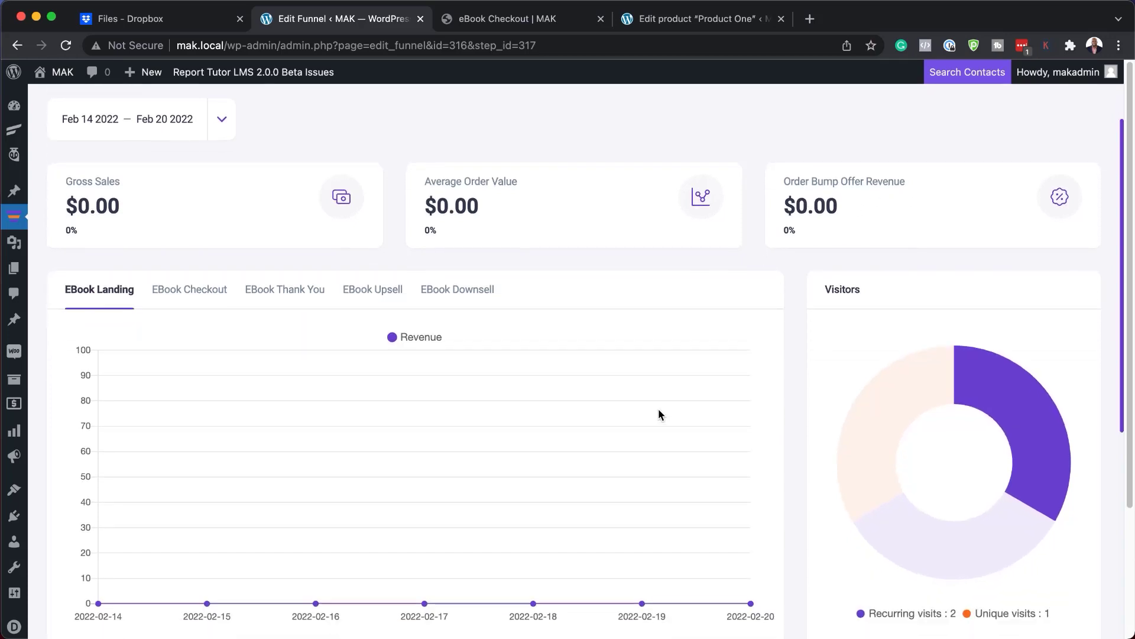
scroll(down, 3)
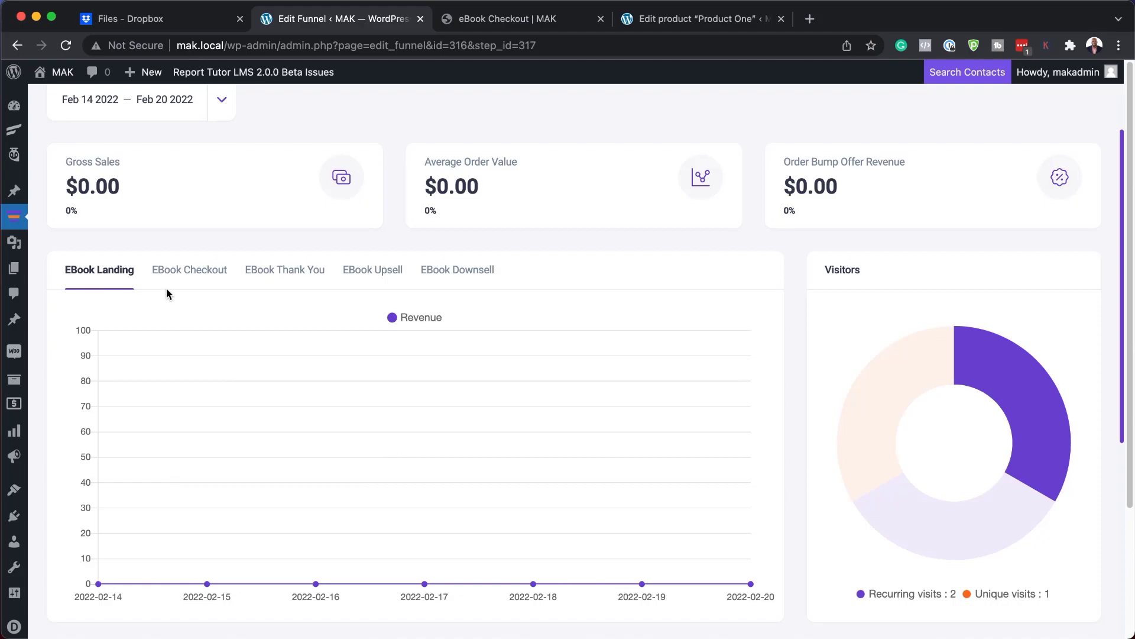
mouse_move(230, 335)
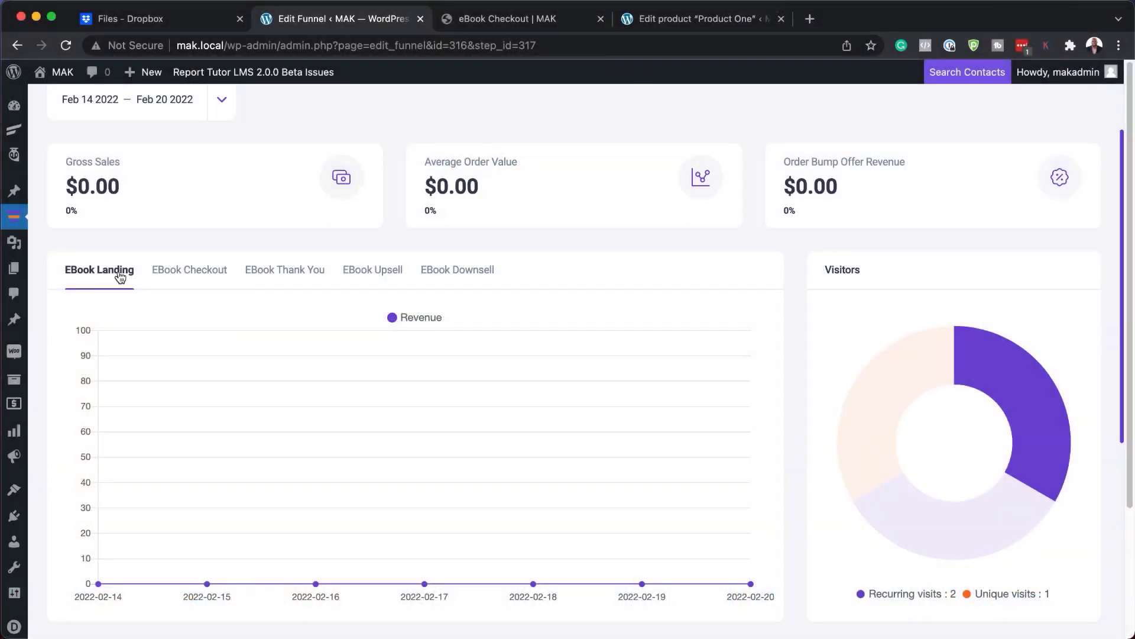
mouse_move(259, 520)
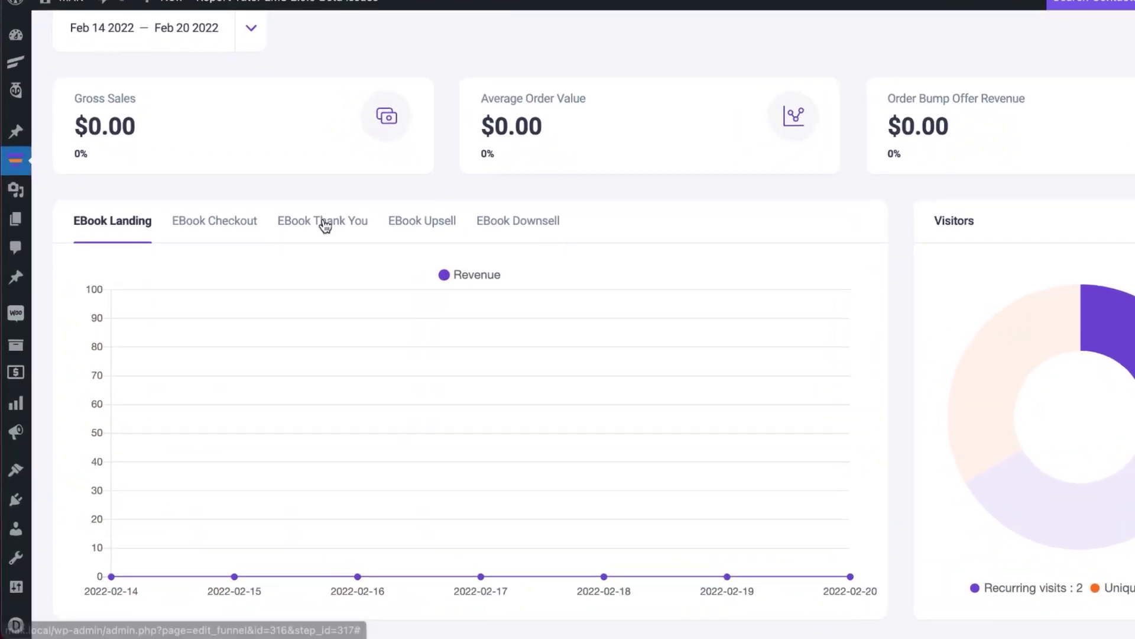
Review the revenue charts for the EBook Upsell and EBook Downsell steps
click(421, 221)
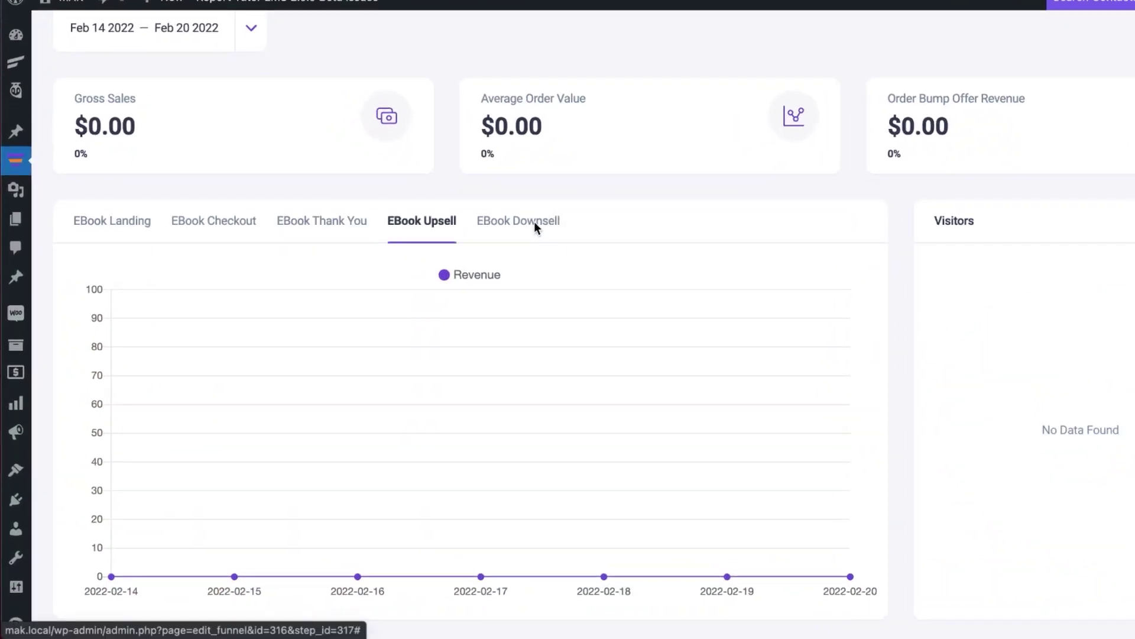
click(516, 221)
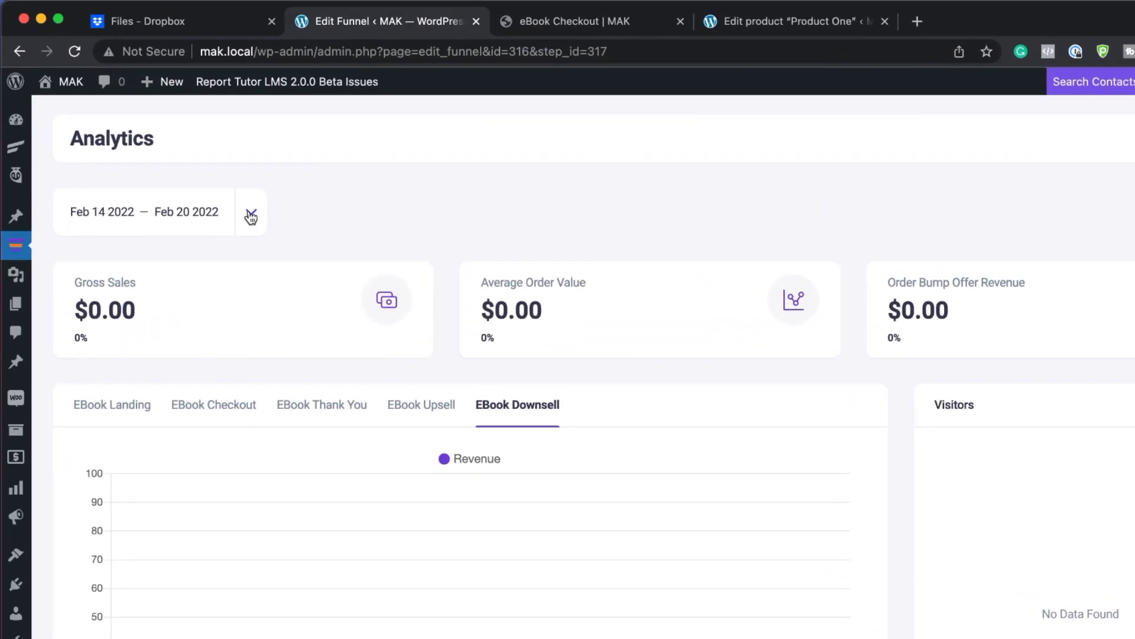
Check the date range options, then close Analytics back to the funnel canvas
click(250, 212)
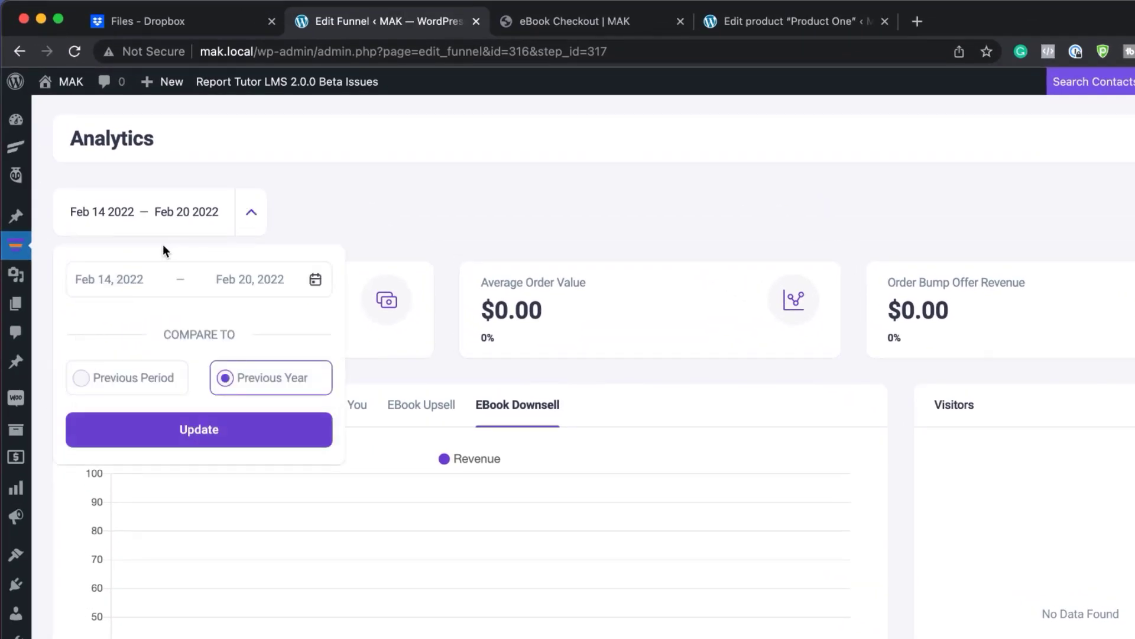
click(80, 378)
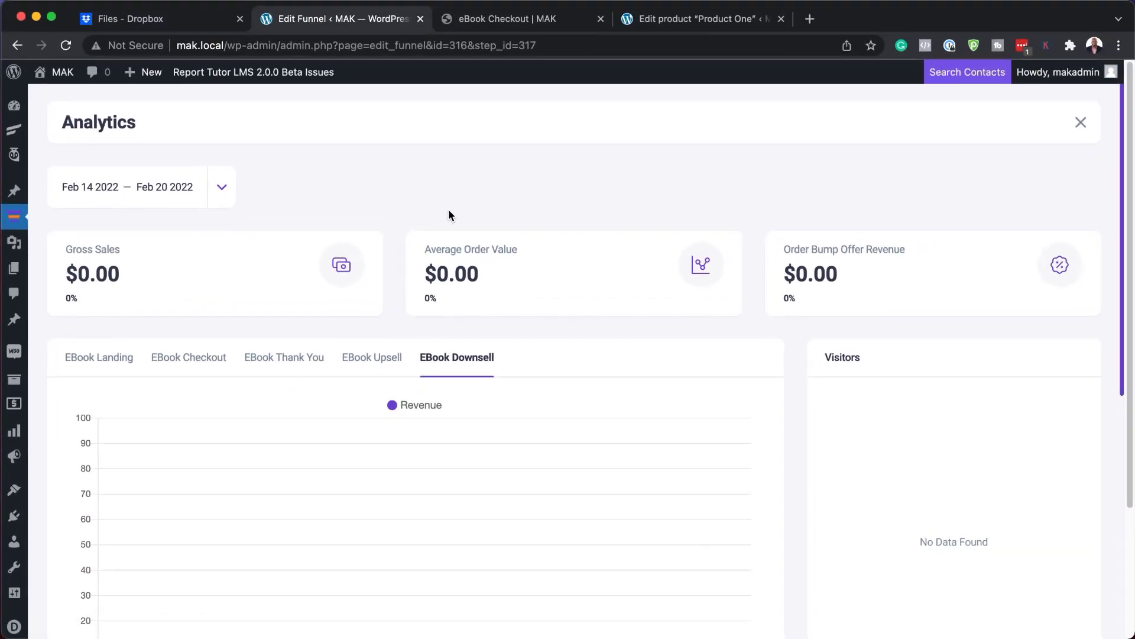
mouse_move(1084, 125)
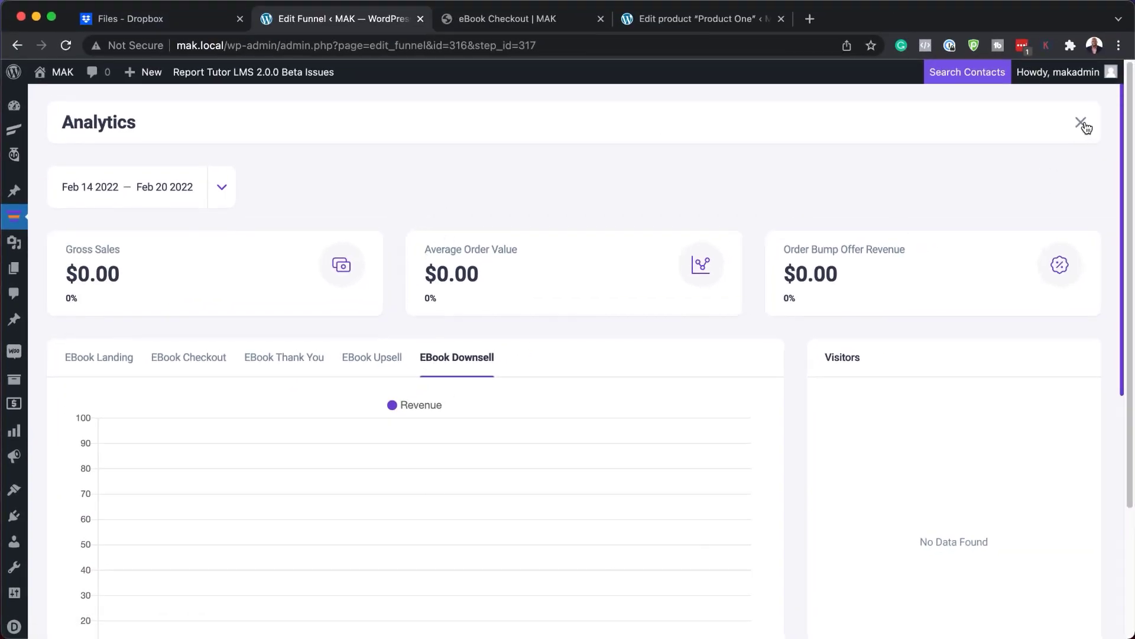
click(1081, 122)
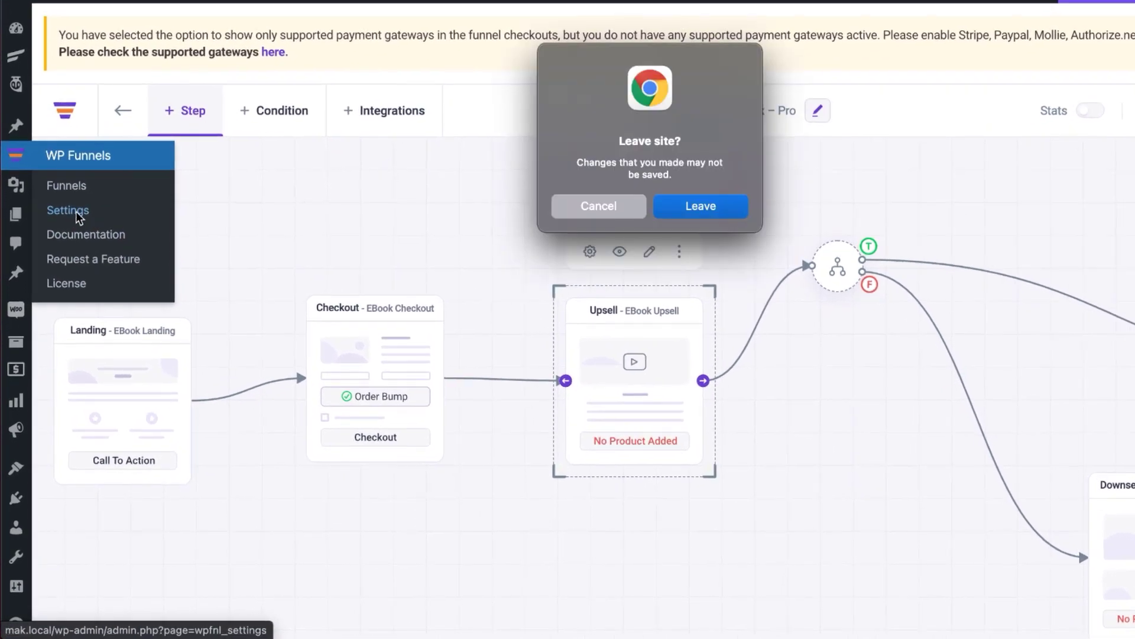
Go to WP Funnels Settings and review the Permalink and Offer Settings
click(699, 206)
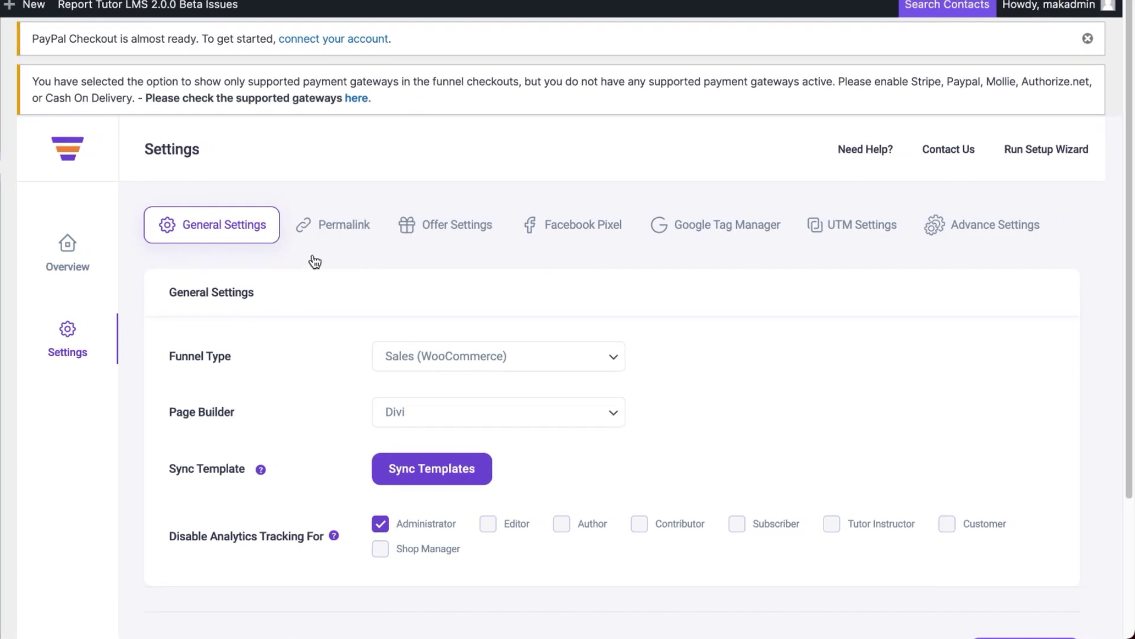
click(341, 223)
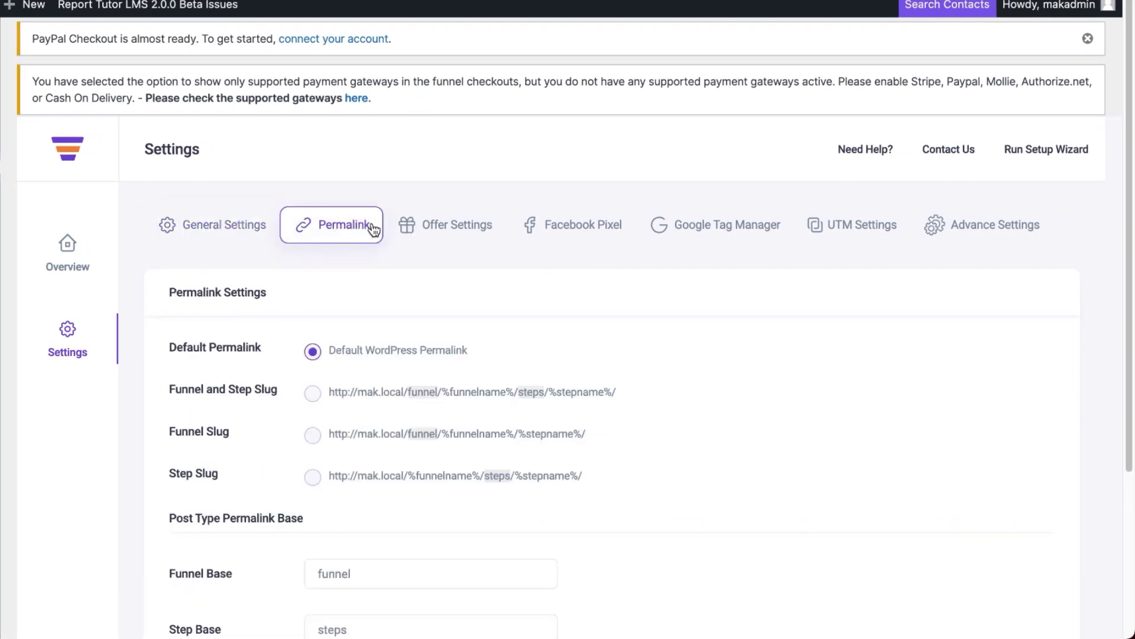
click(456, 223)
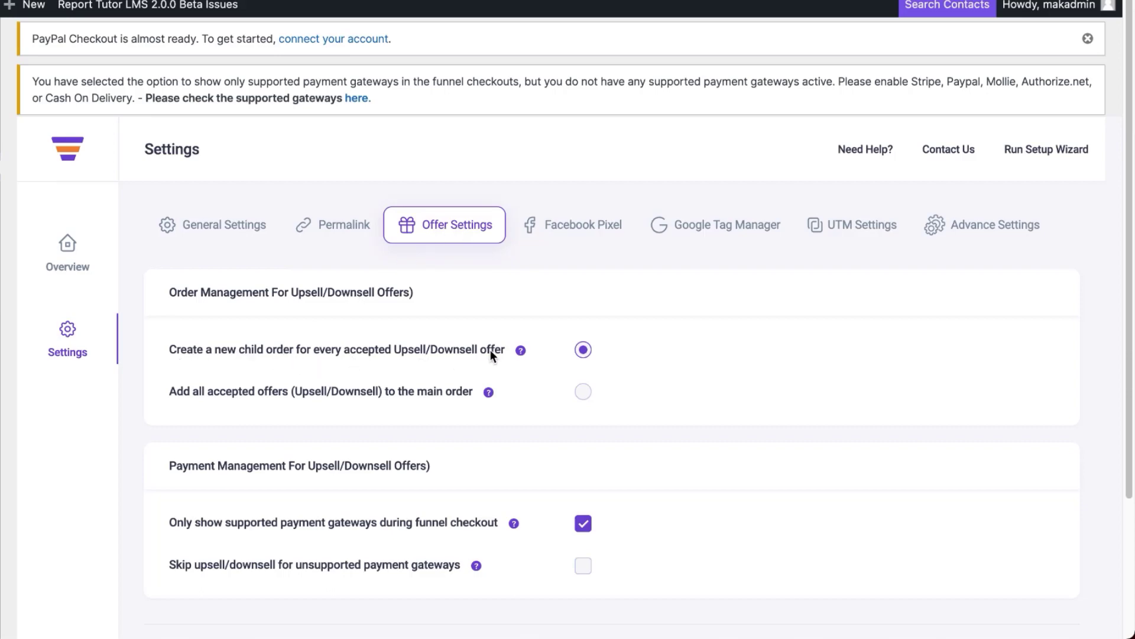
mouse_move(334, 415)
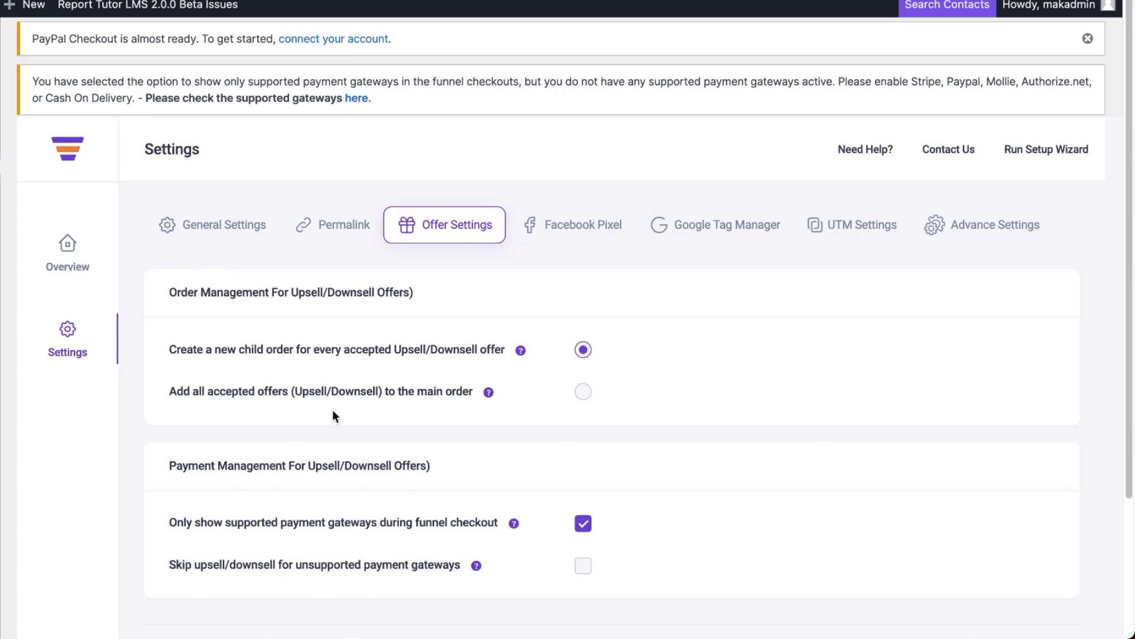
mouse_move(583, 232)
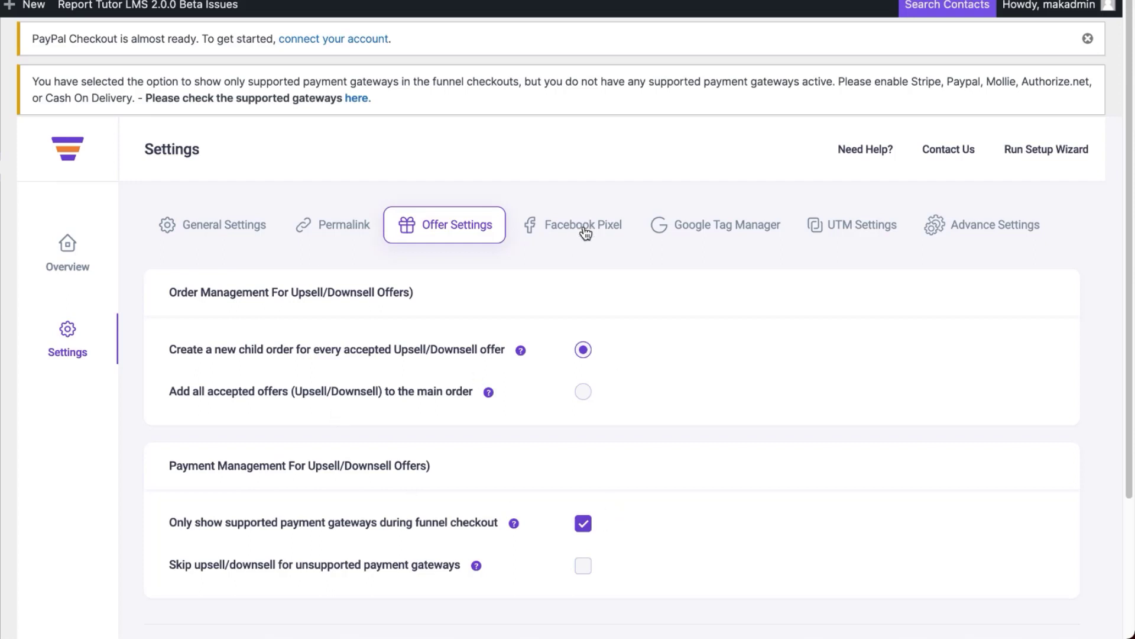
Enable Facebook Pixel tracking with all five events checked and ready the Pixel ID field
click(583, 225)
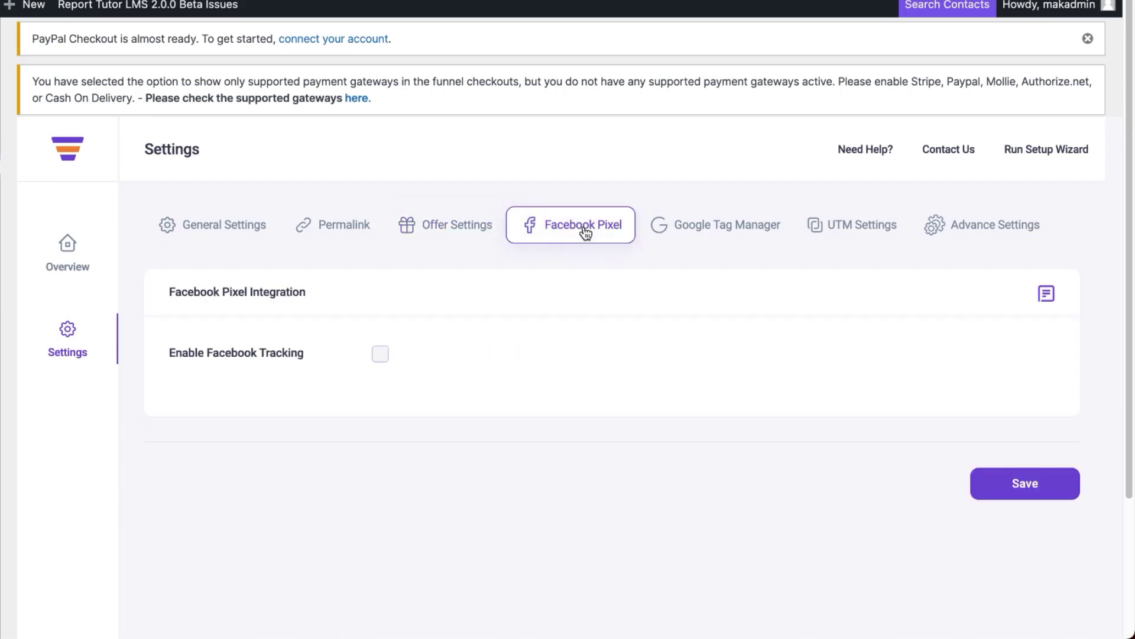
click(380, 353)
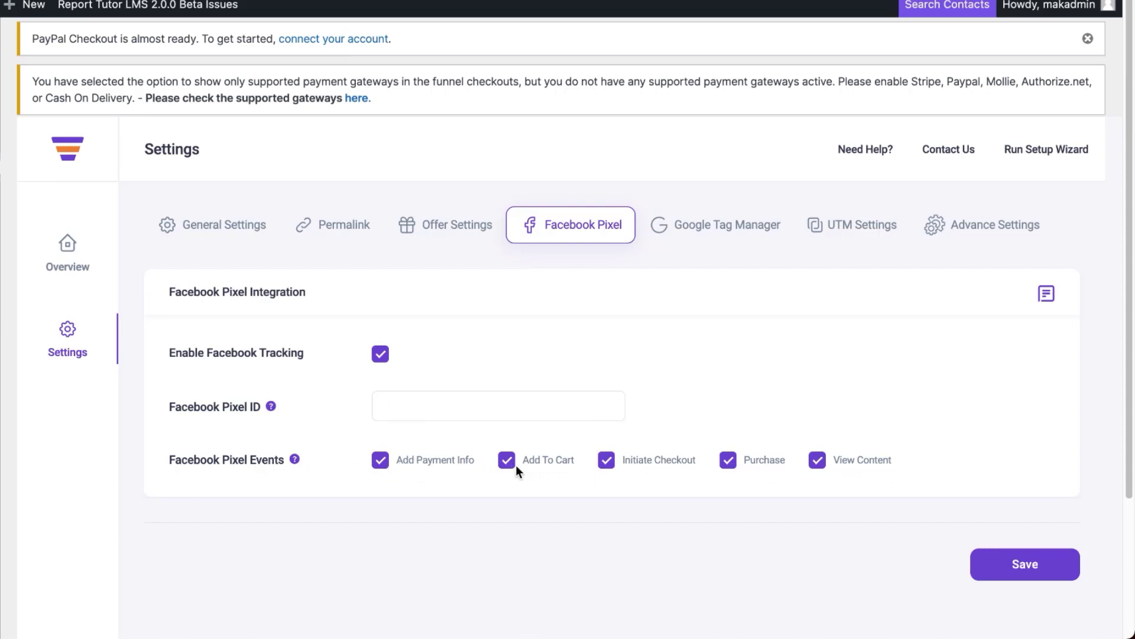
click(498, 405)
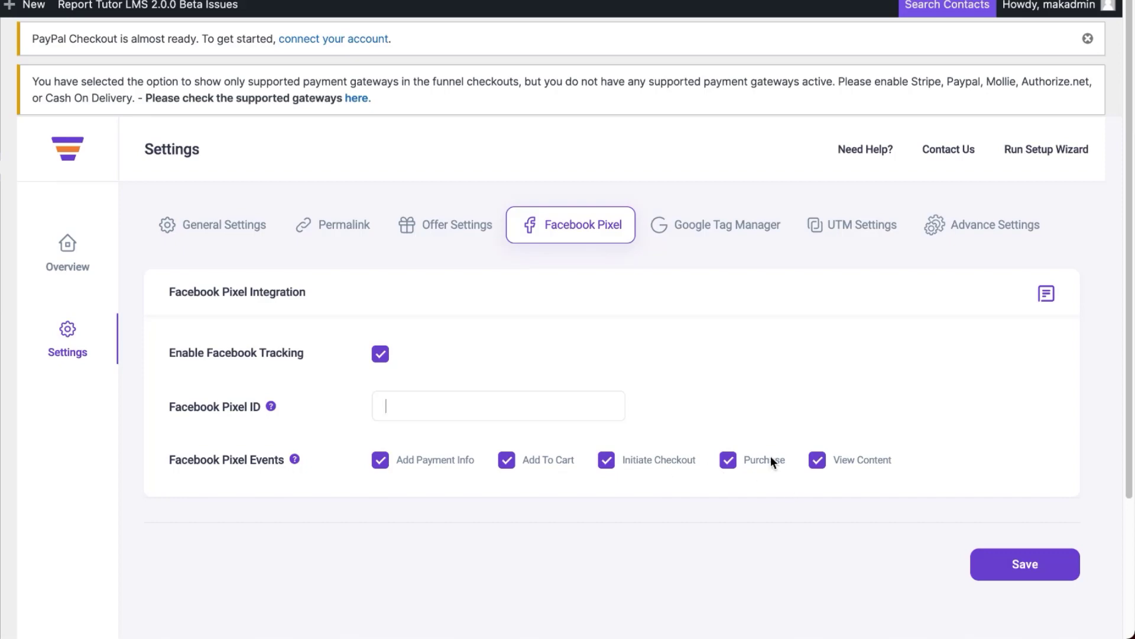
click(724, 225)
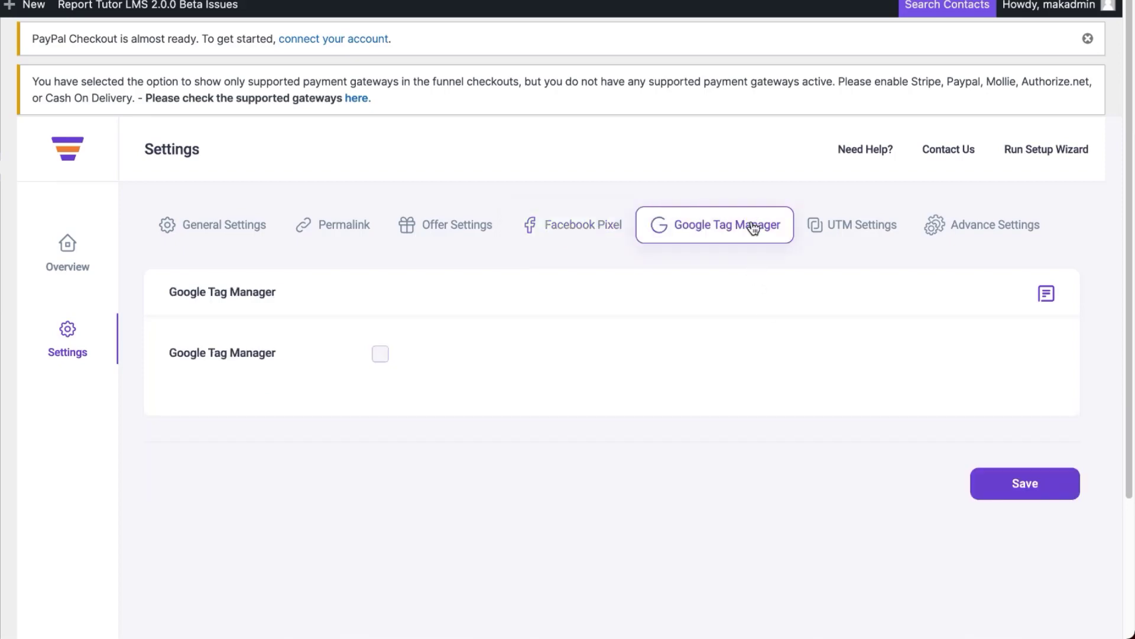
mouse_move(735, 228)
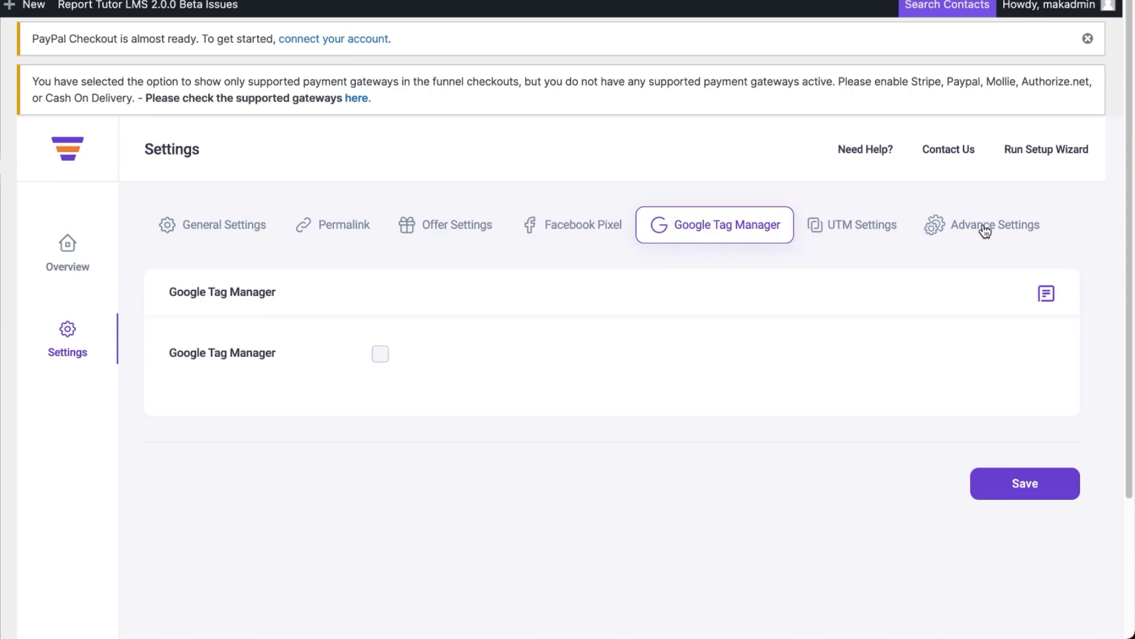
Show Advance Settings with Delete Transients and rollback from v2.3.3 to v2.3.2
click(992, 224)
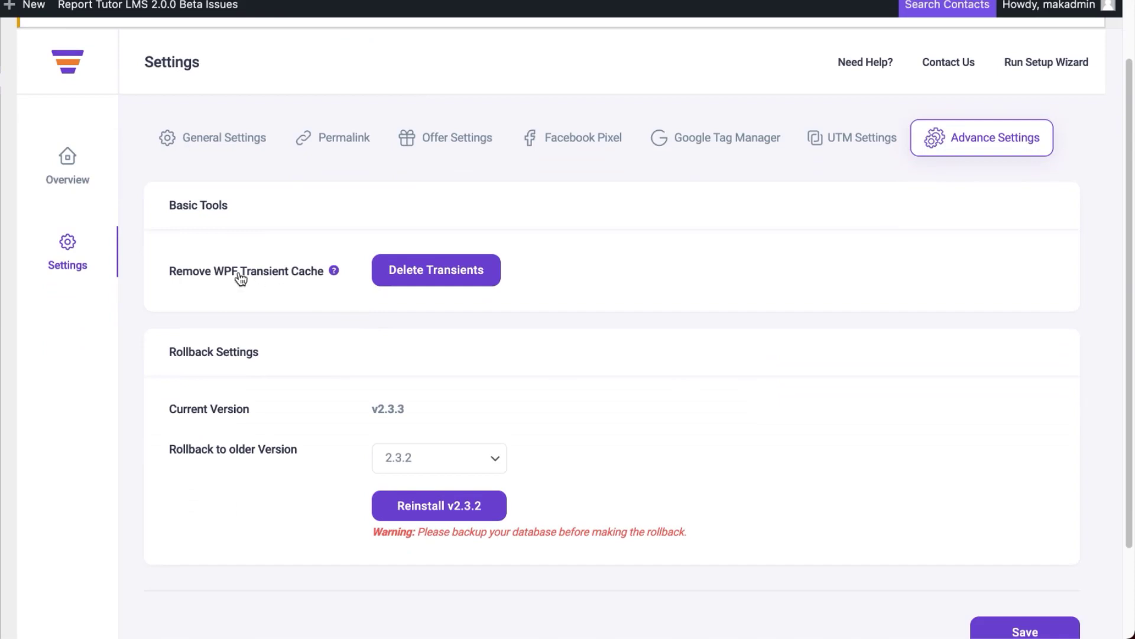
mouse_move(395, 452)
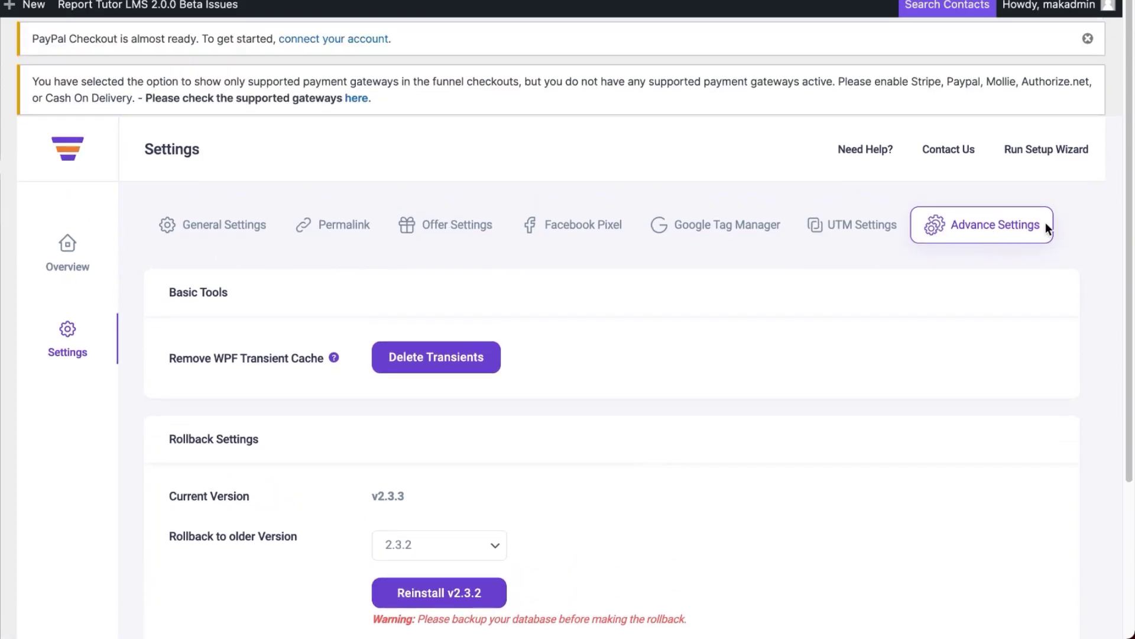
mouse_move(371, 327)
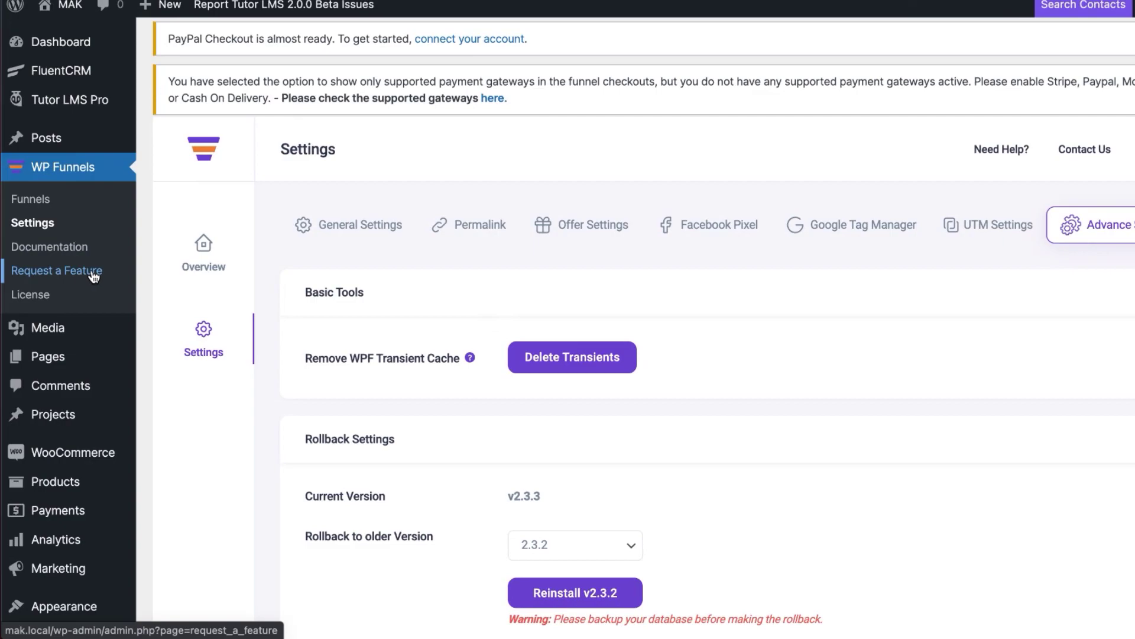
Browse the Public Roadmap on getwpfunnels.com via Request a Feature
click(521, 18)
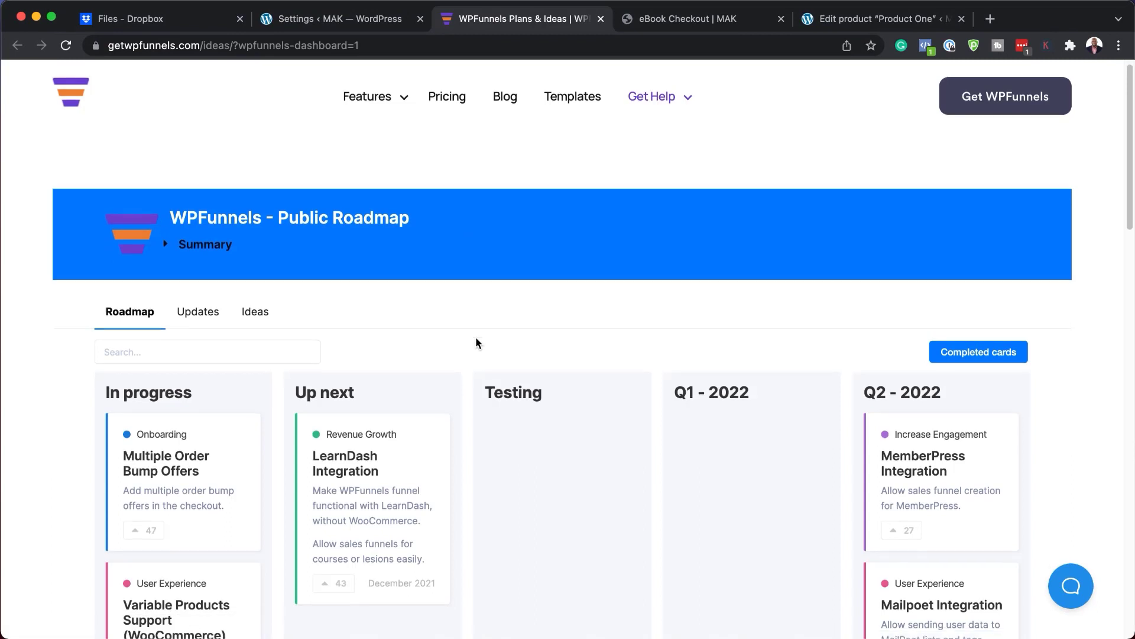
scroll(down, 3)
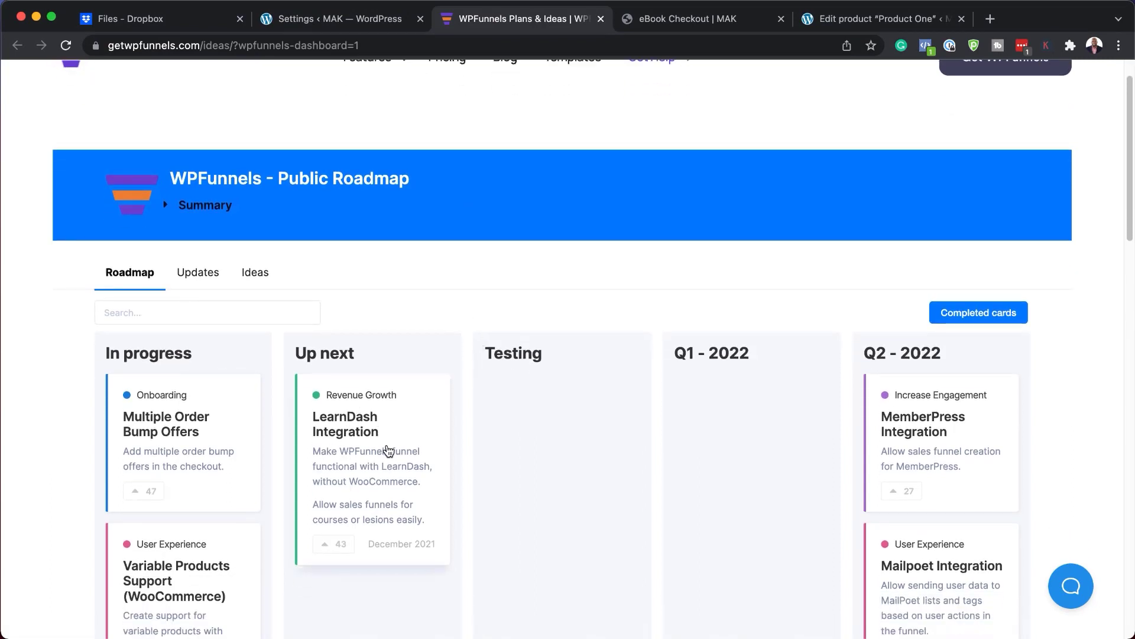
mouse_move(404, 437)
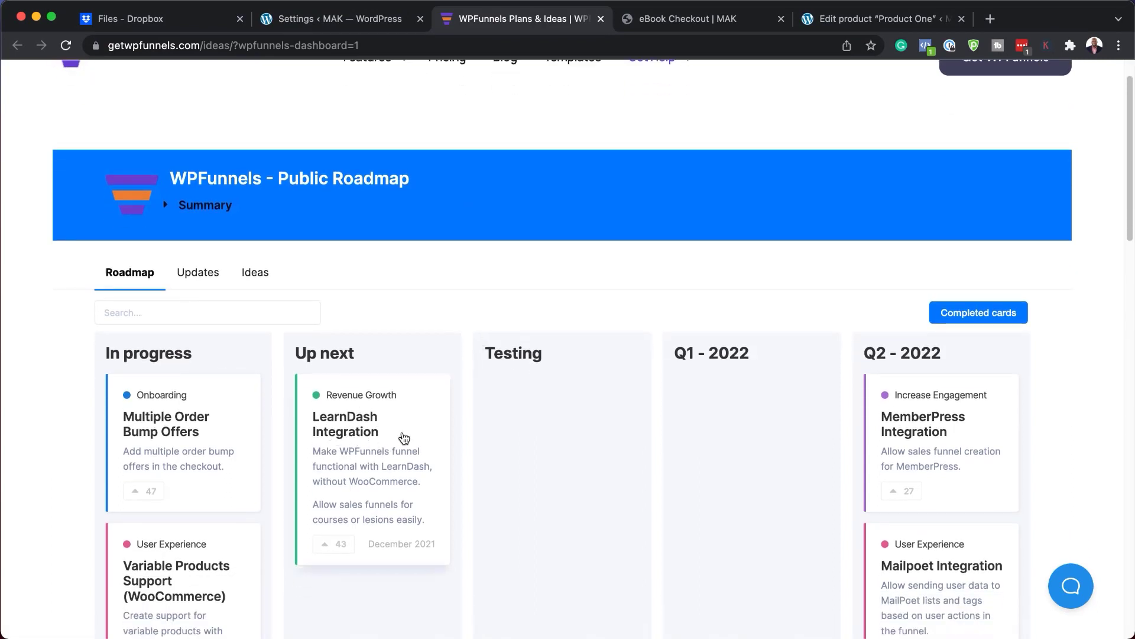
scroll(down, 3)
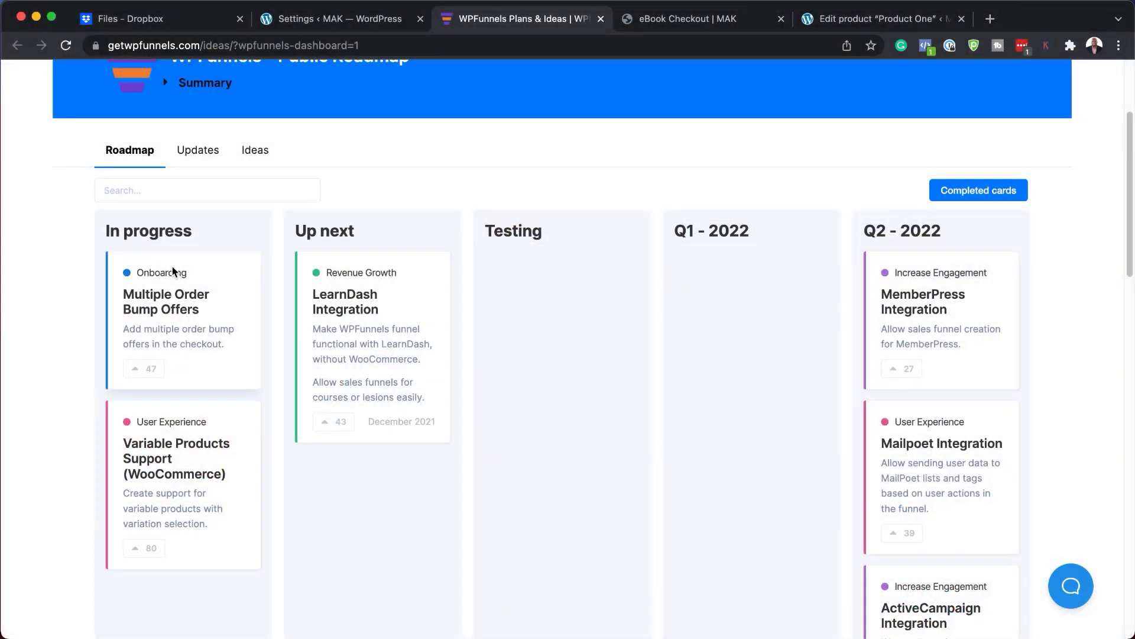
mouse_move(143, 308)
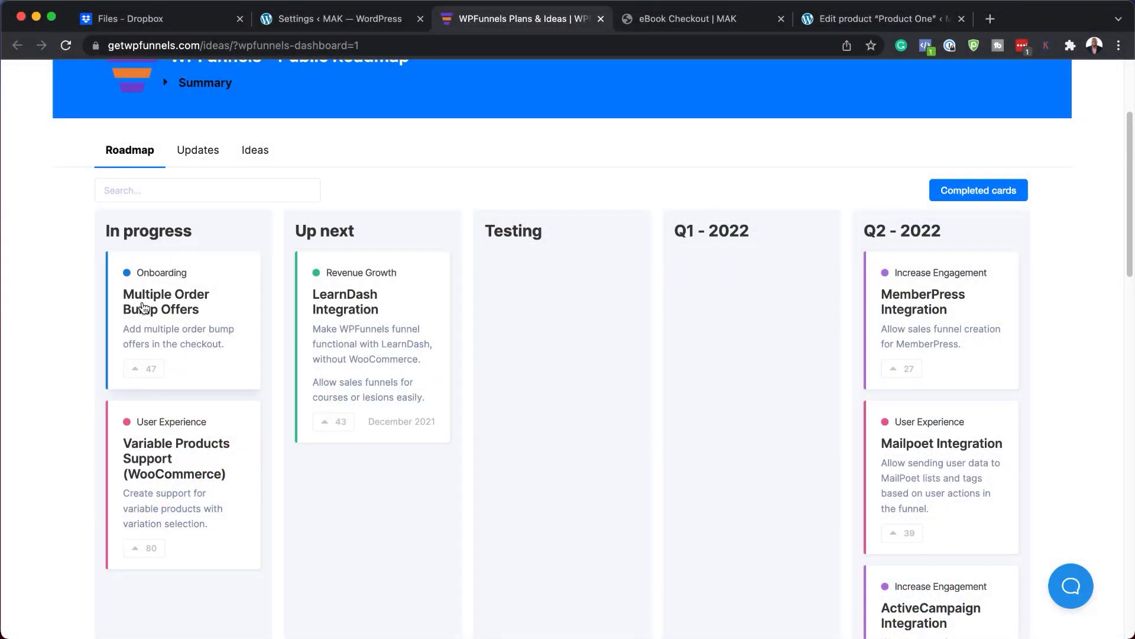
mouse_move(210, 305)
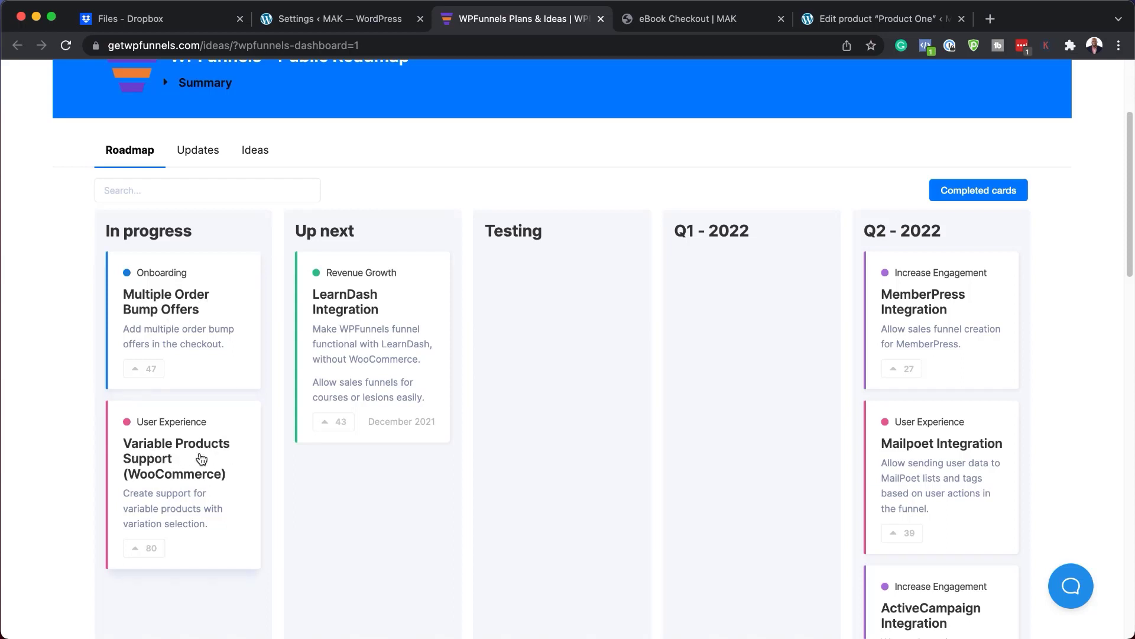
mouse_move(221, 491)
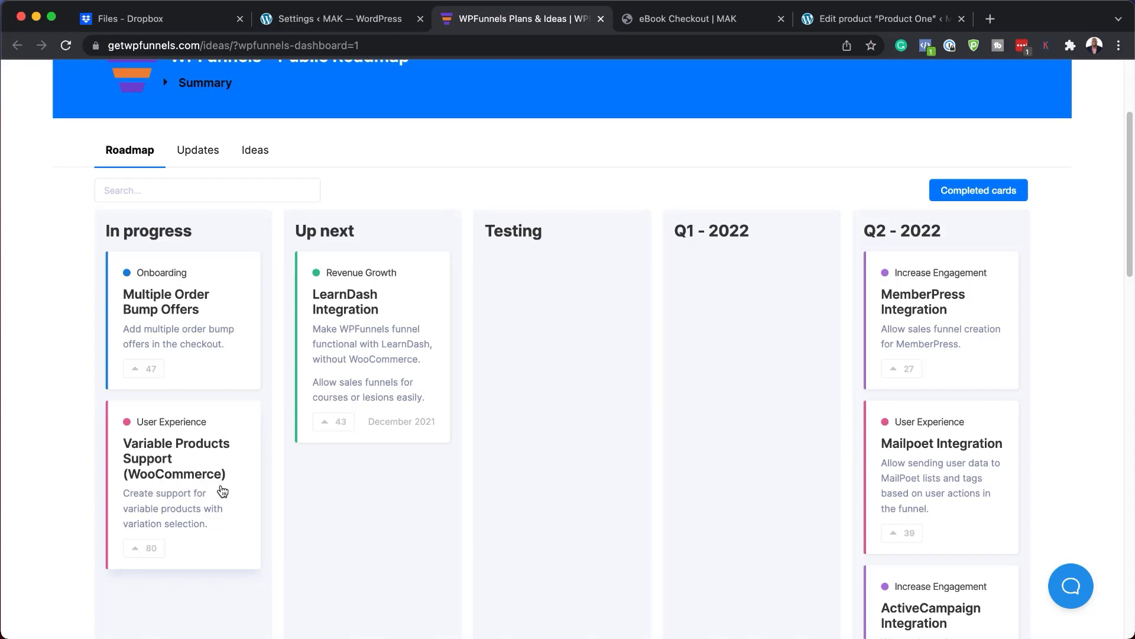
mouse_move(328, 309)
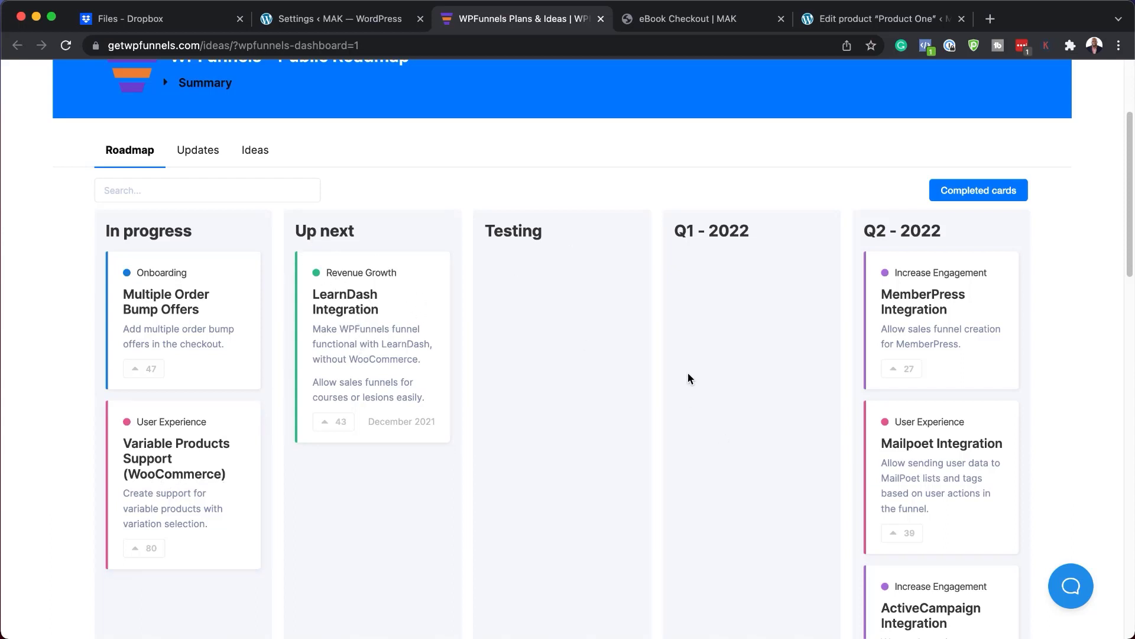
scroll(down, 3)
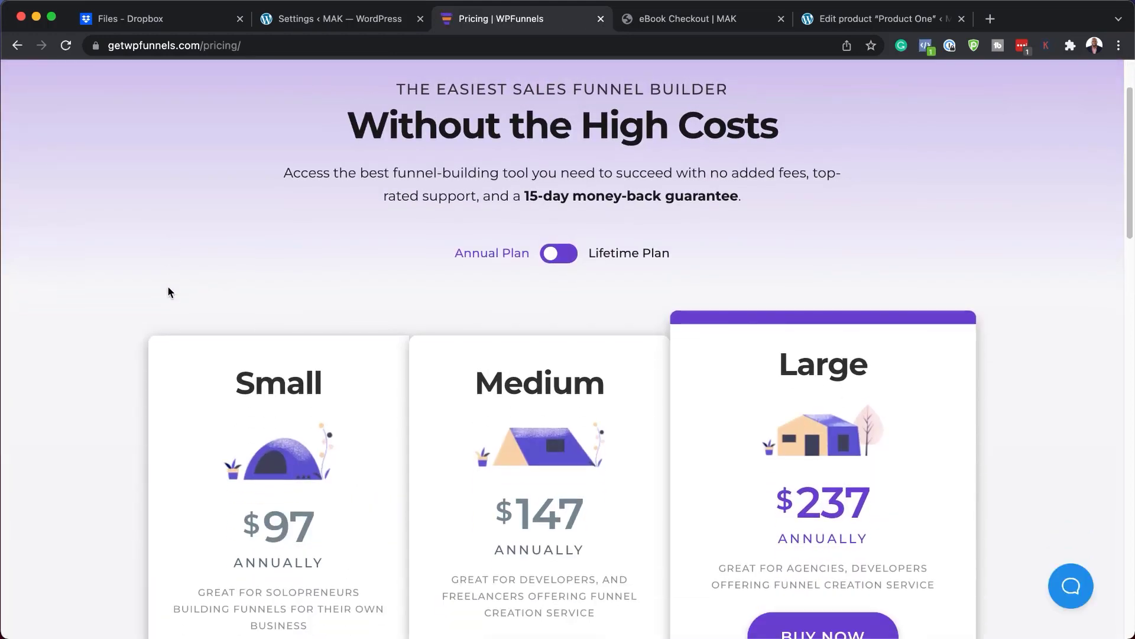
Switch pricing to lifetime plans: Small $237, Medium $437, Large $737
scroll(down, 3)
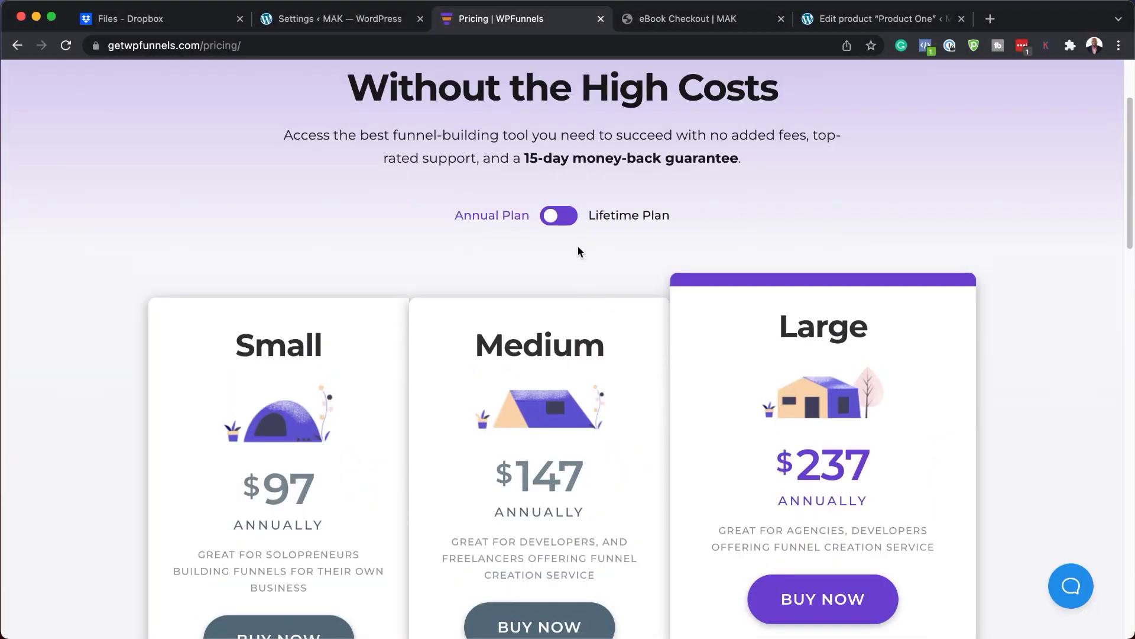
click(558, 215)
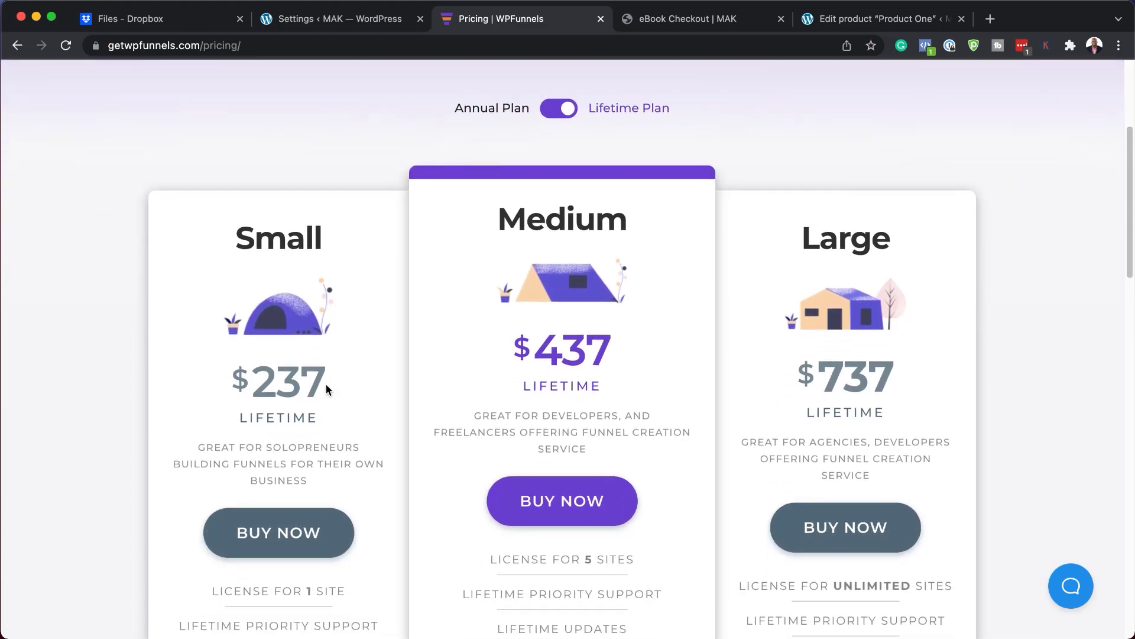
scroll(down, 3)
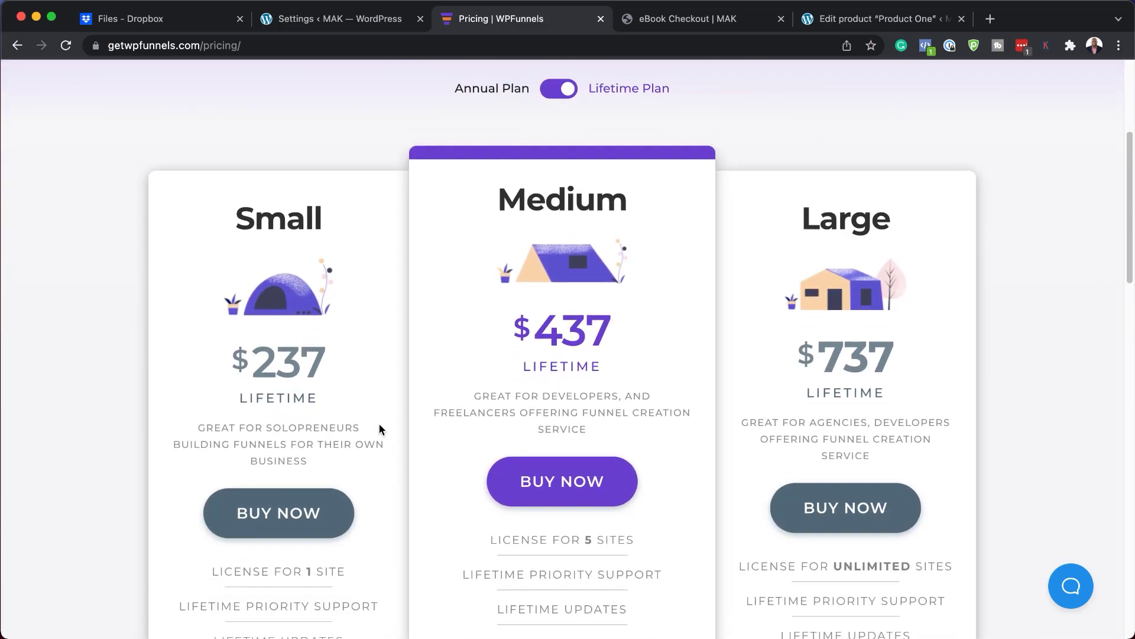
scroll(down, 3)
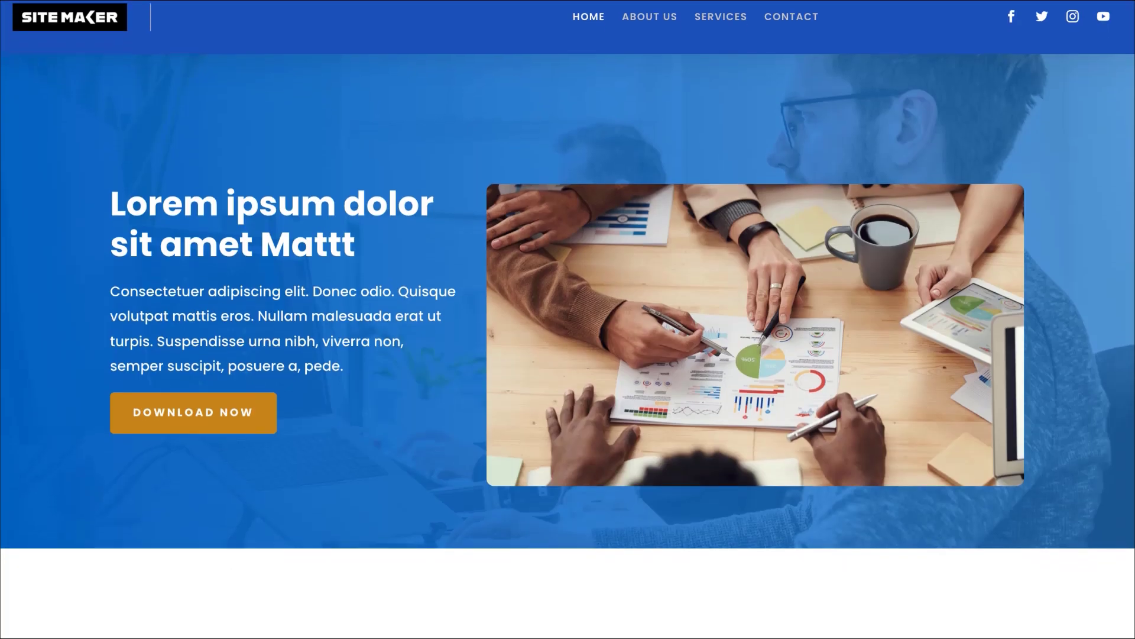
scroll(down, 3)
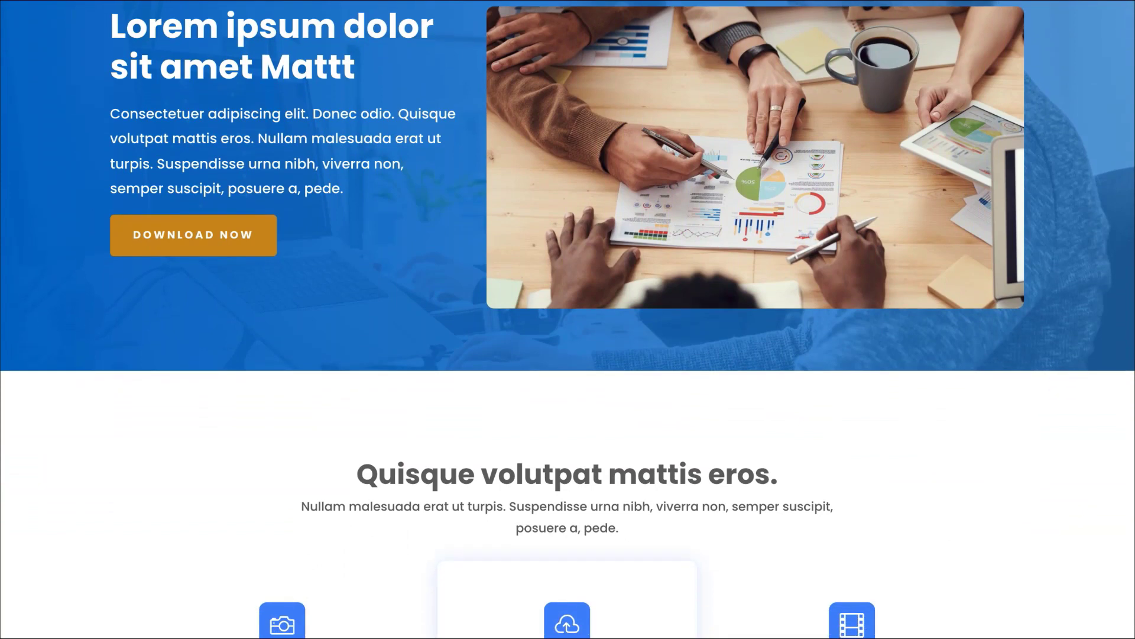
scroll(down, 3)
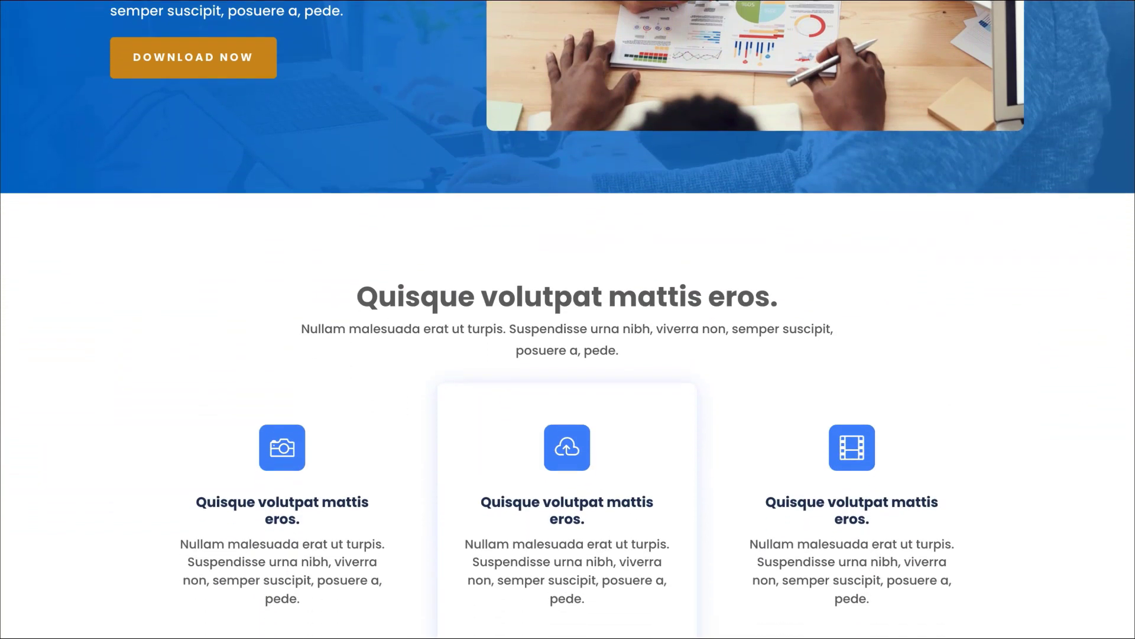
scroll(down, 3)
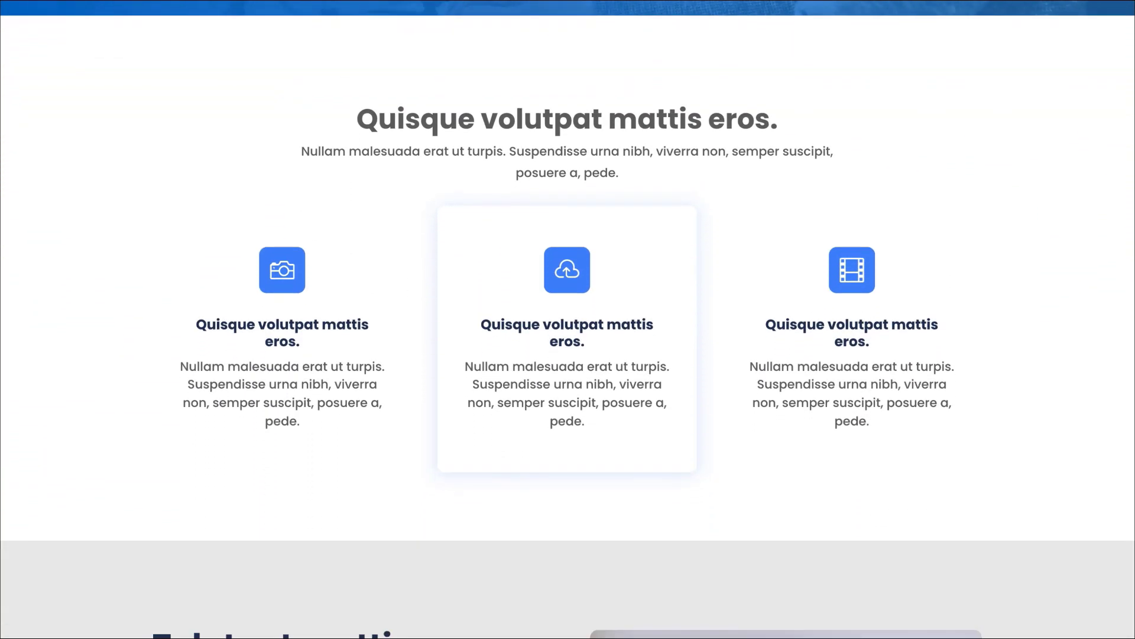
scroll(down, 3)
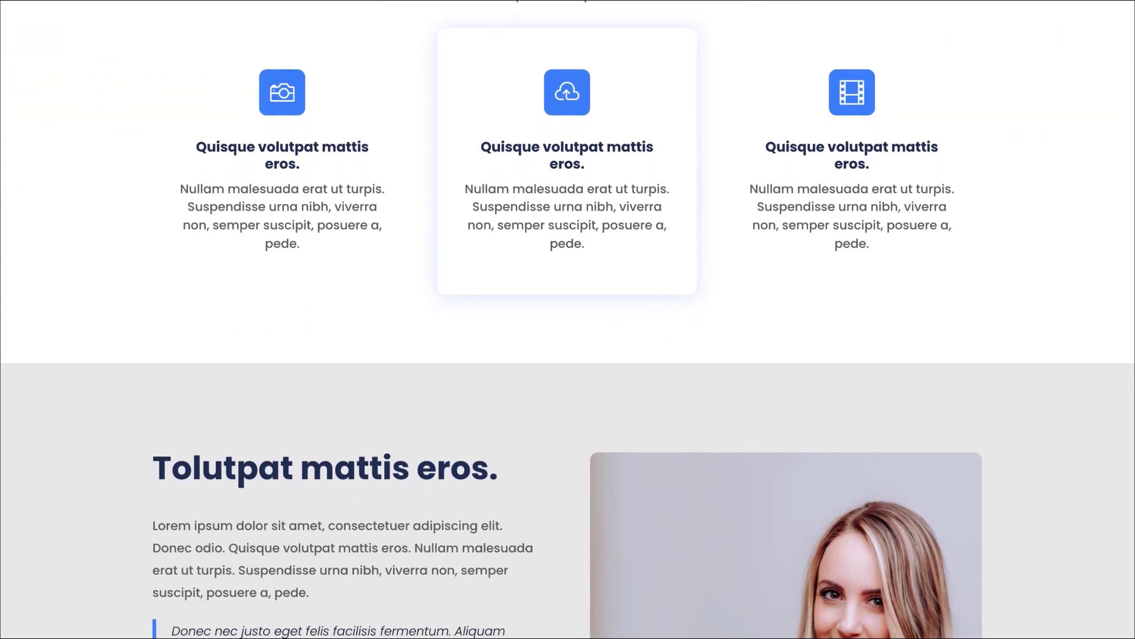
scroll(down, 3)
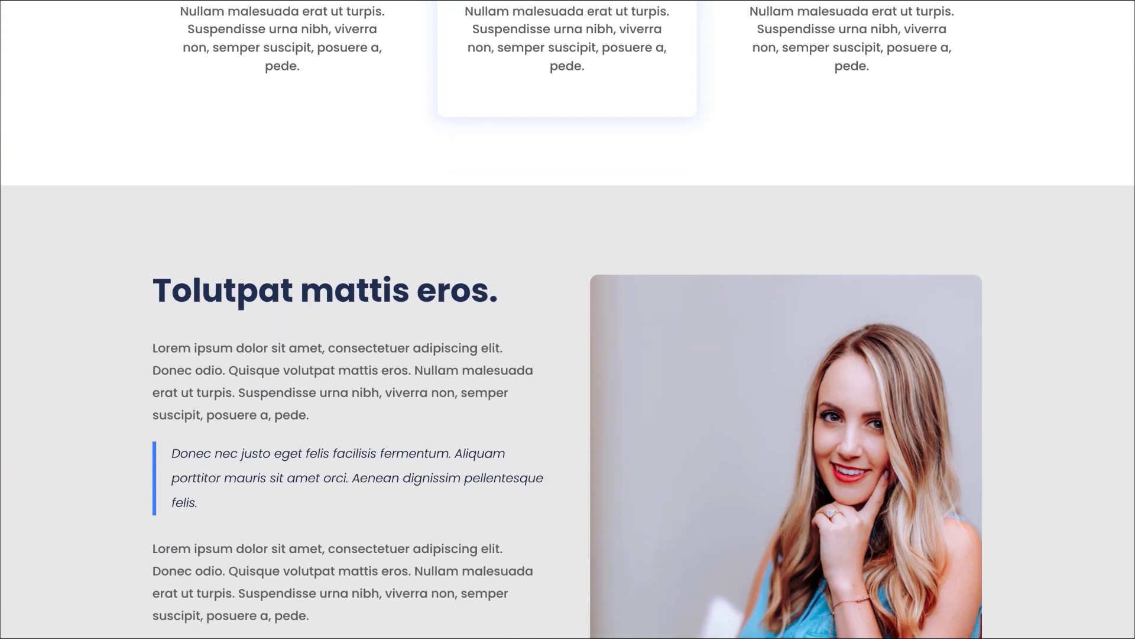